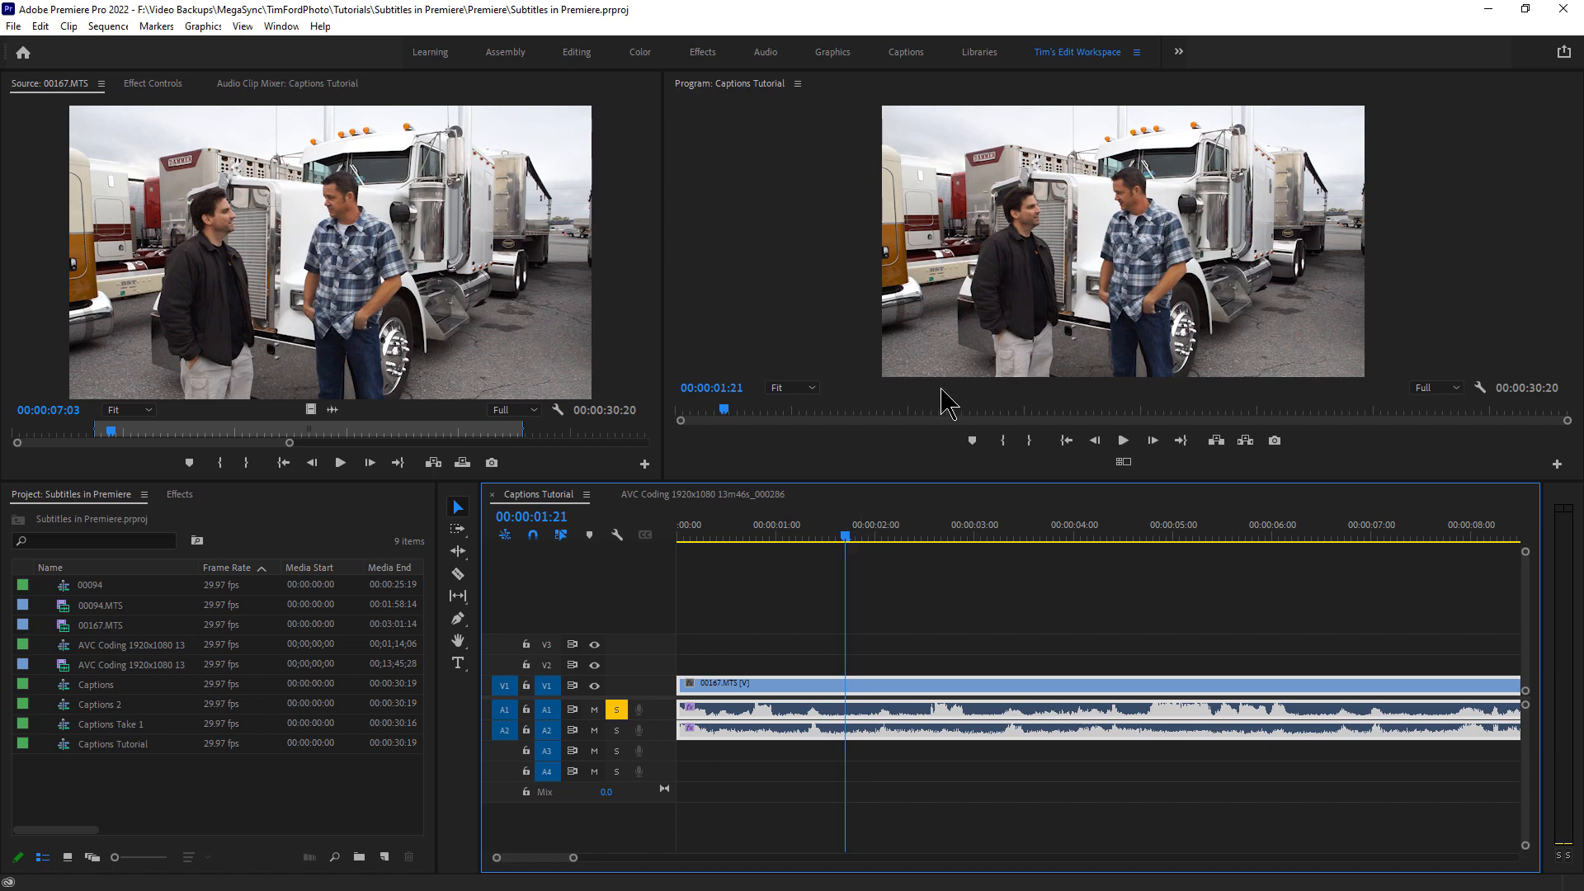
pyautogui.moveTo(1117, 467)
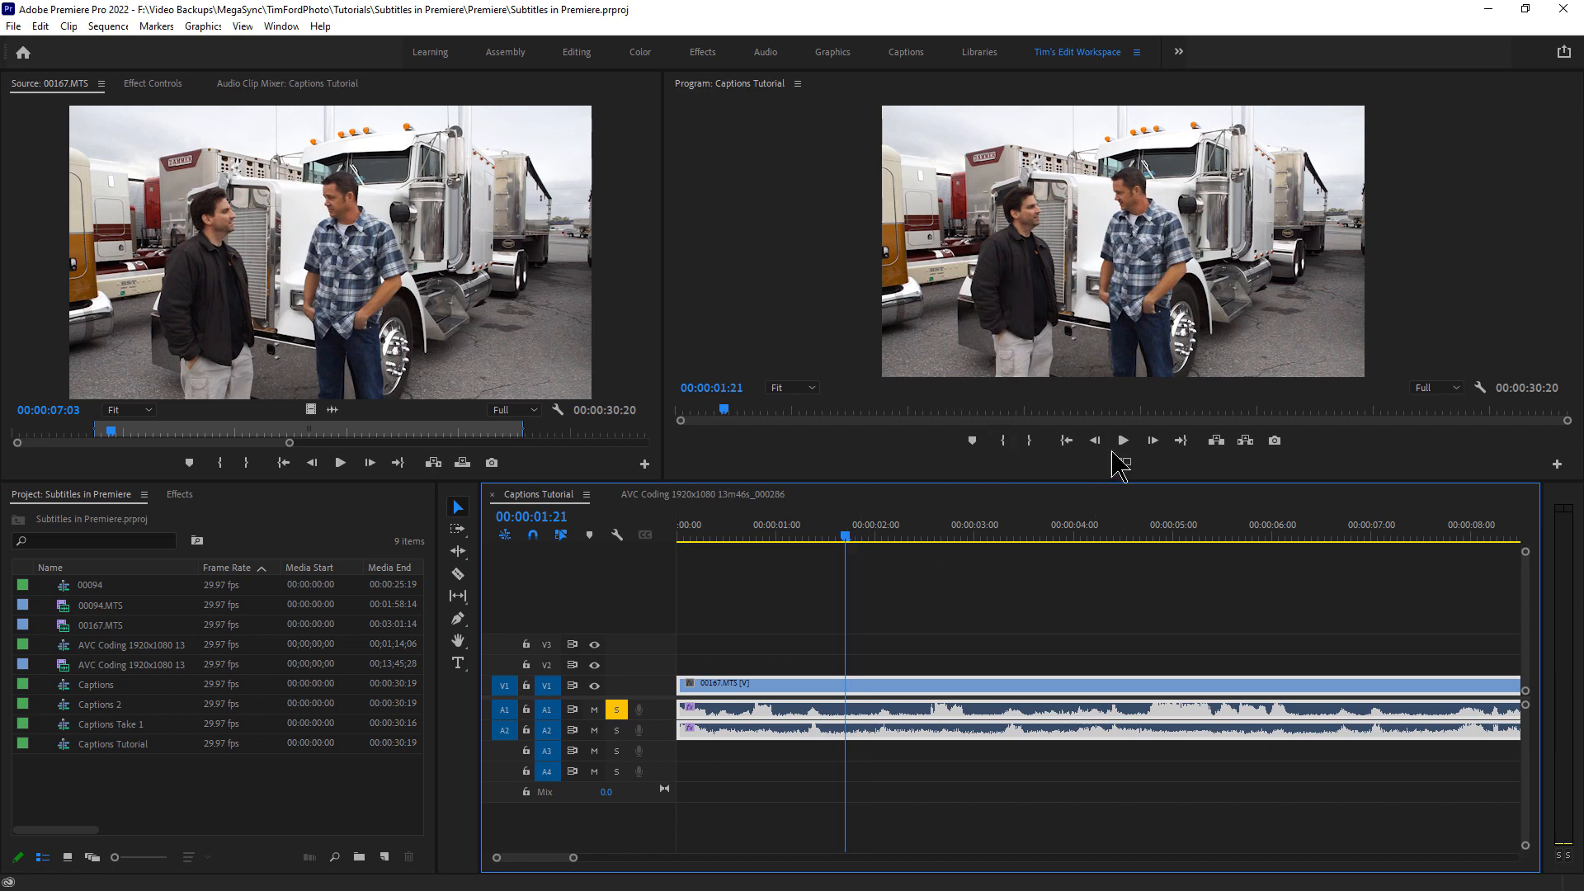
# Preview the sequence in the Program Monitor and stop around 2 seconds in
pyautogui.click(1122, 439)
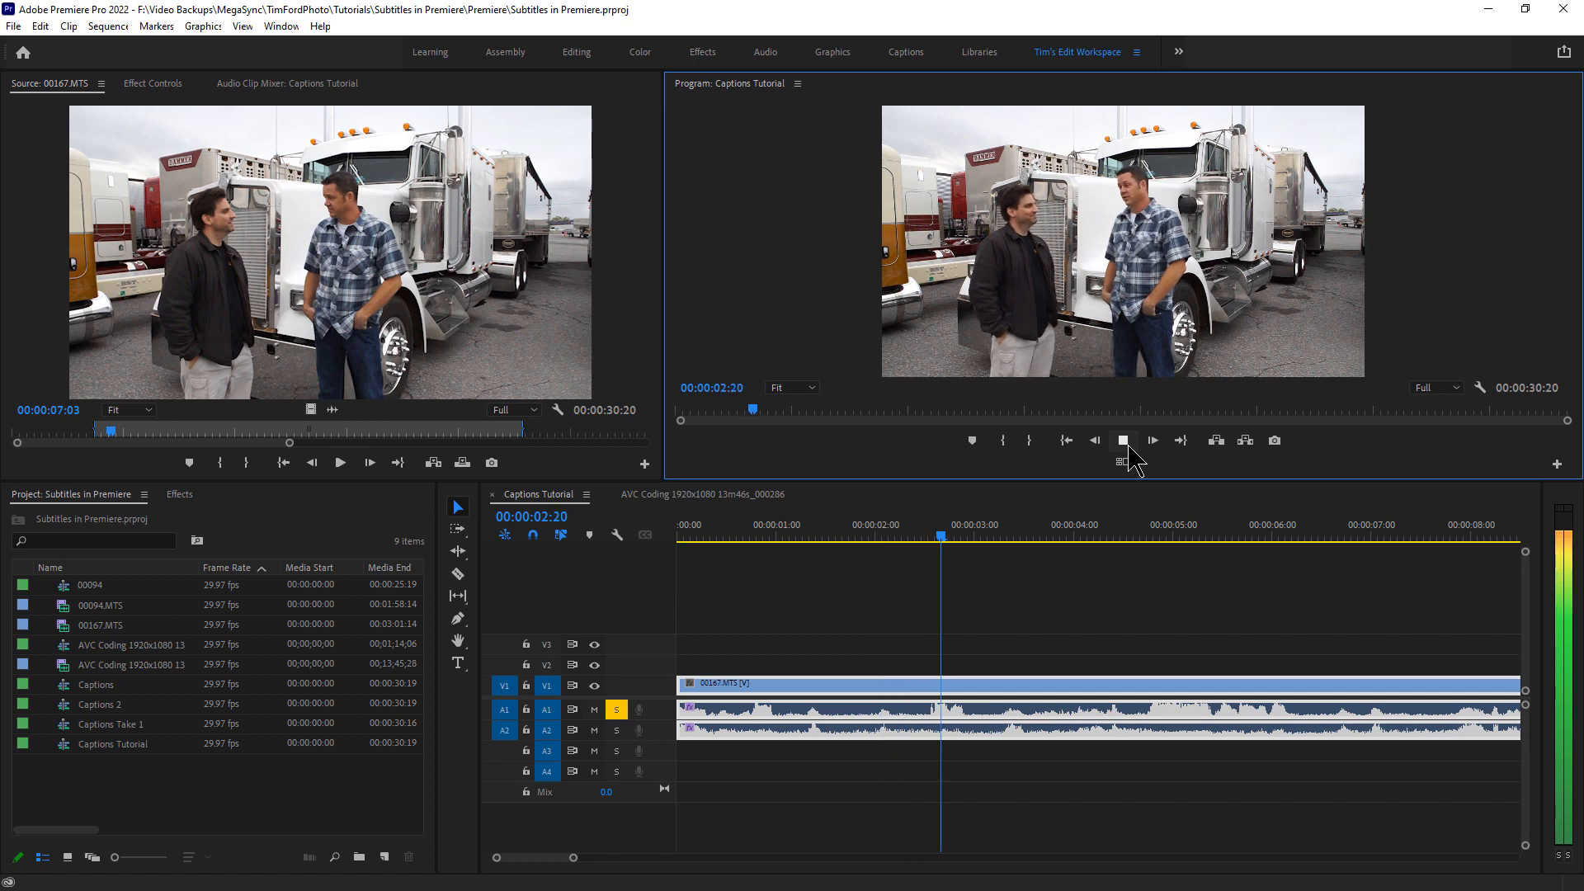
pyautogui.click(1152, 438)
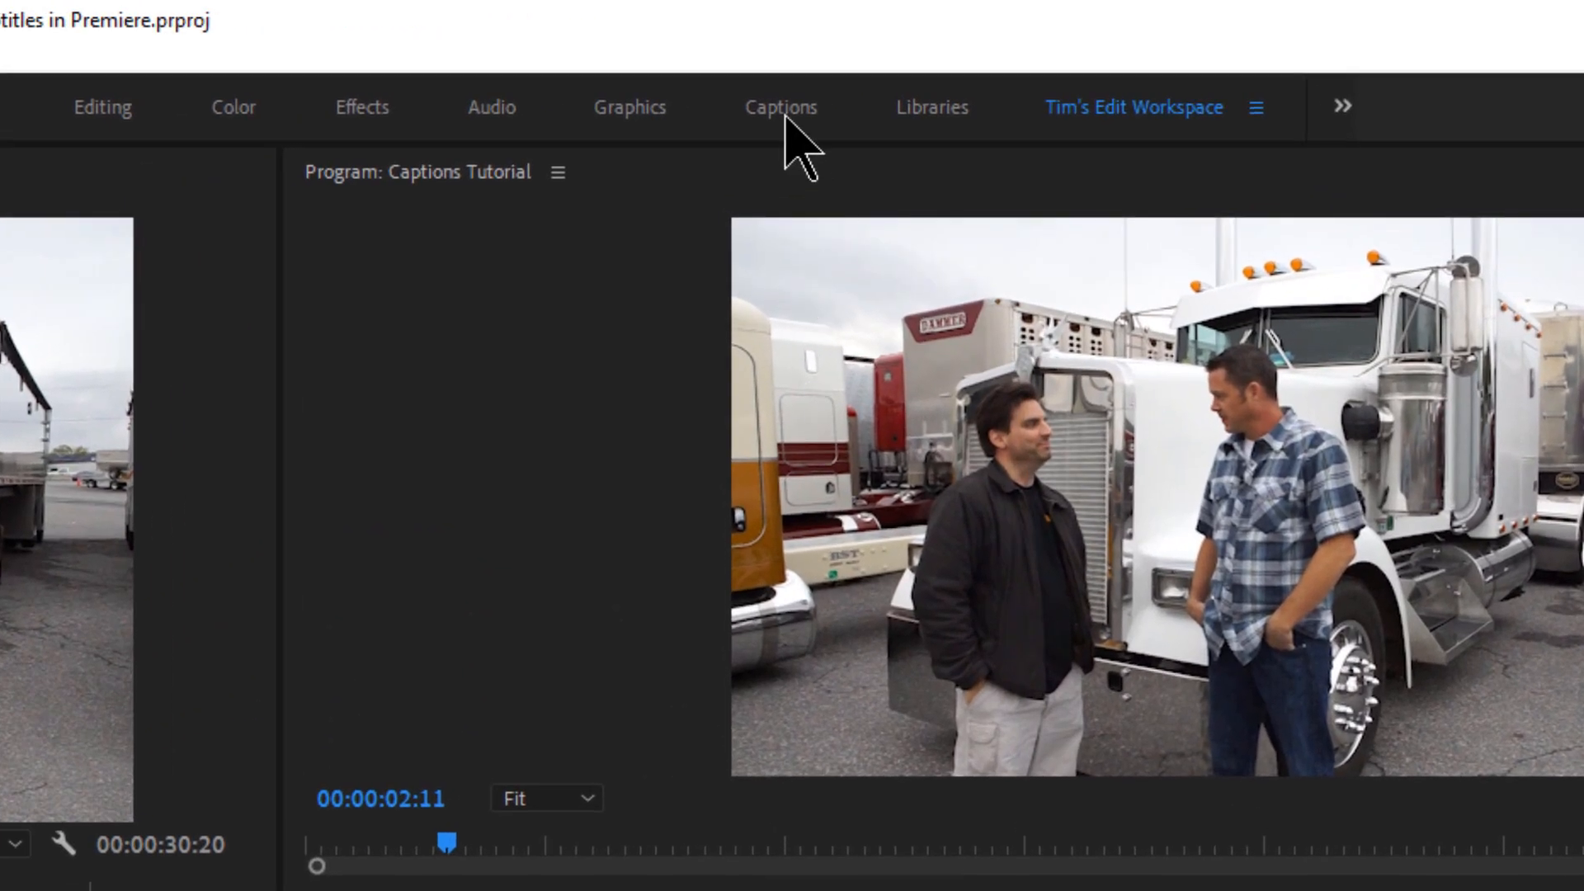
pyautogui.click(779, 109)
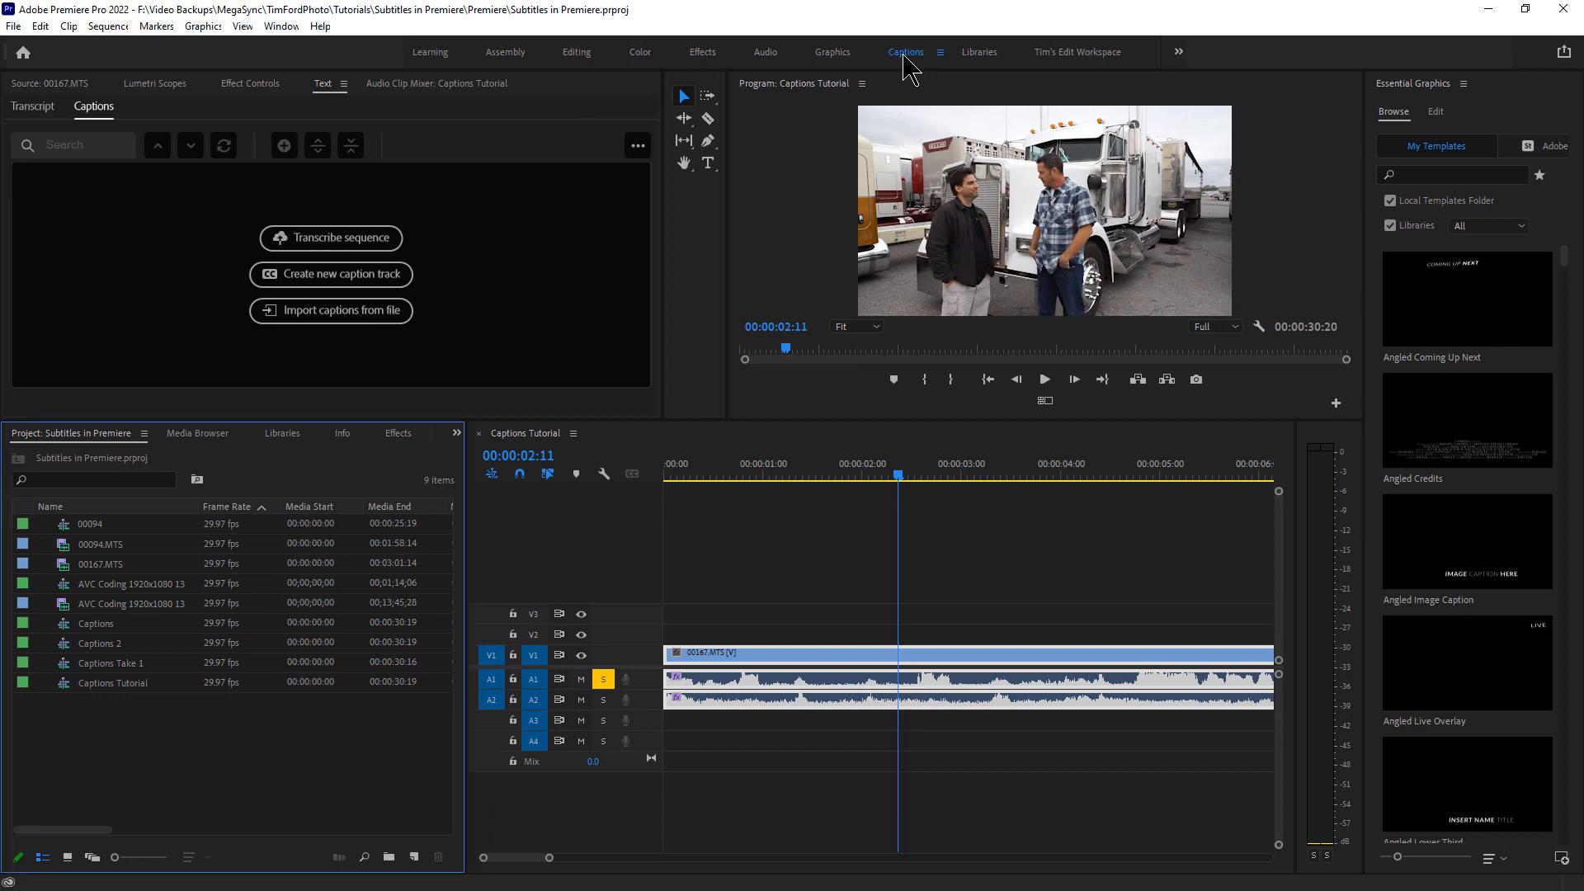
pyautogui.moveTo(1067, 71)
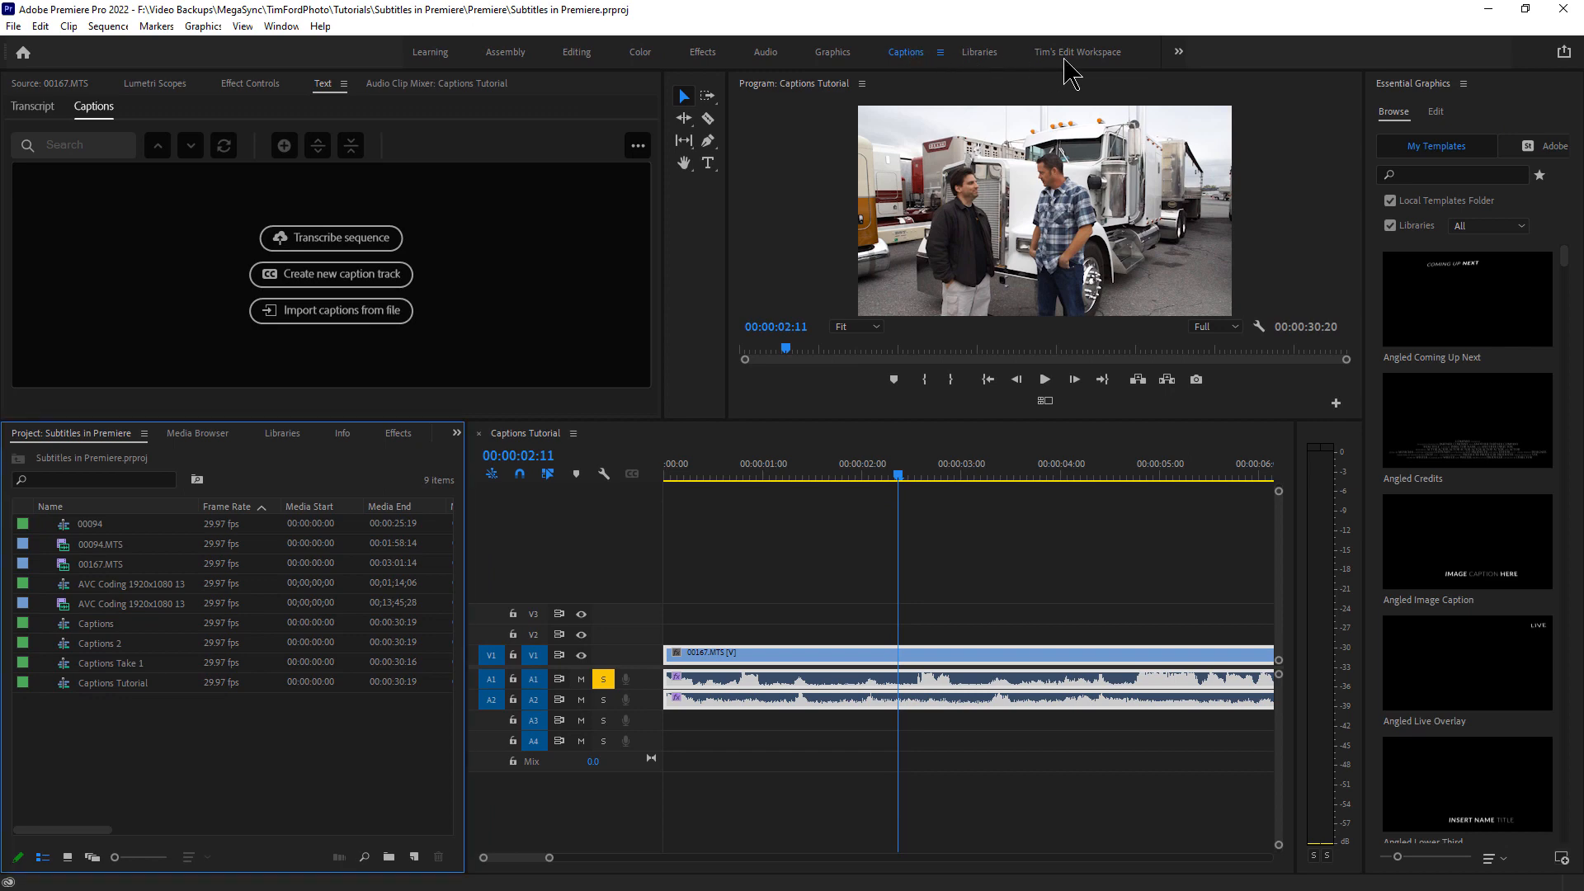
pyautogui.click(1077, 52)
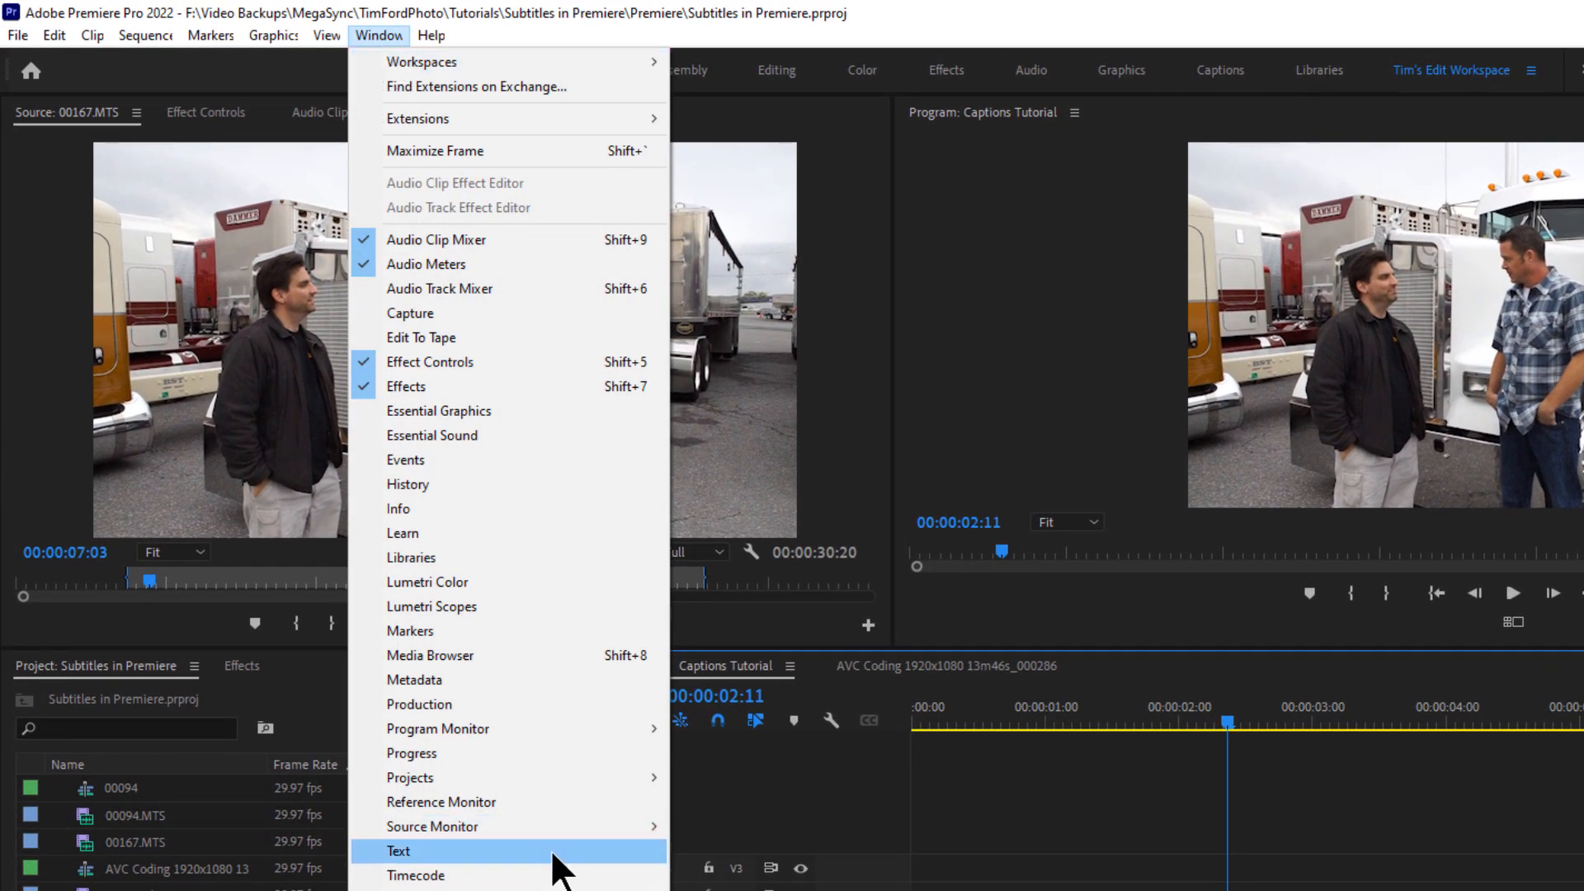
pyautogui.moveTo(604, 867)
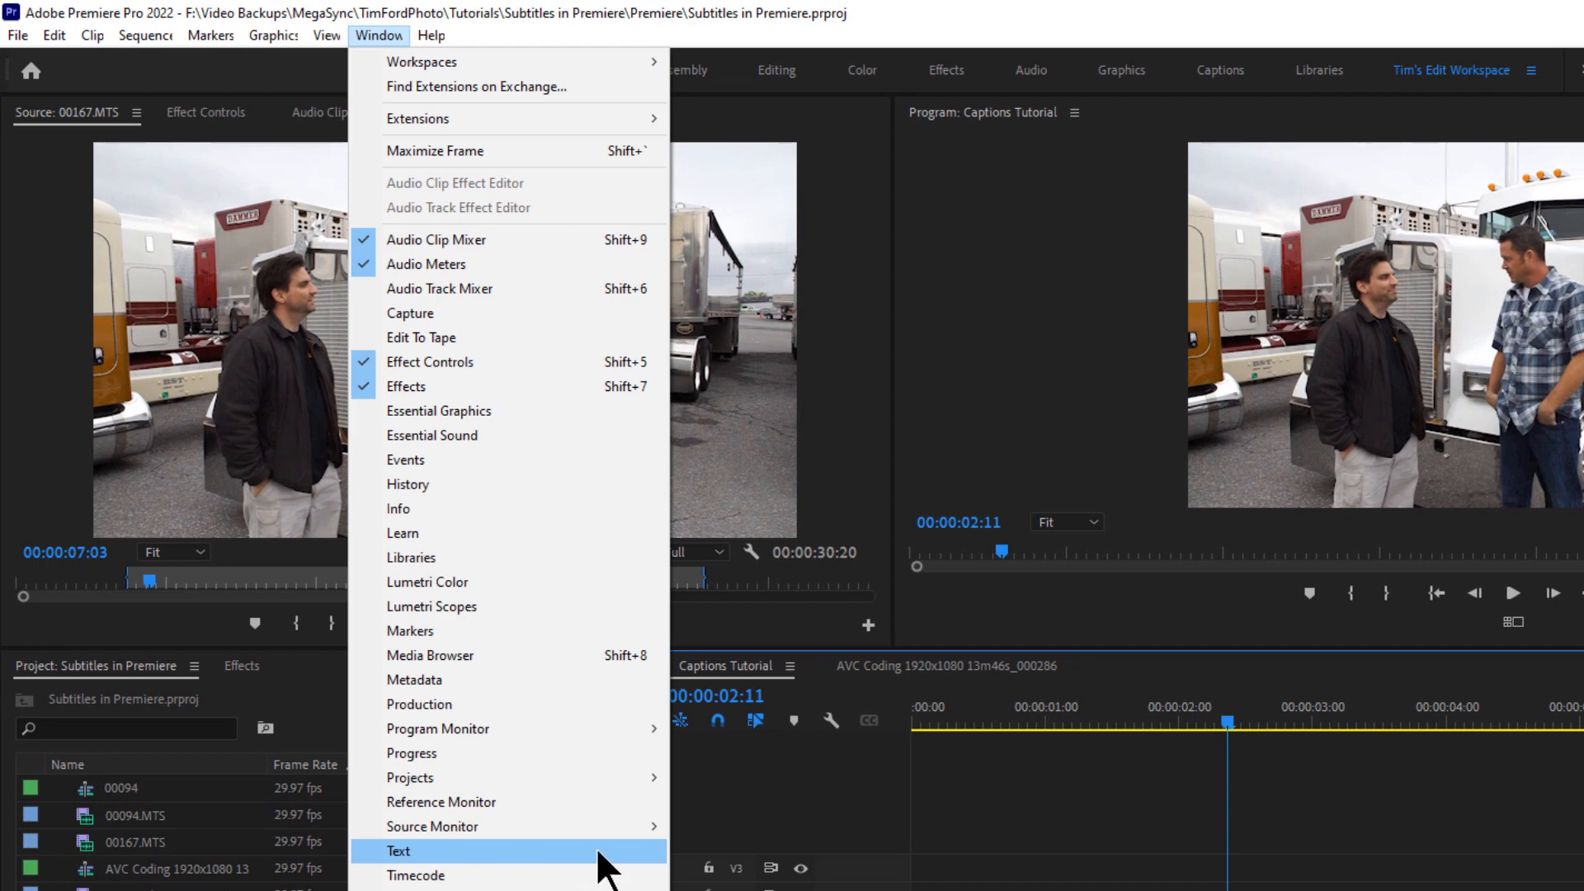
# Show the Text panel on its Captions tab via Window > Text
pyautogui.click(399, 851)
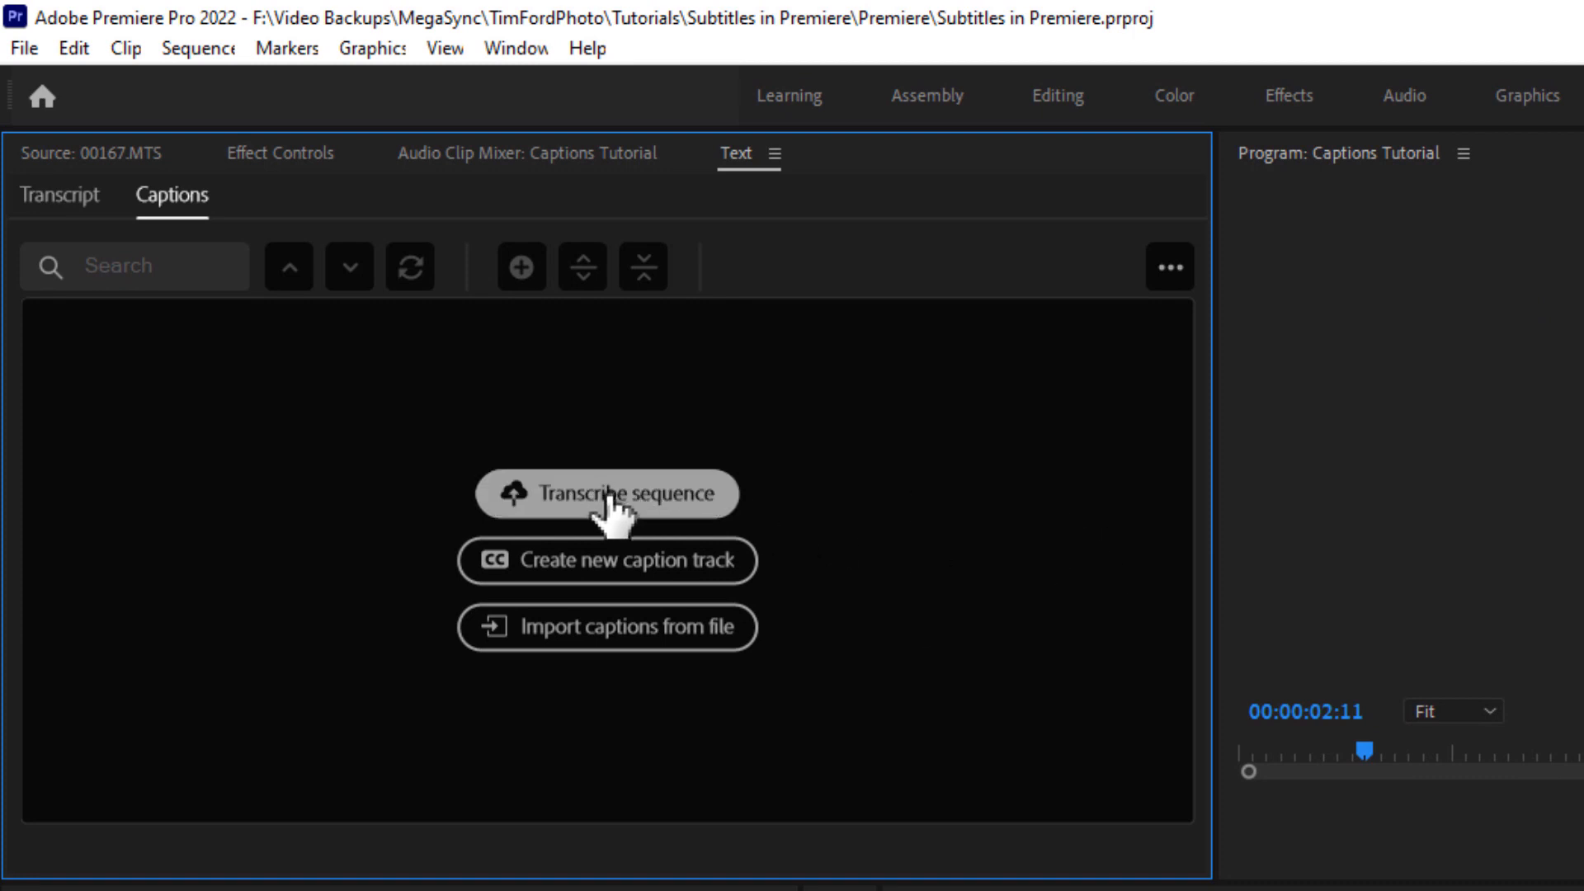
# Start Transcribe sequence and set Create Transcript to analyse Audio 1 in English
pyautogui.click(605, 494)
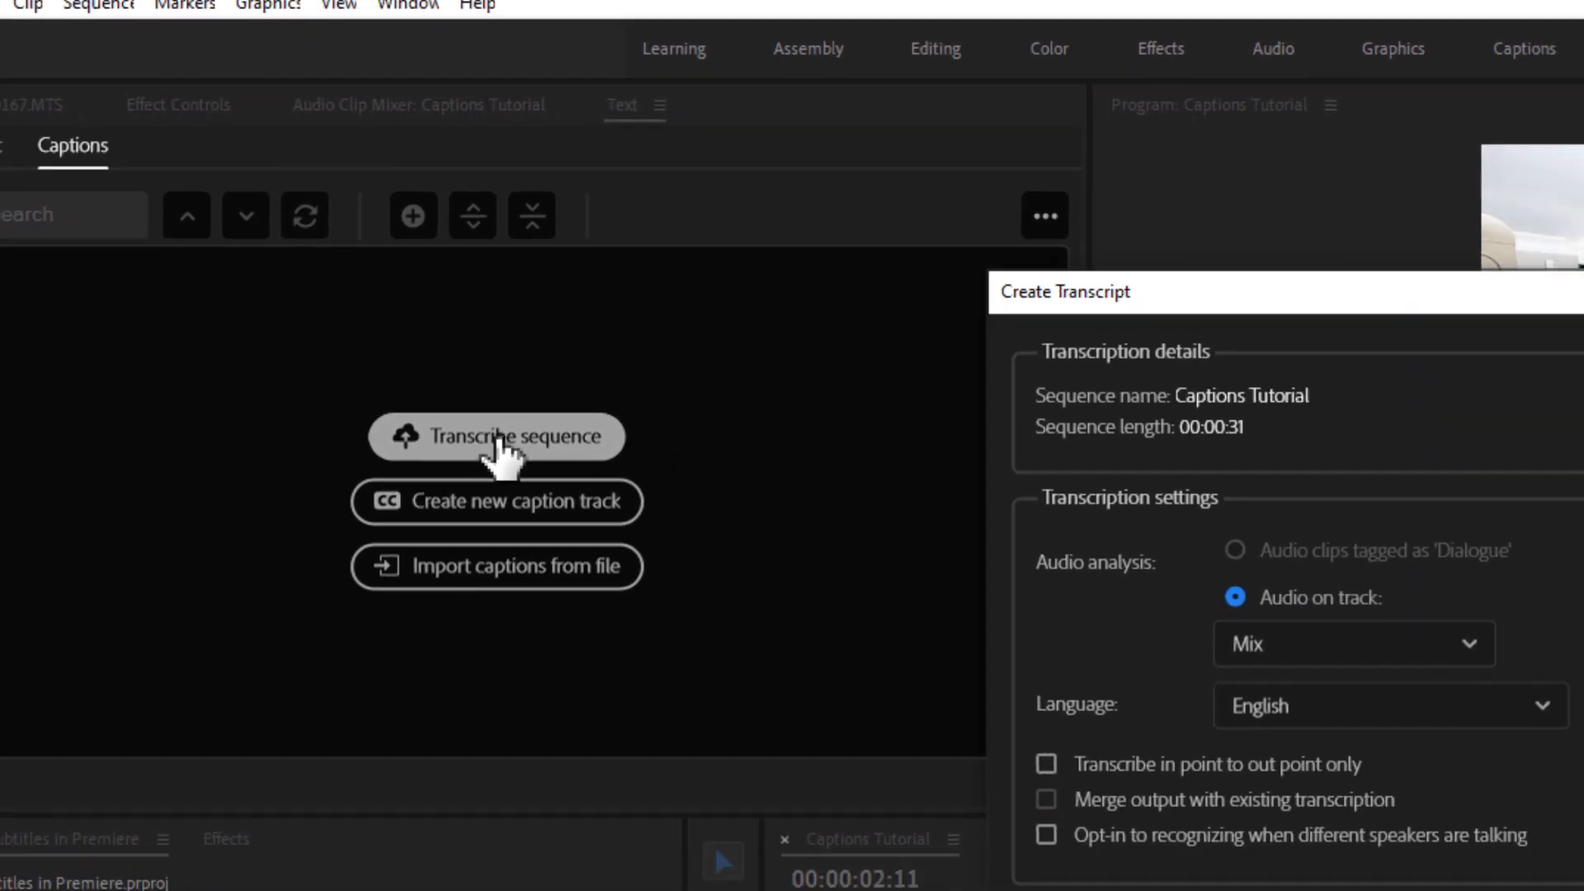
pyautogui.click(495, 436)
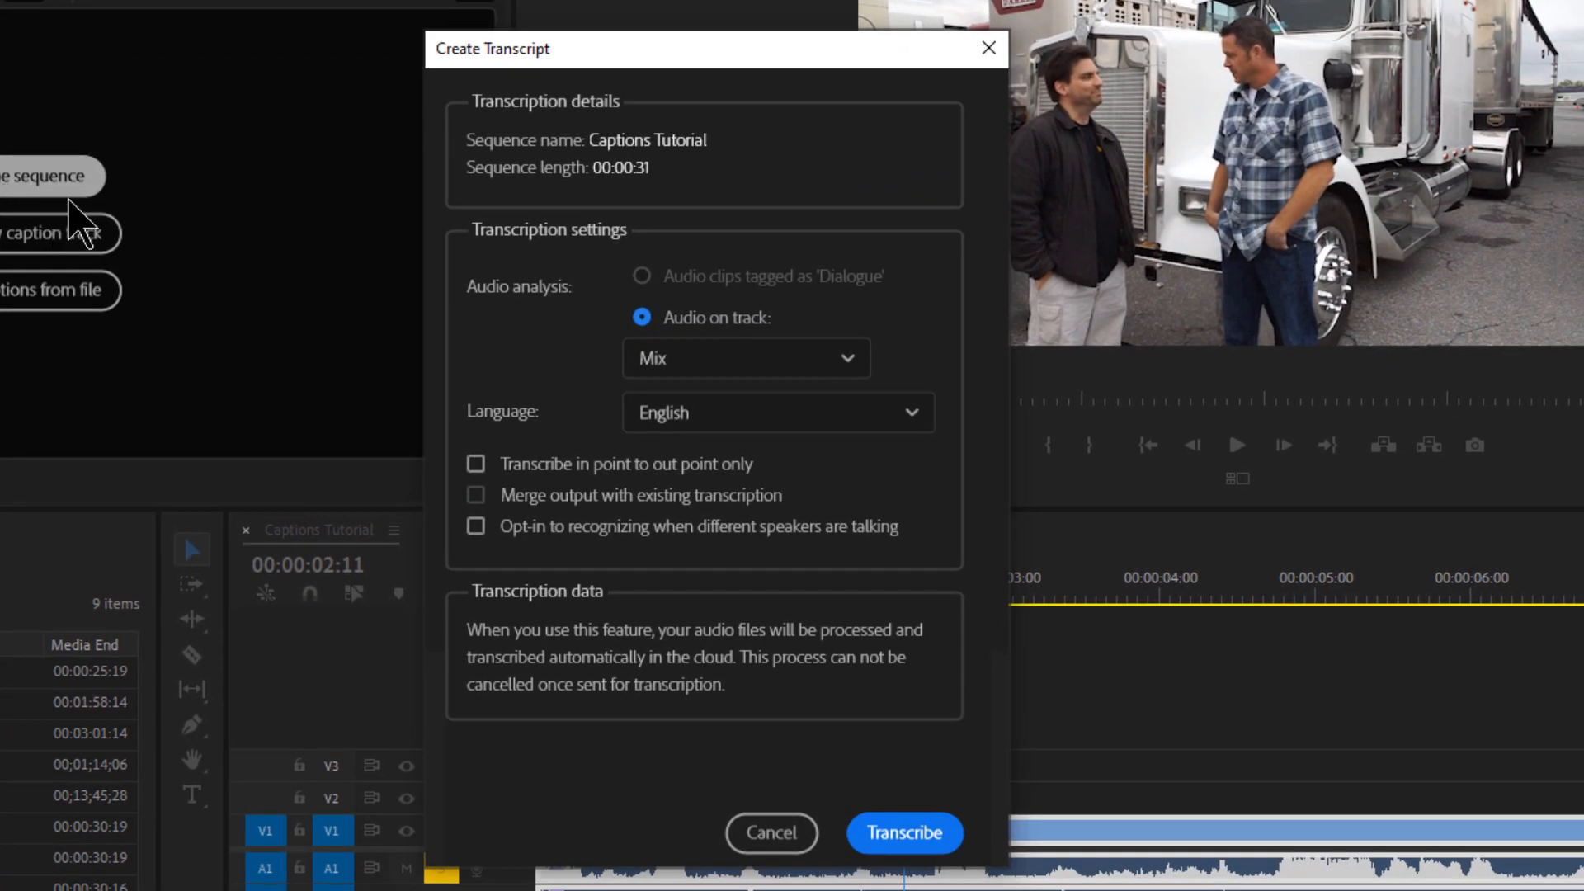
pyautogui.moveTo(777, 413)
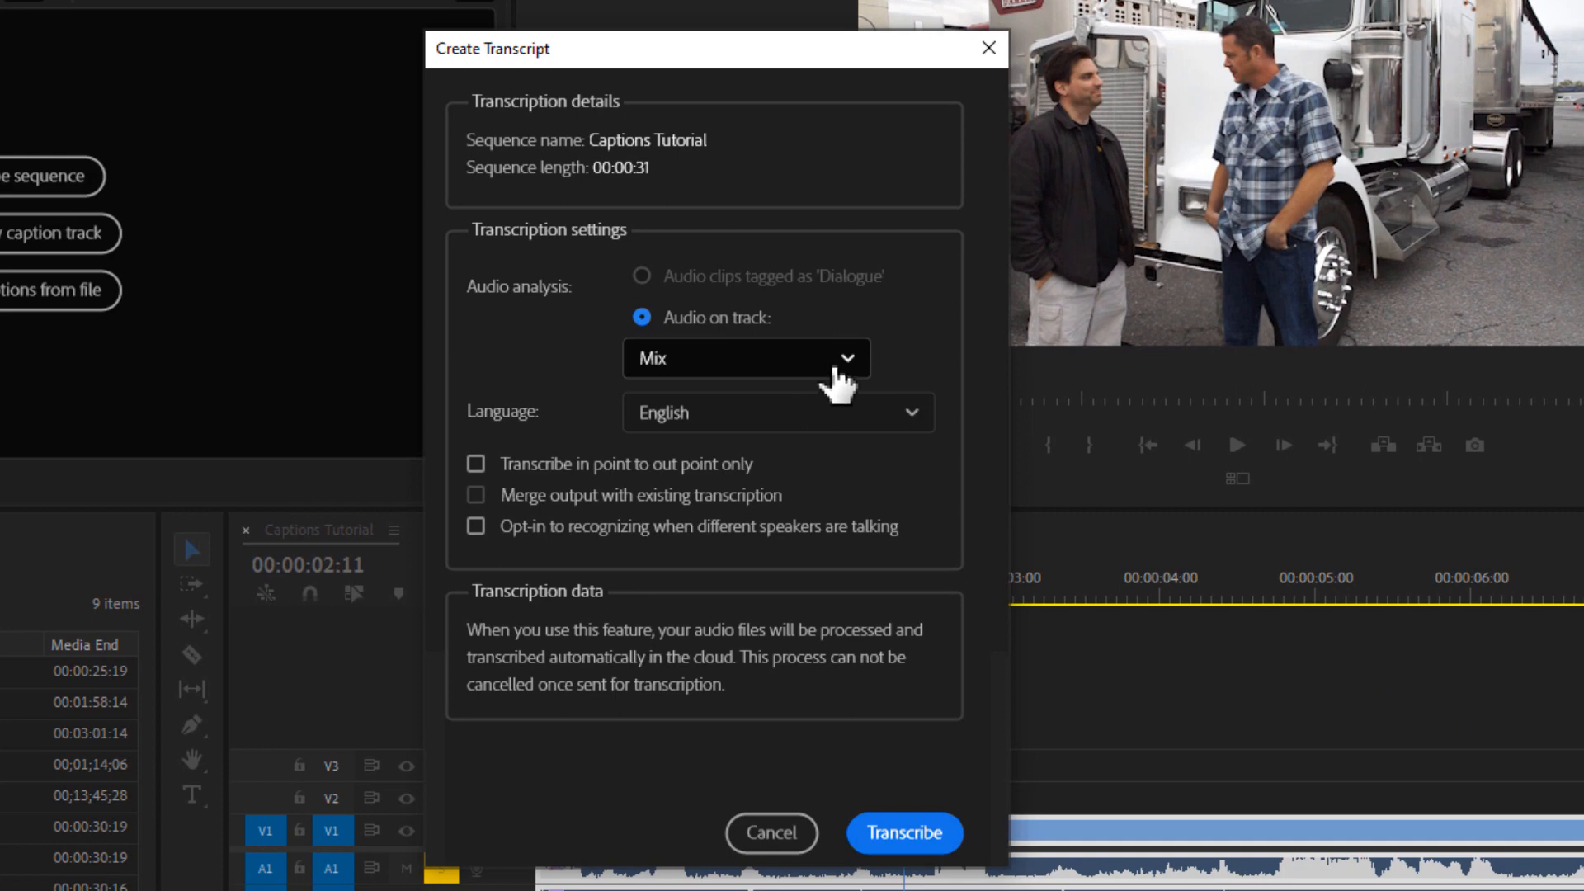
pyautogui.click(744, 358)
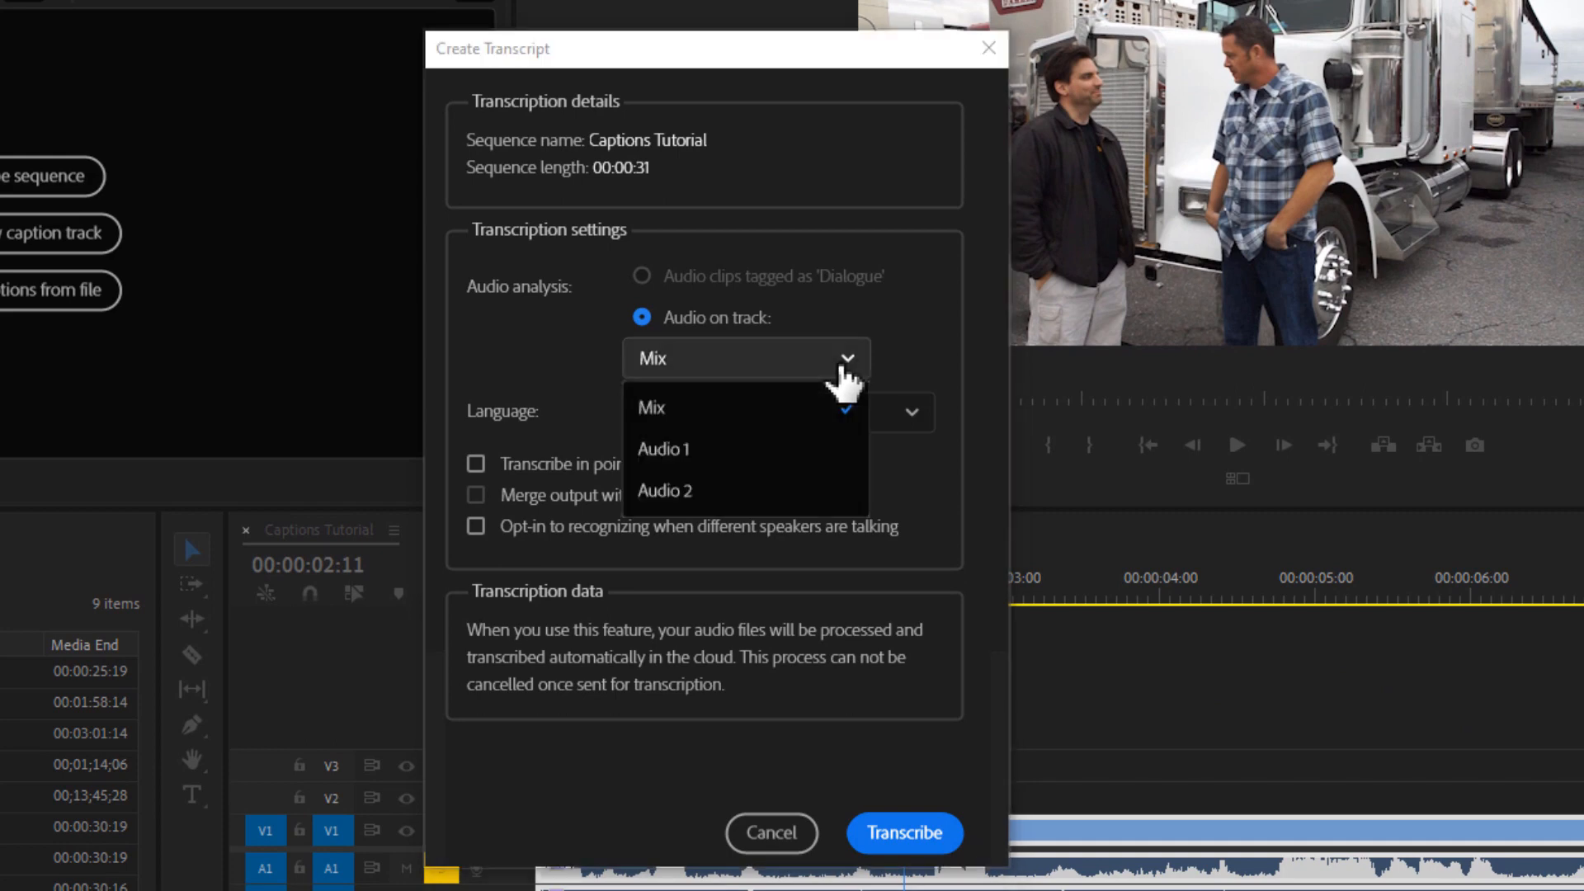
pyautogui.click(655, 406)
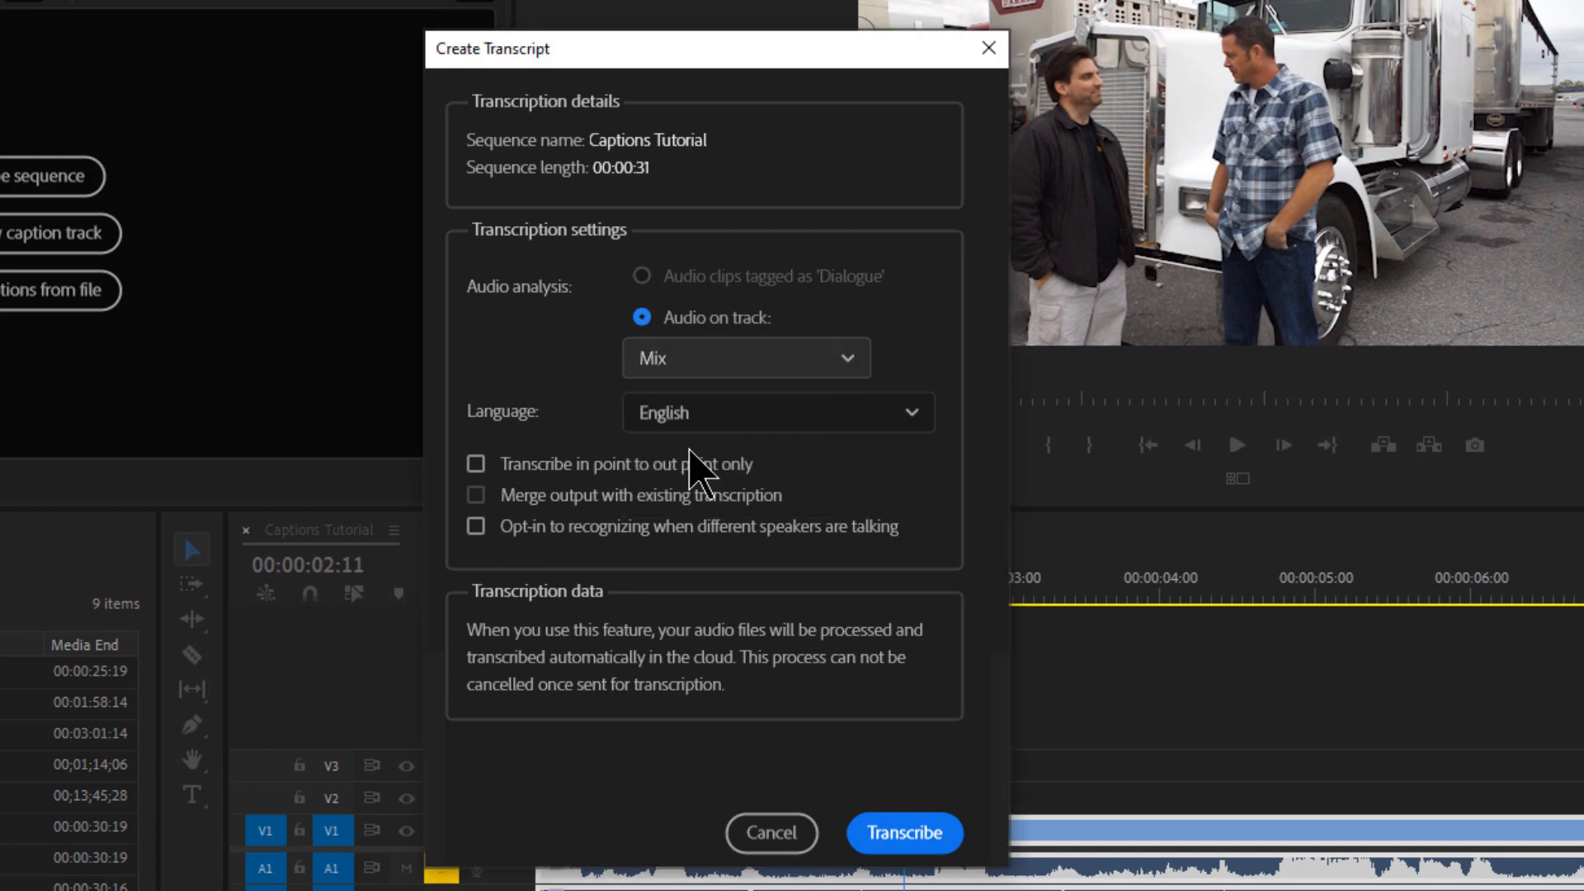
pyautogui.click(746, 358)
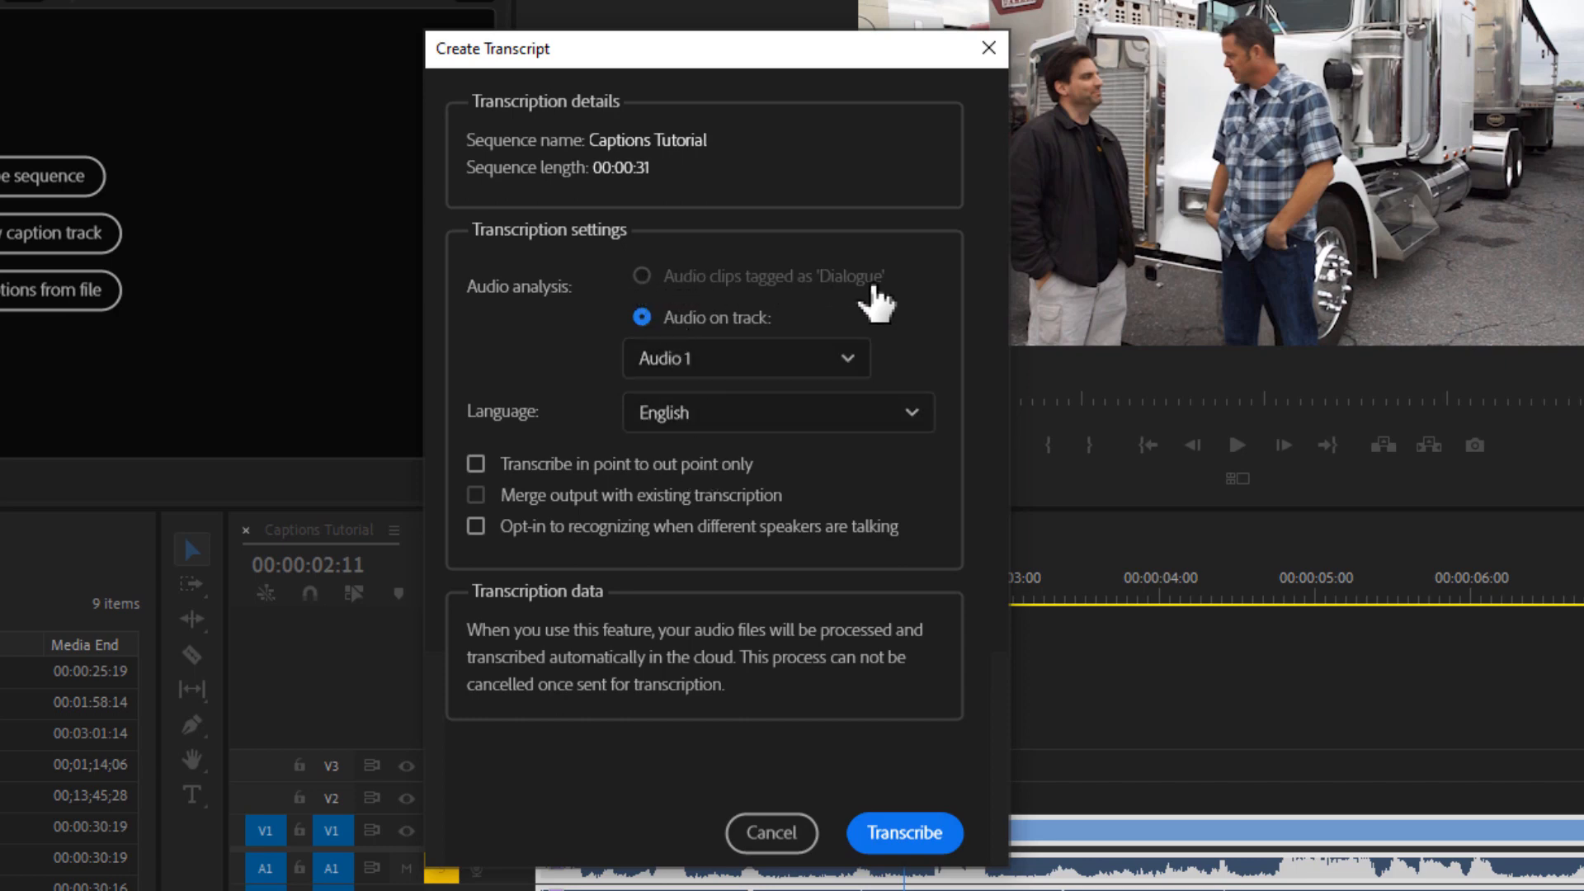
pyautogui.moveTo(881, 303)
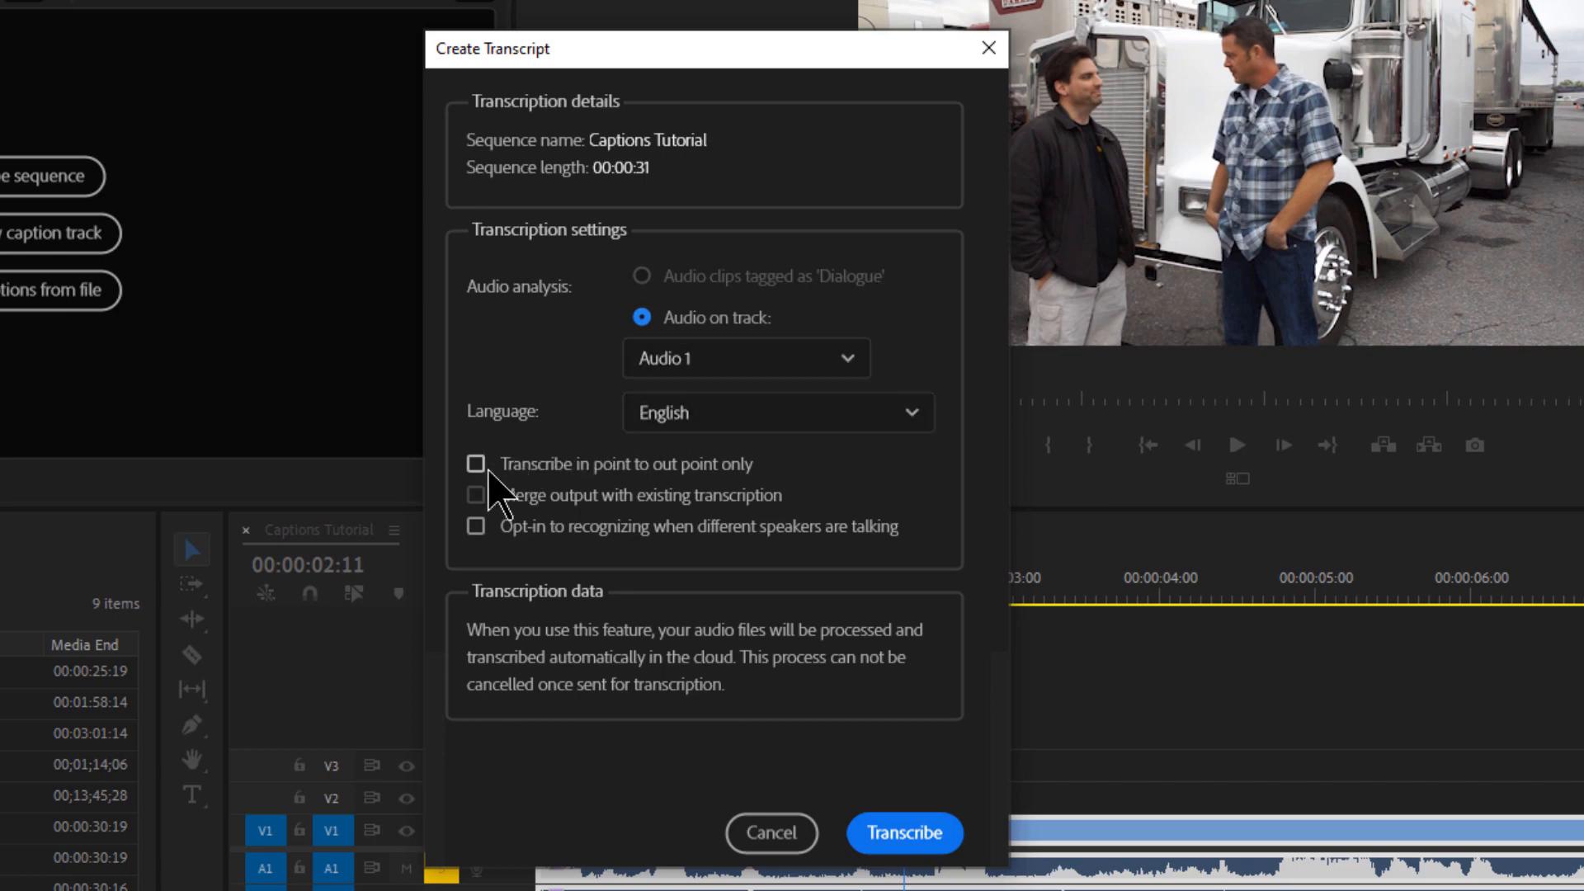
pyautogui.moveTo(708, 500)
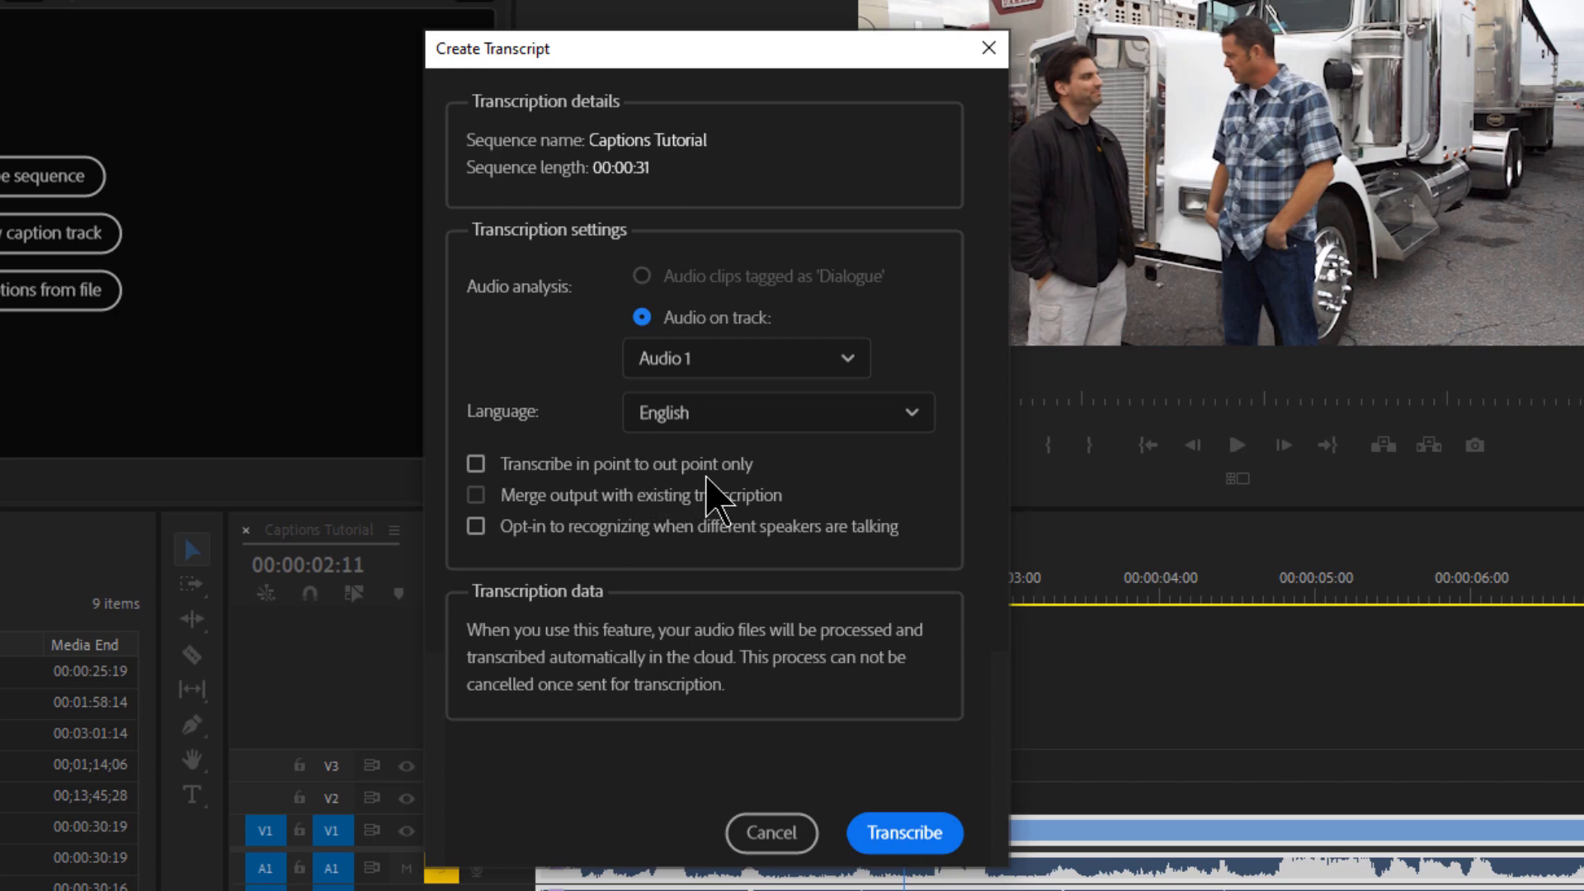
pyautogui.moveTo(520, 561)
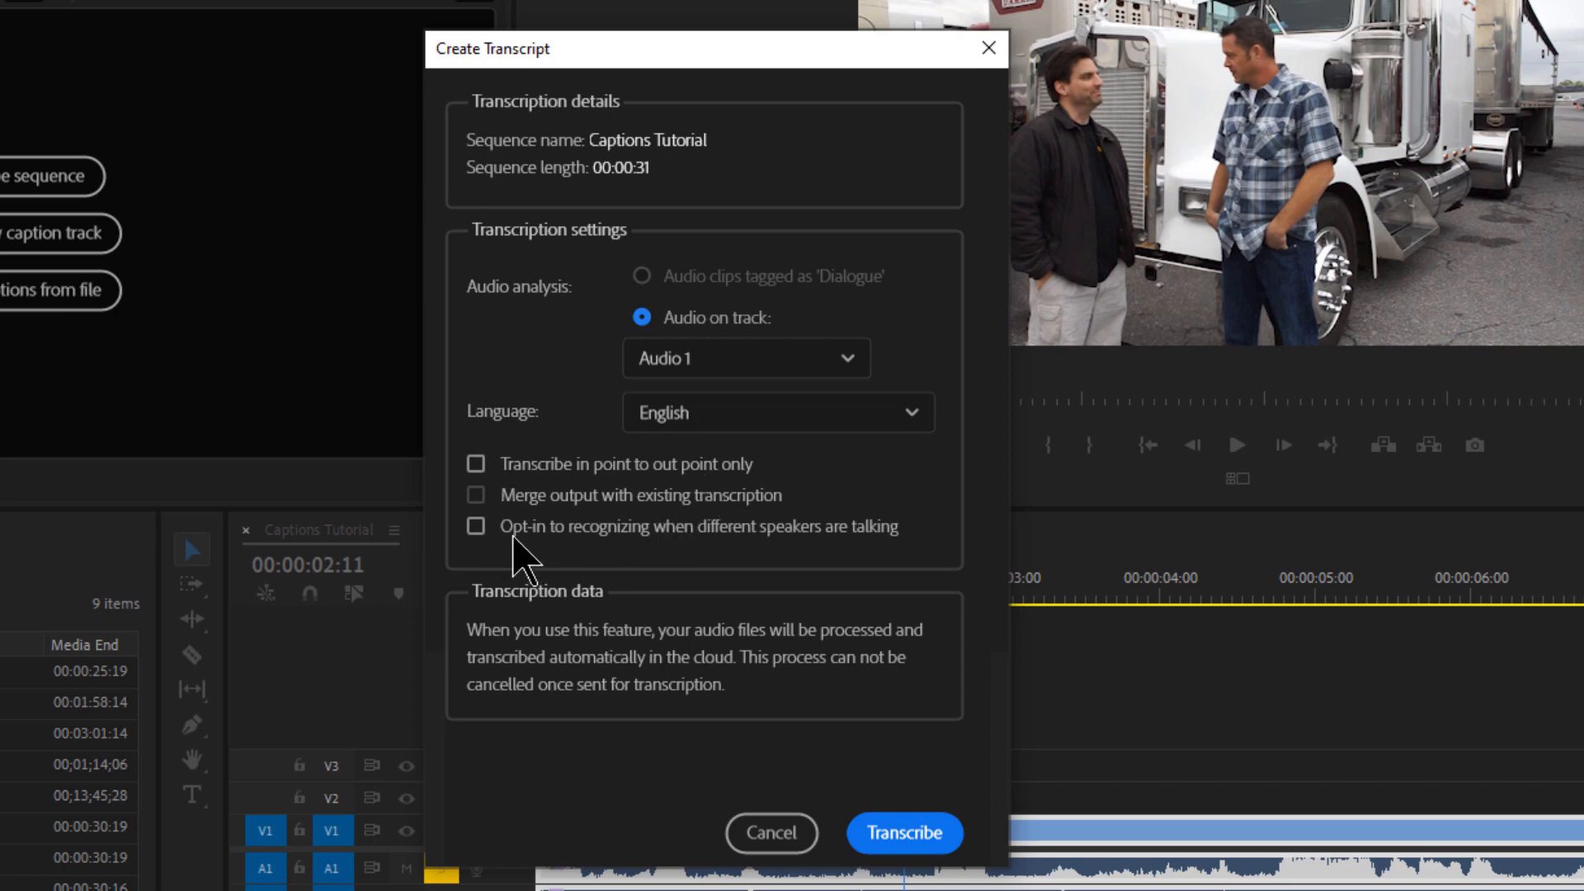
pyautogui.moveTo(601, 561)
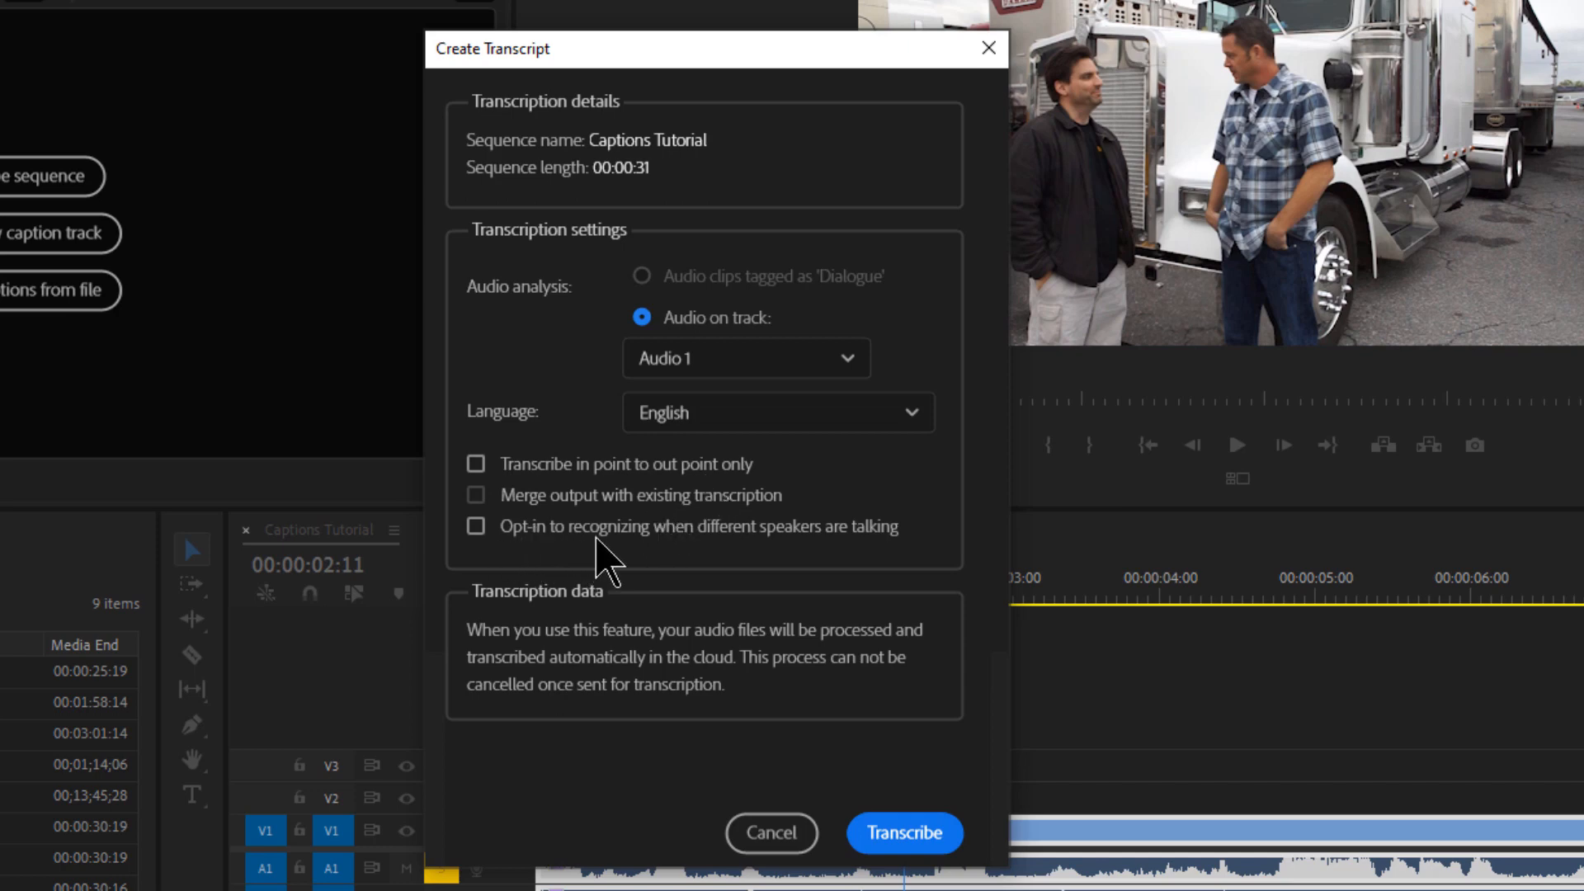
pyautogui.moveTo(614, 565)
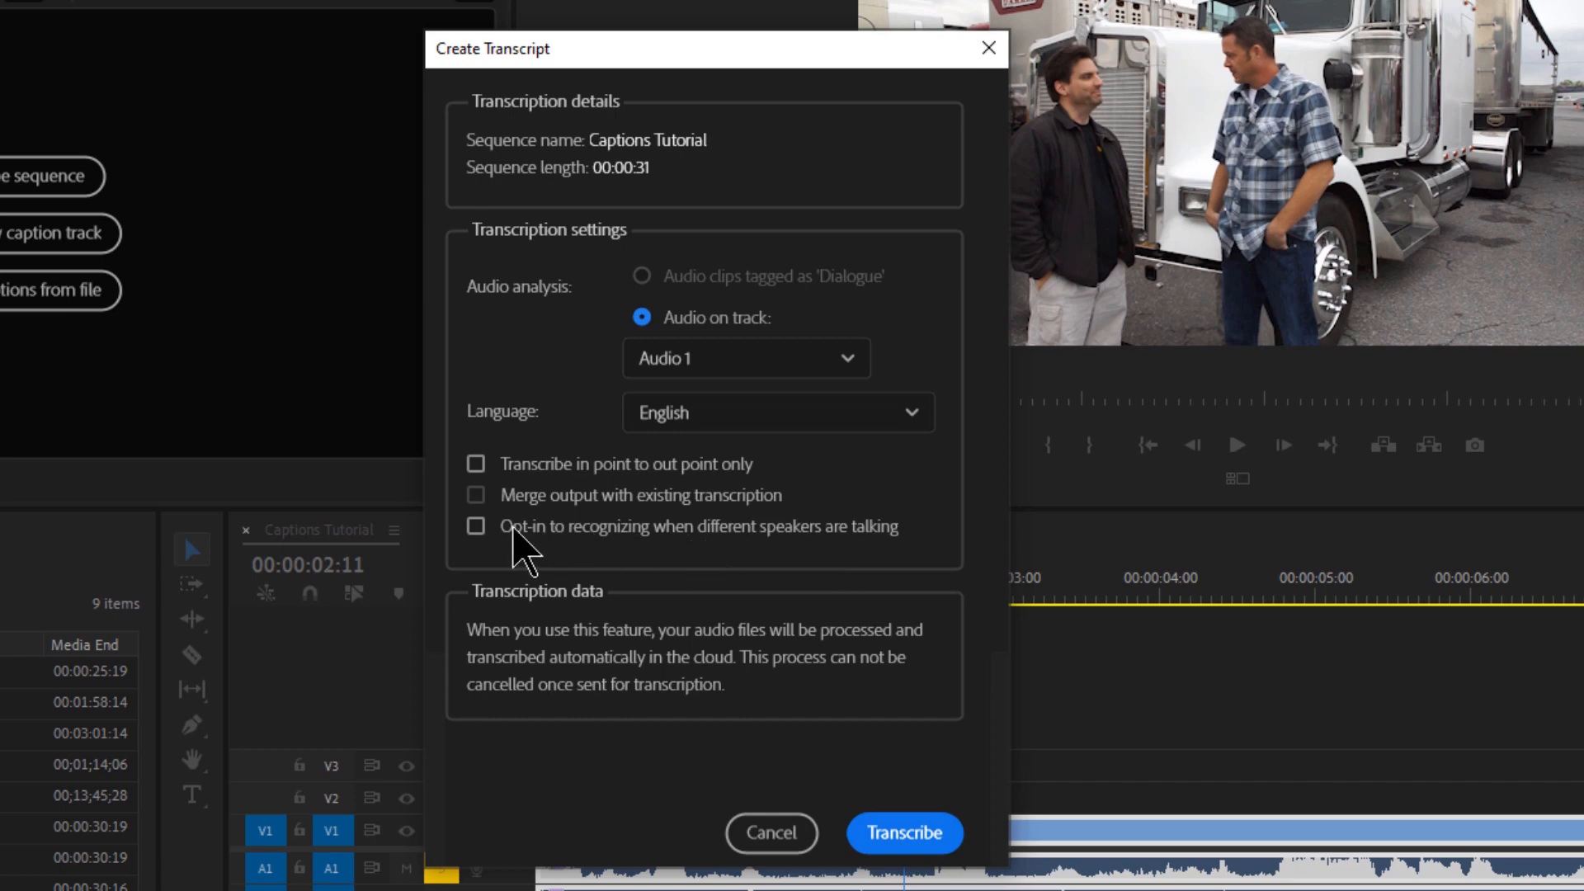
# Enable speaker recognition, accept the legal notice, and start transcribing
pyautogui.click(476, 525)
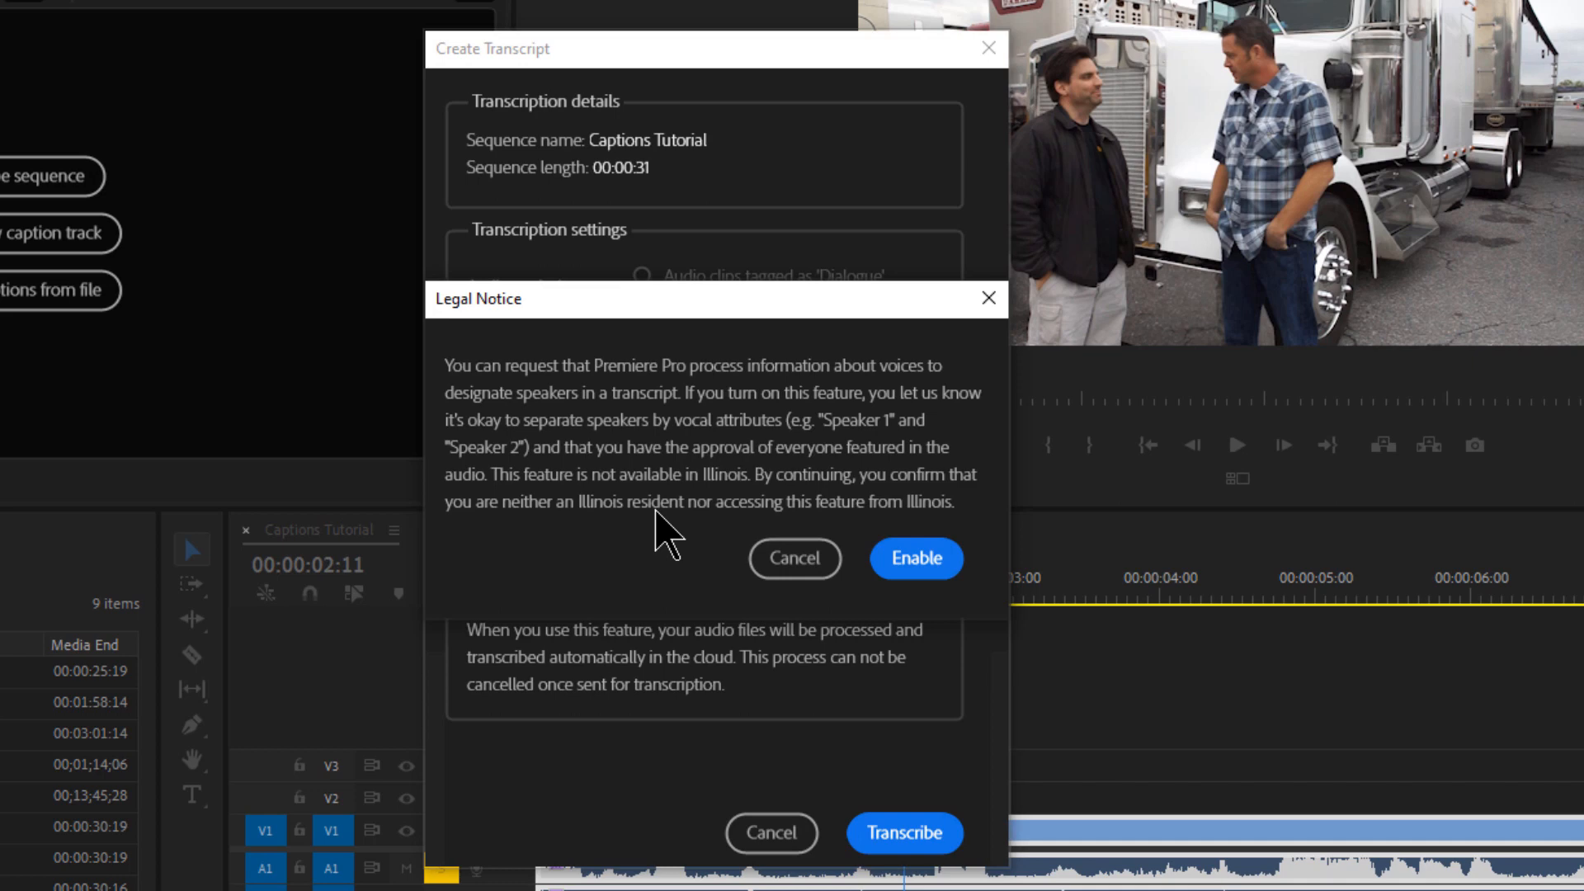
pyautogui.moveTo(686, 510)
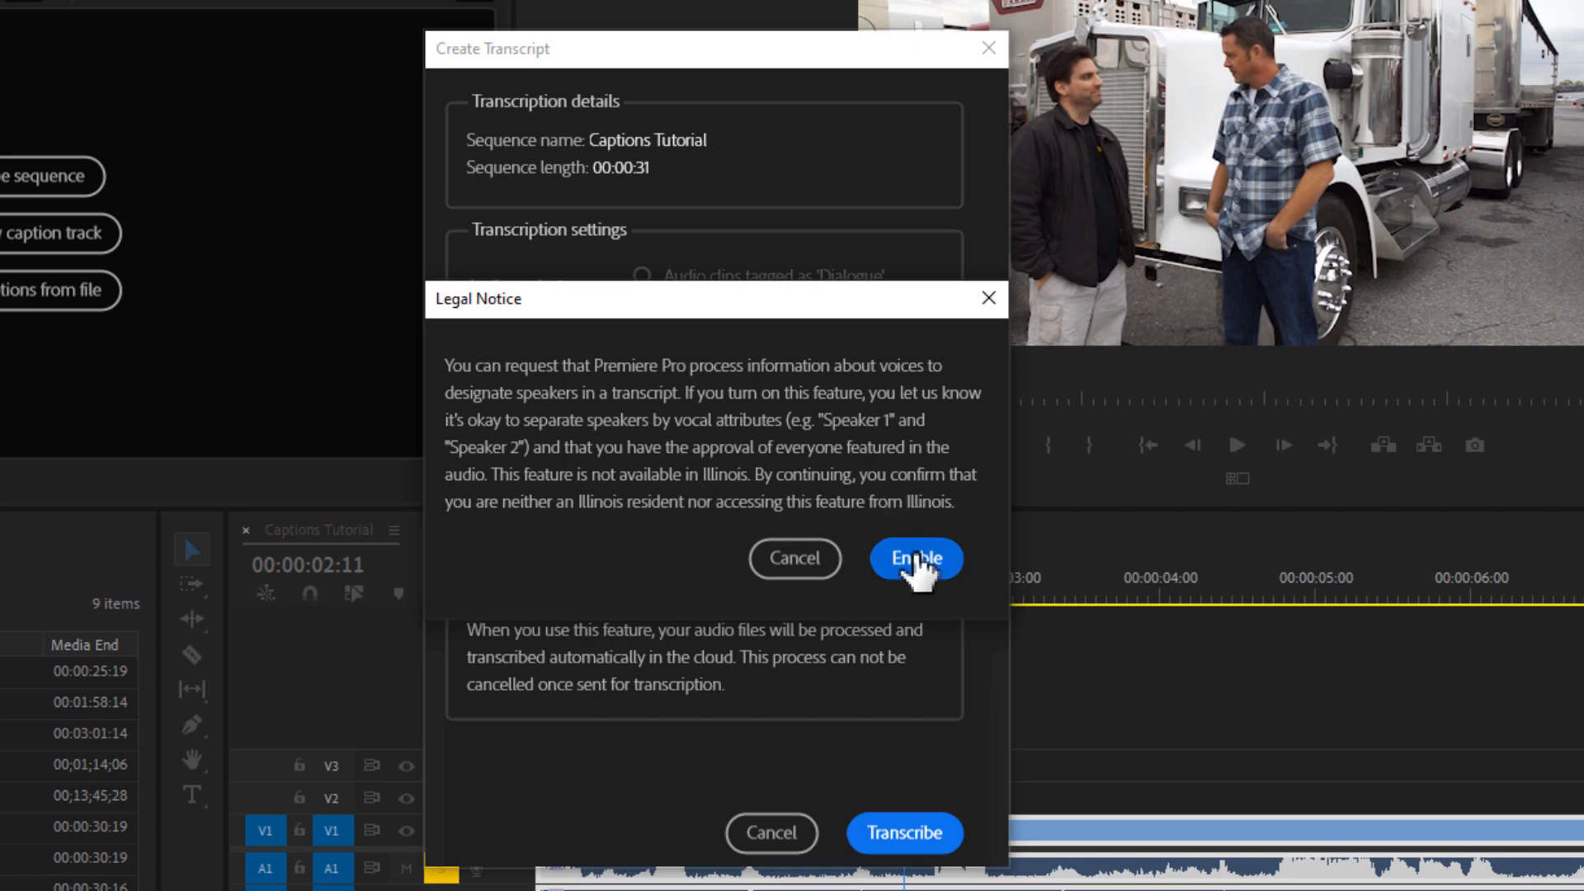
pyautogui.click(914, 559)
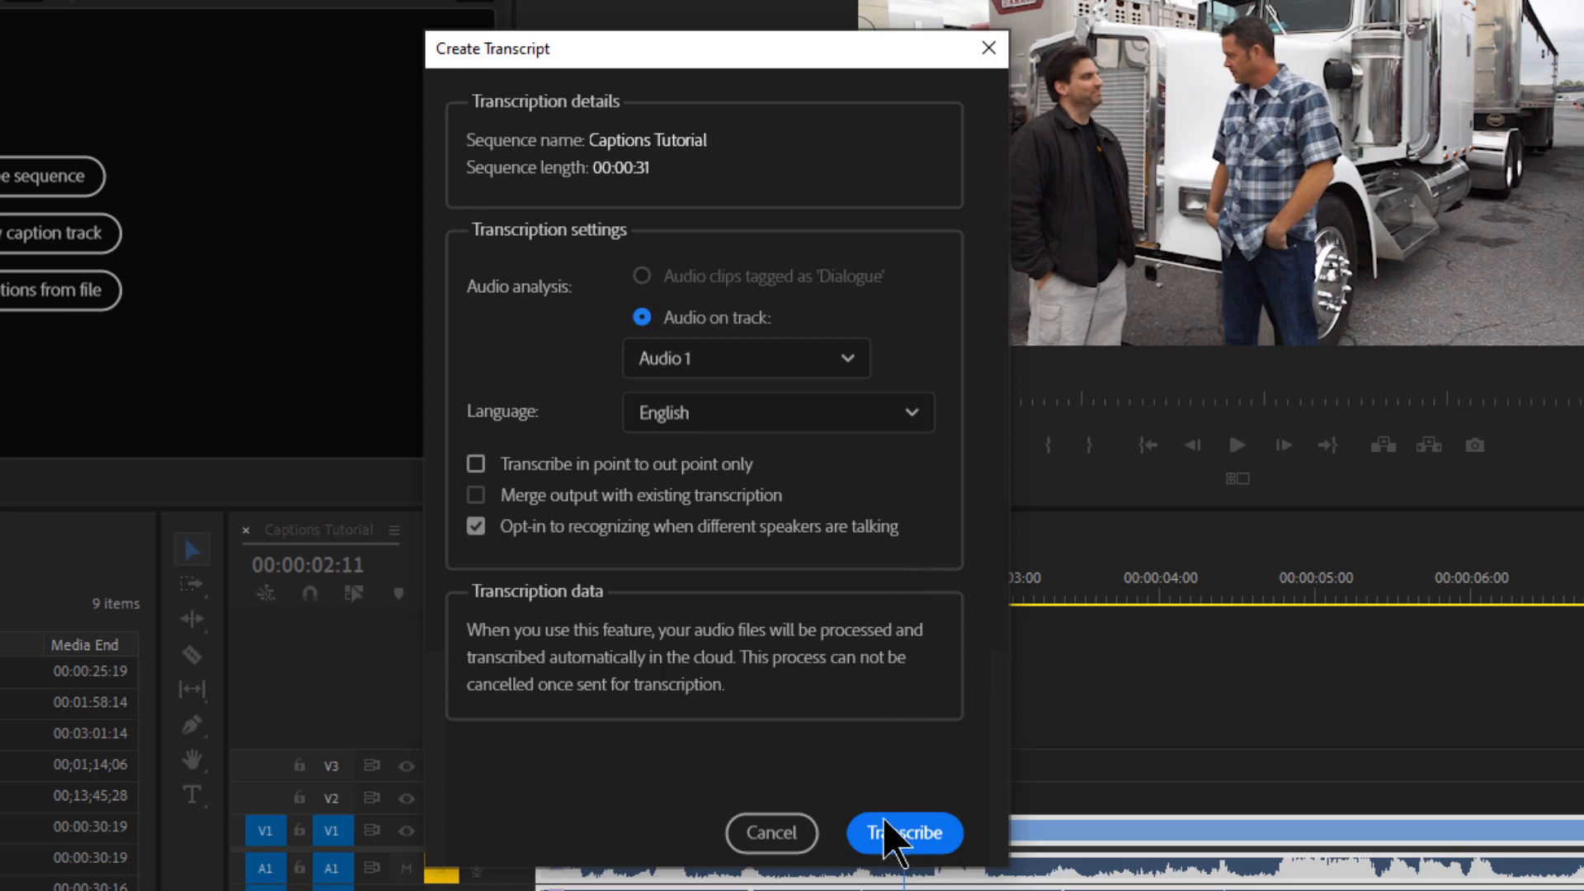
pyautogui.click(904, 834)
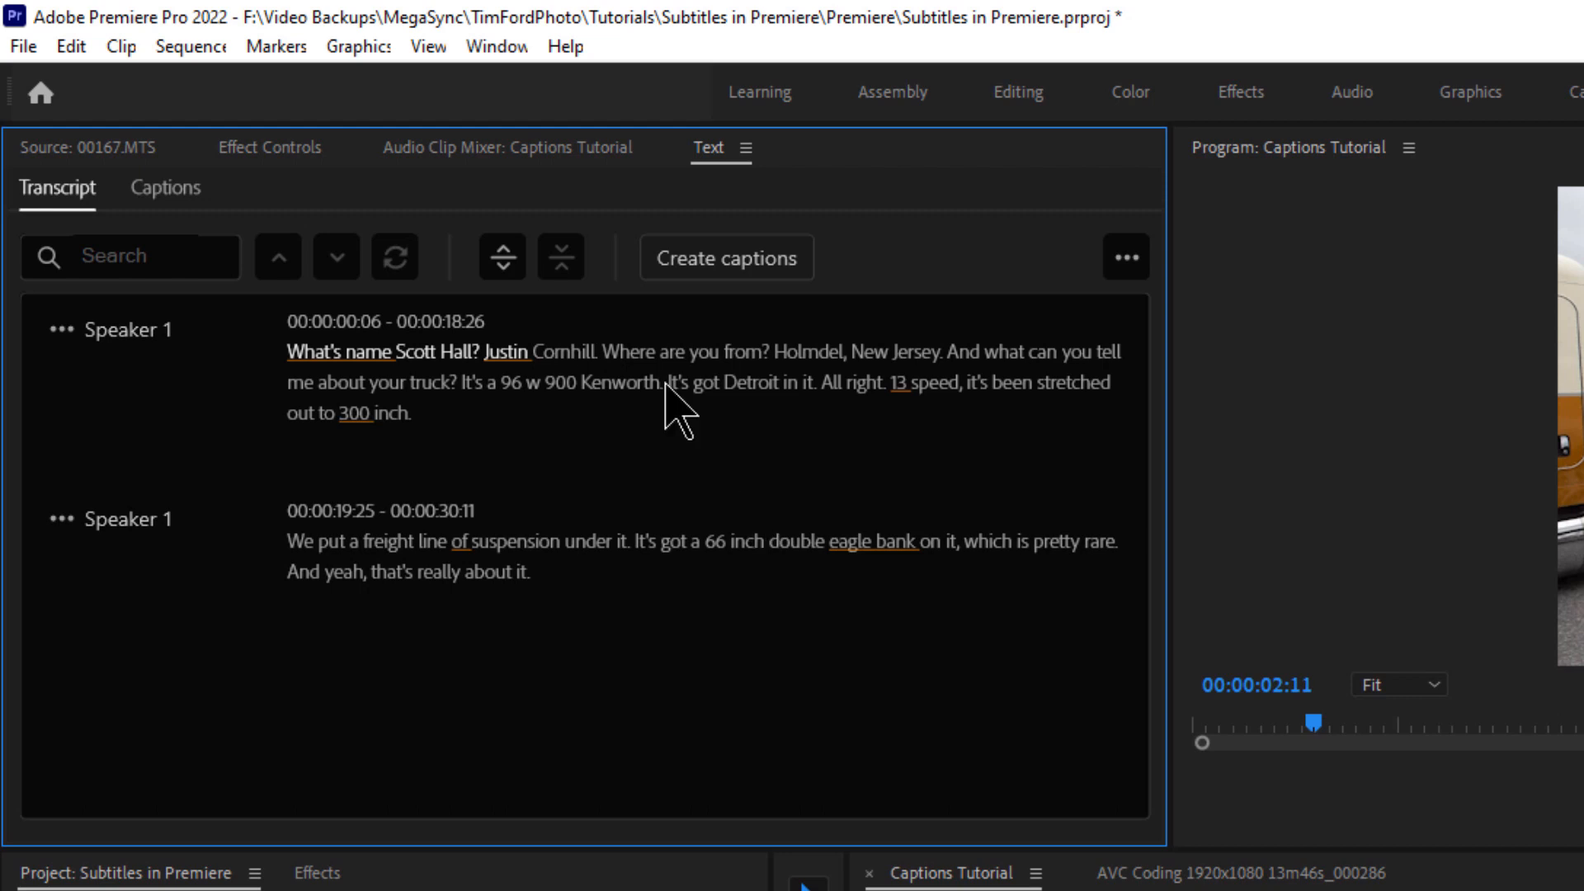
pyautogui.moveTo(555, 405)
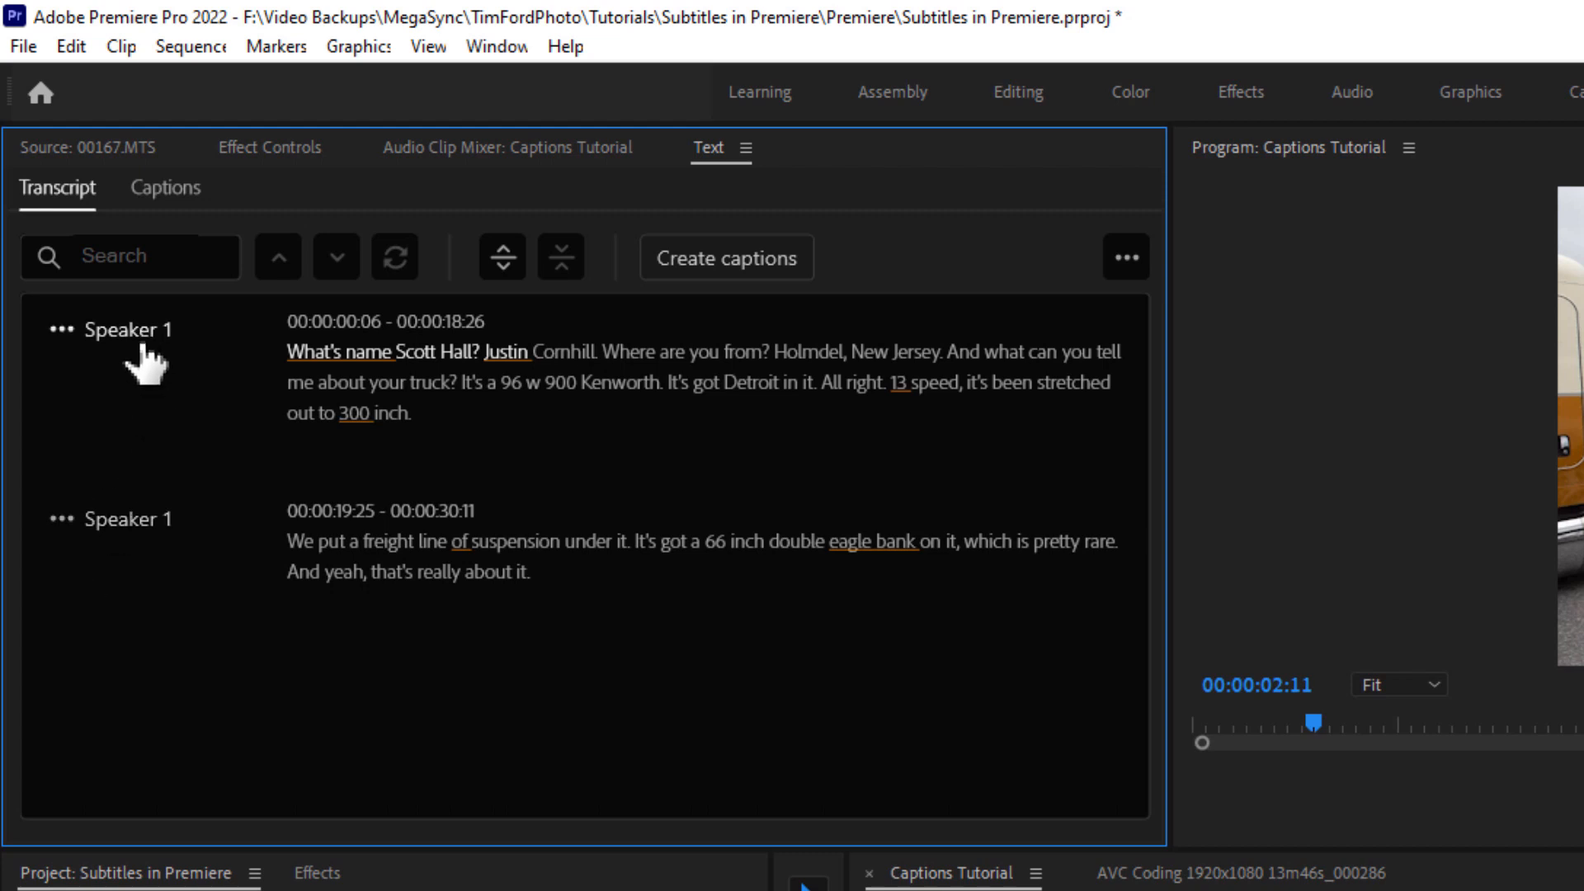
pyautogui.moveTo(246, 424)
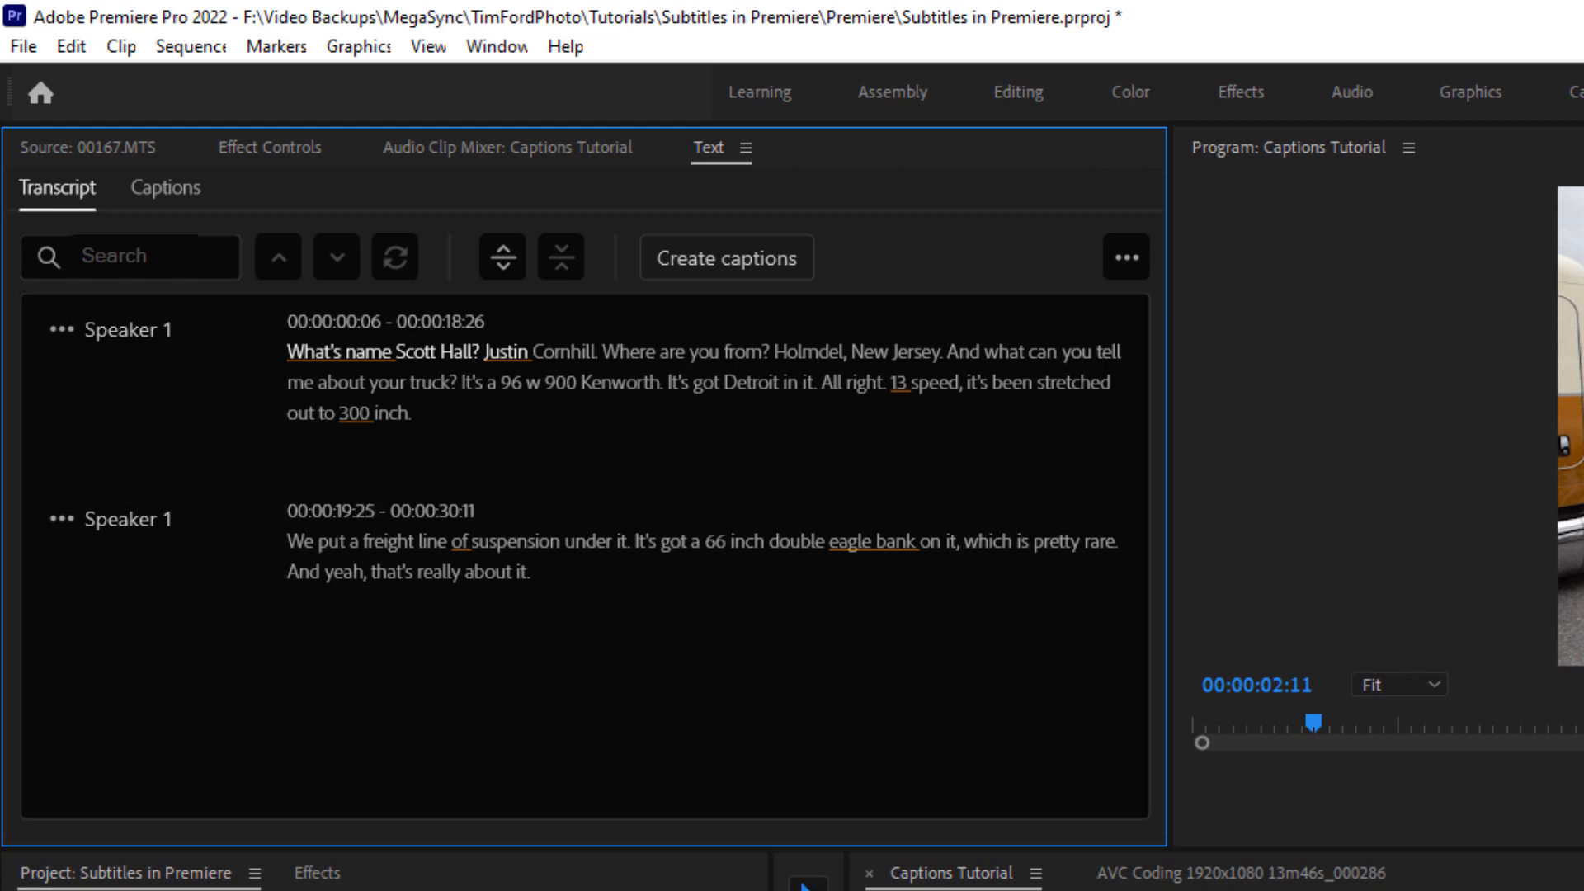
pyautogui.moveTo(208, 429)
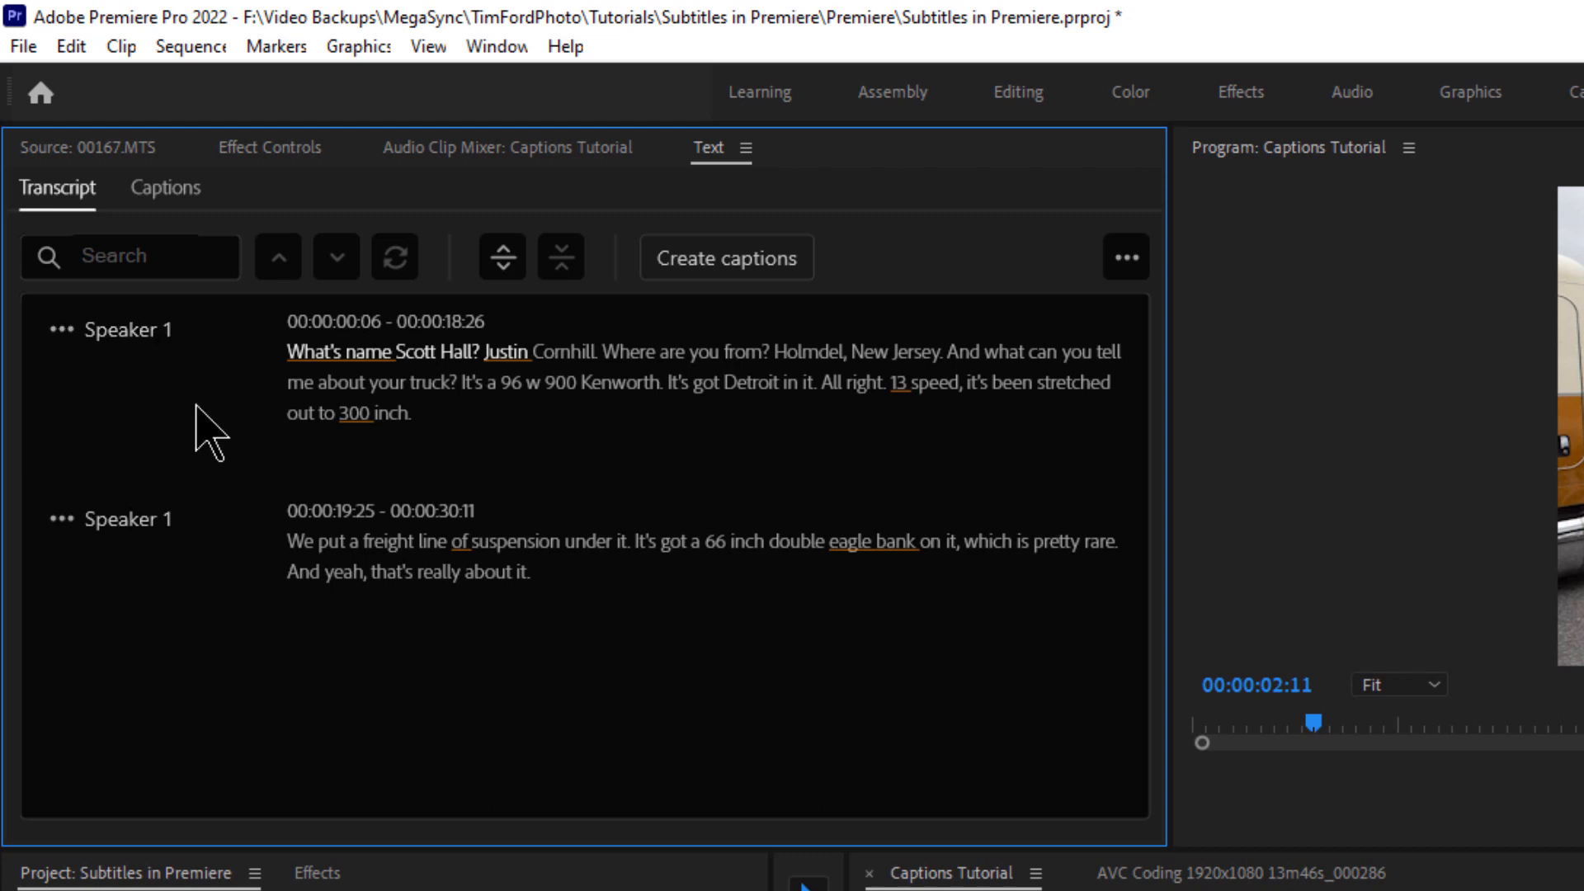
pyautogui.moveTo(66, 346)
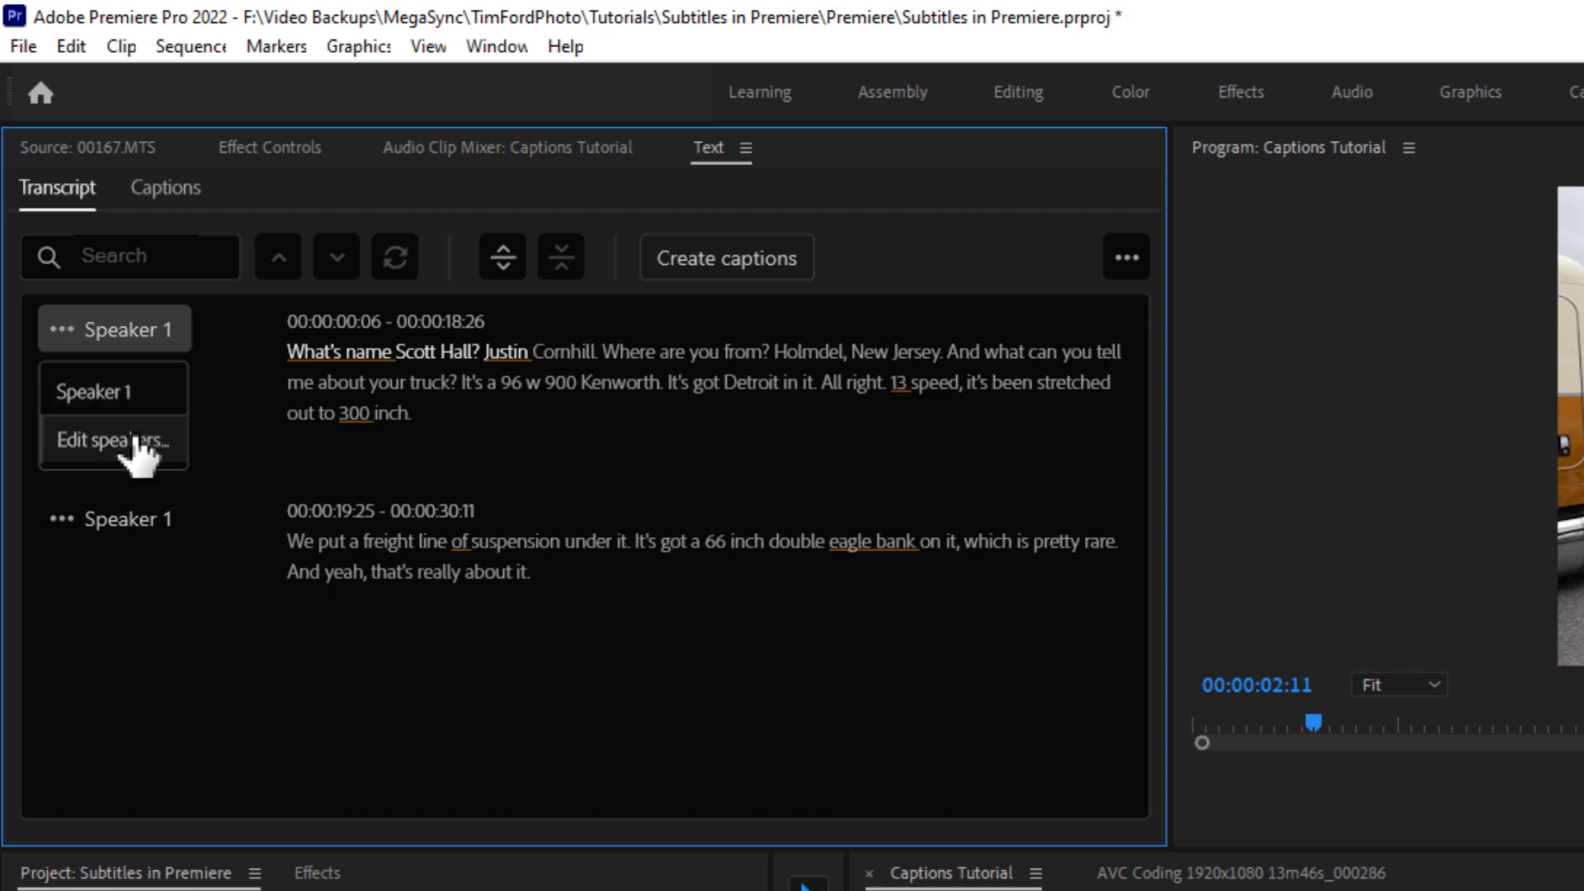
pyautogui.click(112, 439)
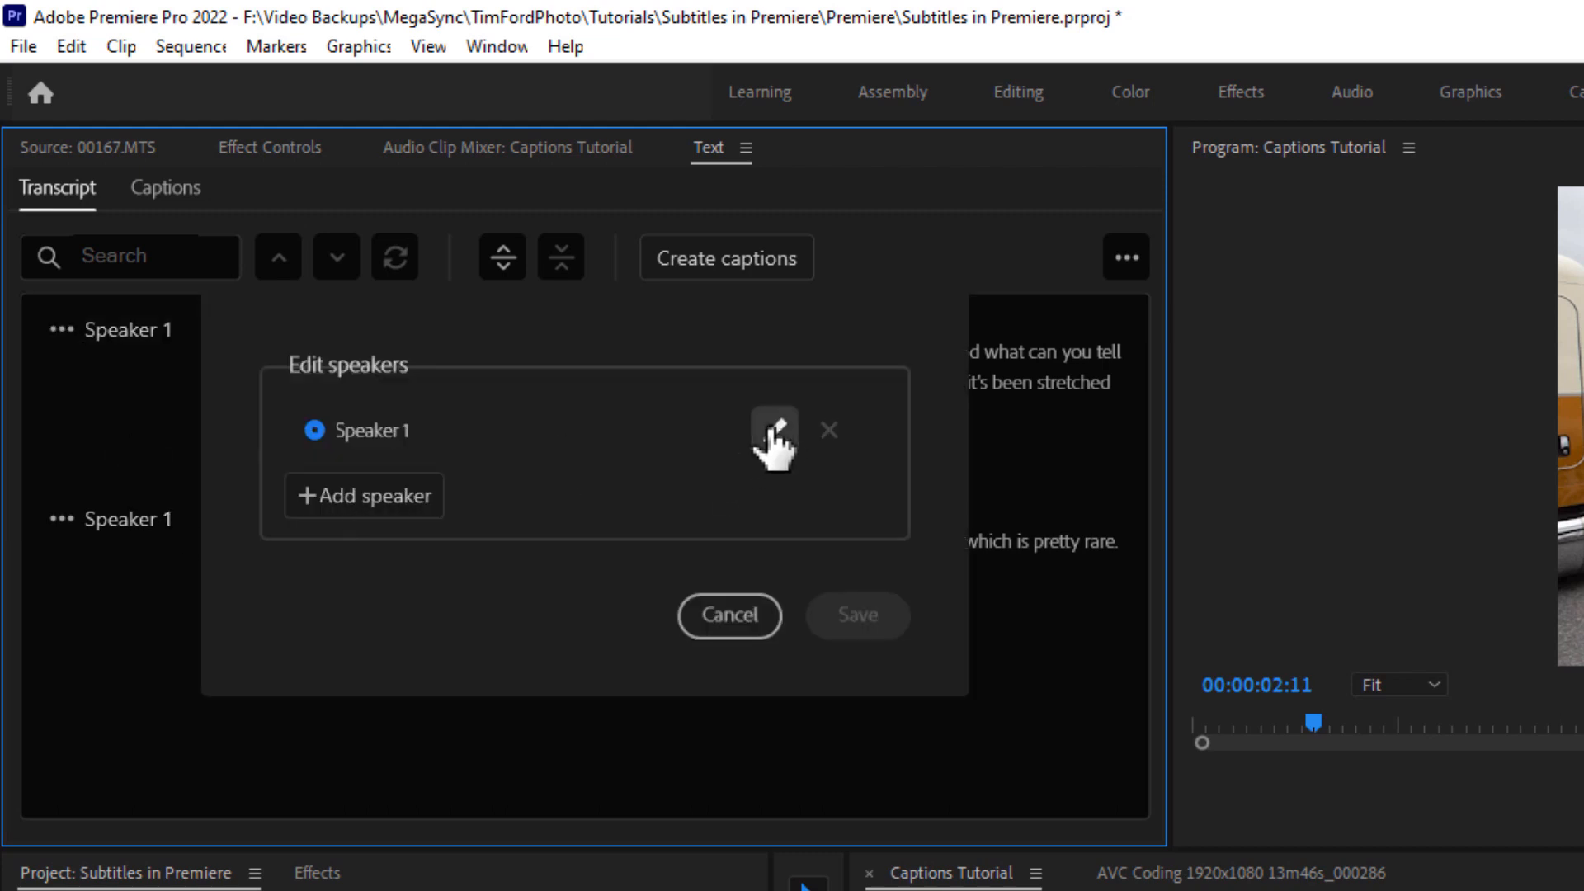
pyautogui.write('Tim F')
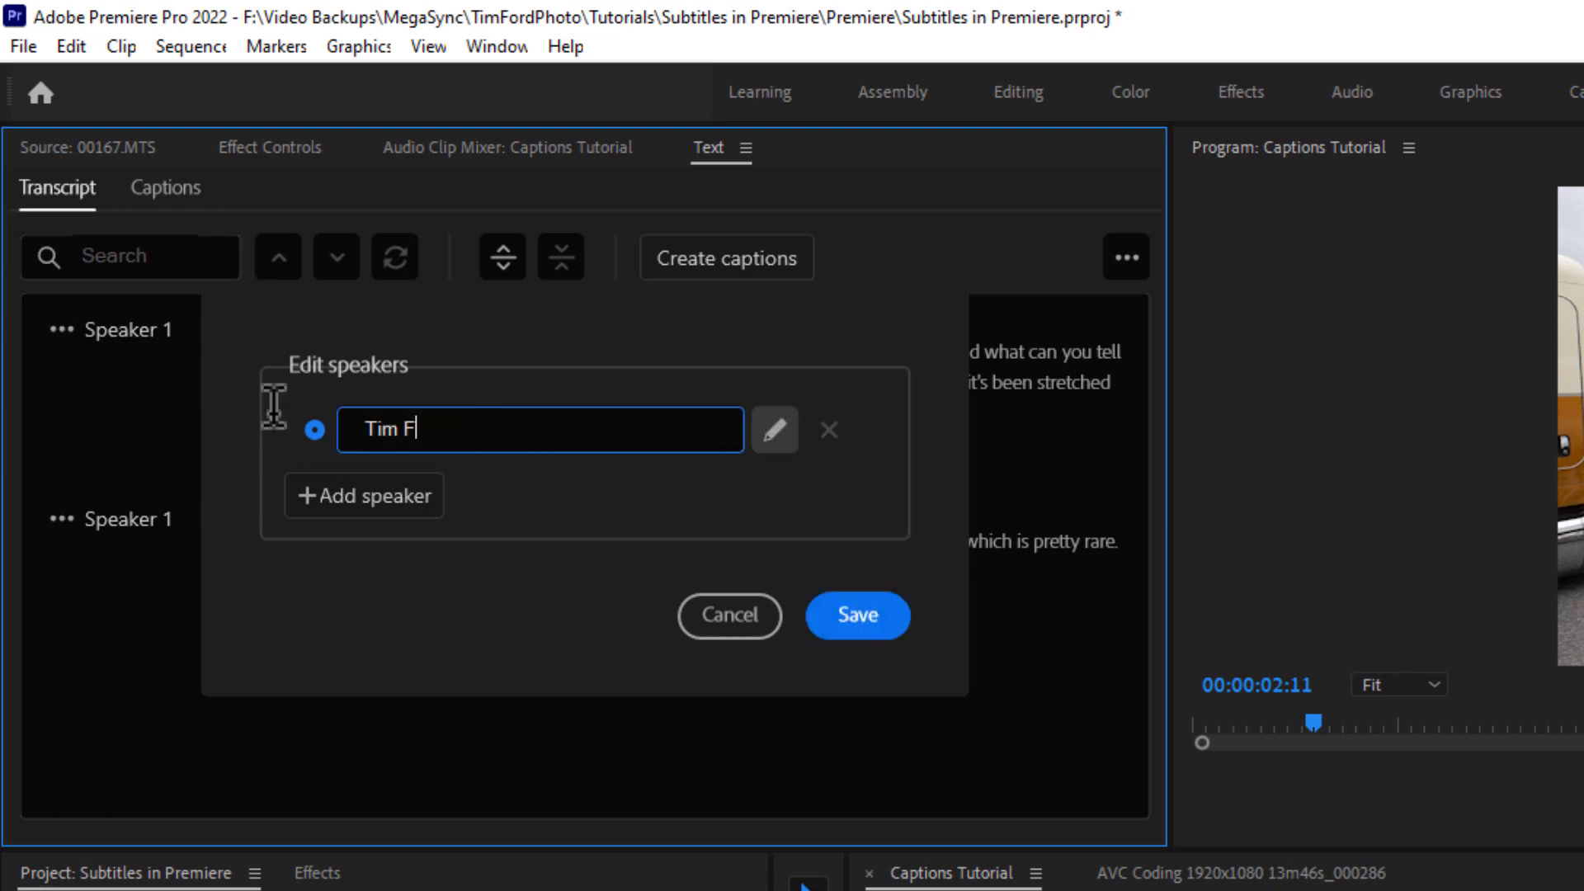
pyautogui.write('ord')
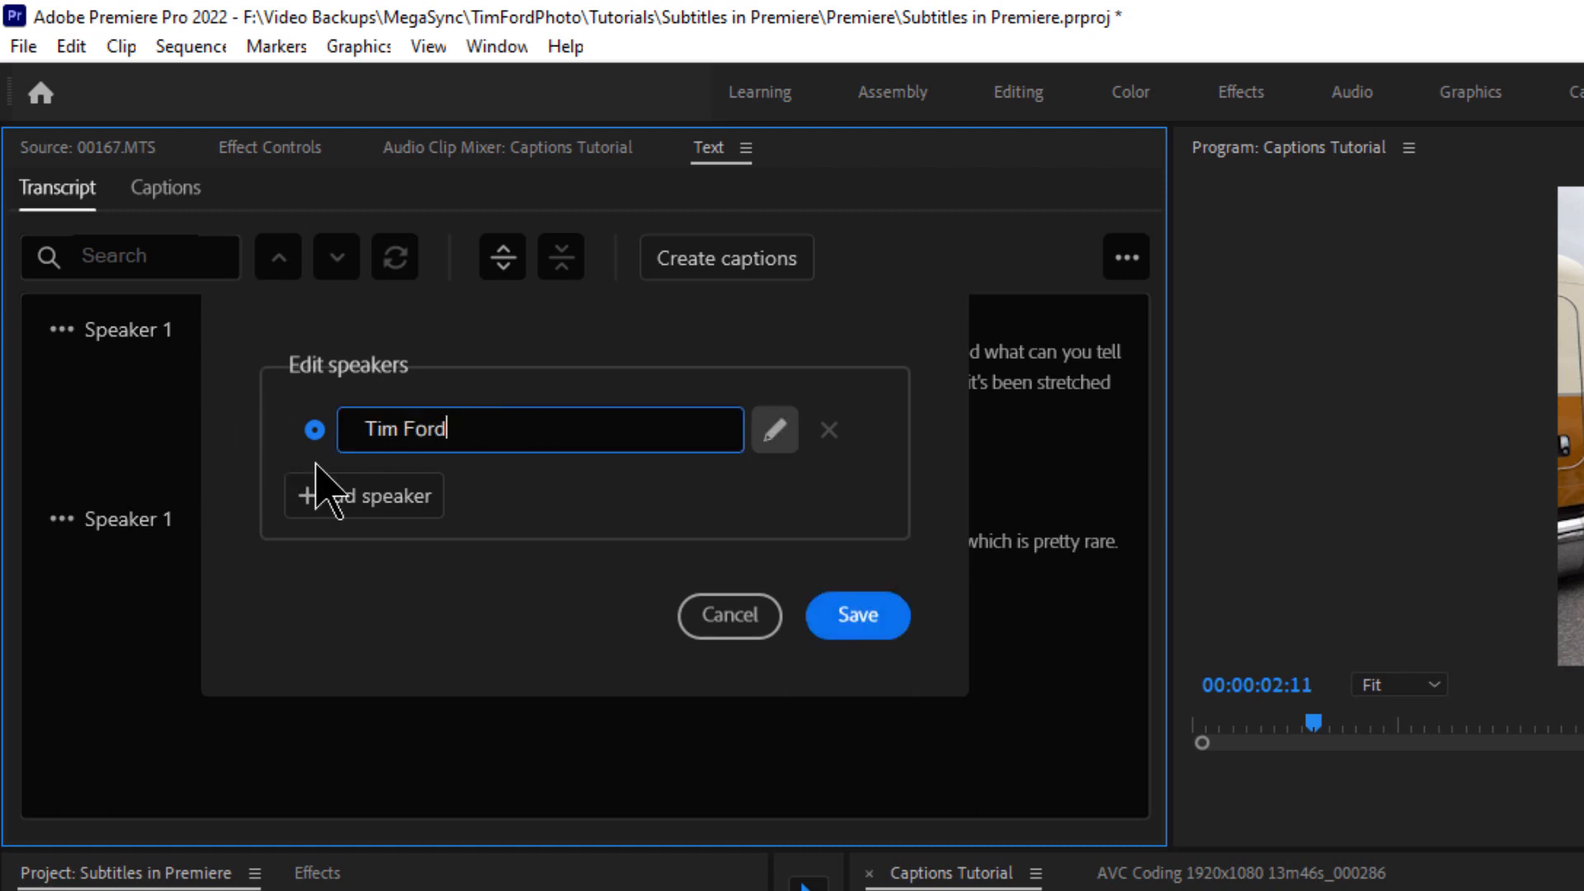
pyautogui.click(363, 495)
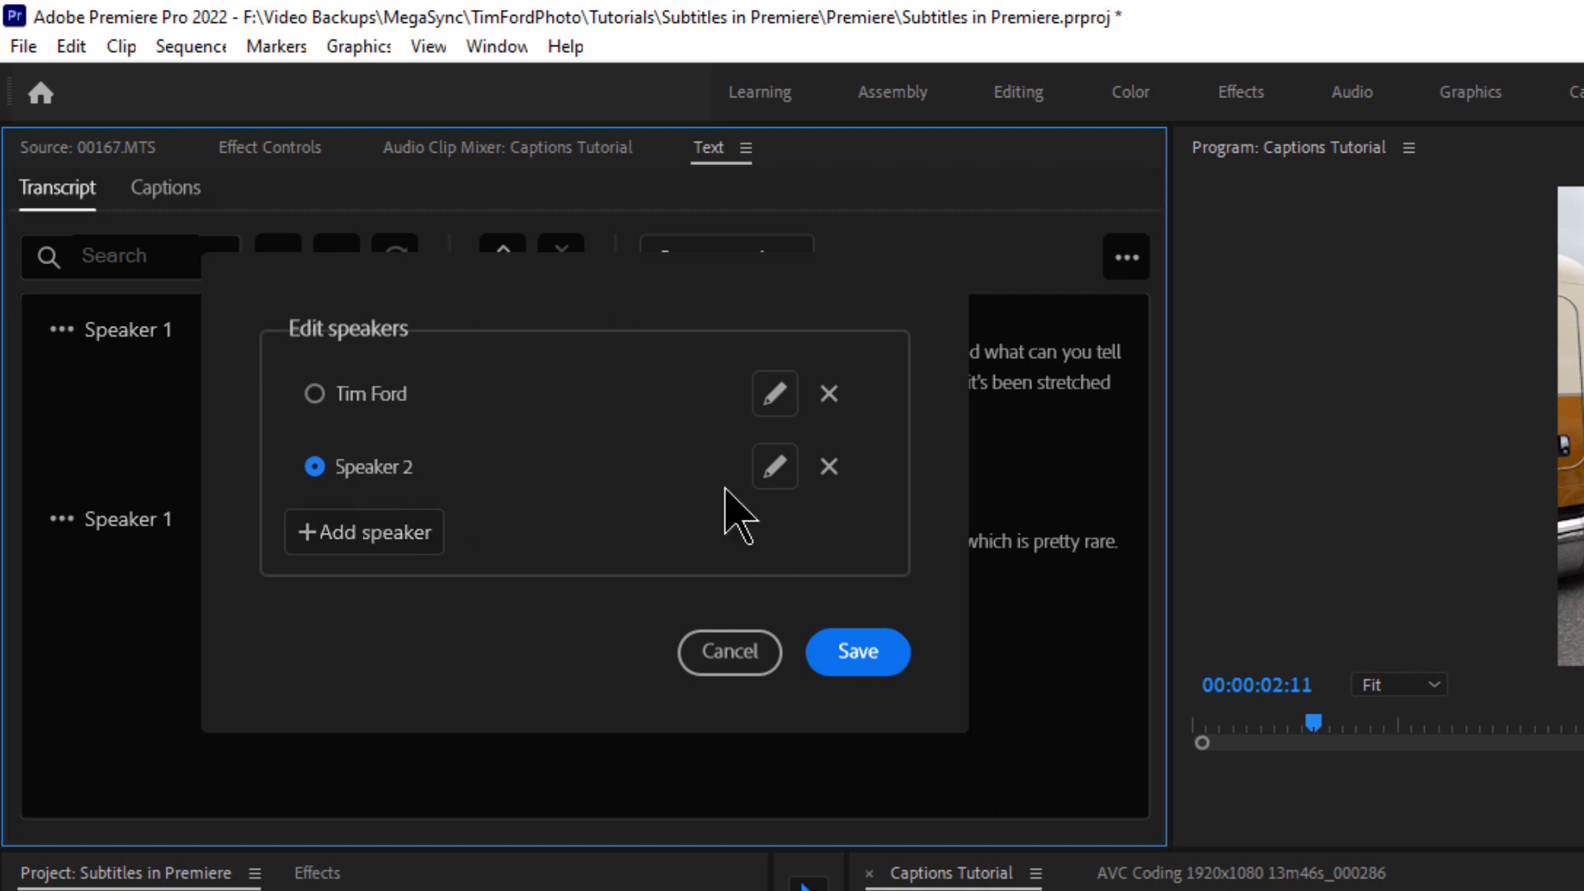
pyautogui.click(772, 465)
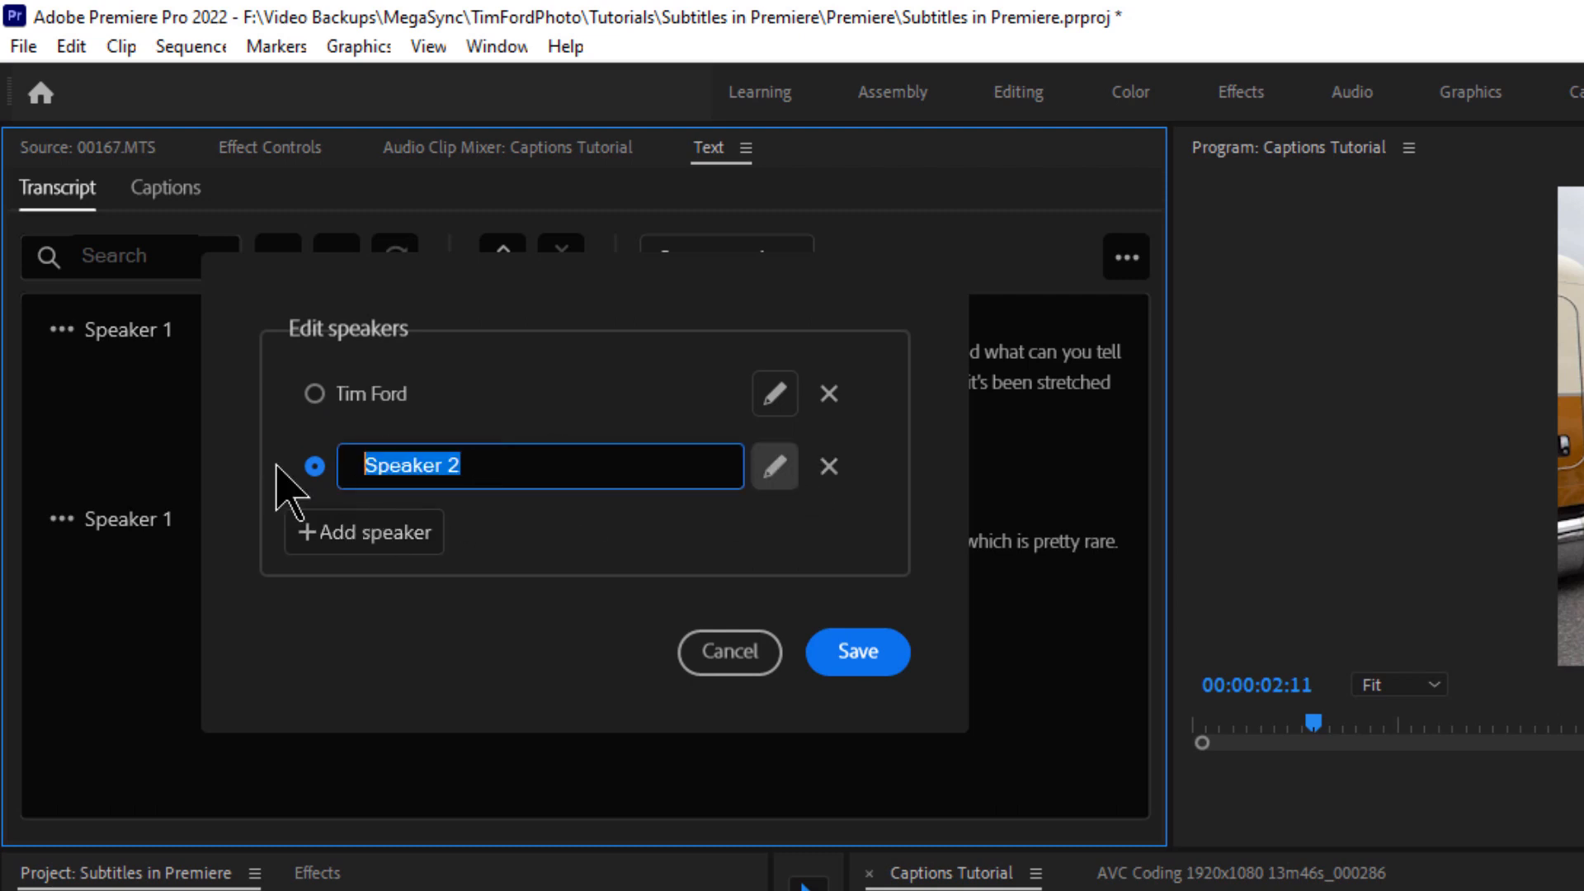
pyautogui.write('Scott Corn')
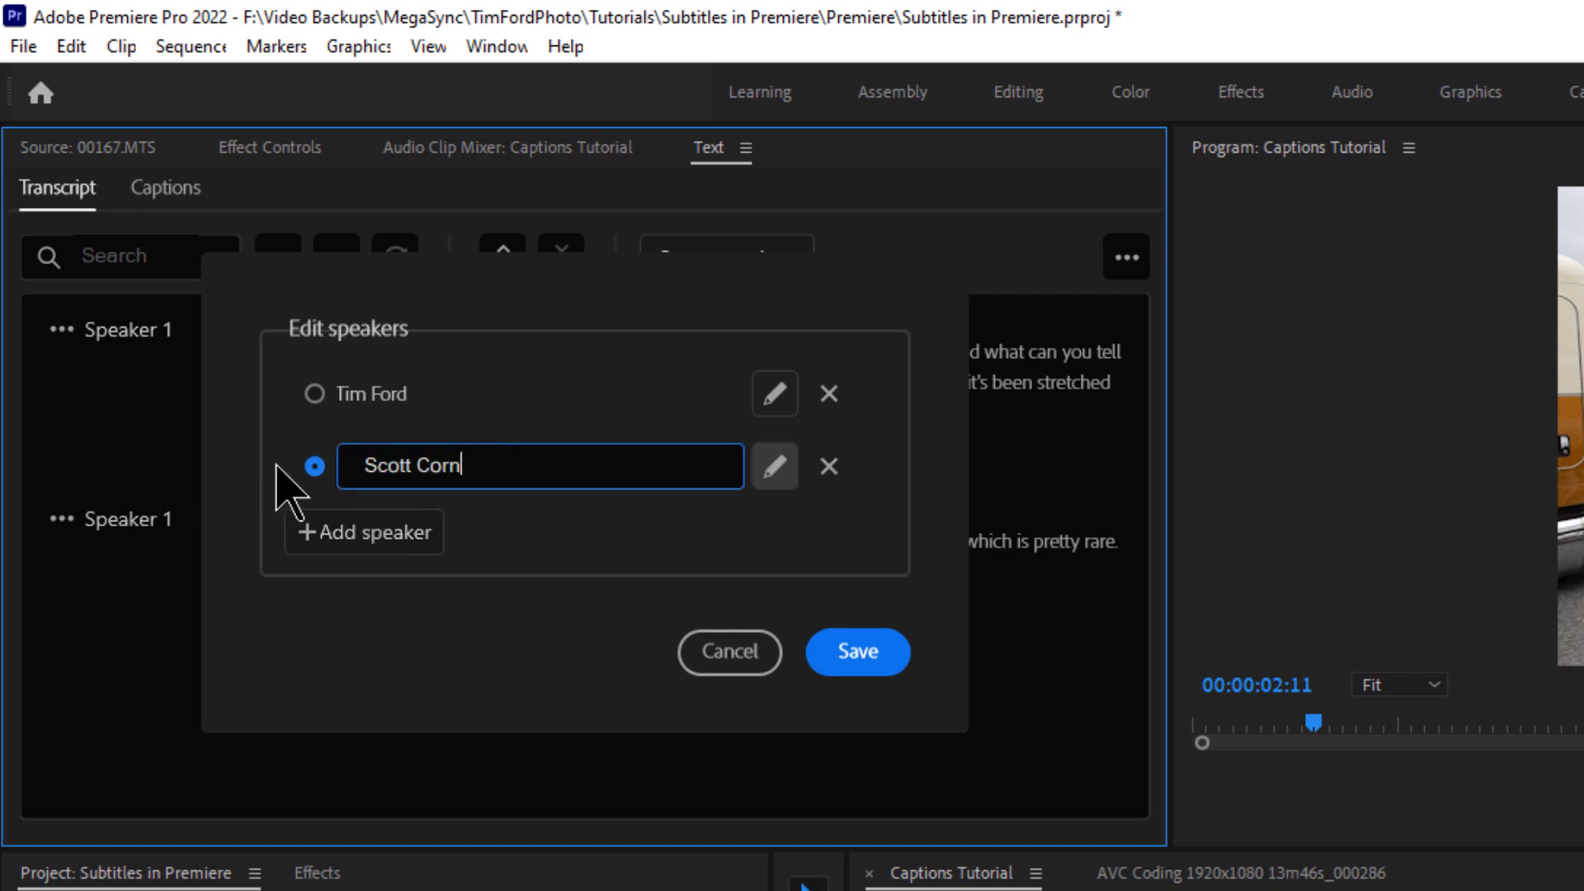
pyautogui.write('hill')
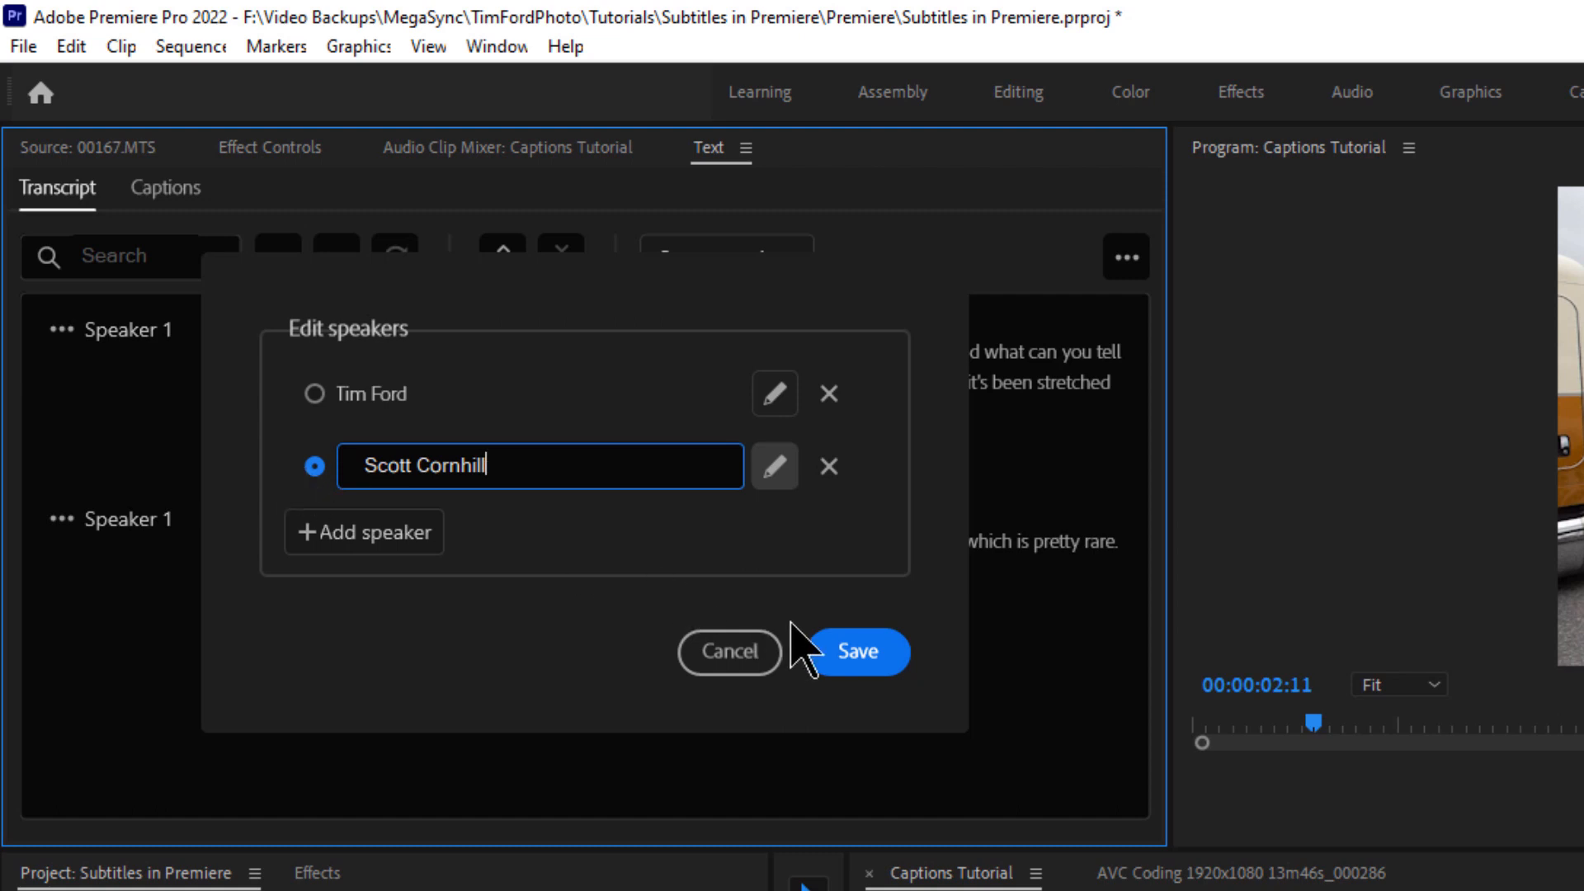
pyautogui.click(857, 652)
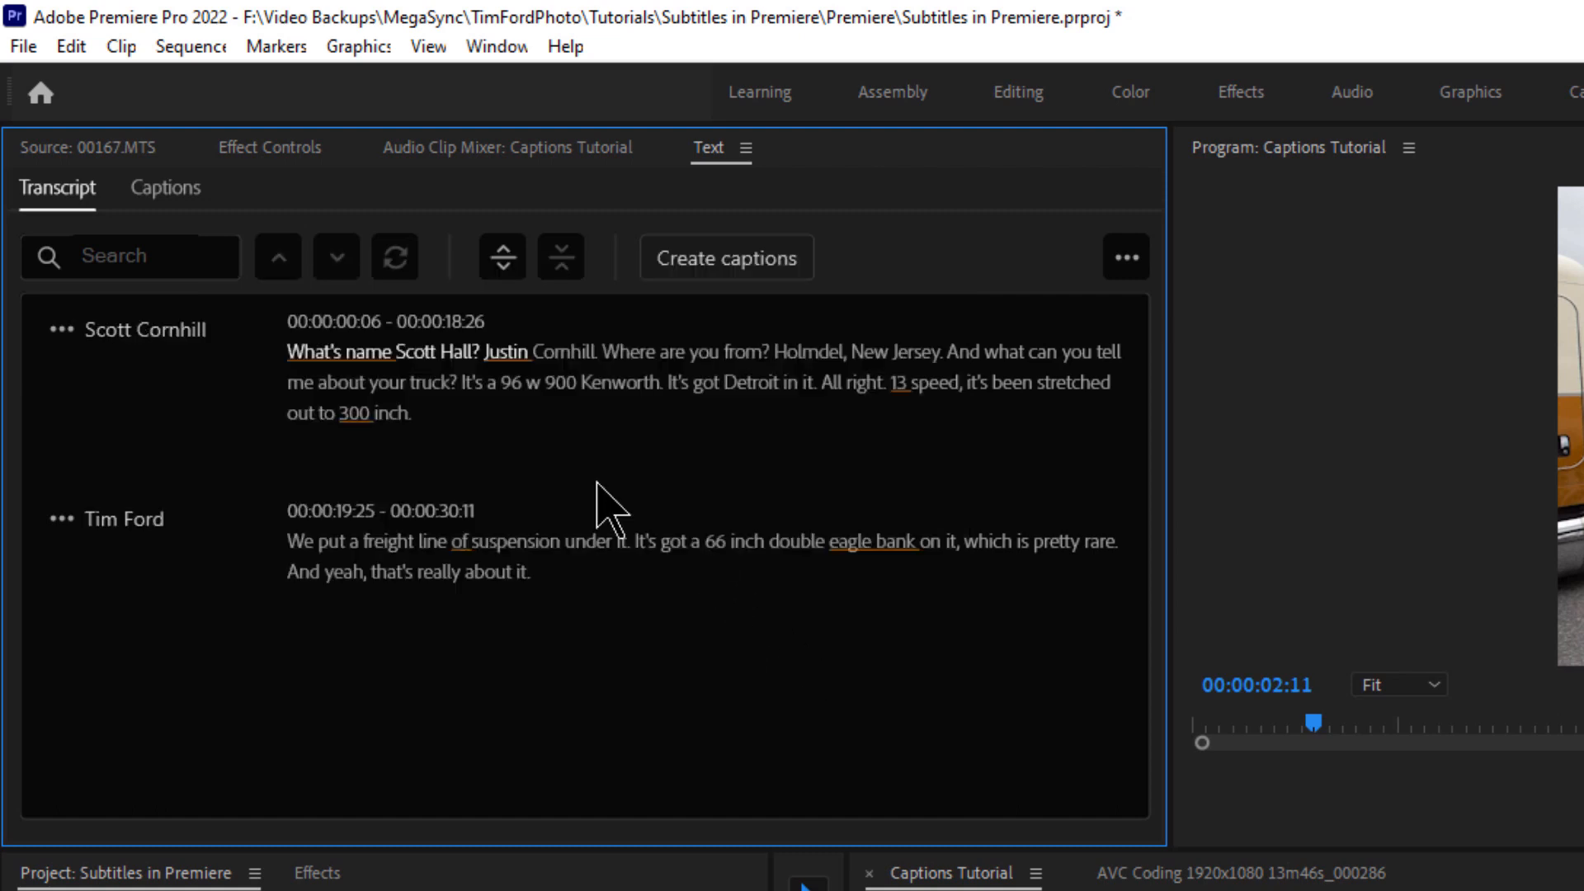
pyautogui.moveTo(144, 356)
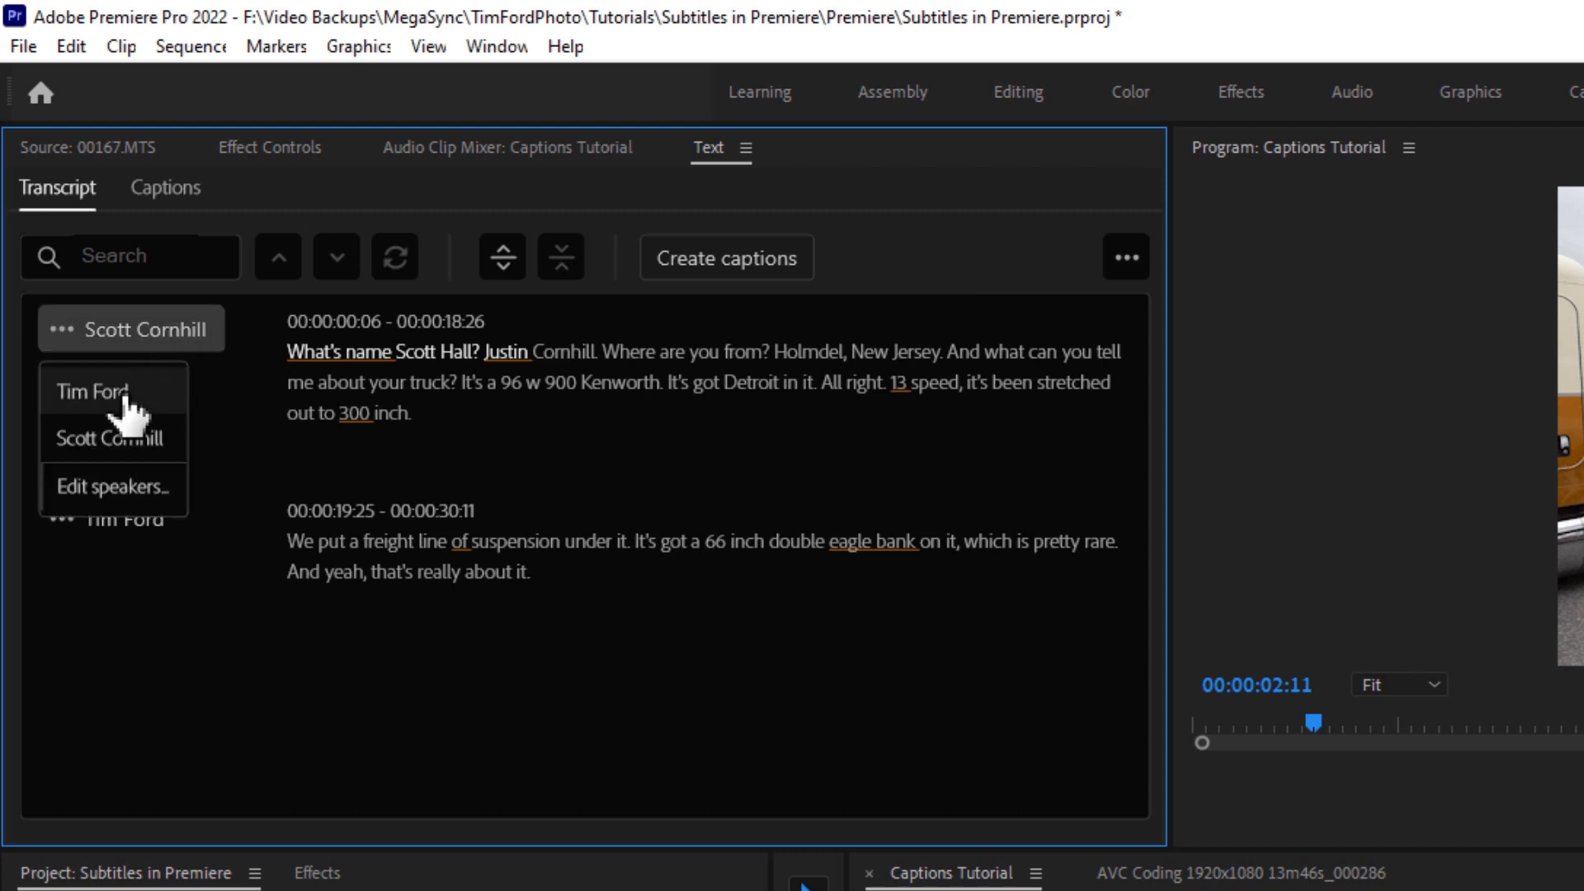
pyautogui.click(93, 389)
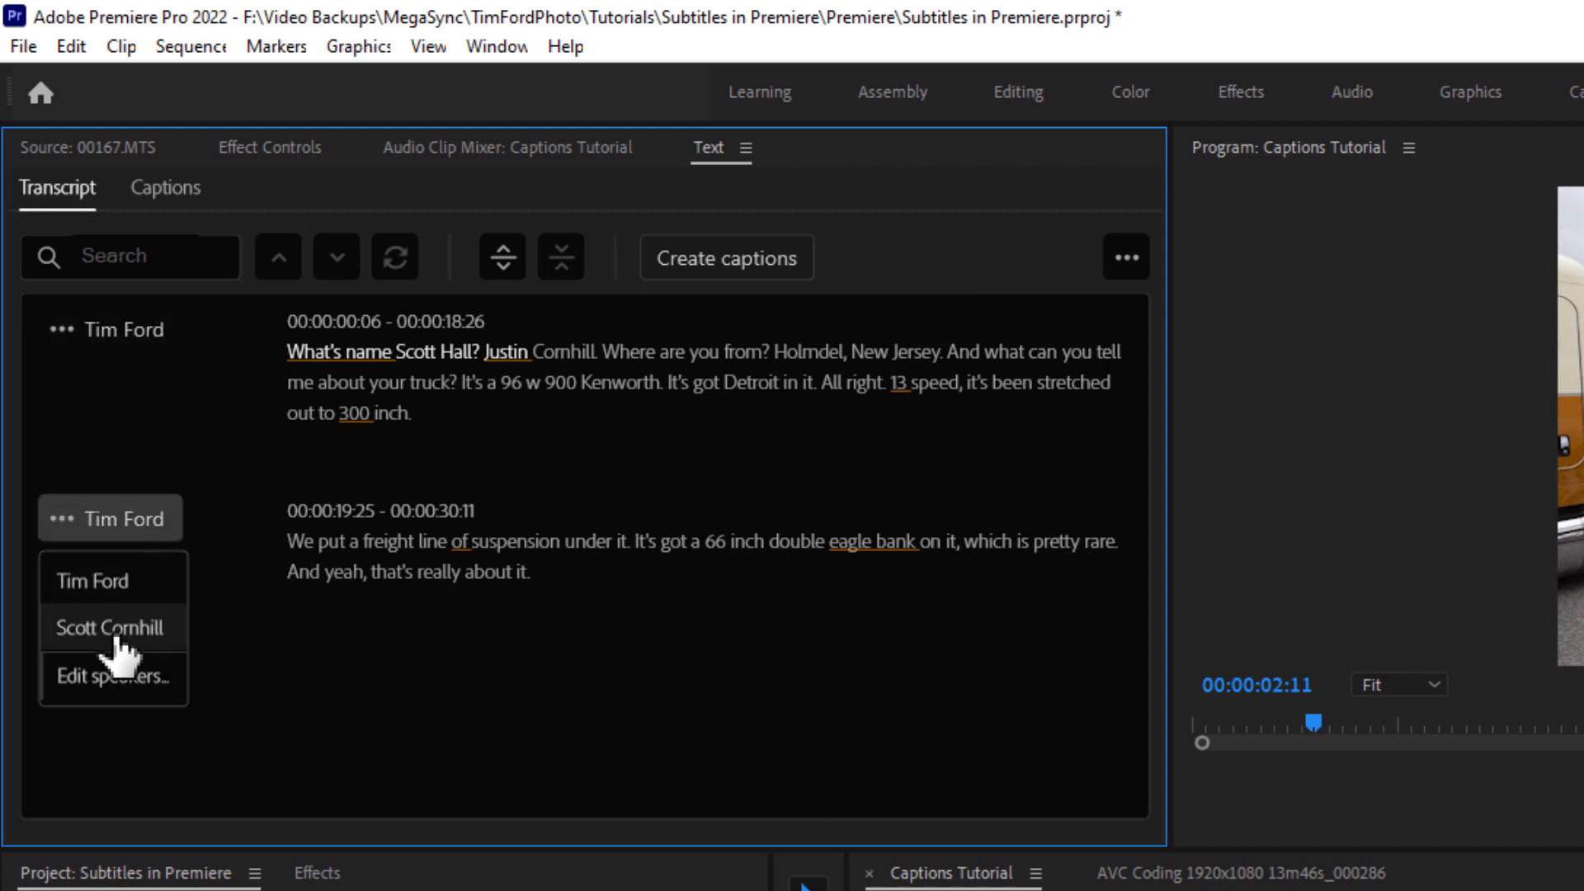
pyautogui.click(111, 627)
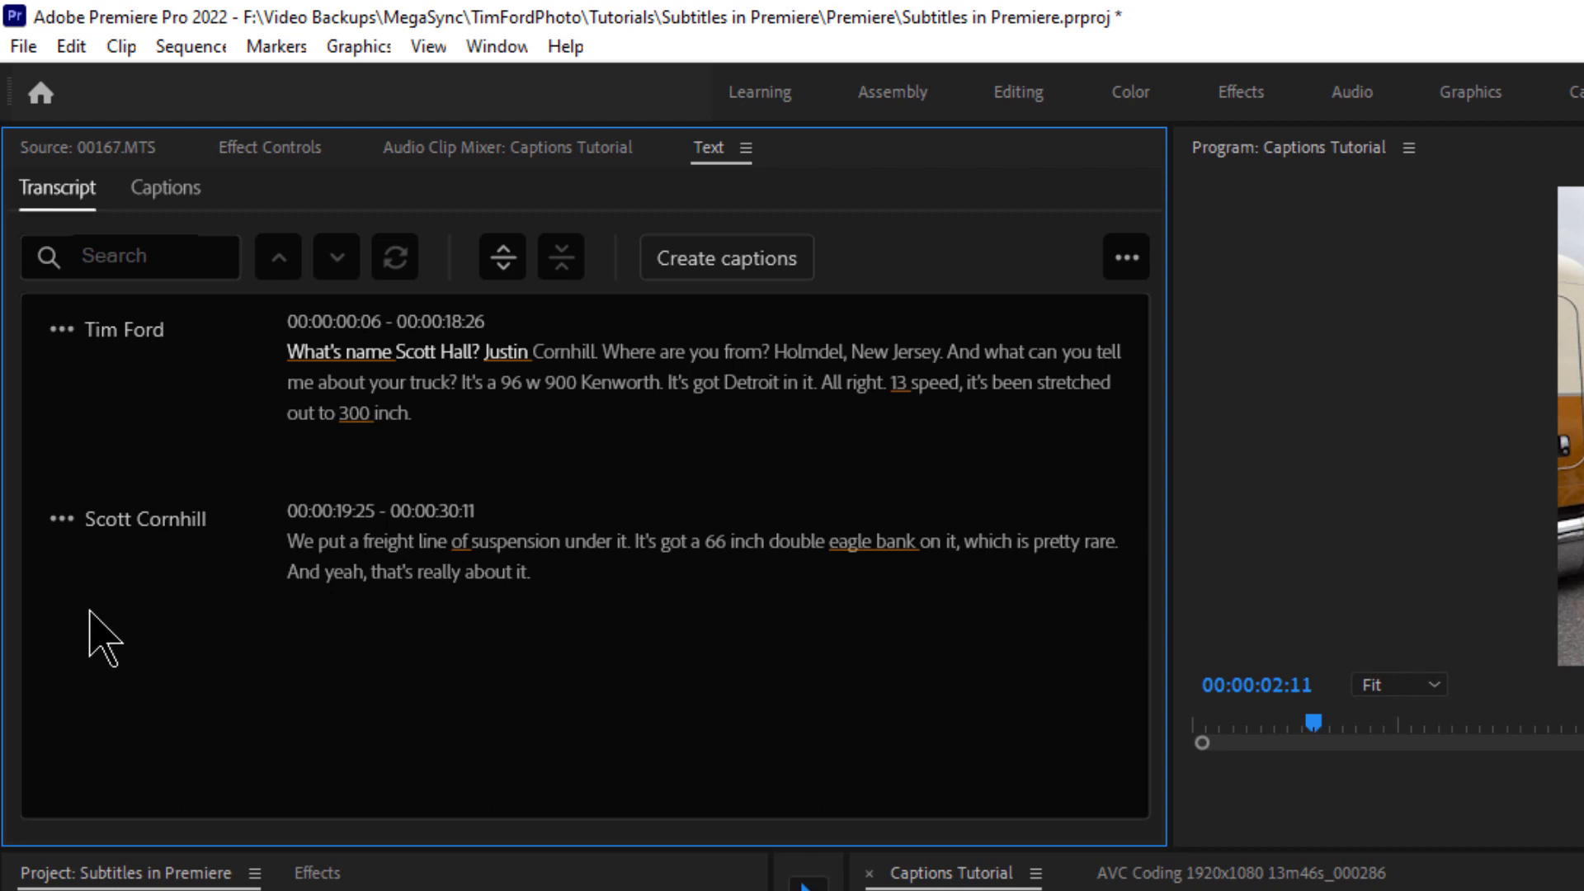
pyautogui.moveTo(101, 363)
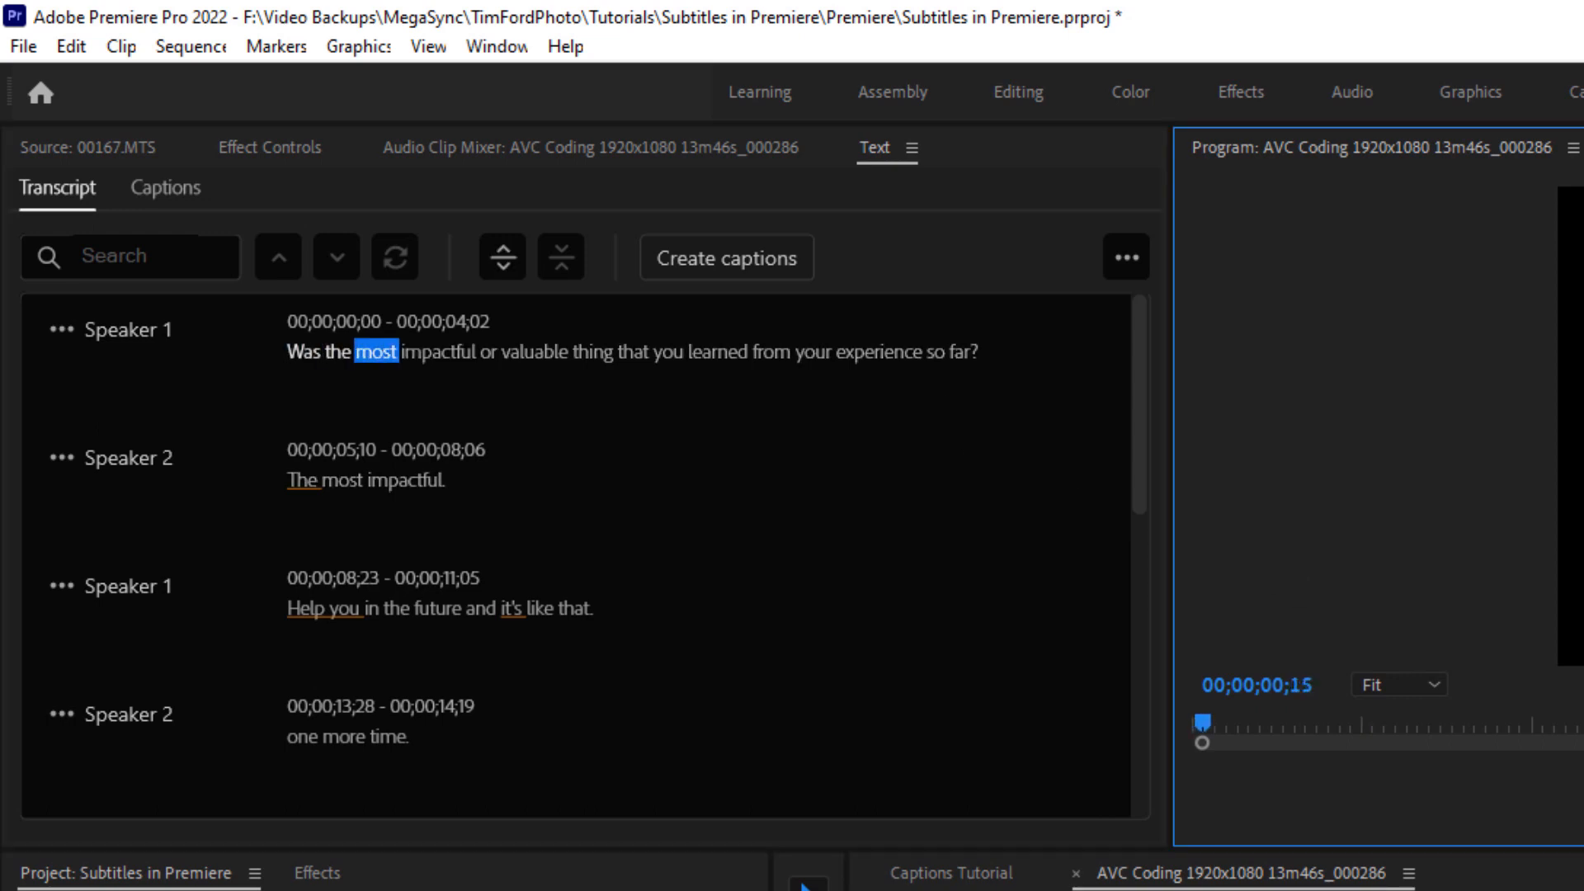
pyautogui.click(627, 353)
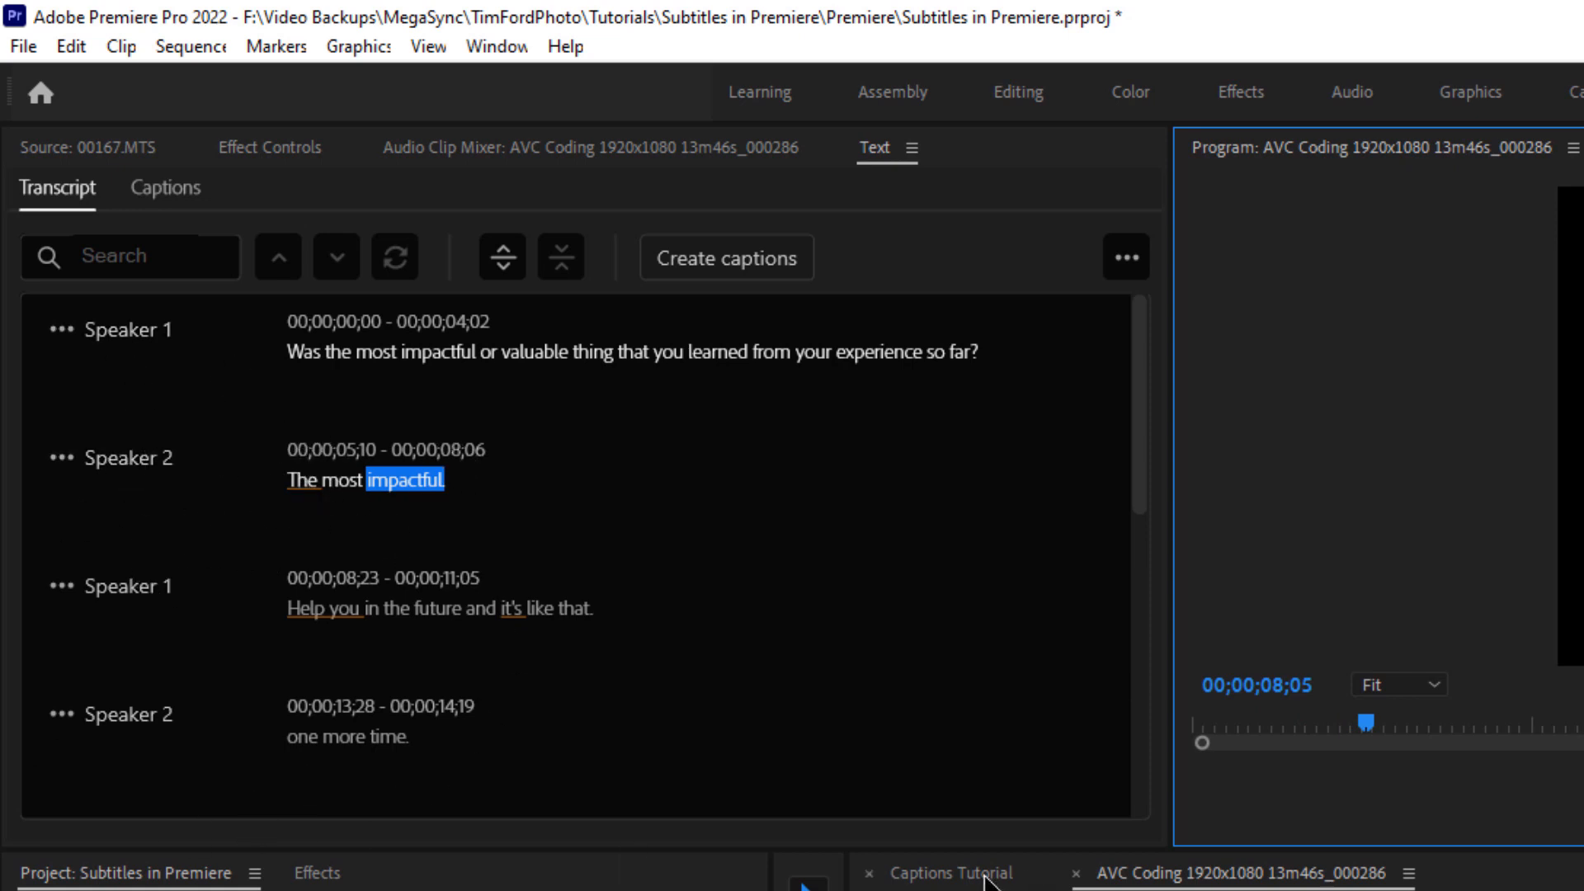
pyautogui.click(944, 871)
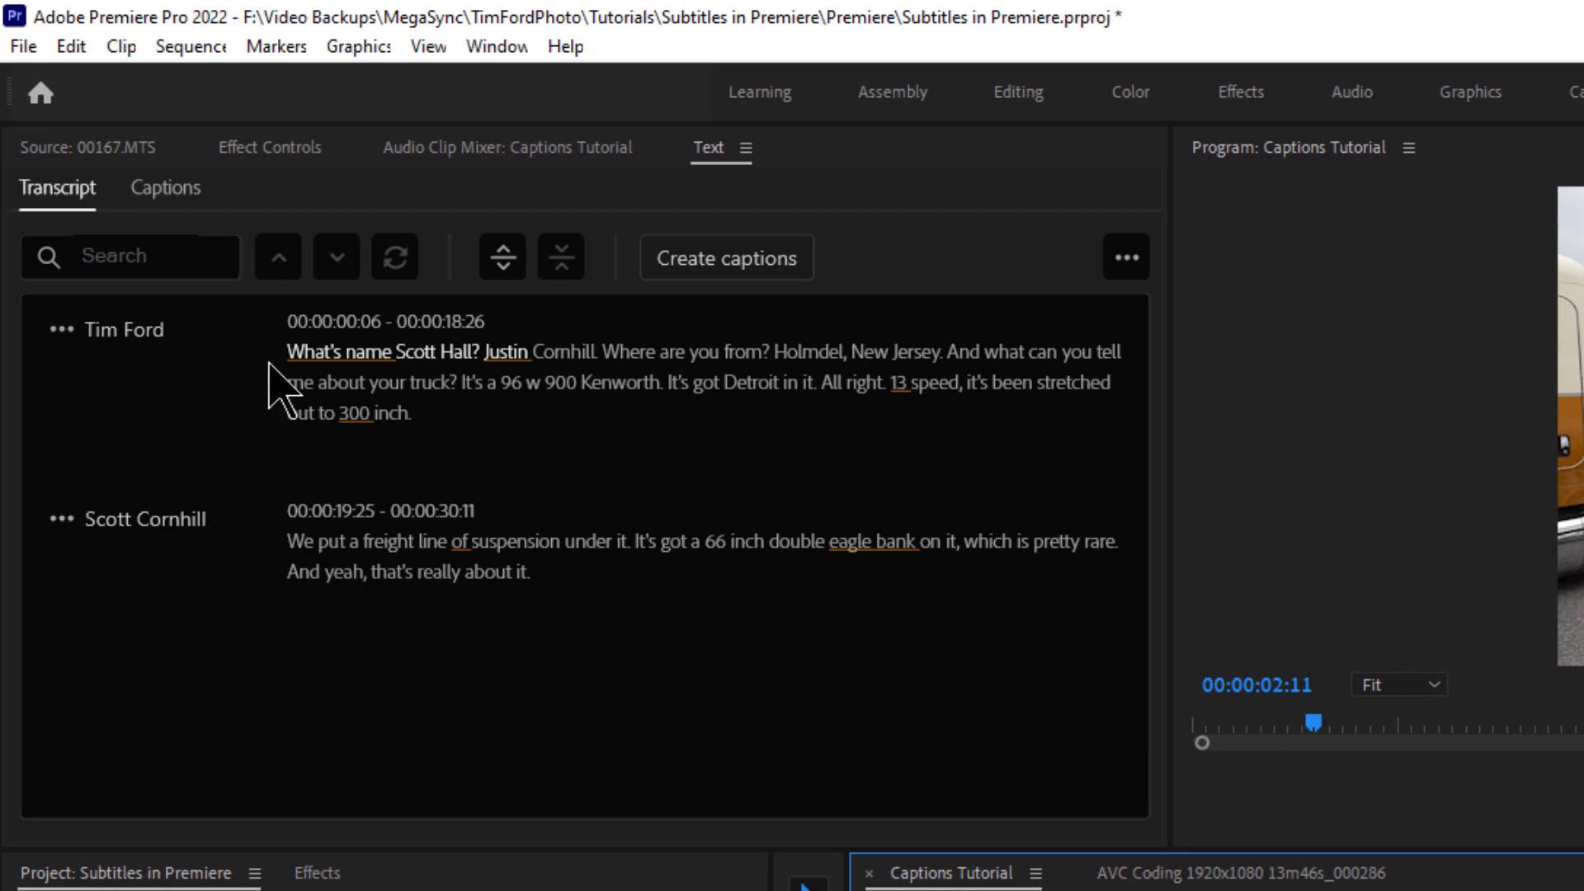
pyautogui.moveTo(133, 457)
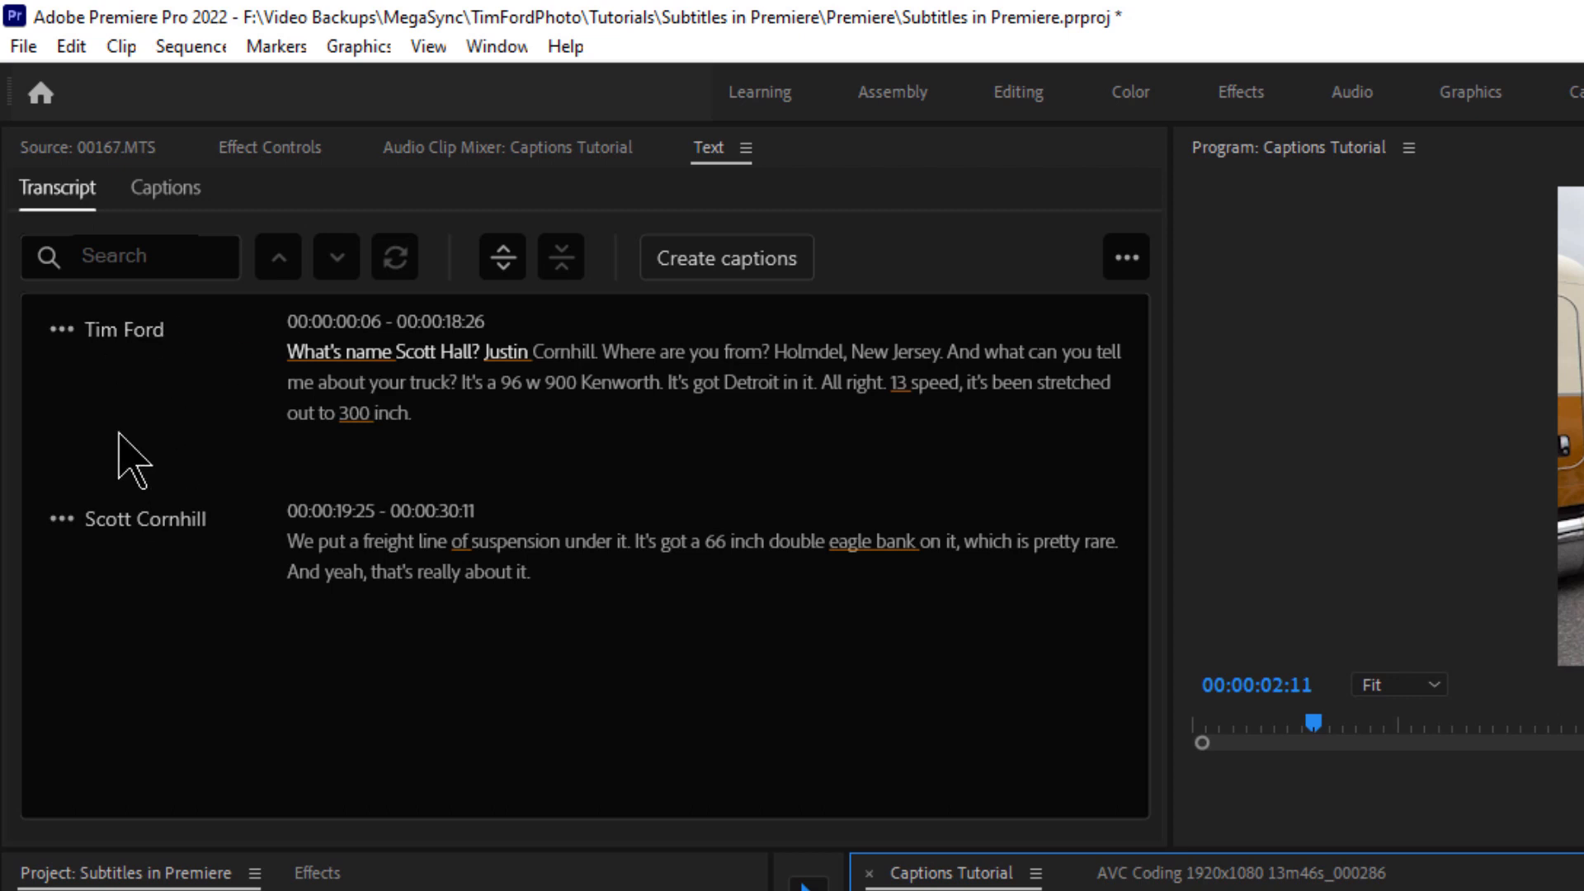
pyautogui.moveTo(294, 481)
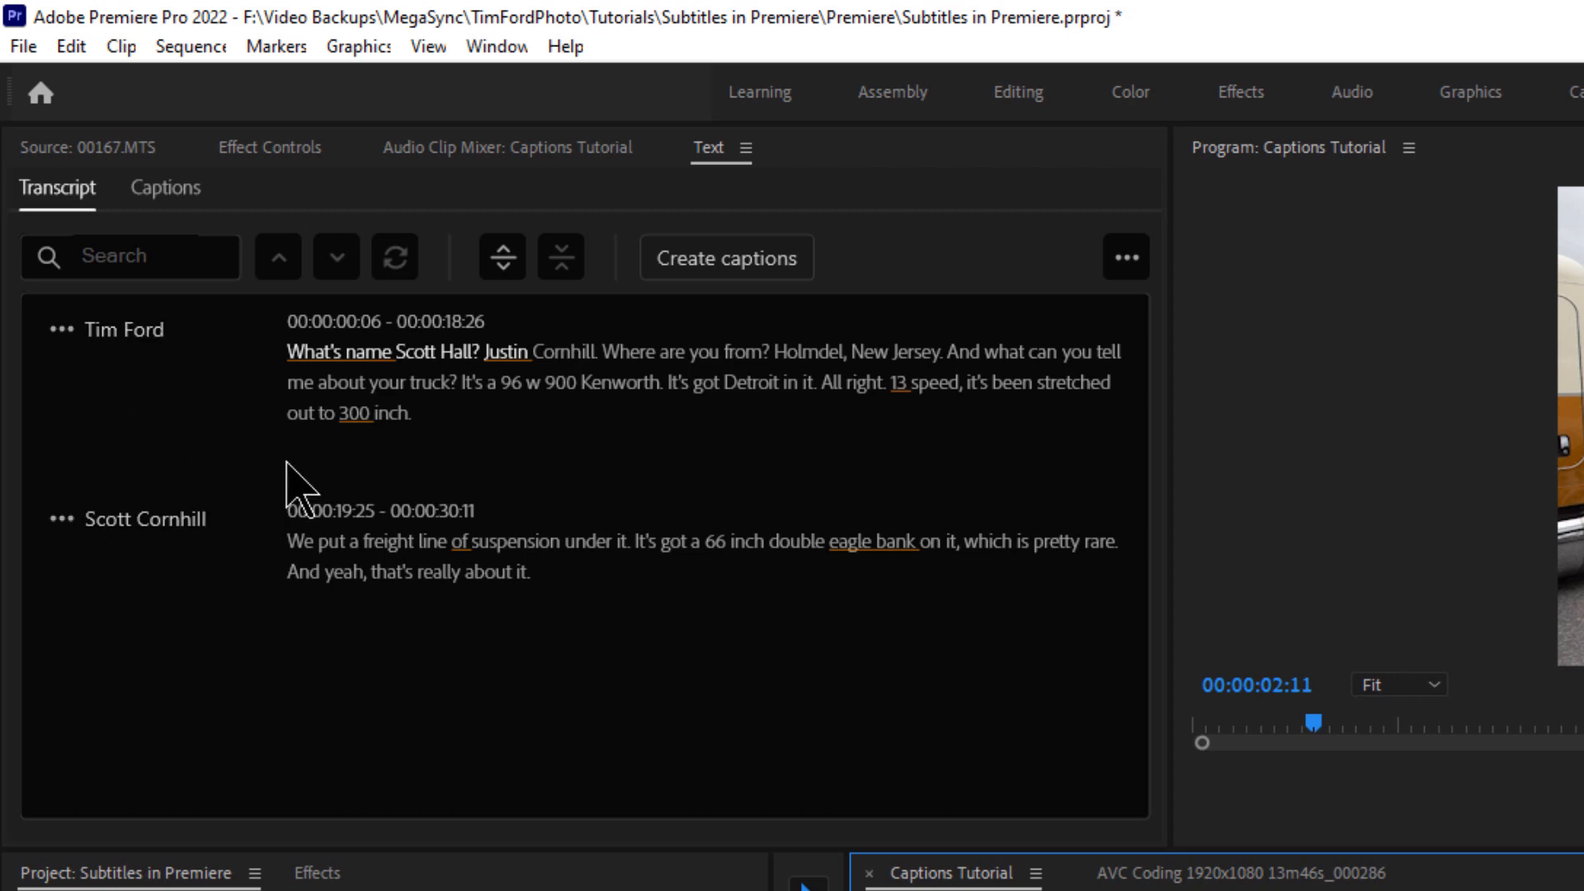
pyautogui.moveTo(328, 505)
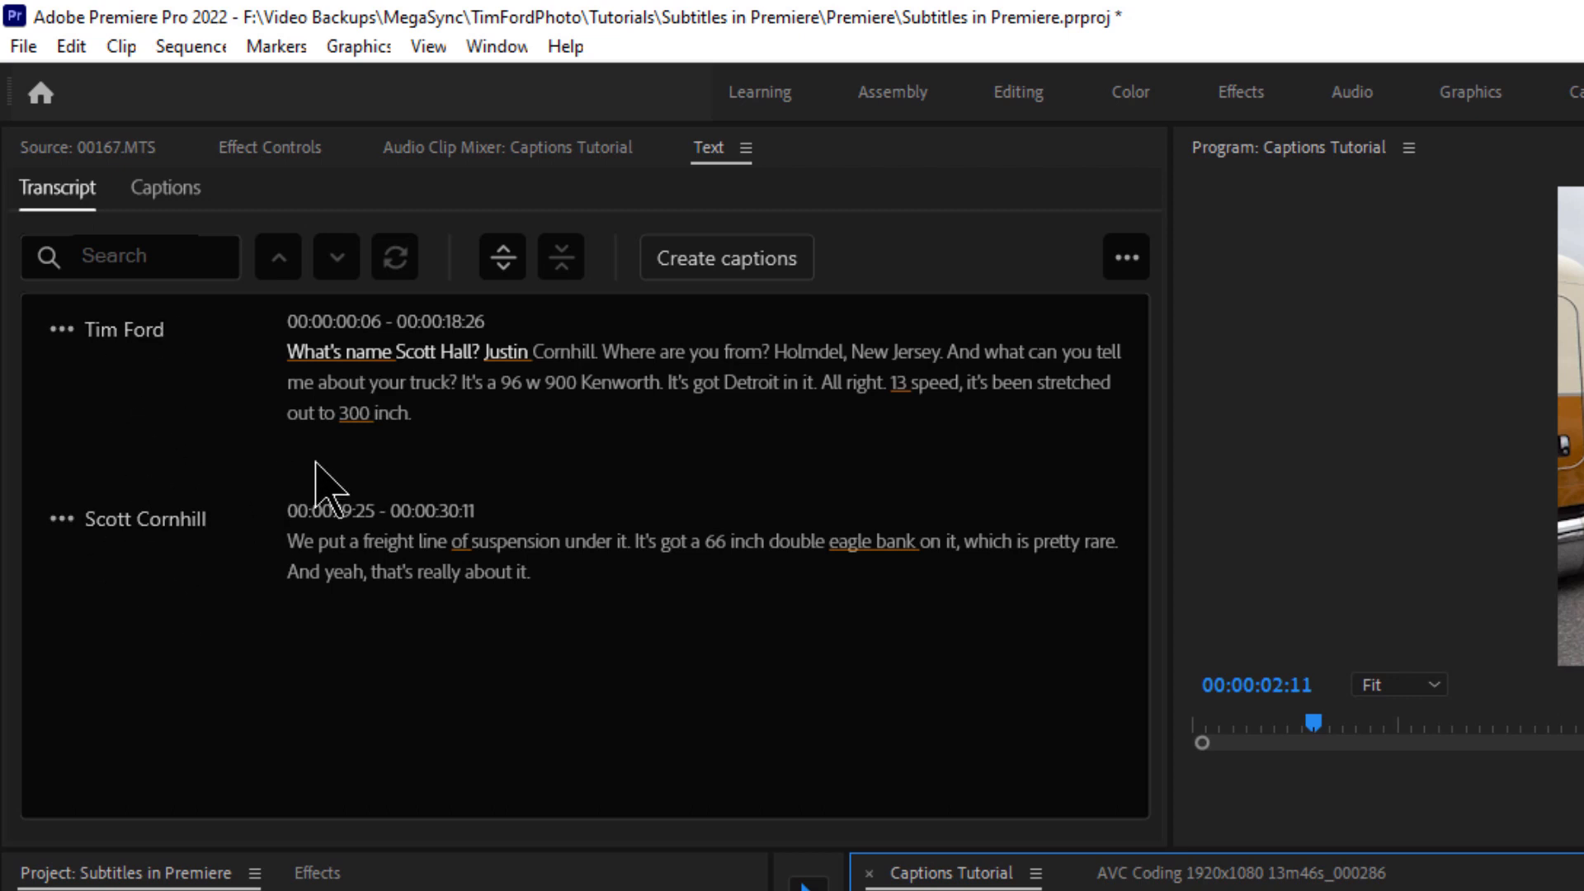
pyautogui.moveTo(178, 386)
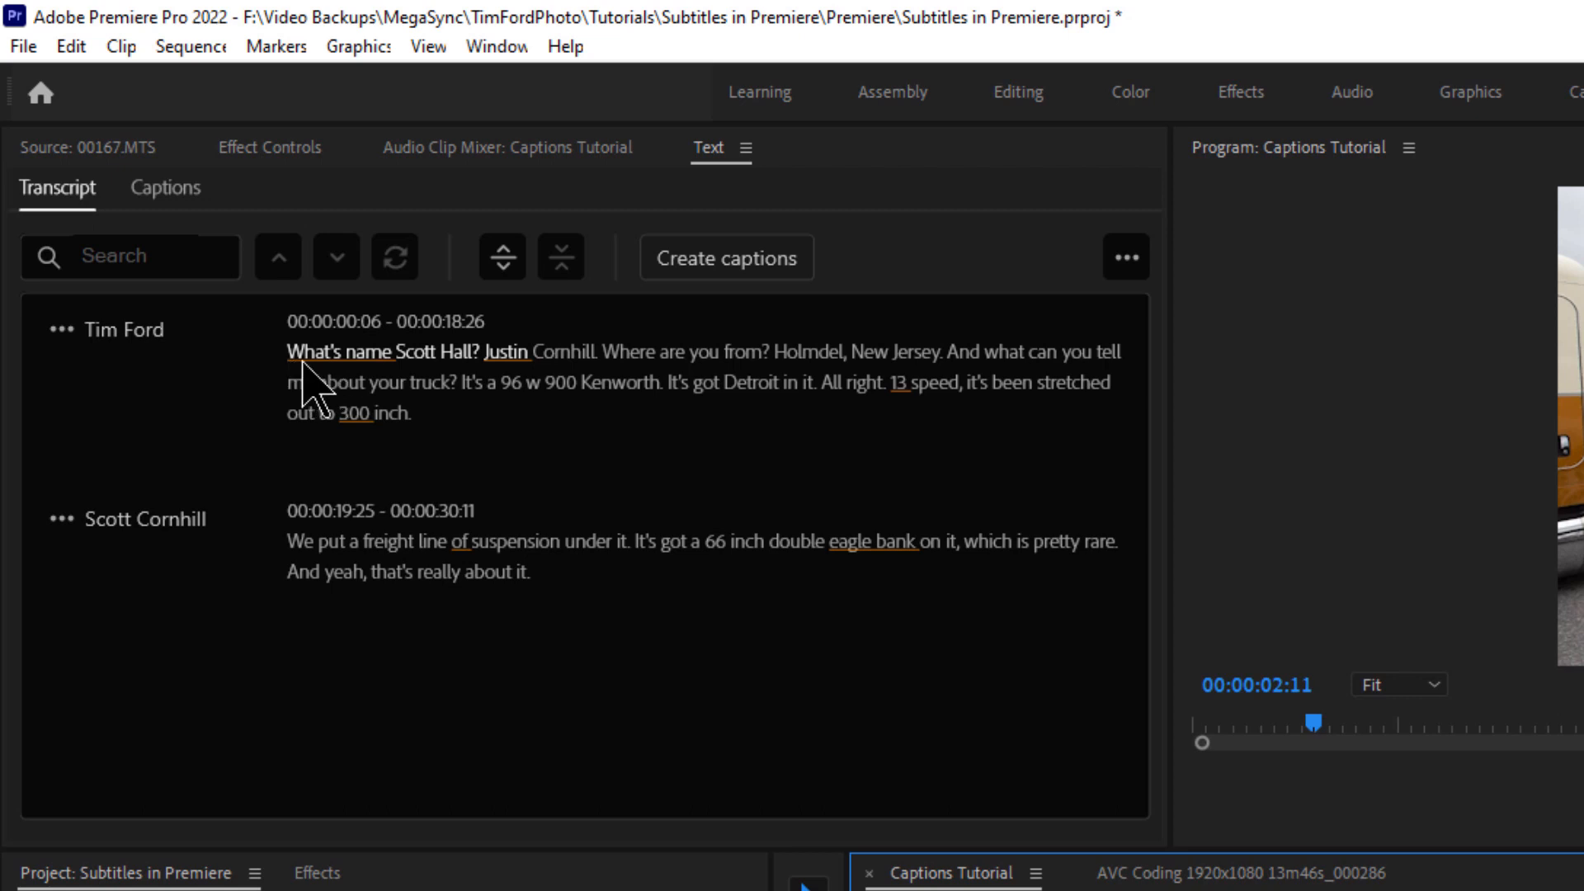
# Correct the first block to "What's your name?" and mark "Scott" as the split point
pyautogui.doubleClick(313, 353)
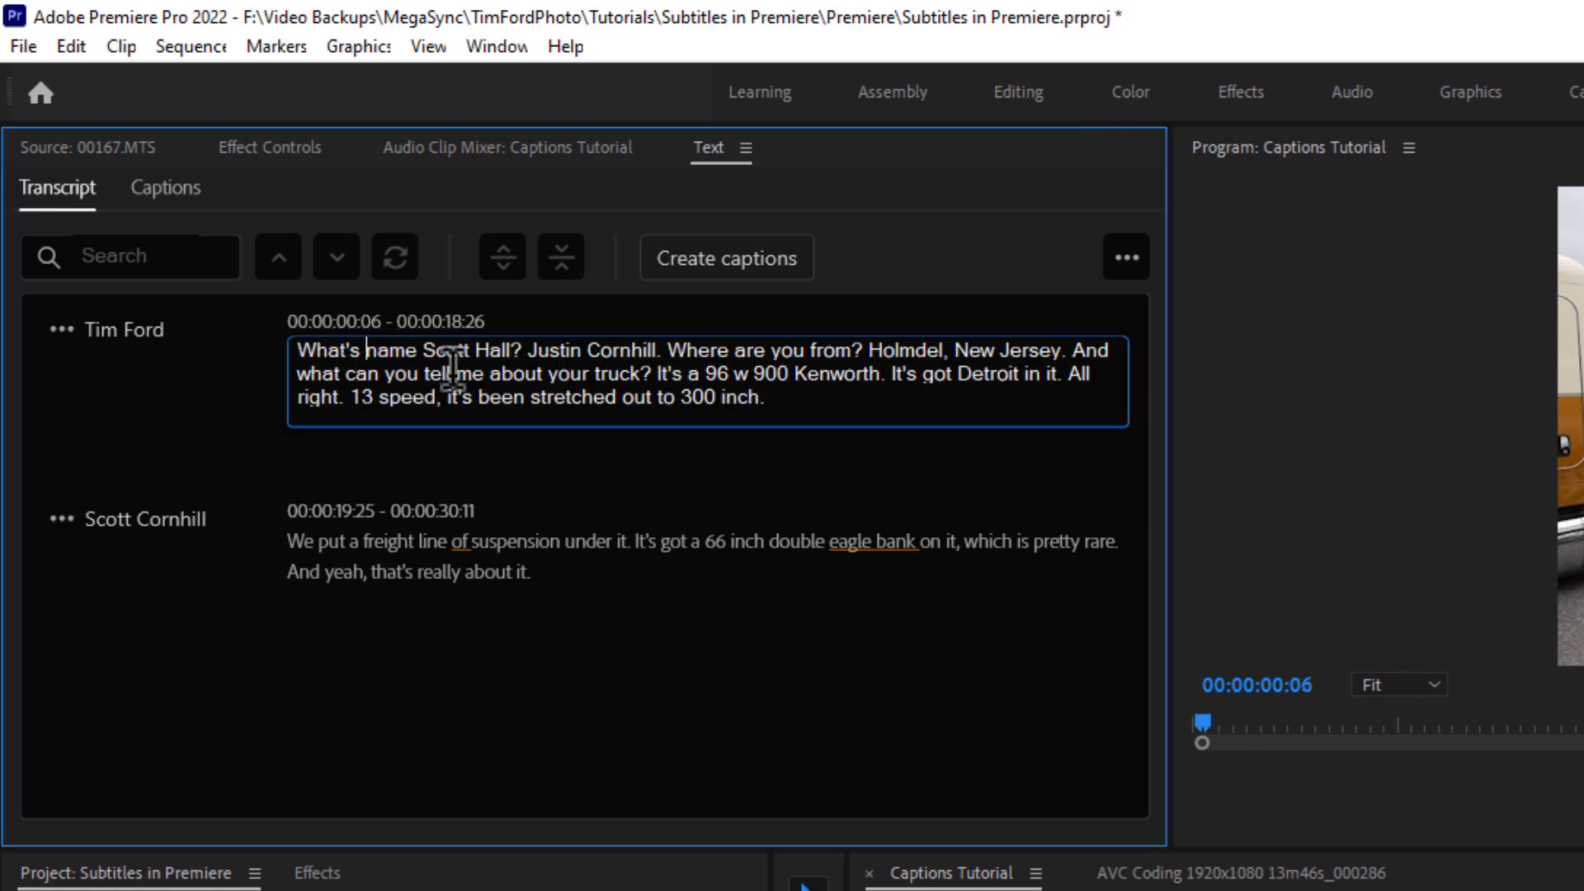
pyautogui.write('your')
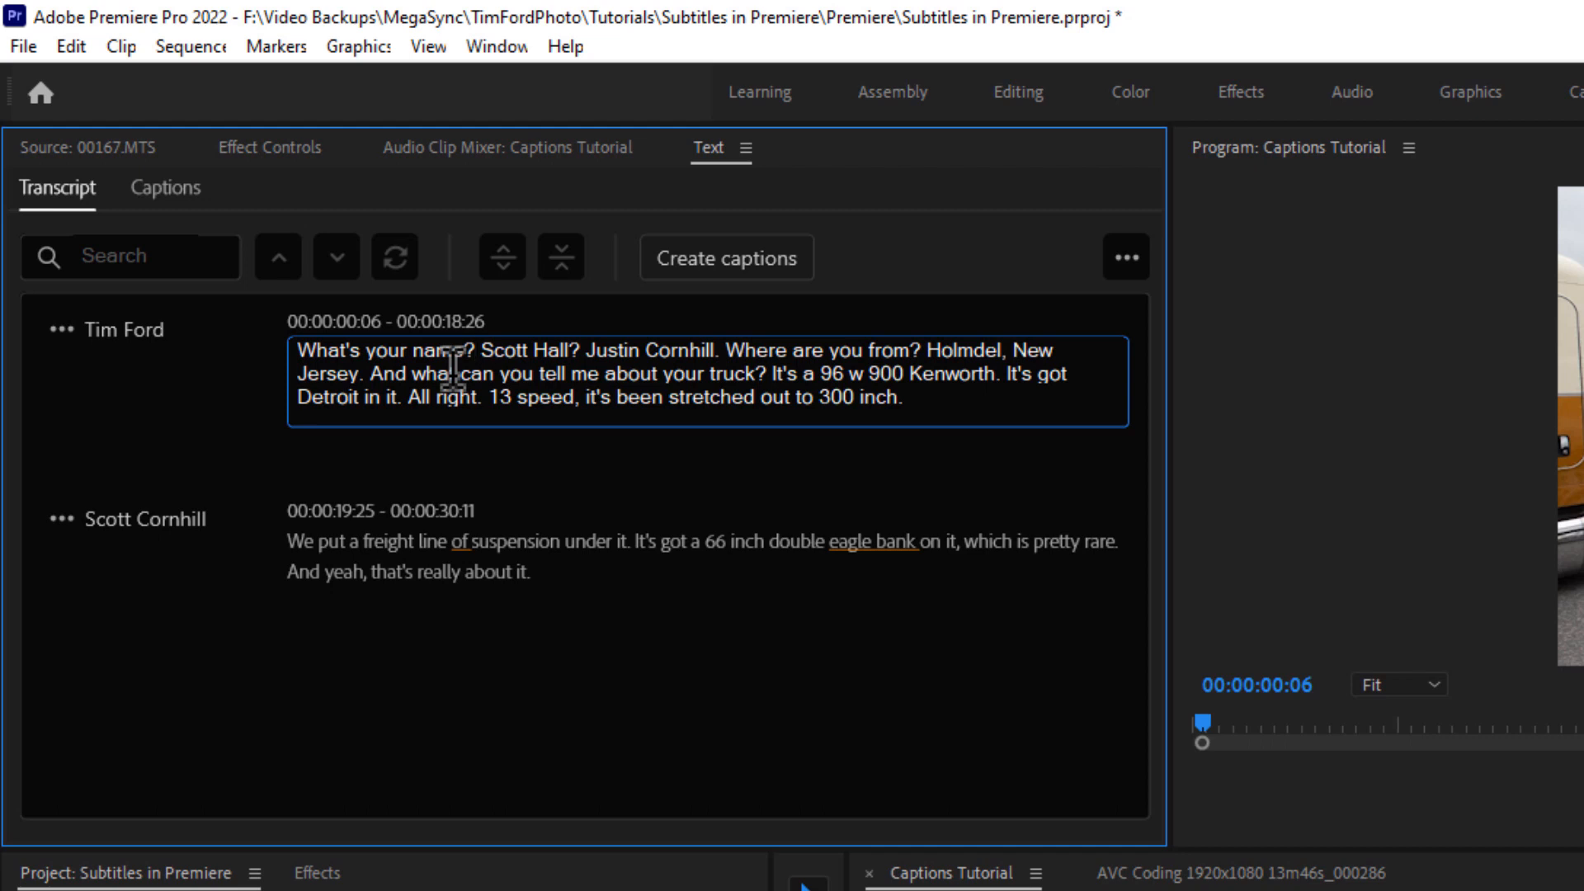
pyautogui.moveTo(456, 400)
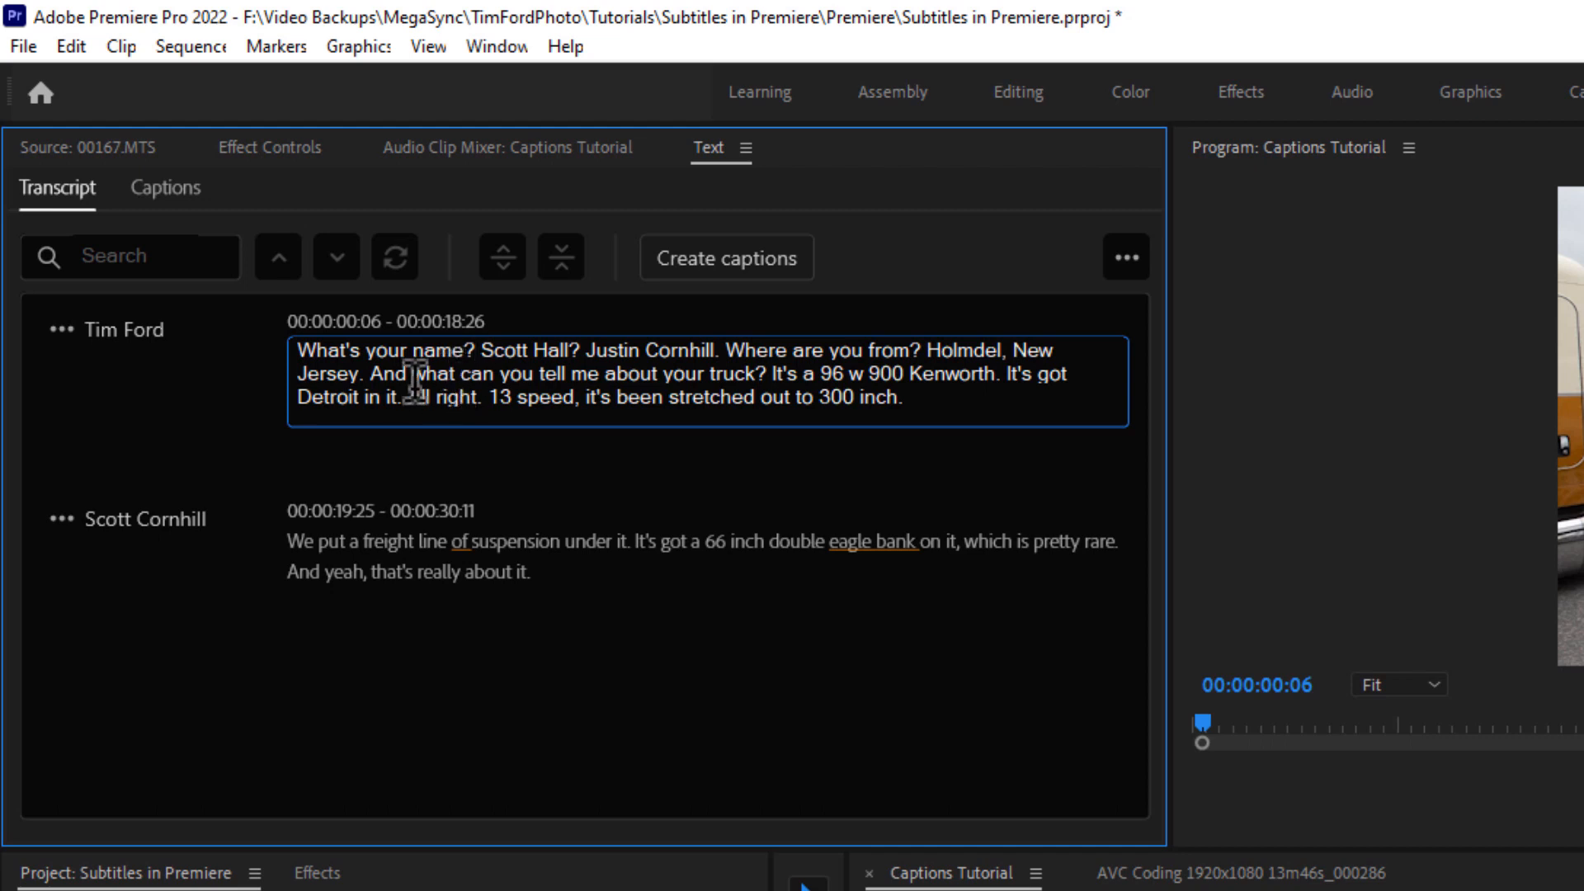
pyautogui.doubleClick(313, 352)
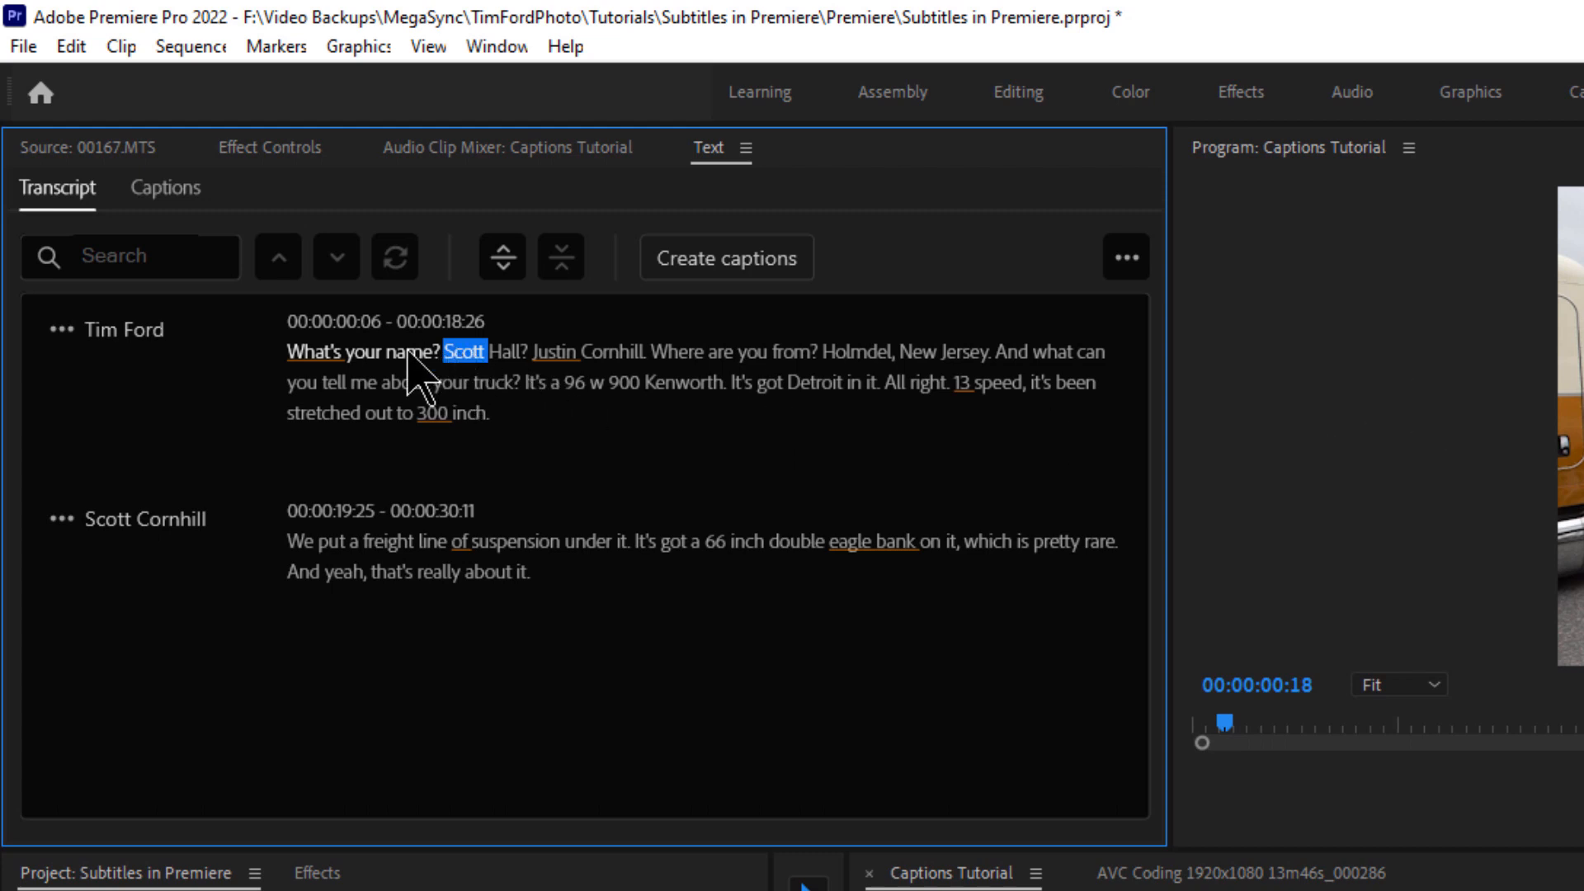
pyautogui.moveTo(502, 258)
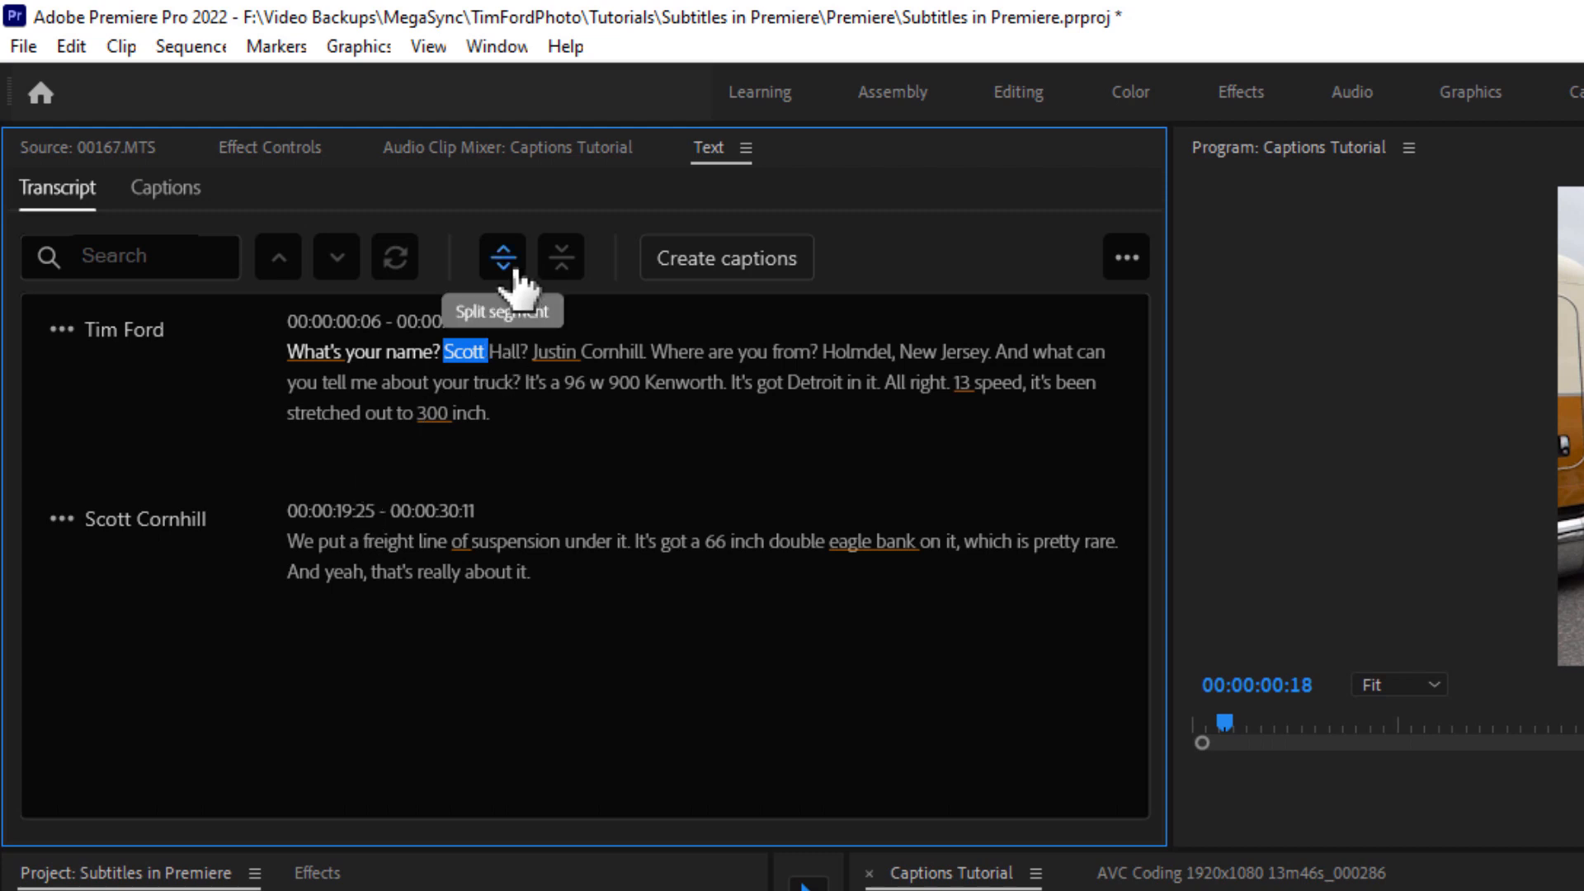
pyautogui.click(502, 257)
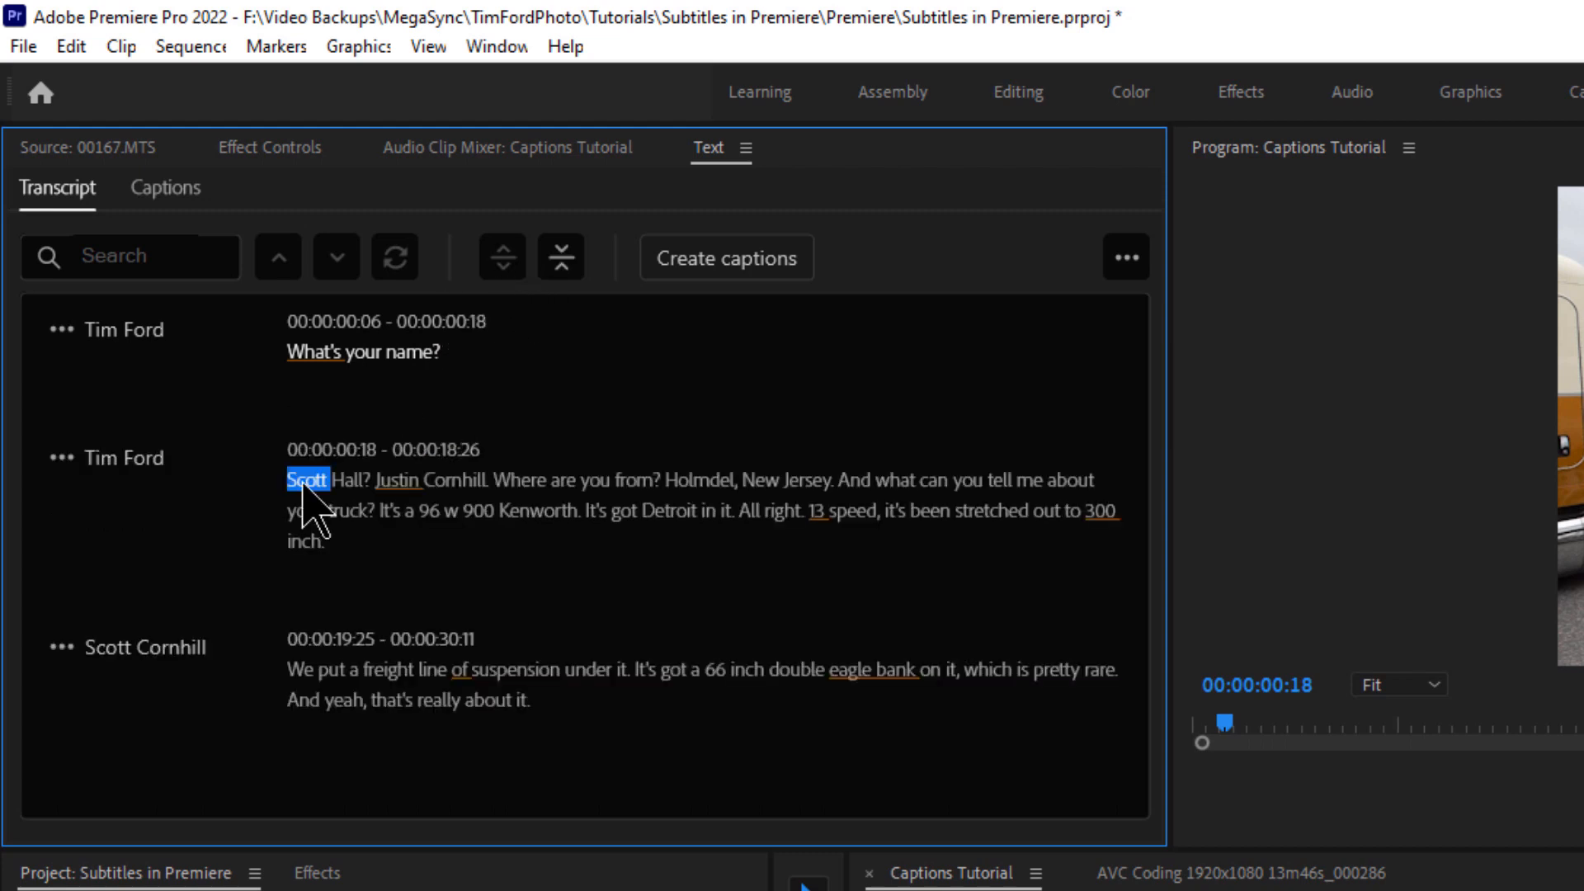
pyautogui.click(344, 470)
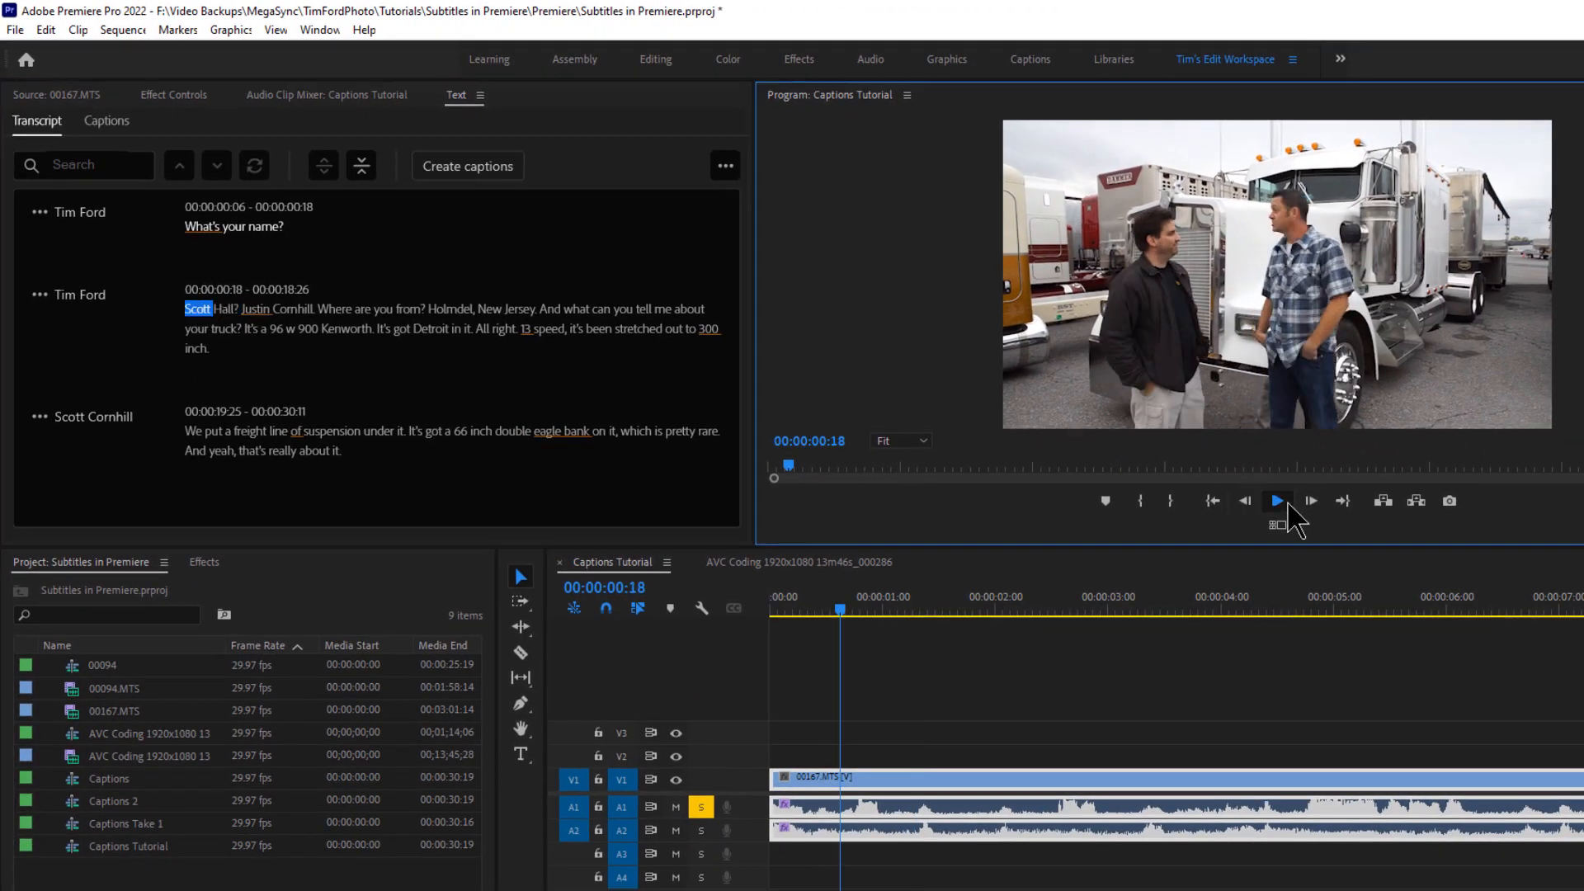
pyautogui.click(1276, 500)
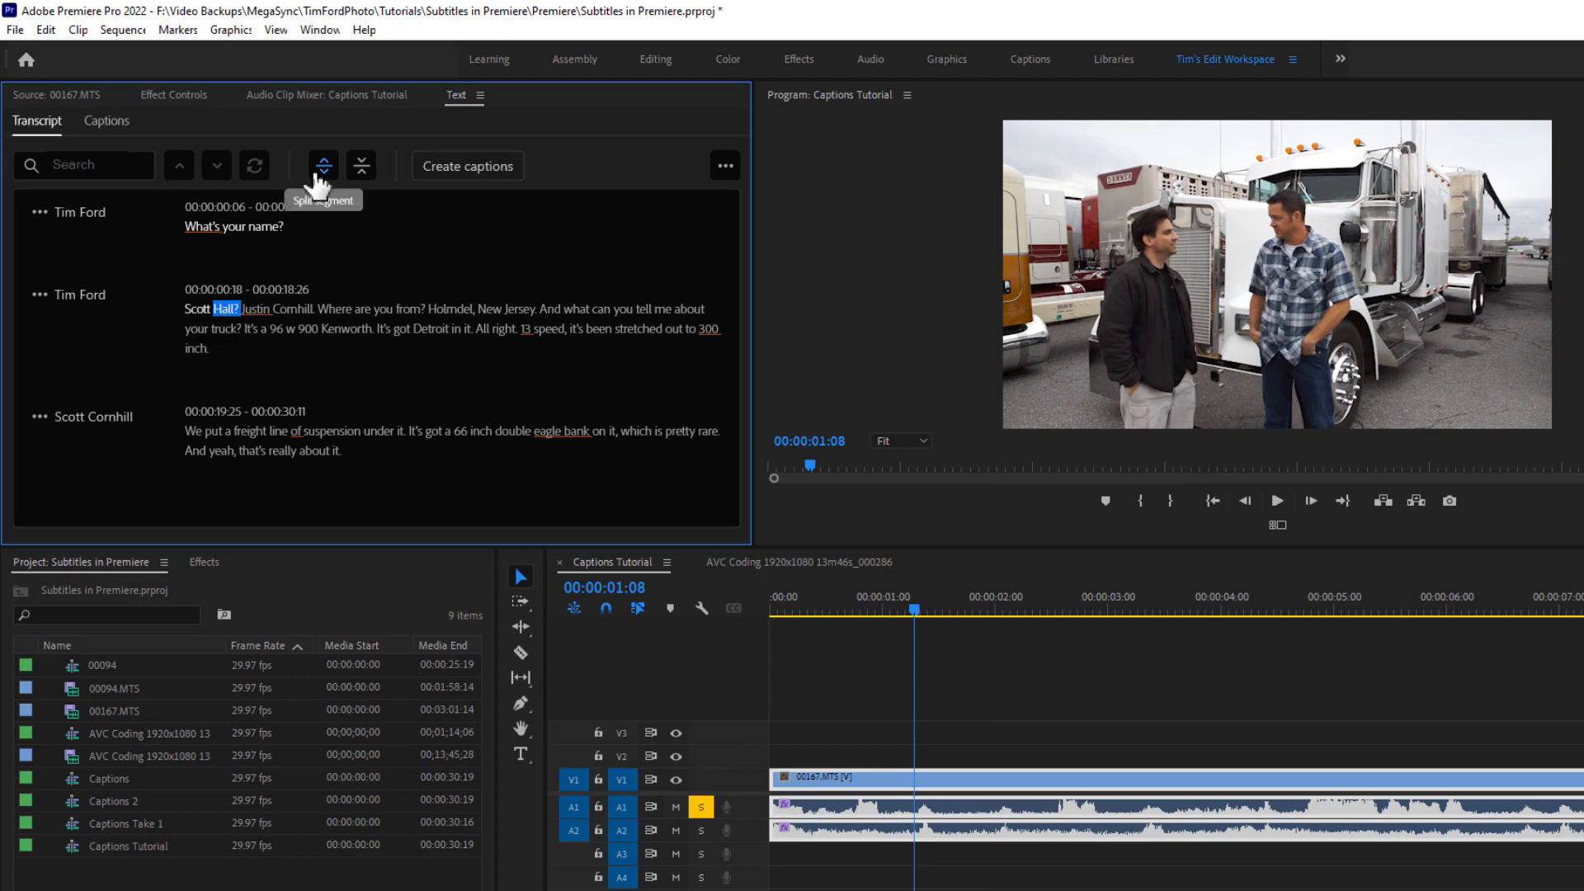
pyautogui.click(322, 165)
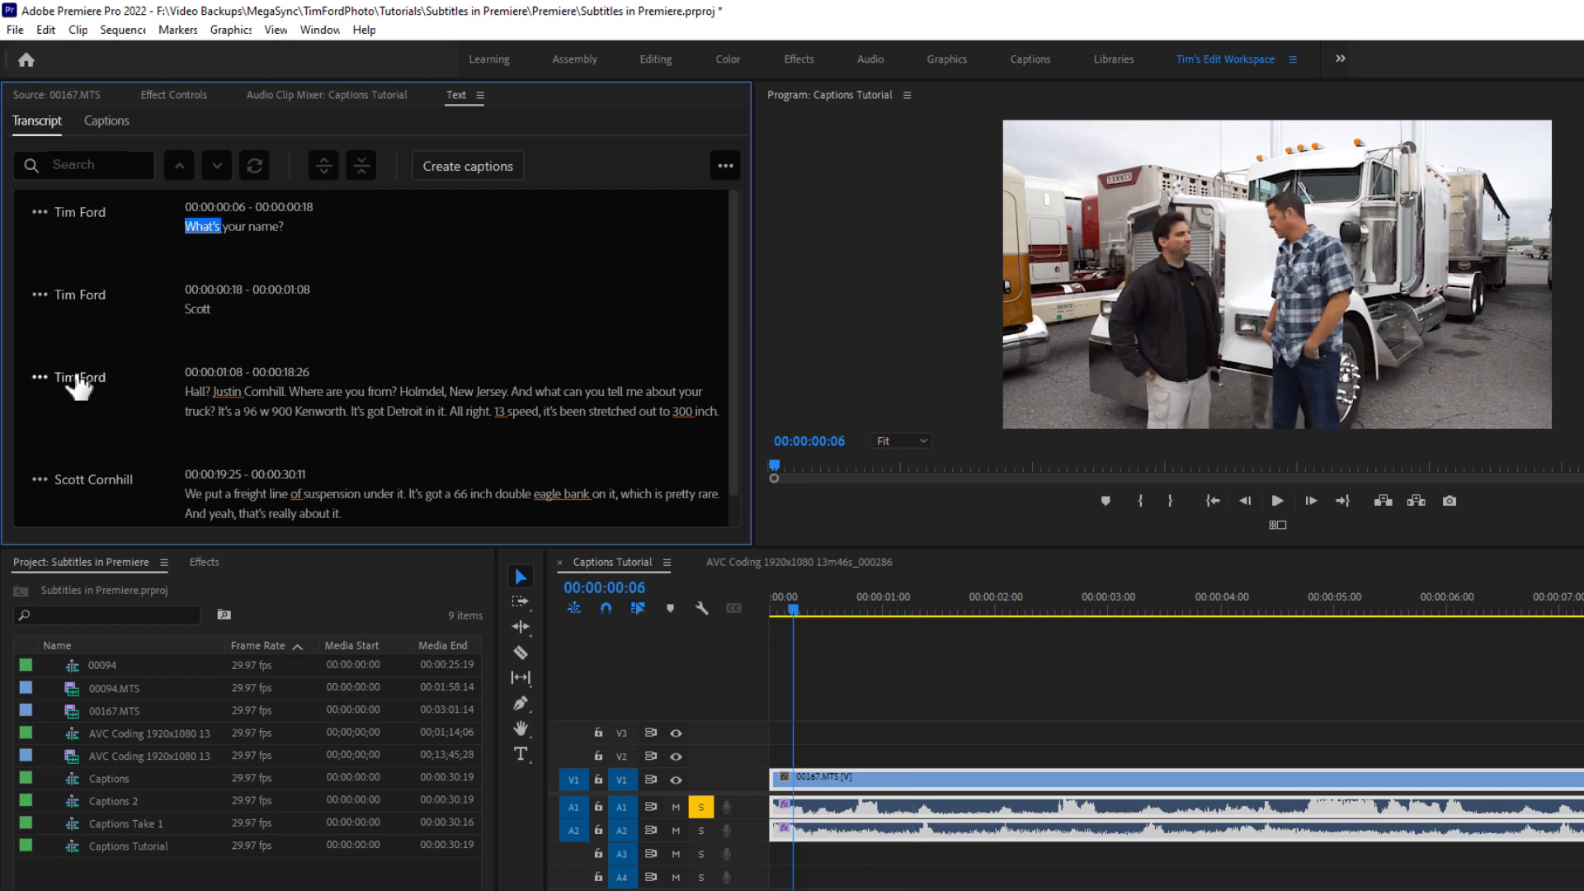
pyautogui.click(71, 294)
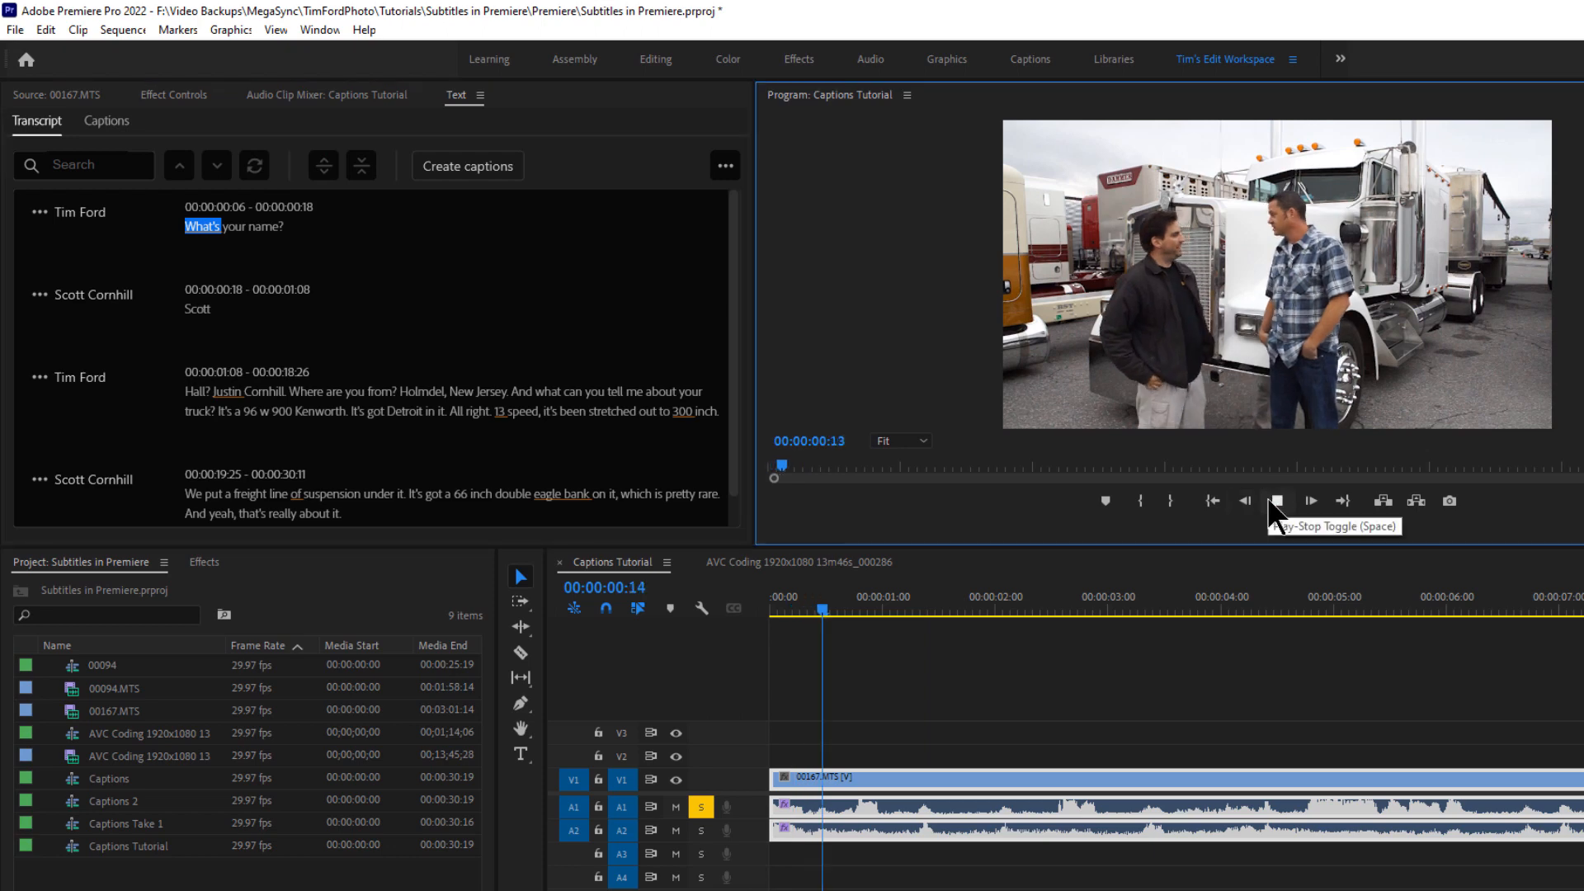
pyautogui.click(1280, 500)
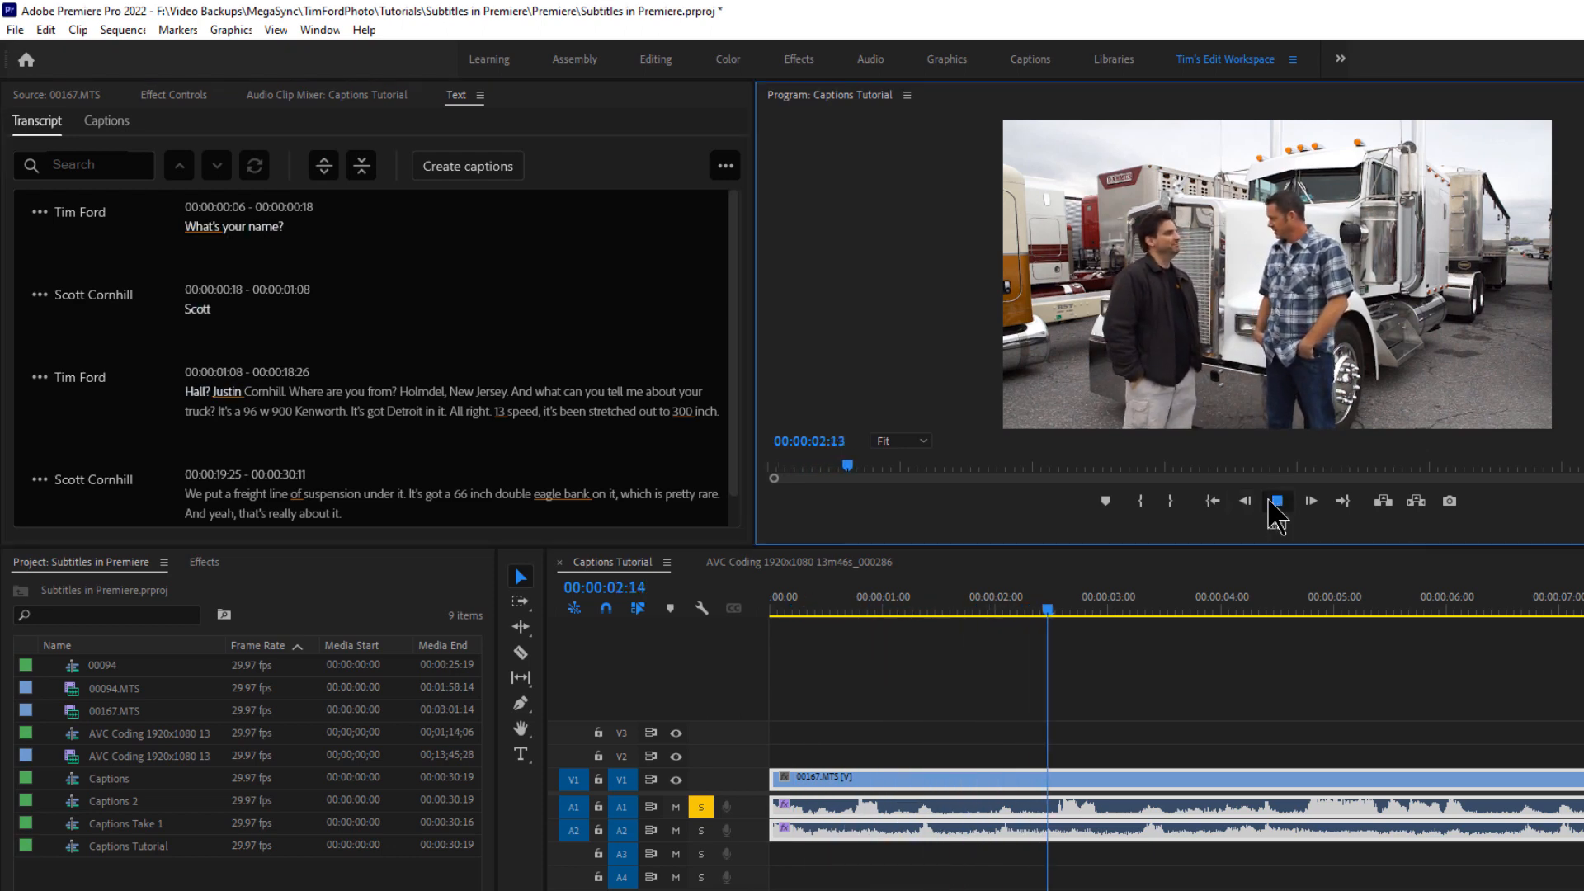
pyautogui.click(1277, 499)
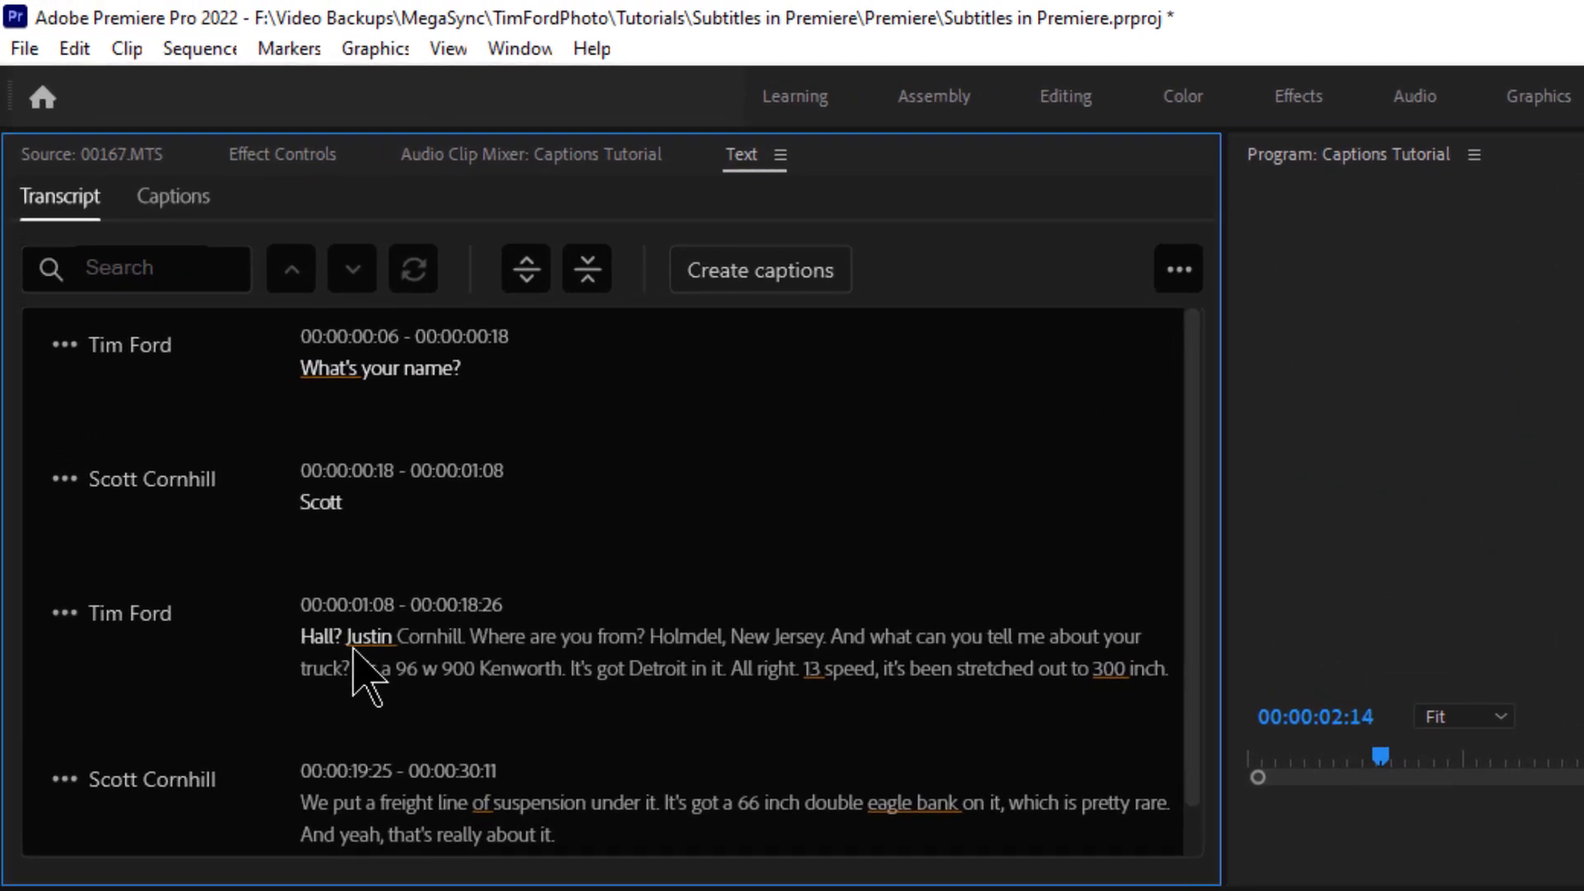
# Fix the misheard words so the block reads "Scott? What's your last name?", split from the following text
pyautogui.doubleClick(371, 637)
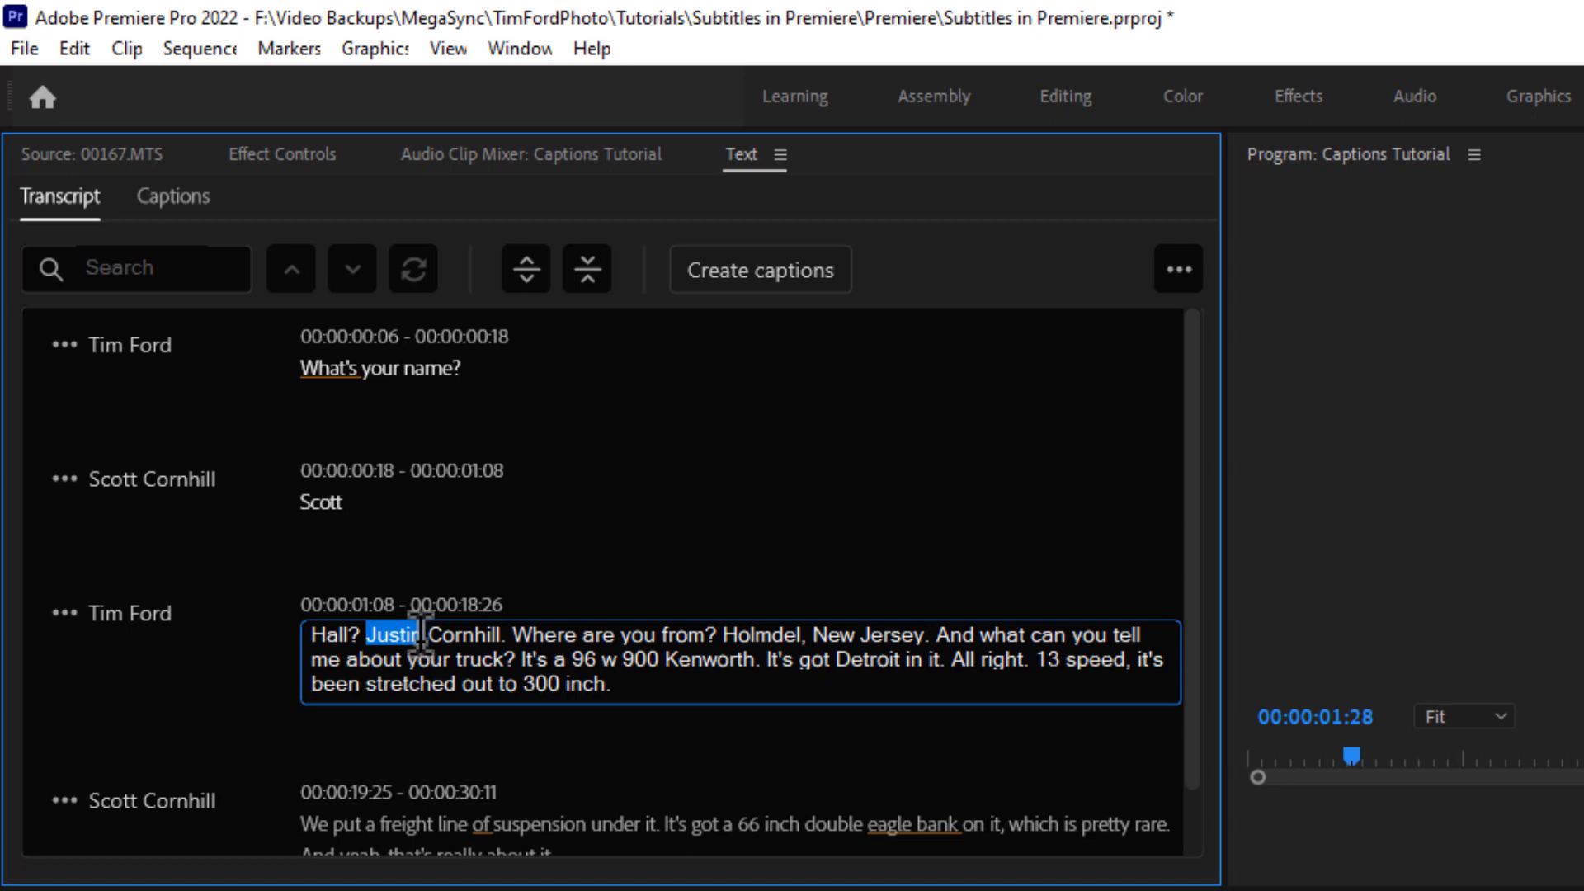
pyautogui.write("What's your last name")
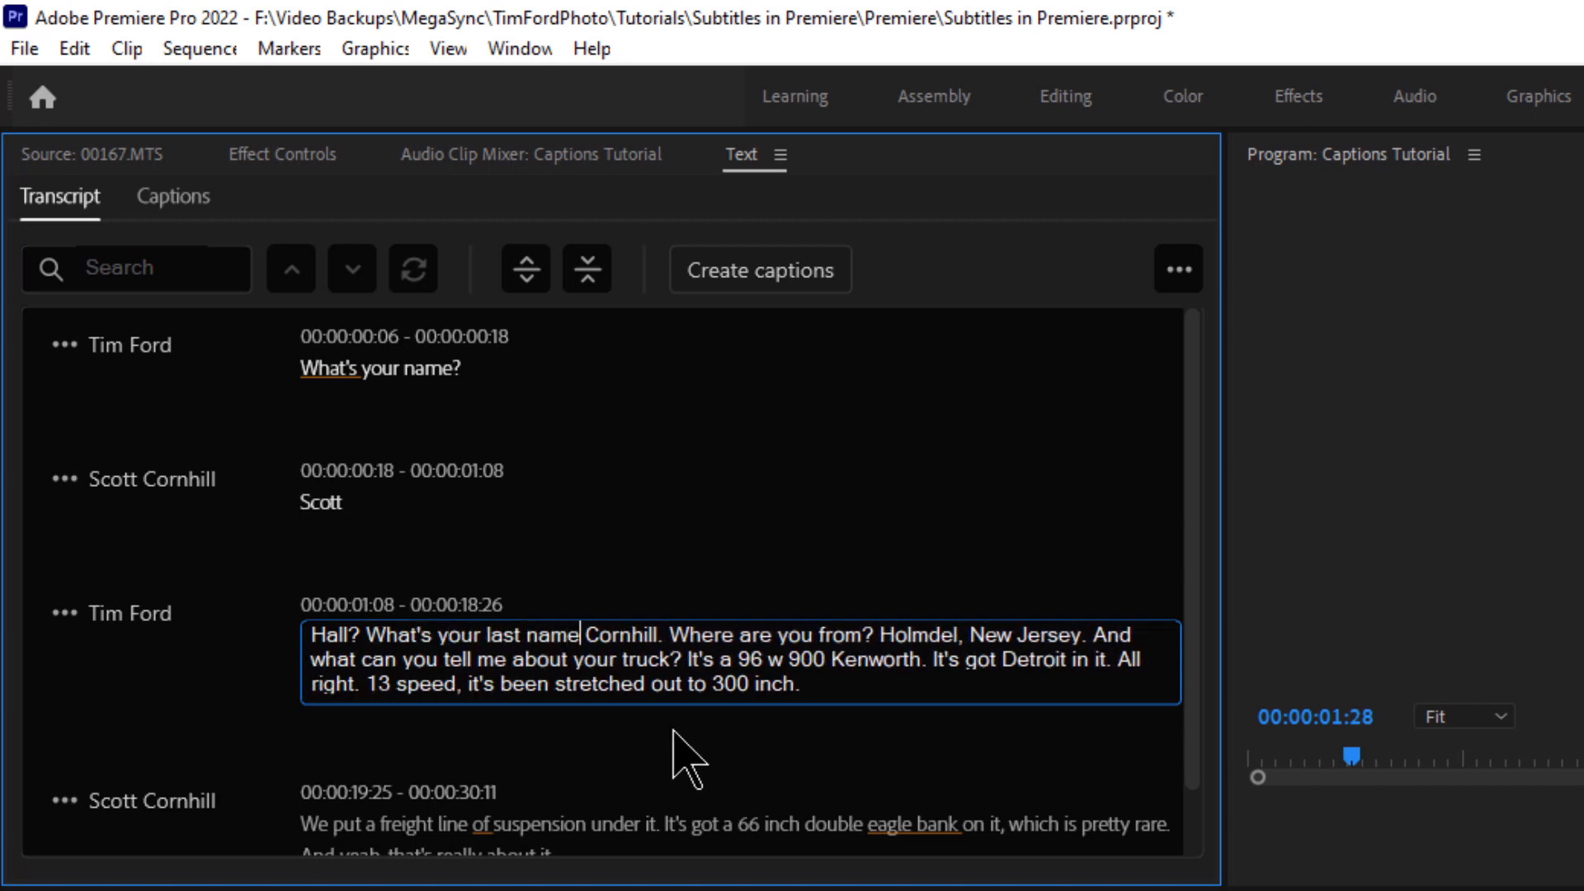
pyautogui.write("? What's your last name?")
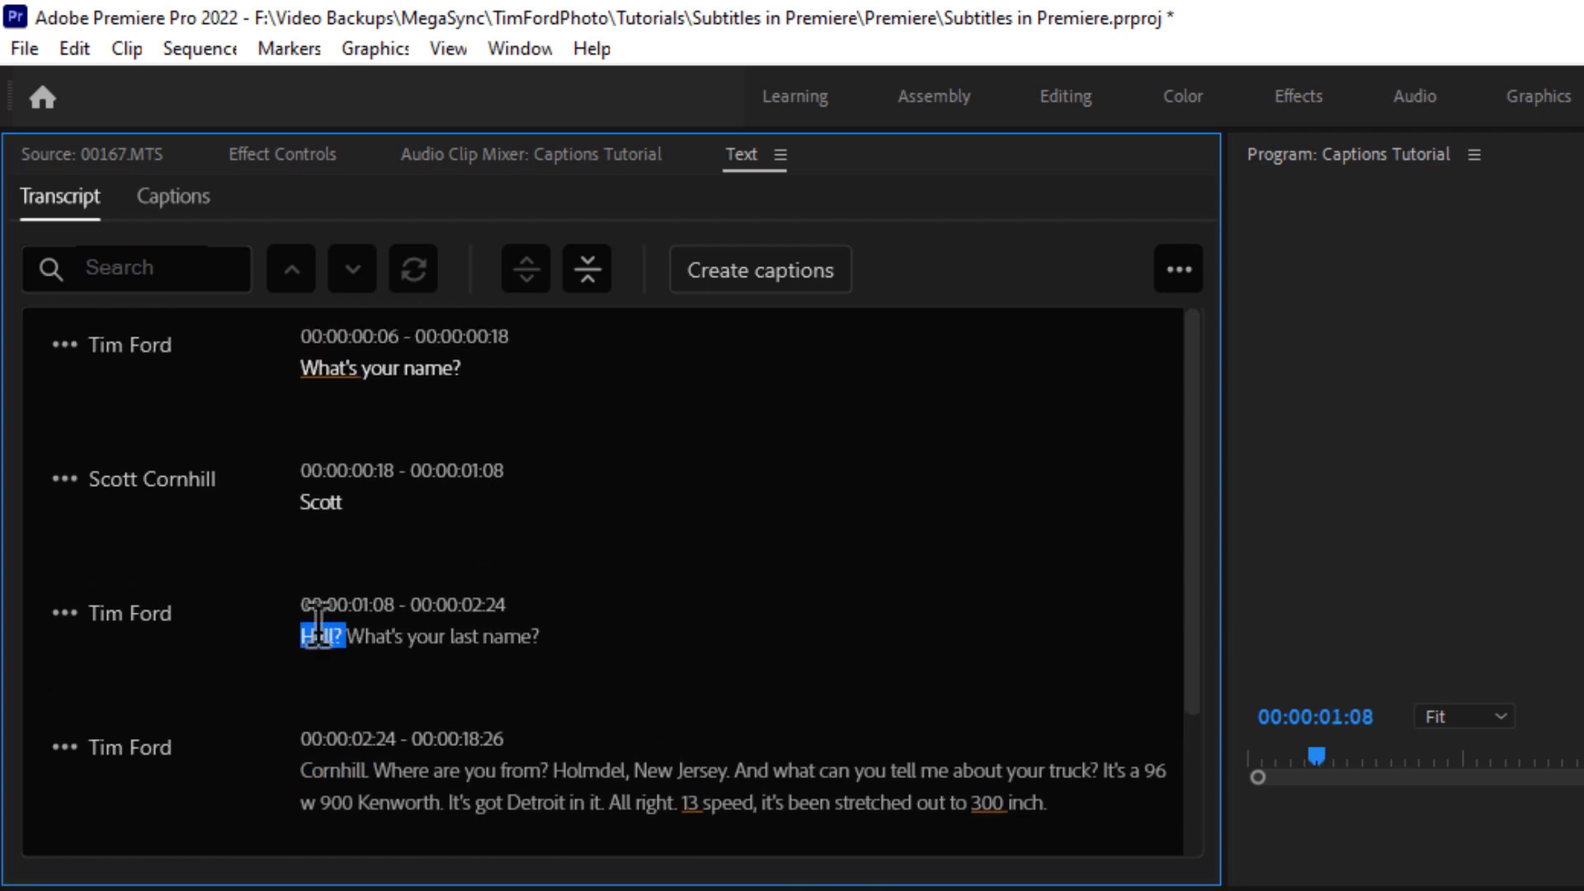
pyautogui.doubleClick(322, 635)
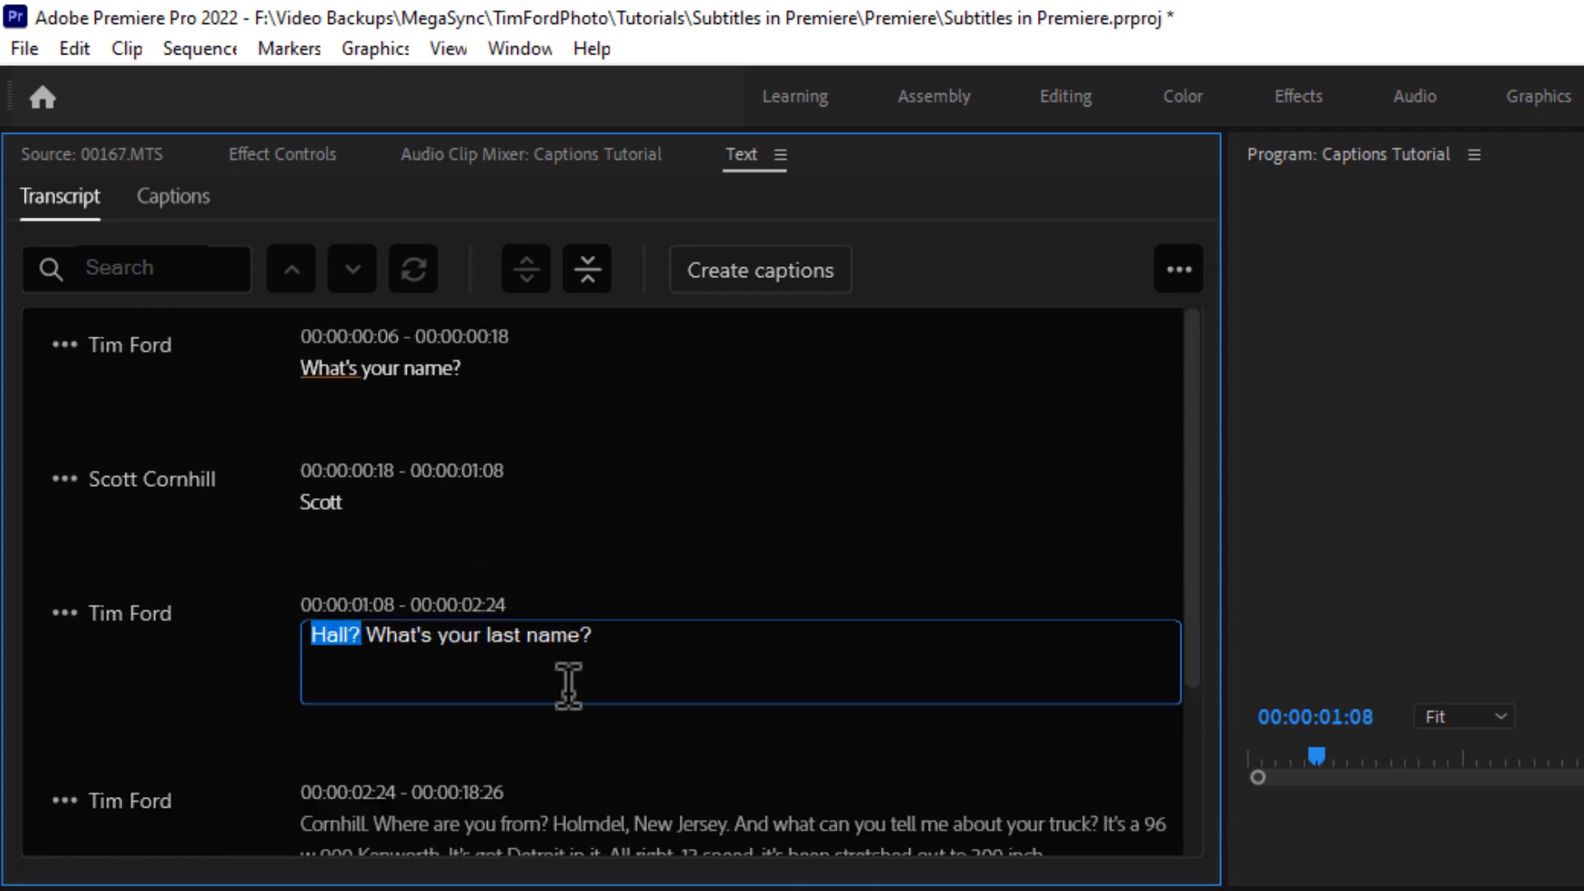
pyautogui.write('Scott?')
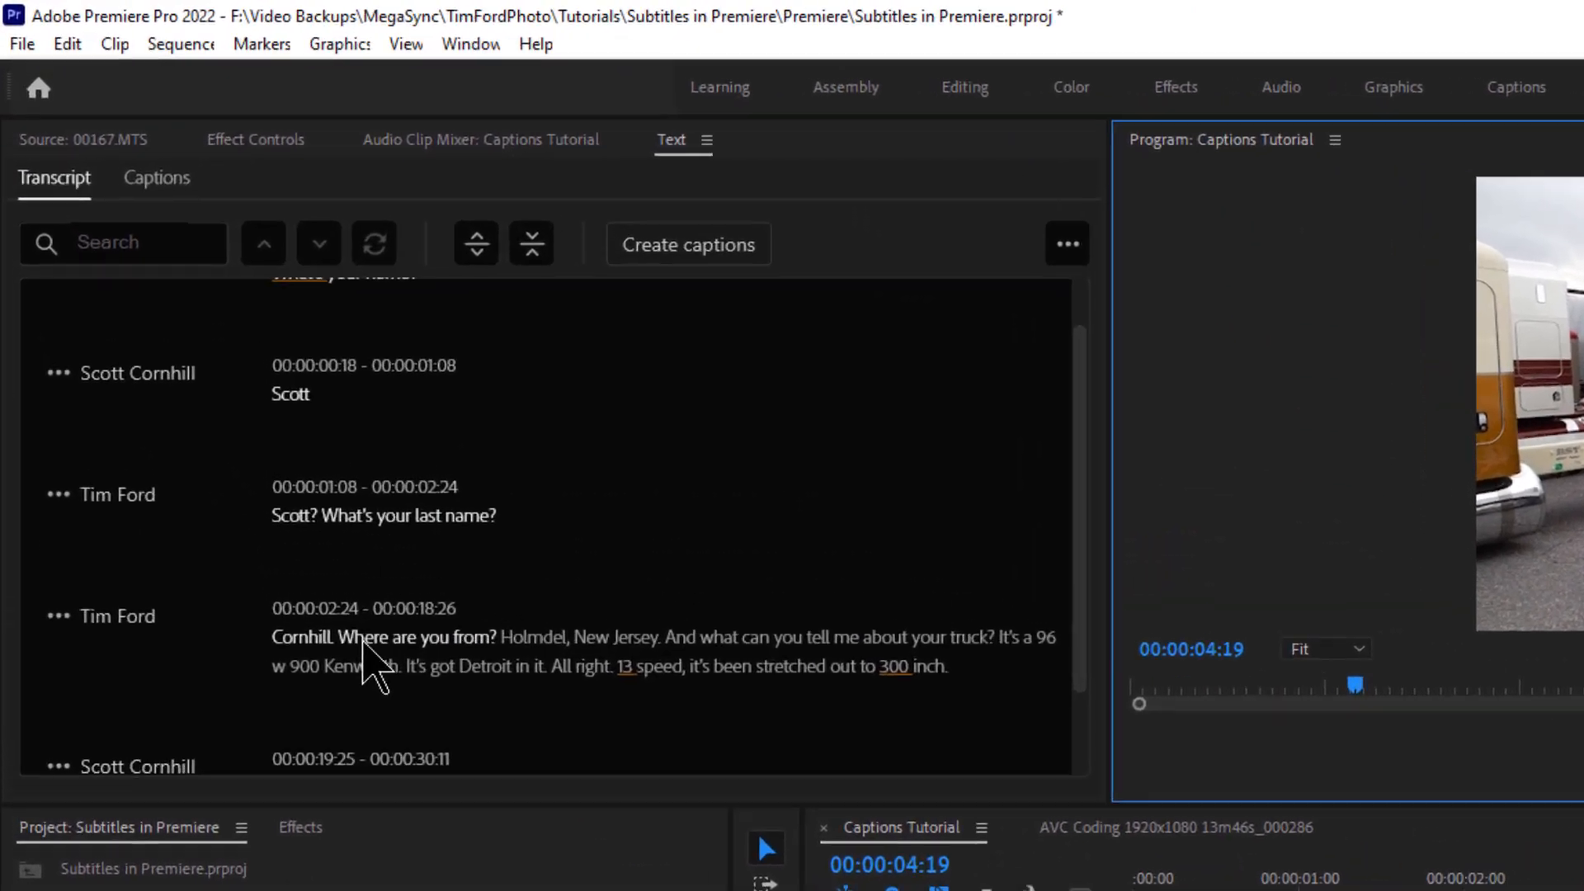
# Split "Cornhill." into its own block and start the next with "Alright. And where are you from?"
pyautogui.doubleClick(380, 662)
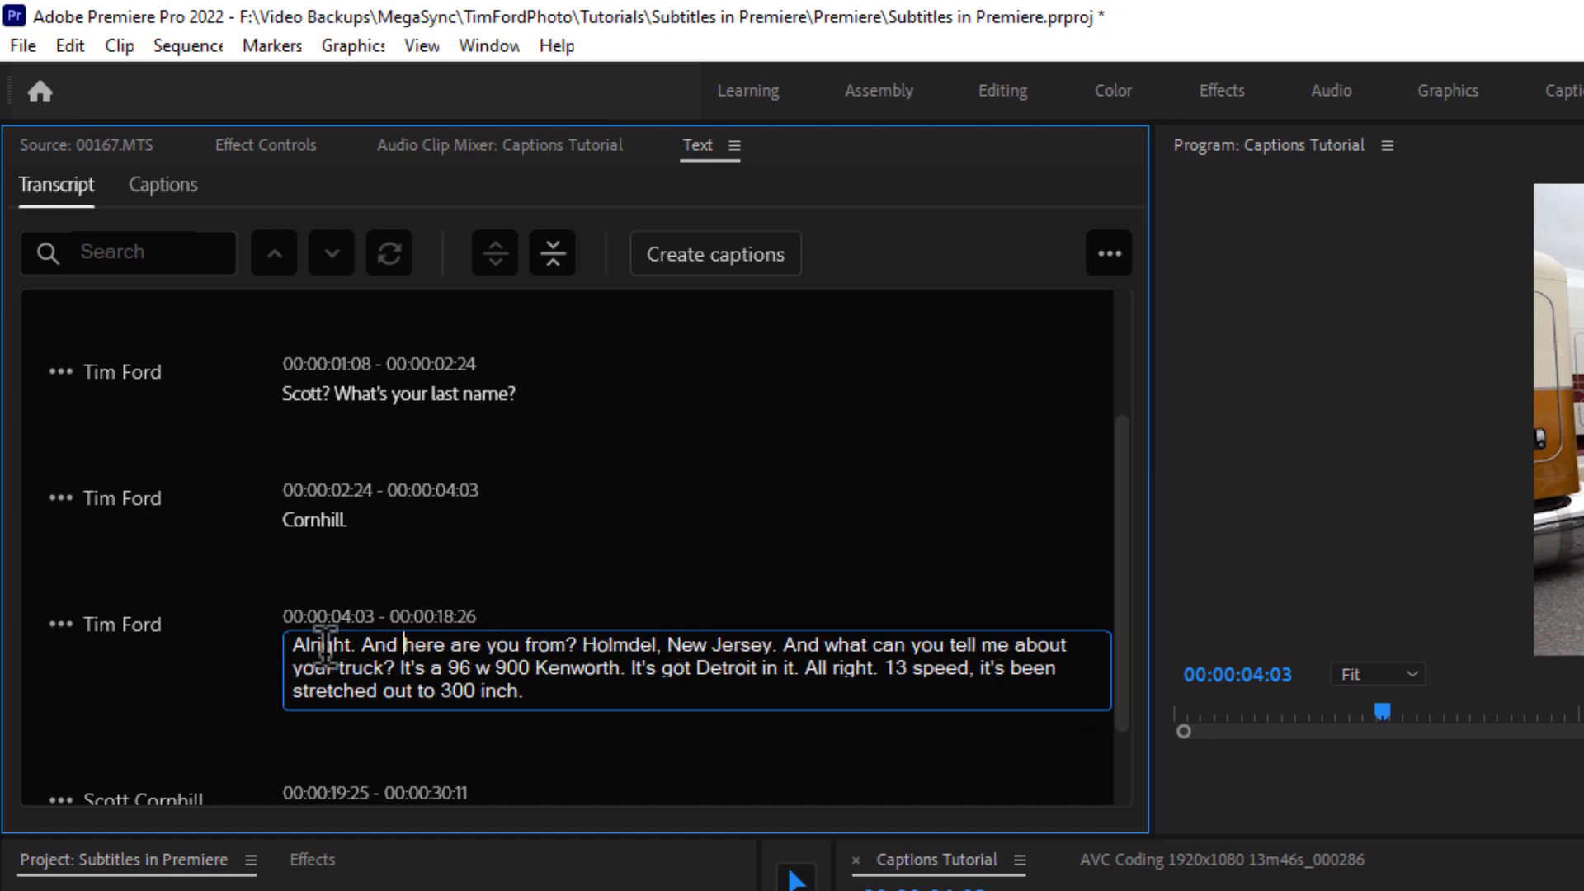
pyautogui.doubleClick(326, 644)
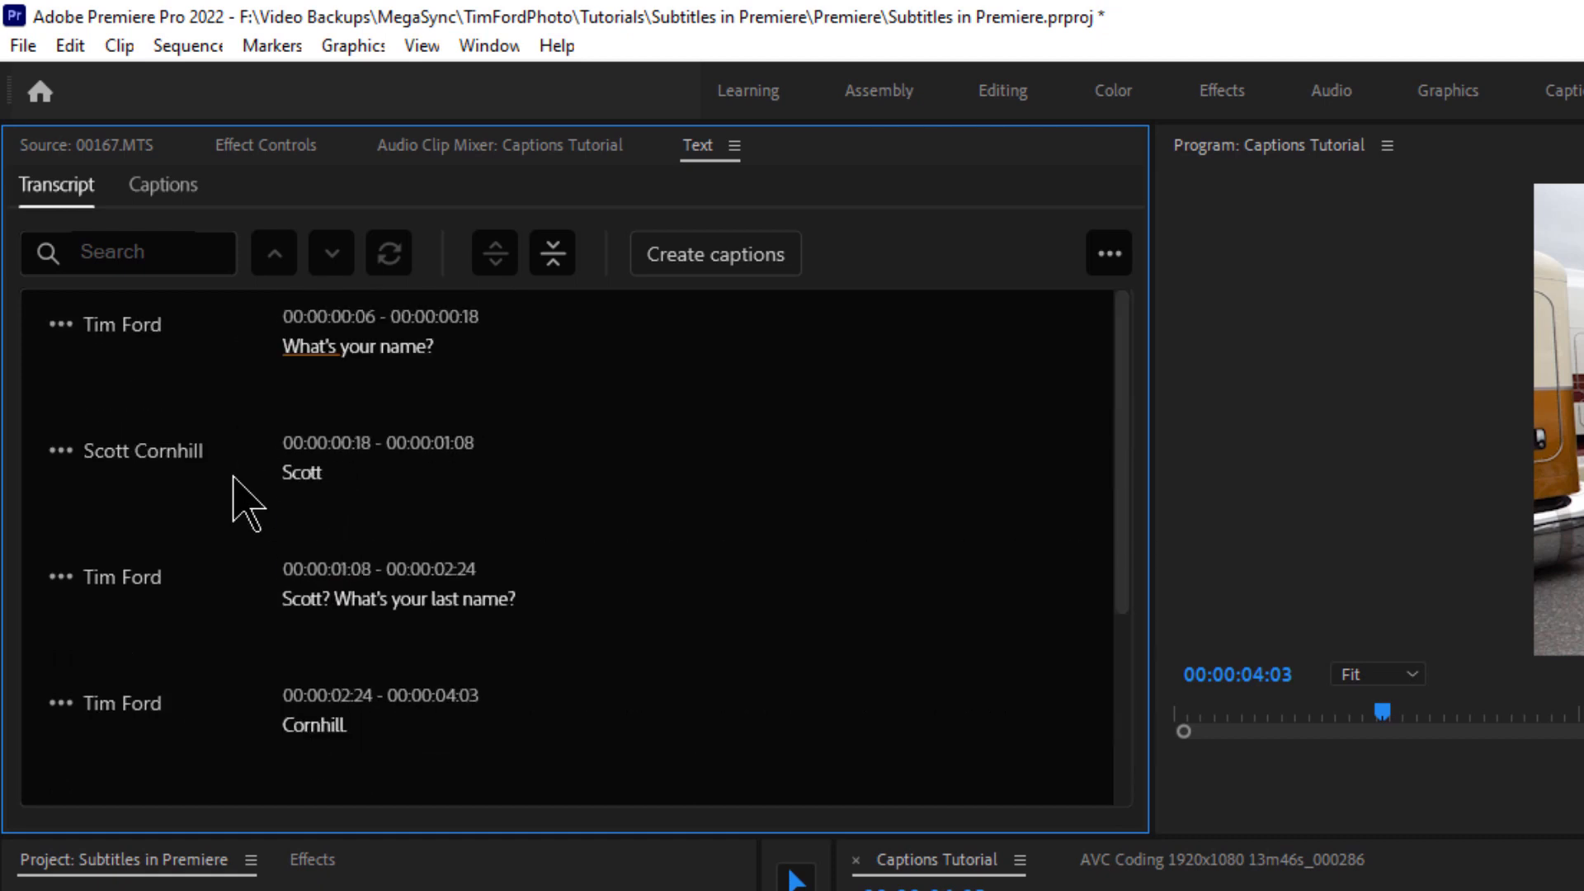
pyautogui.moveTo(485, 395)
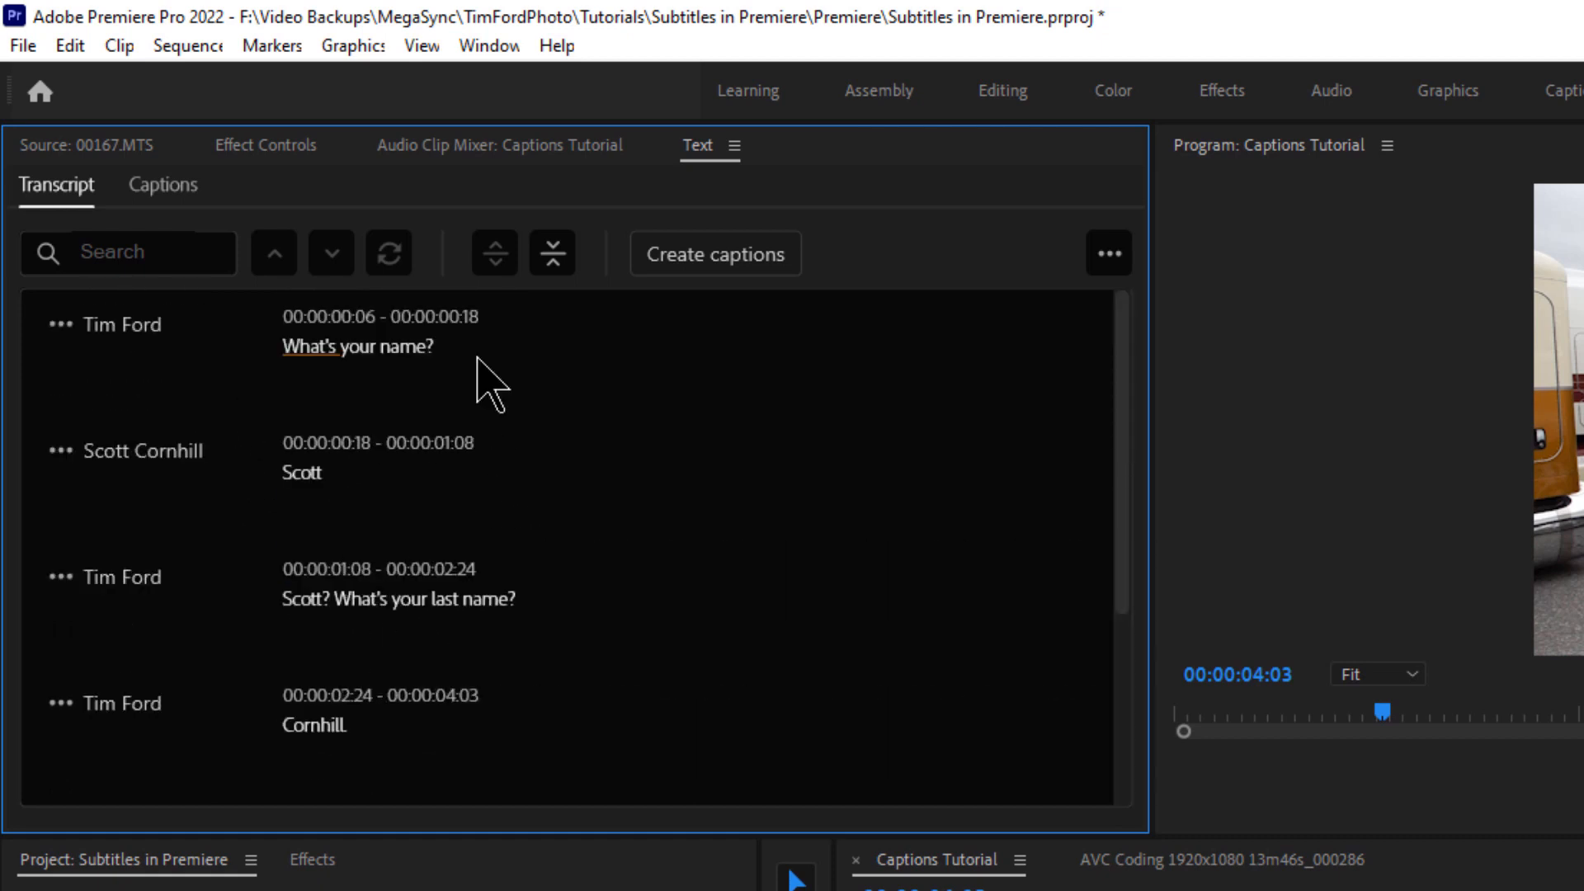
pyautogui.moveTo(551, 333)
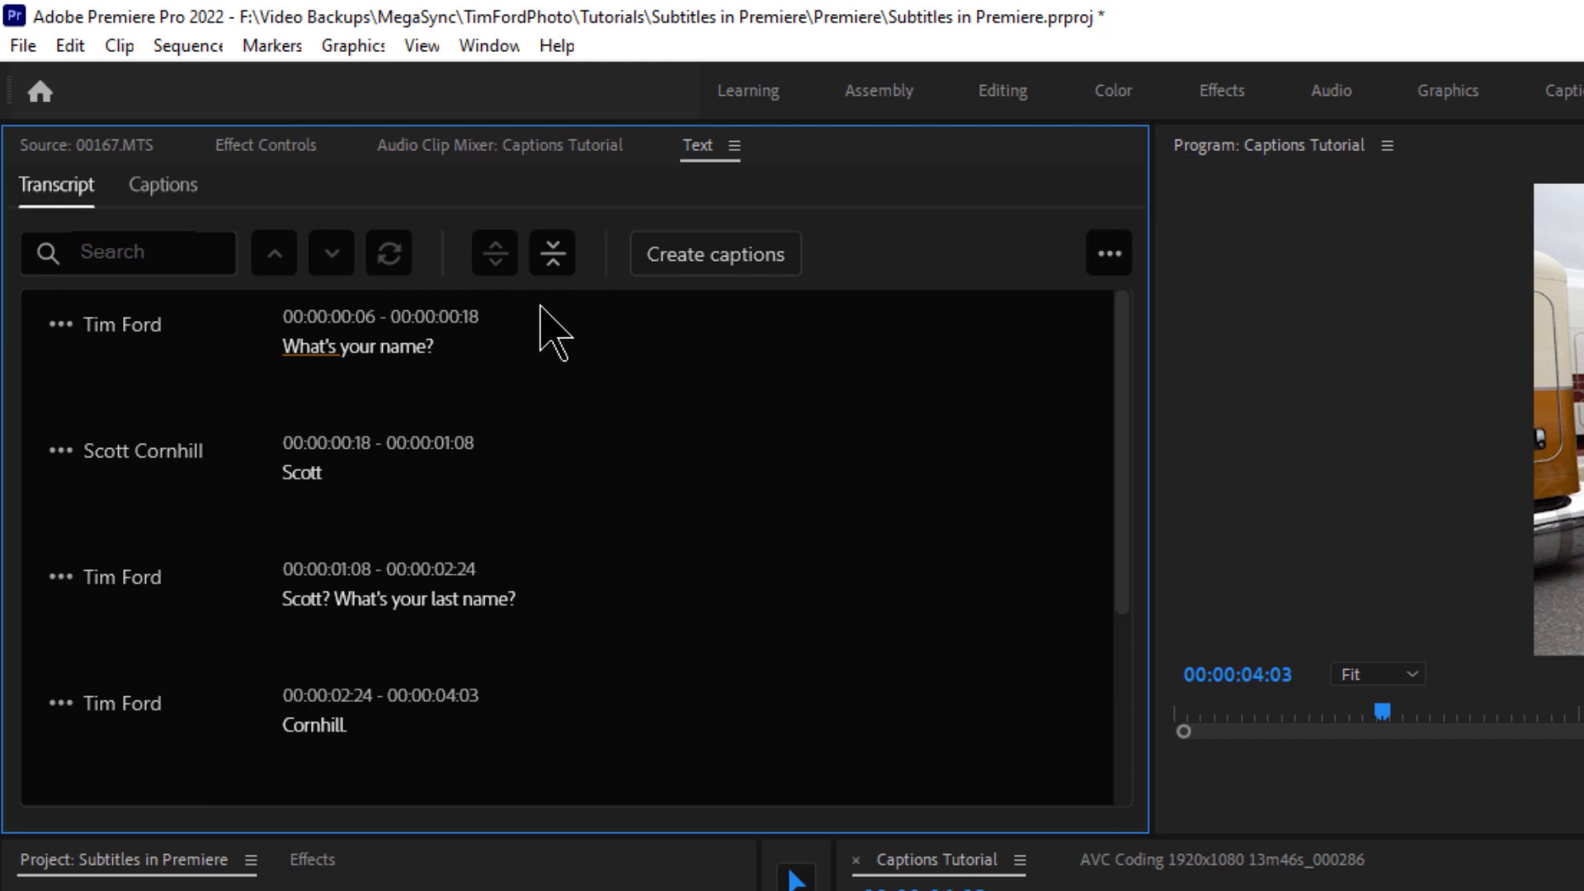
pyautogui.moveTo(1000, 374)
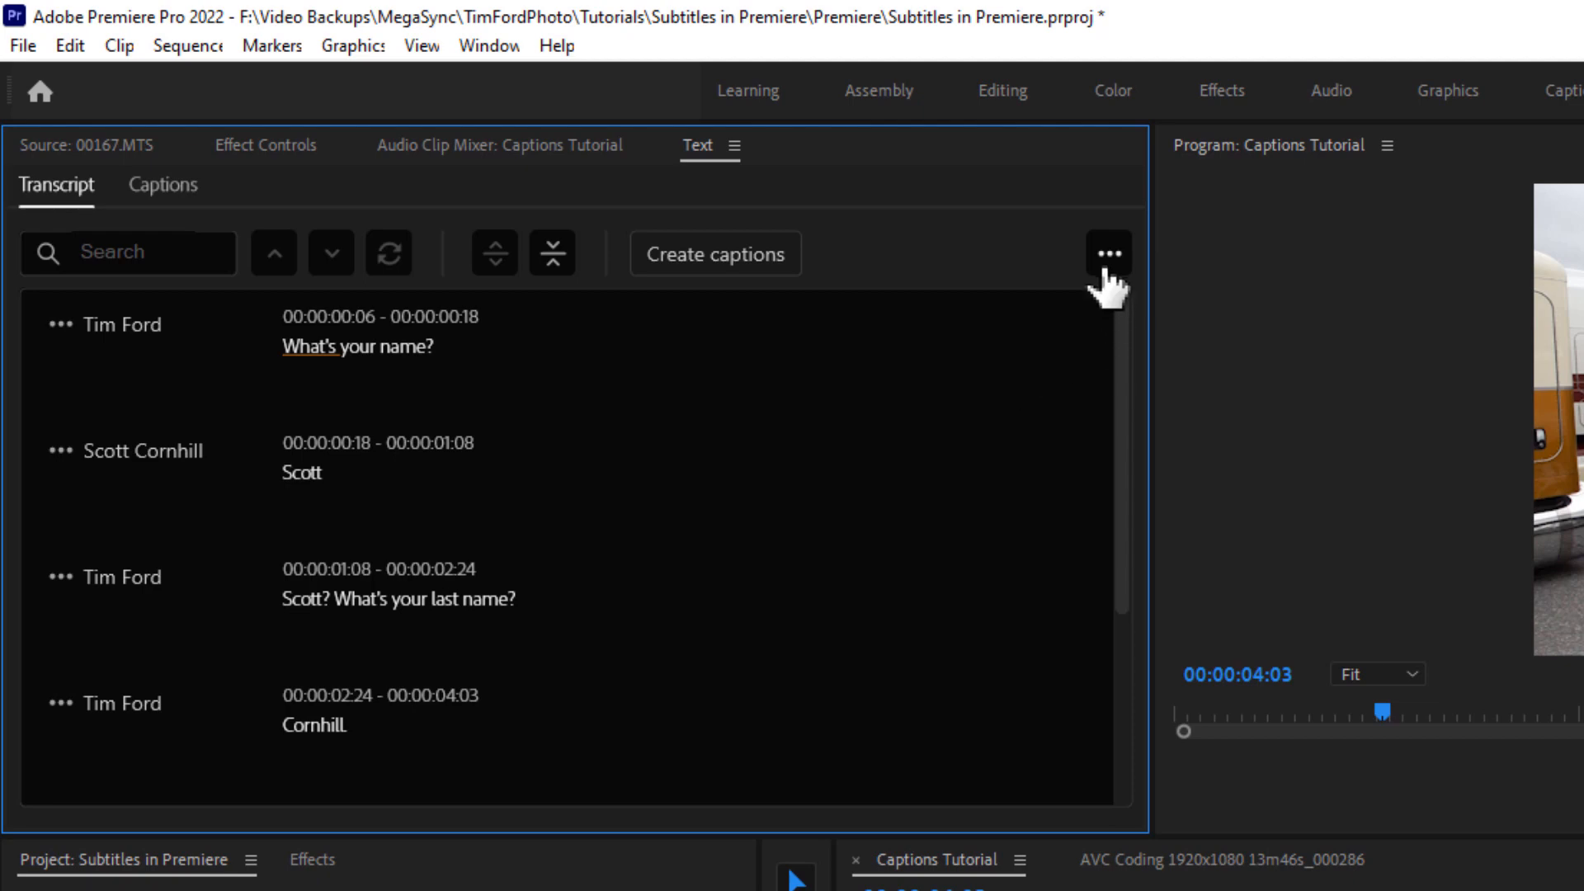
# Export the transcript to the desktop as Captions Tutorial.prtranscript
pyautogui.click(1109, 254)
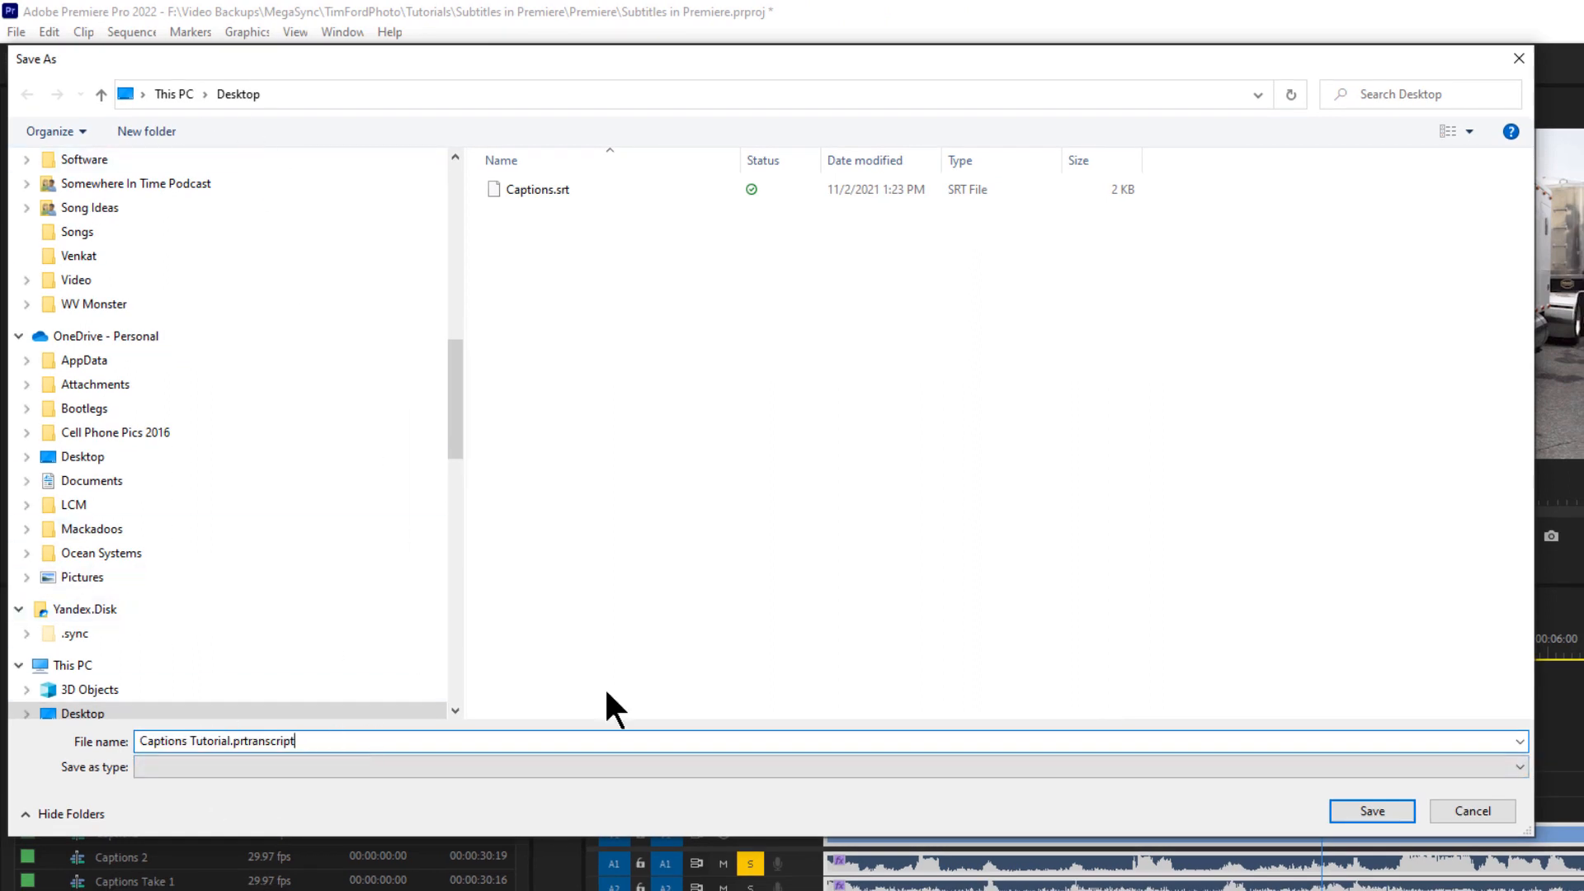
pyautogui.click(1369, 812)
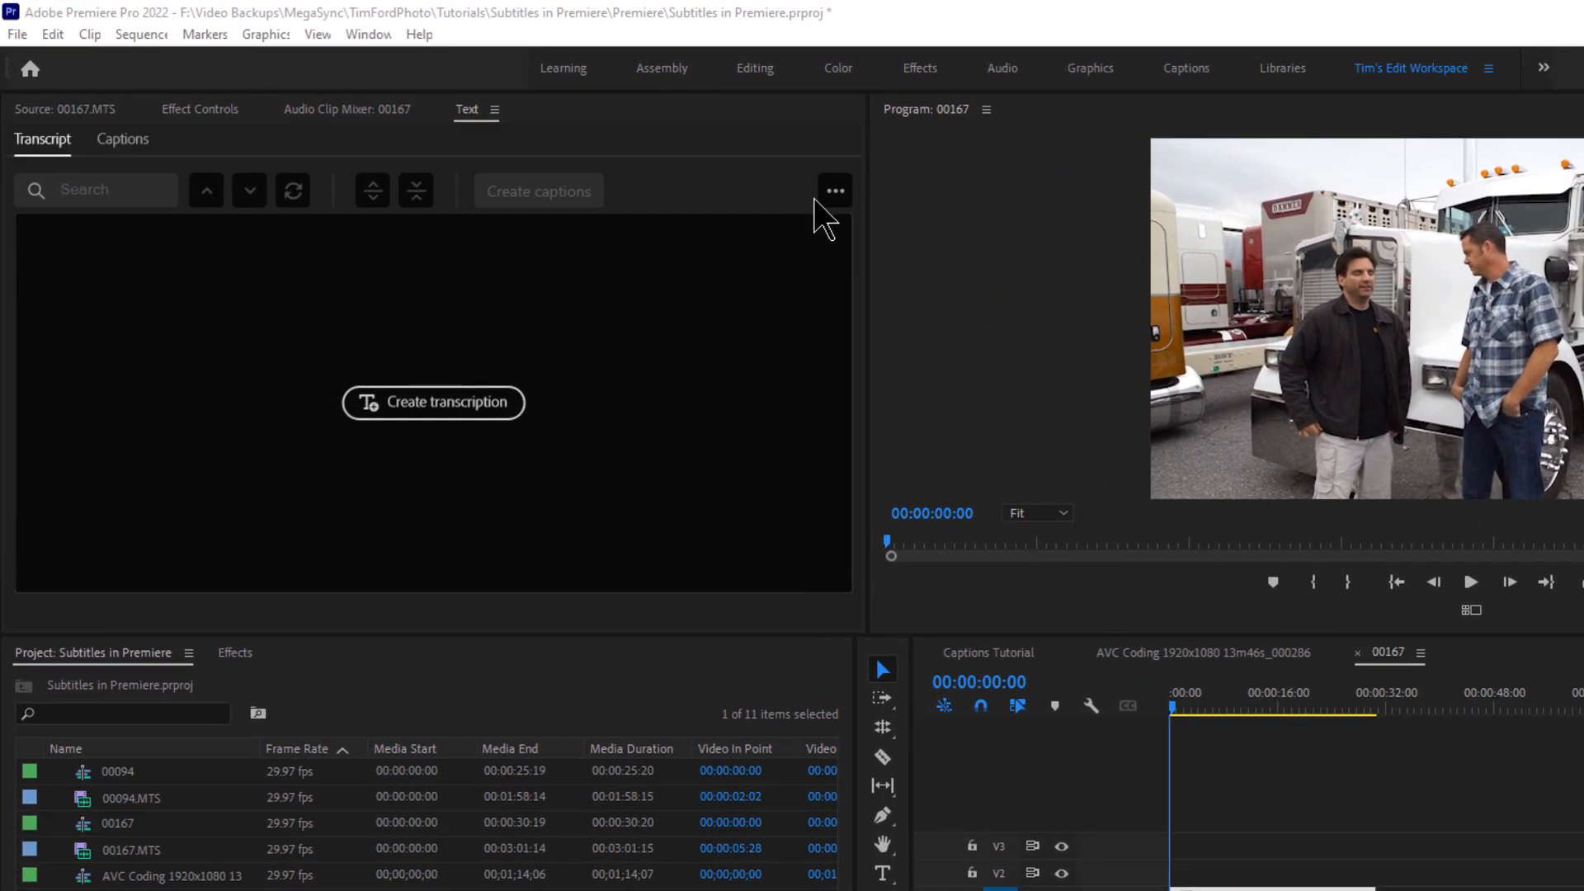
# Import the saved Captions Tutorial.prtranscript back into the Text panel
pyautogui.click(835, 190)
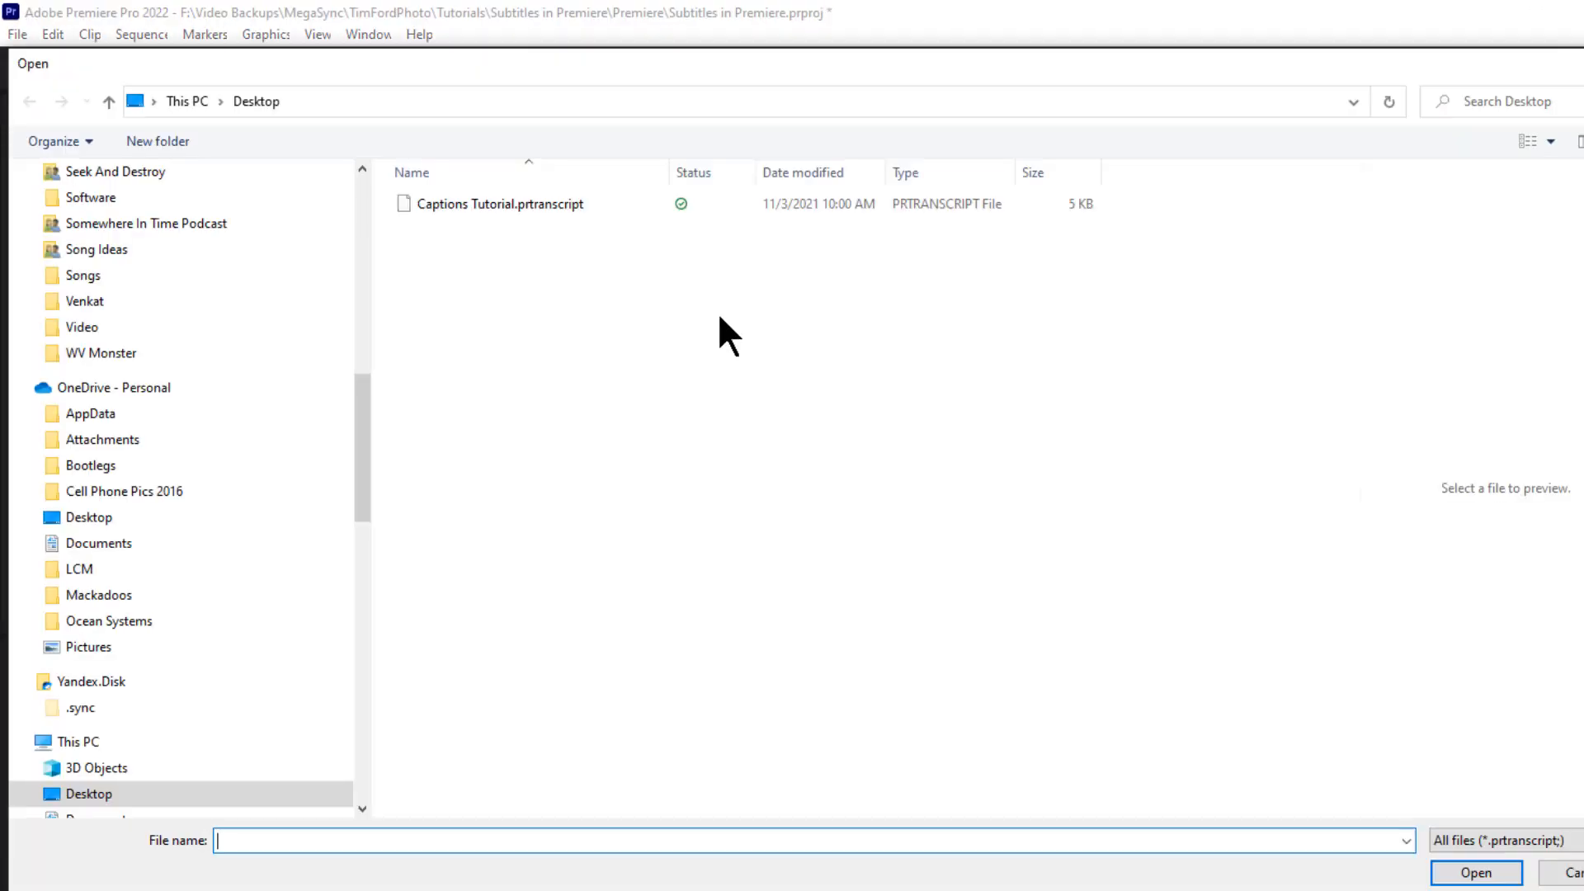
pyautogui.click(505, 203)
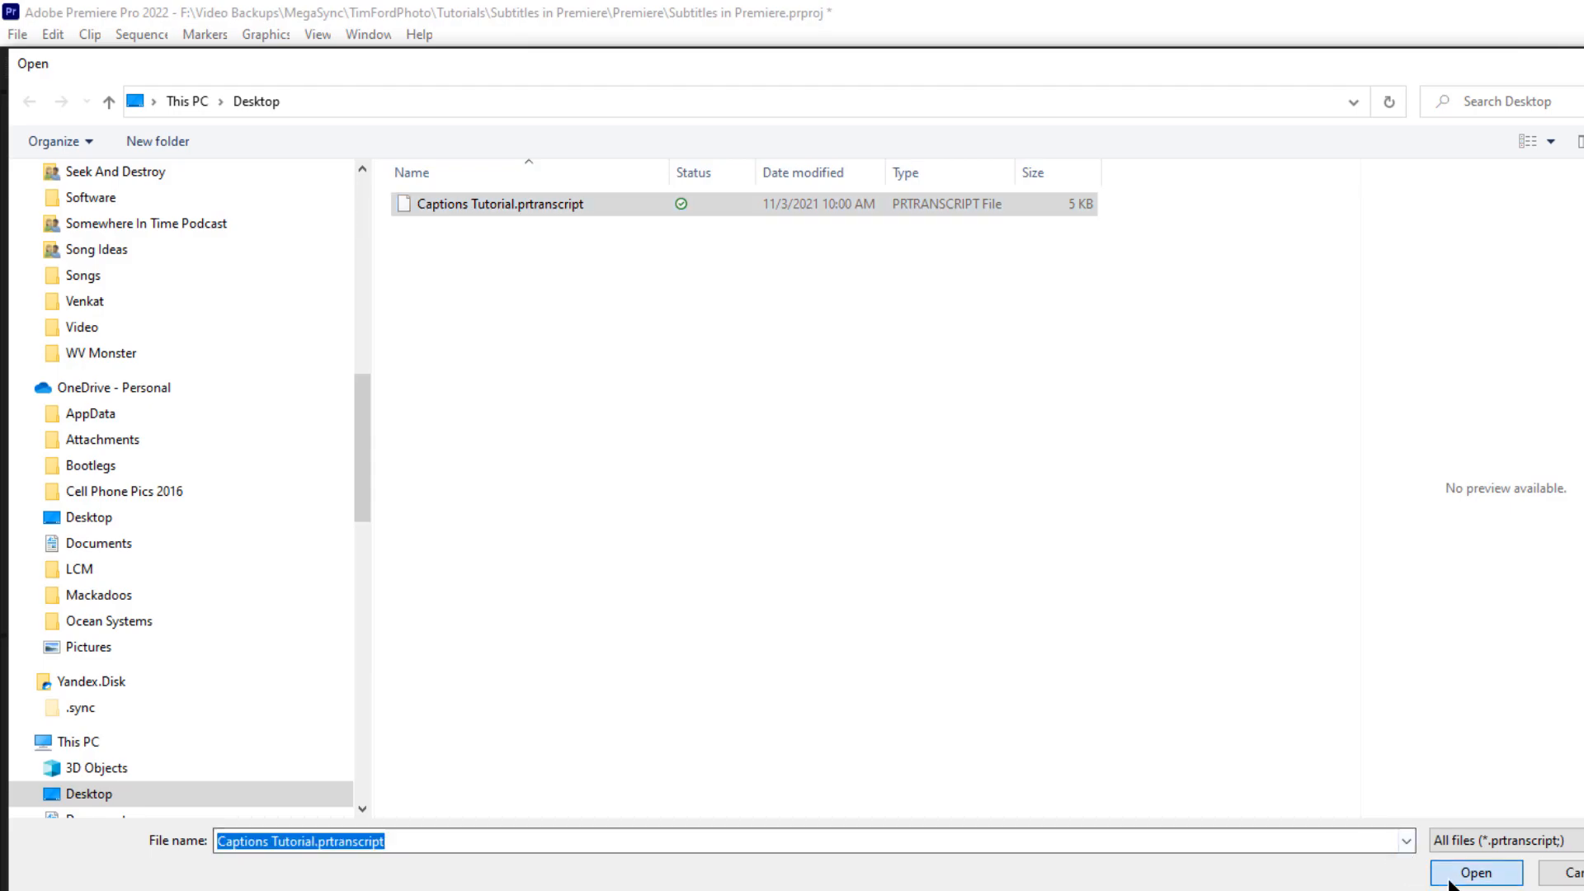
pyautogui.click(1474, 873)
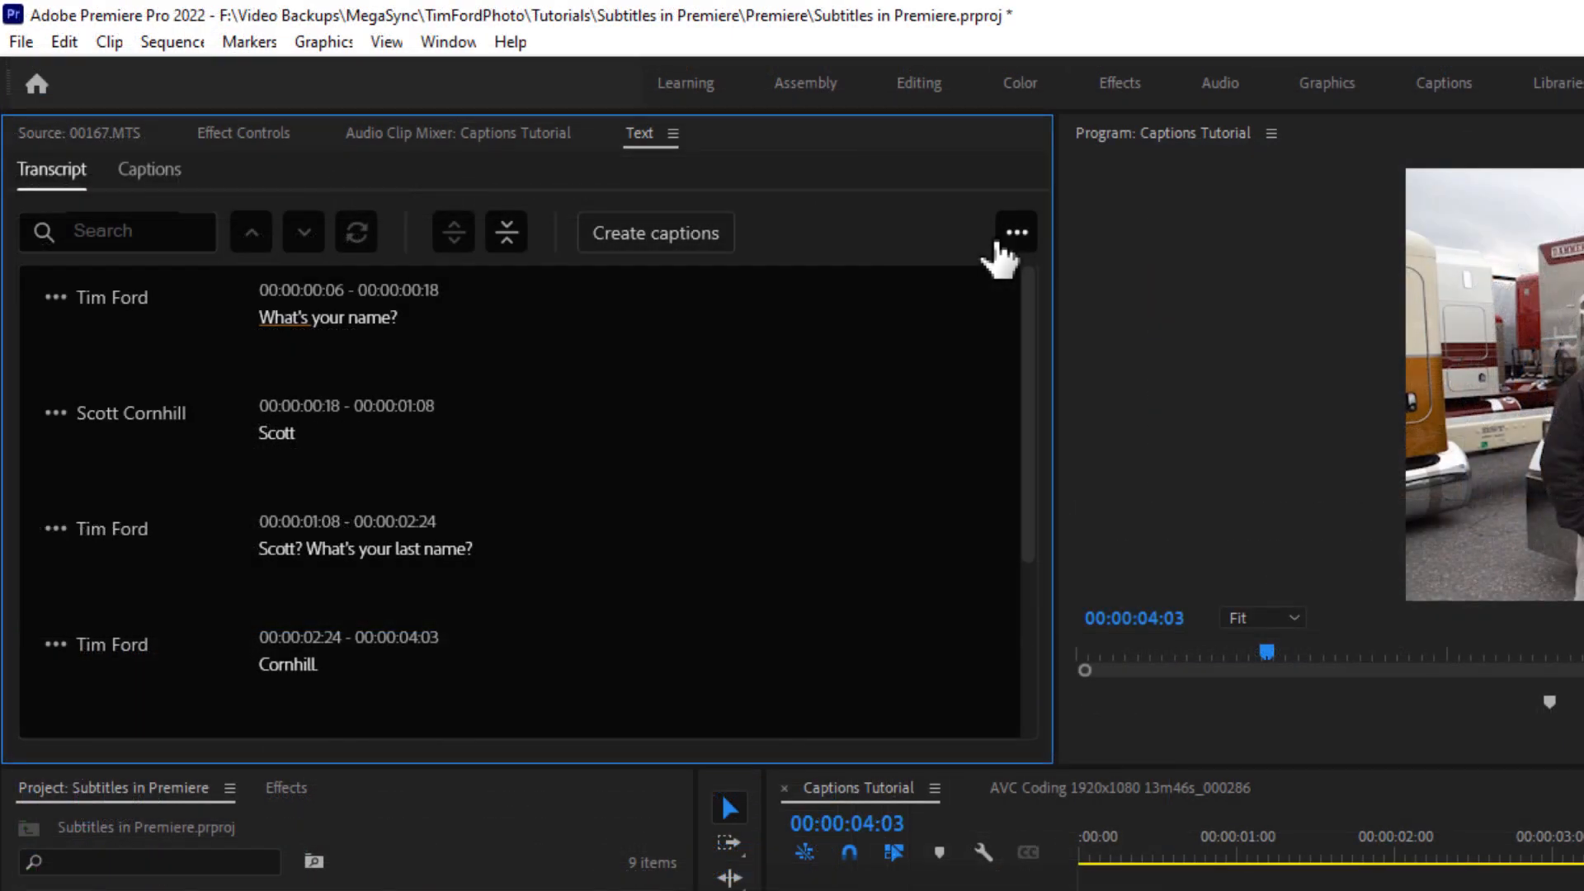
# Export the transcript as Captions Tutorial.txt and review it in Notepad
pyautogui.click(1015, 231)
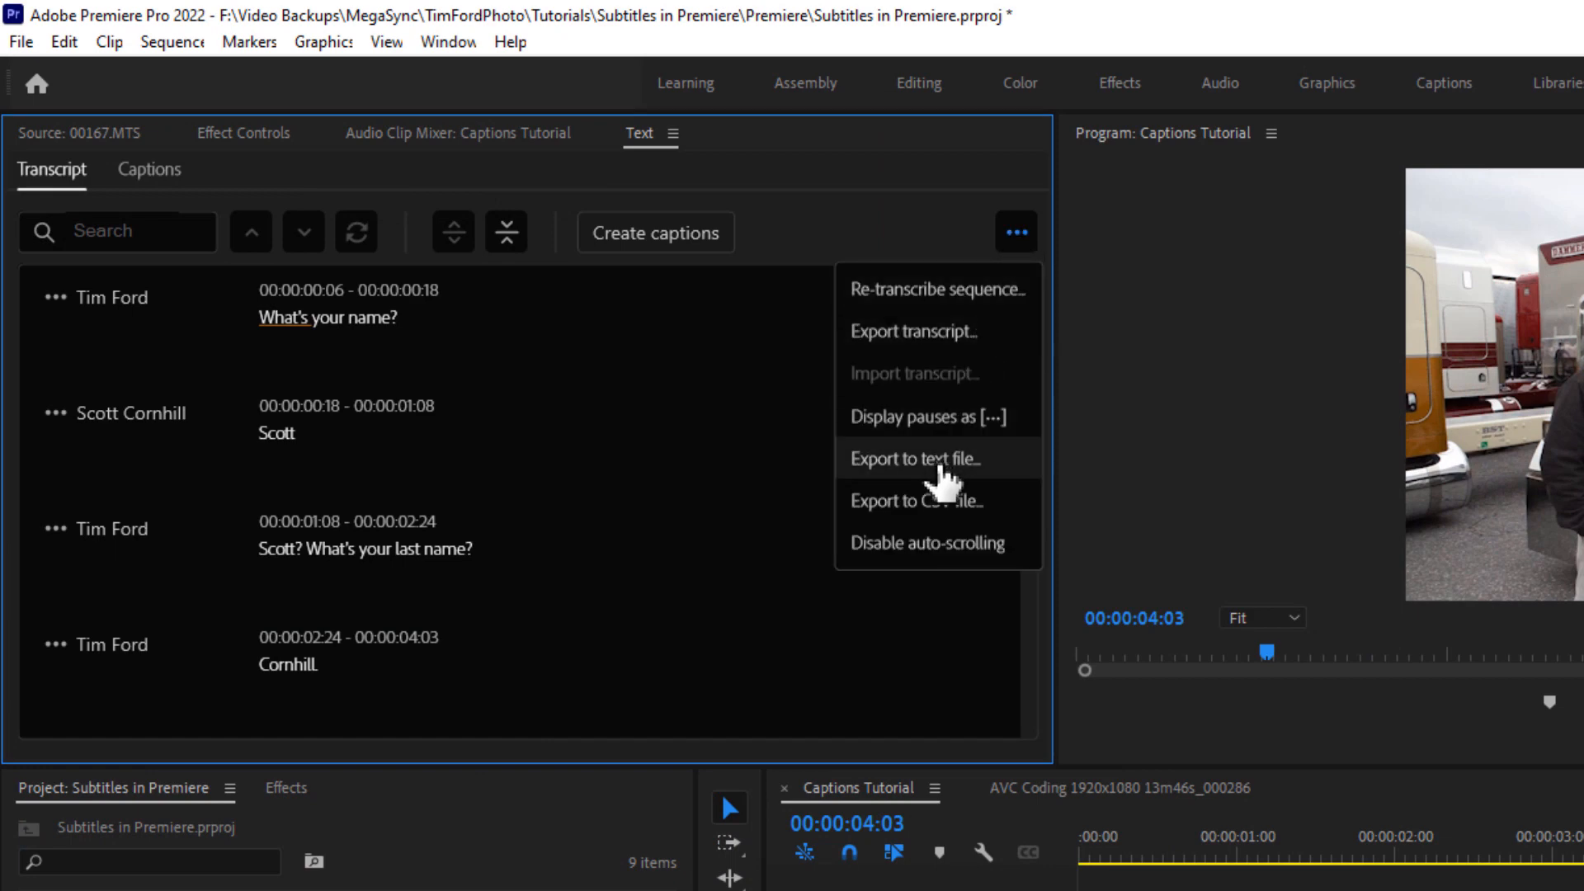
pyautogui.click(918, 457)
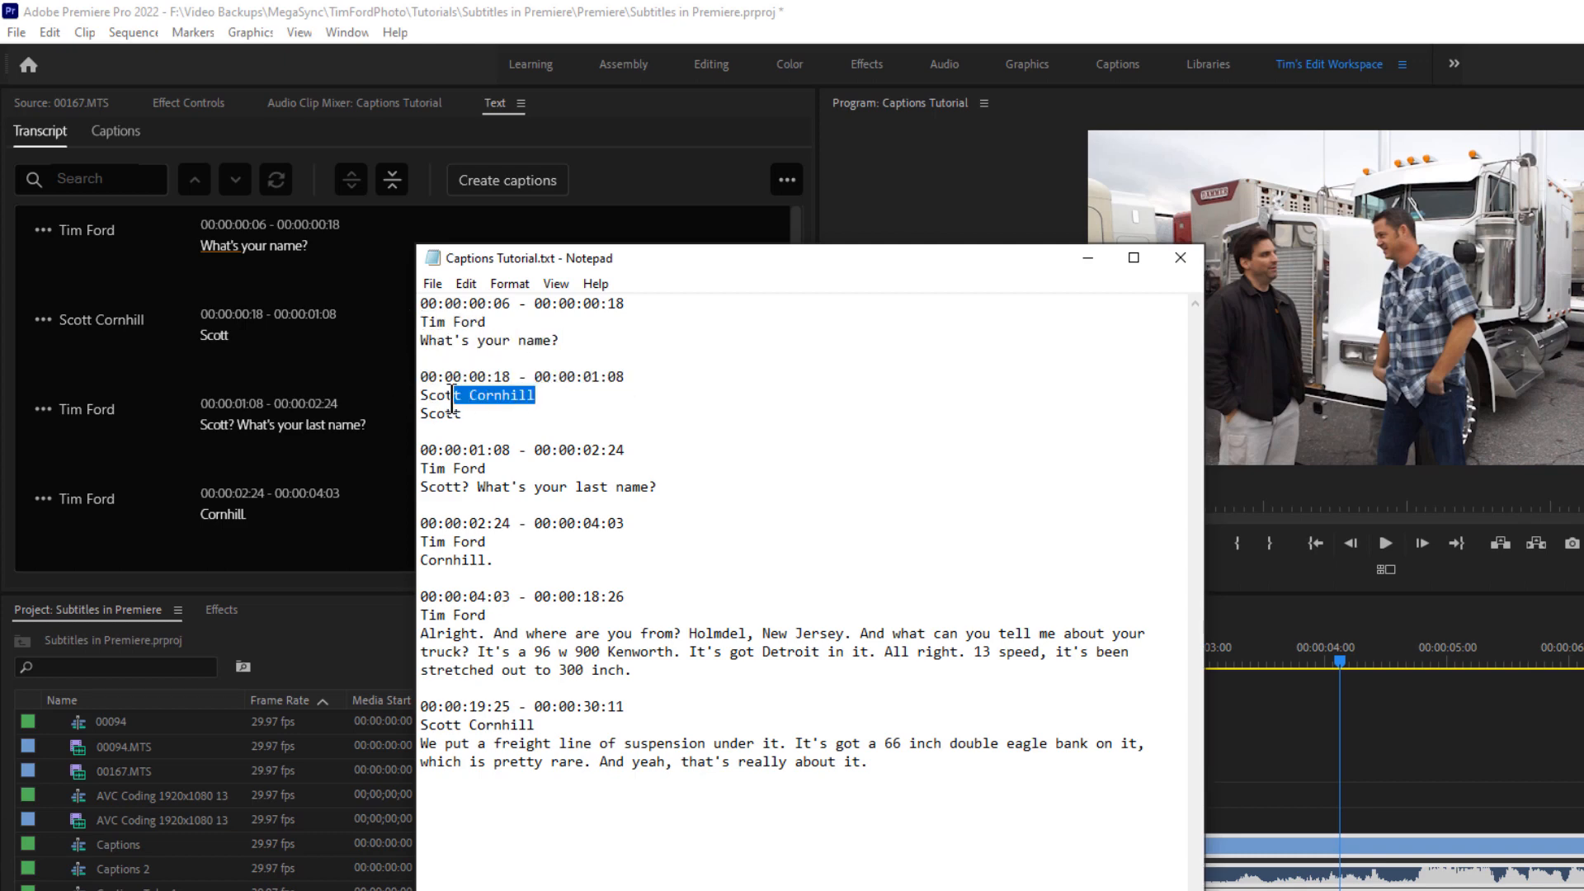
pyautogui.click(462, 414)
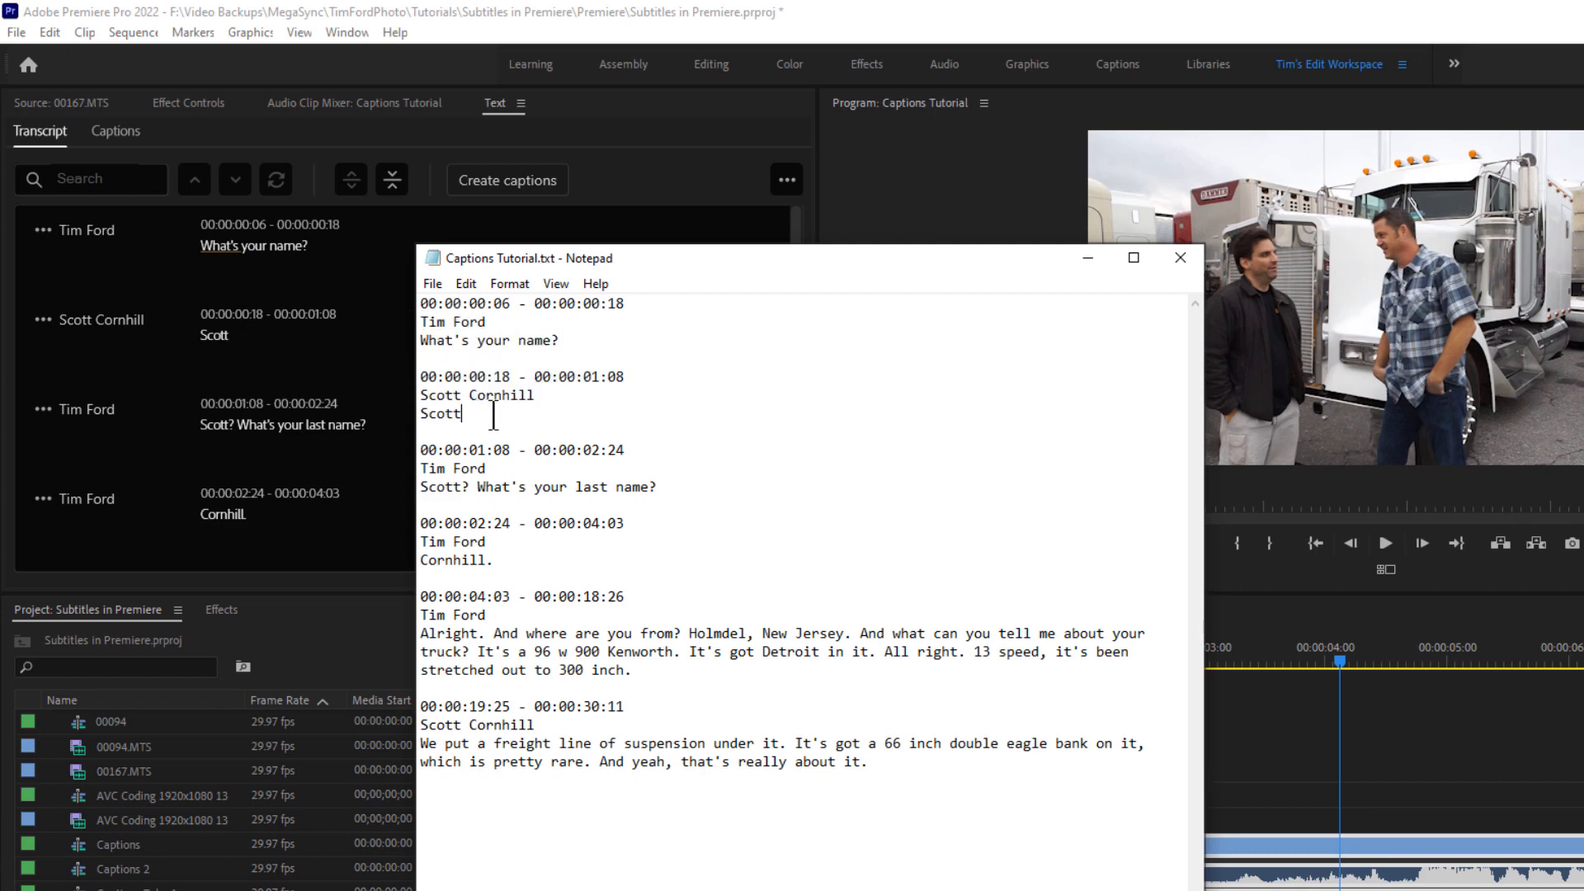
pyautogui.moveTo(885, 272)
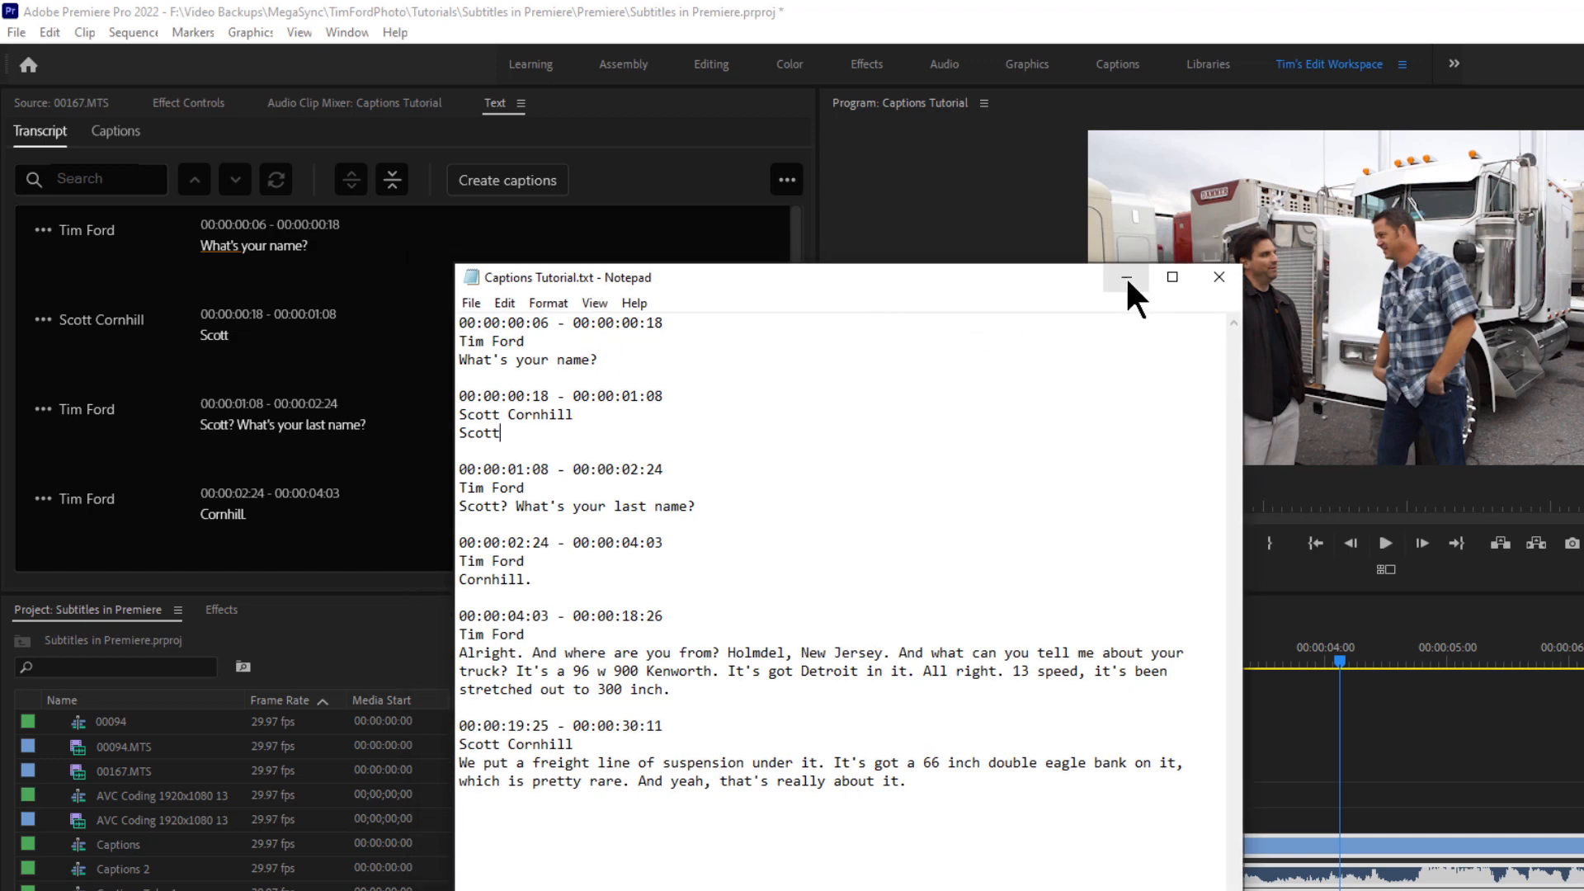
pyautogui.click(1124, 278)
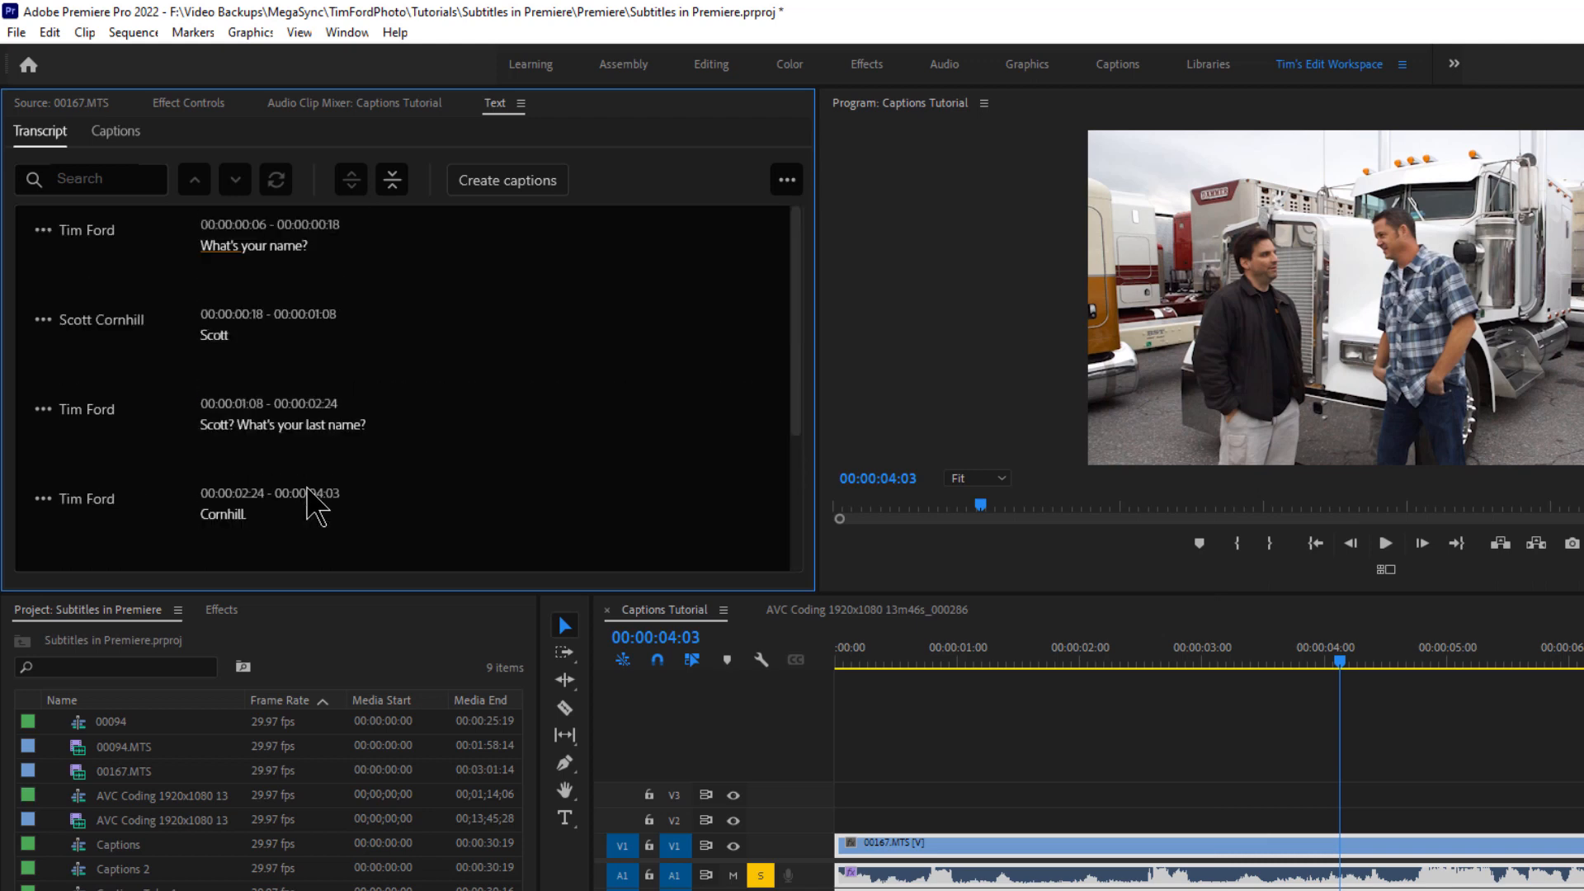
pyautogui.moveTo(248, 283)
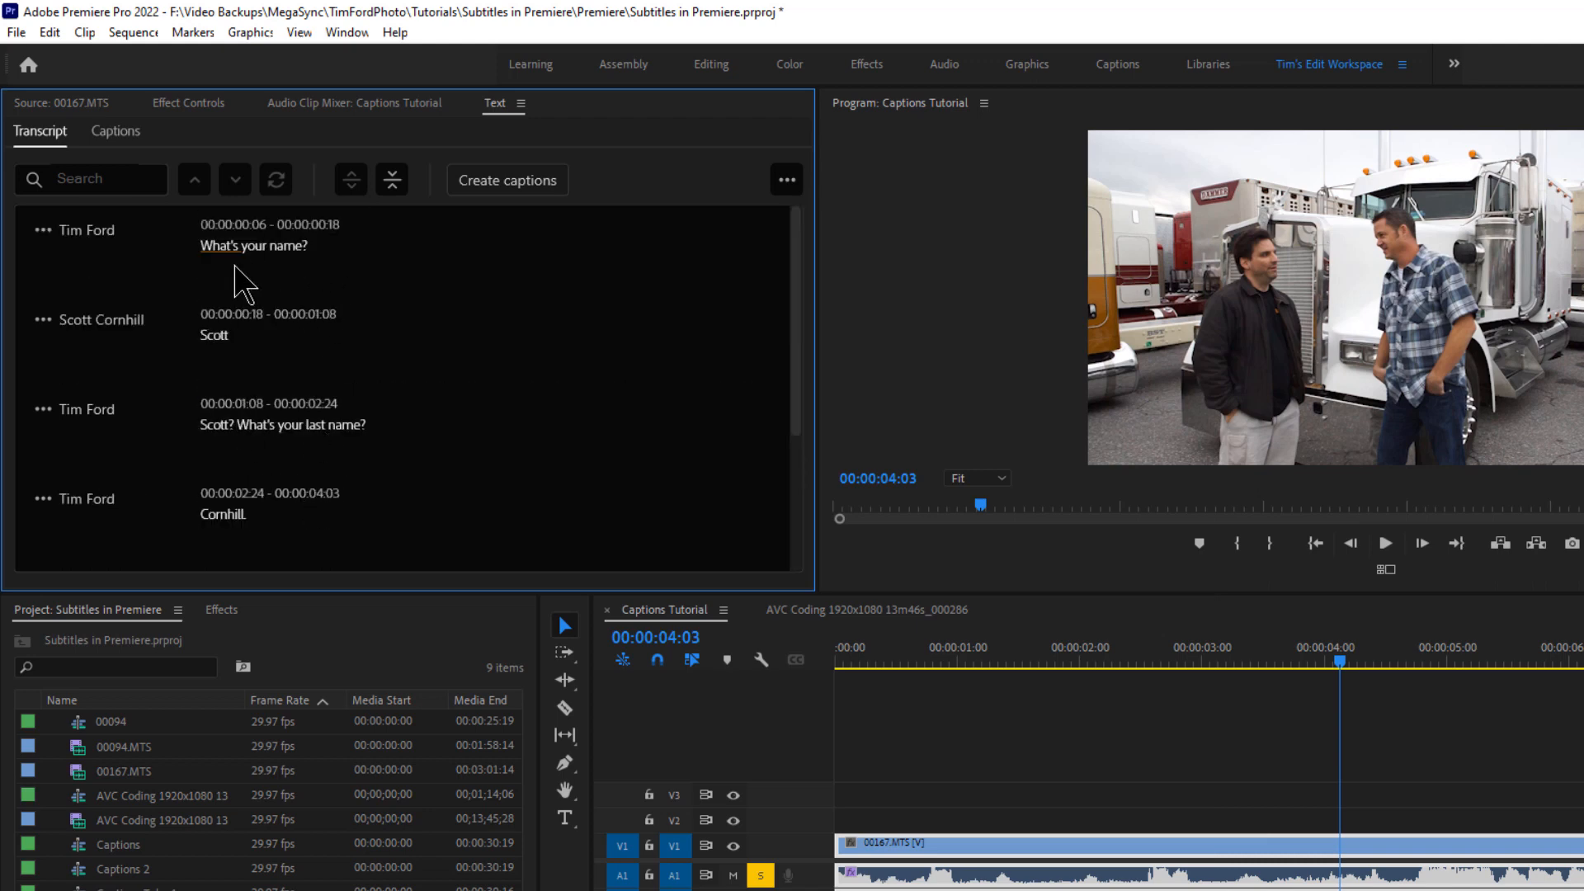
pyautogui.moveTo(220, 318)
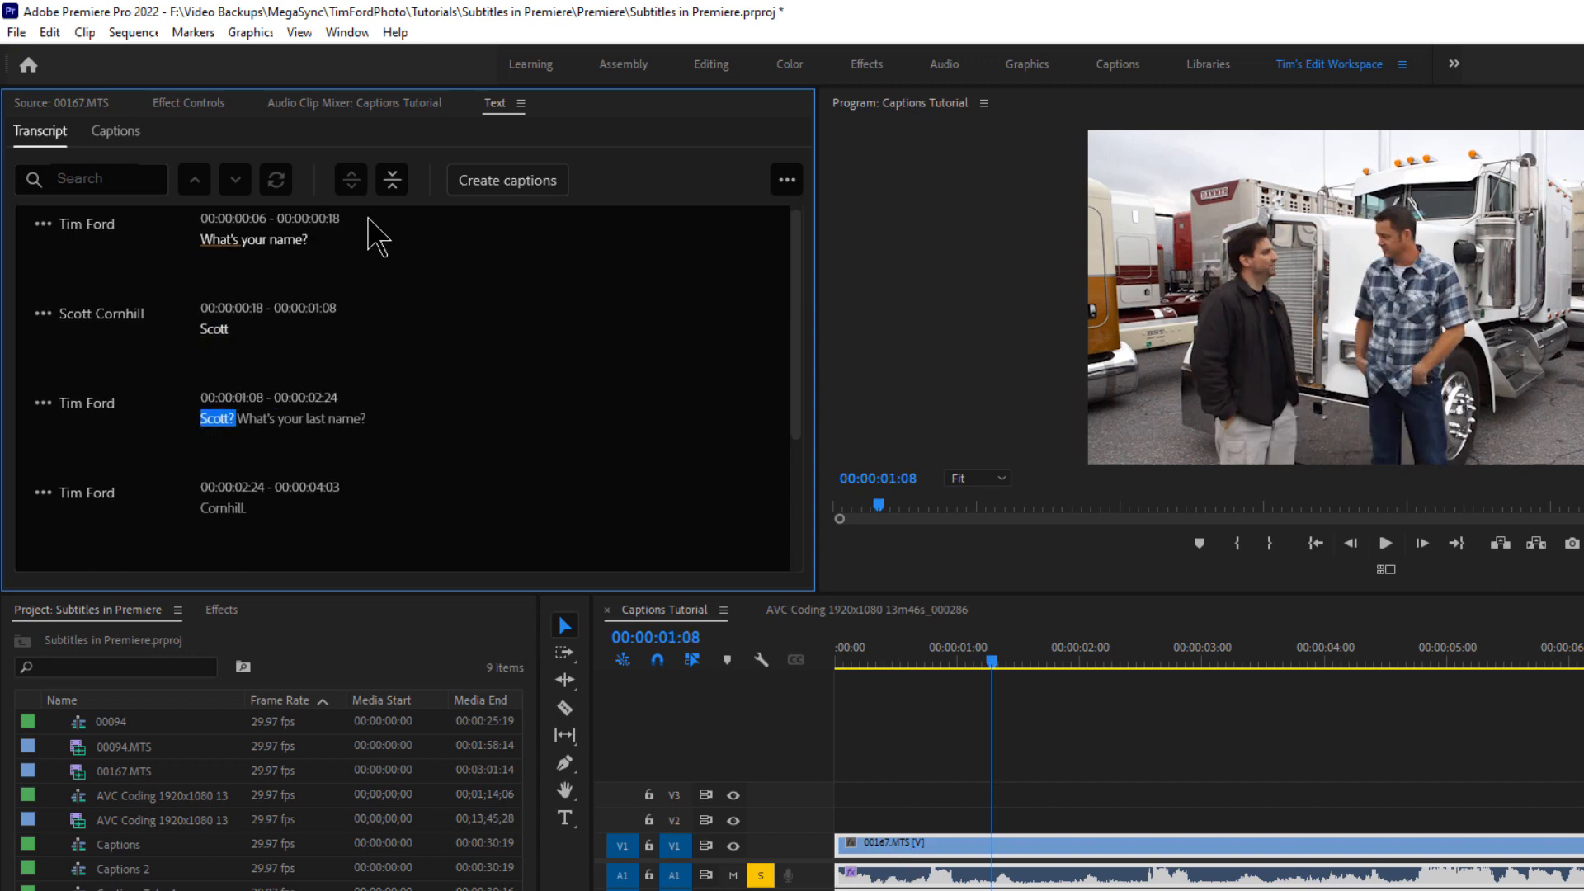
pyautogui.click(393, 178)
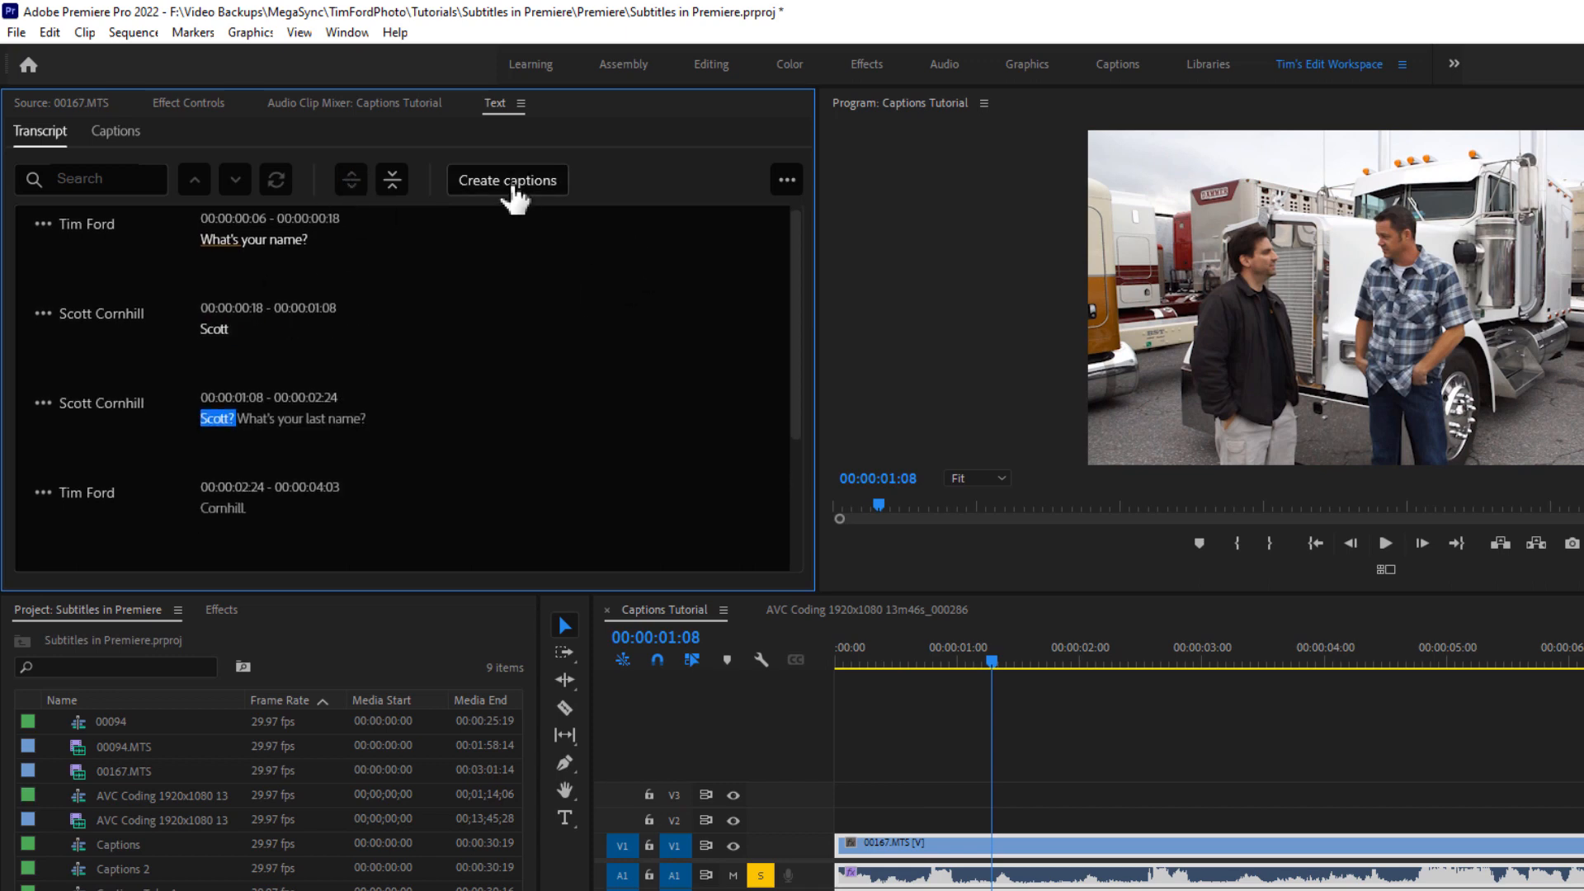
# Set Create Captions to build from the sequence transcript with Subtitle Default and Single lines
pyautogui.click(507, 180)
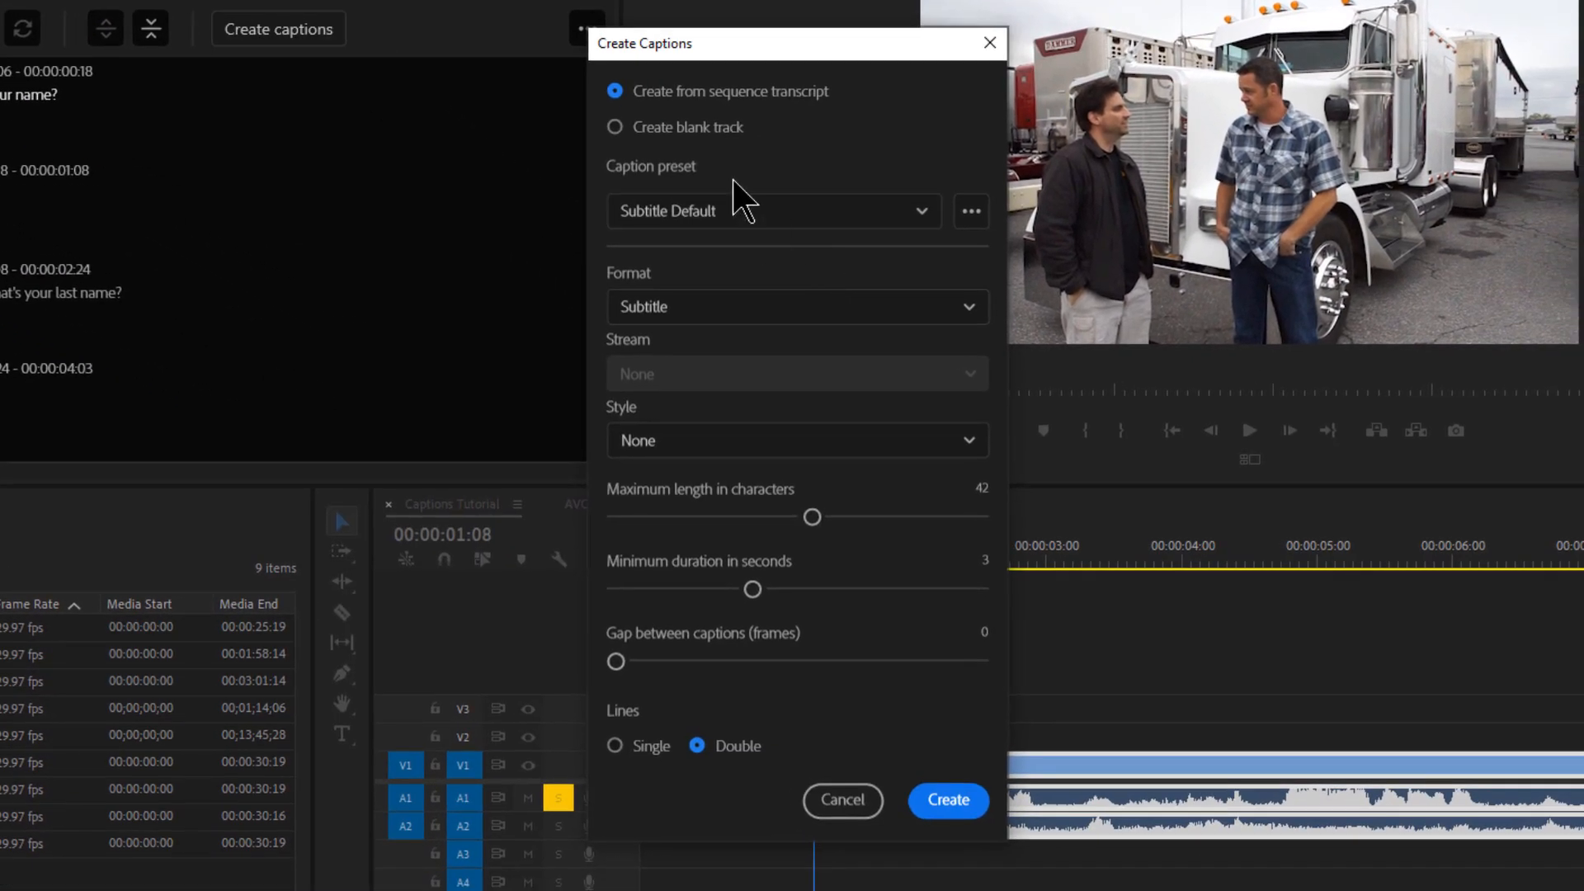
pyautogui.moveTo(813, 106)
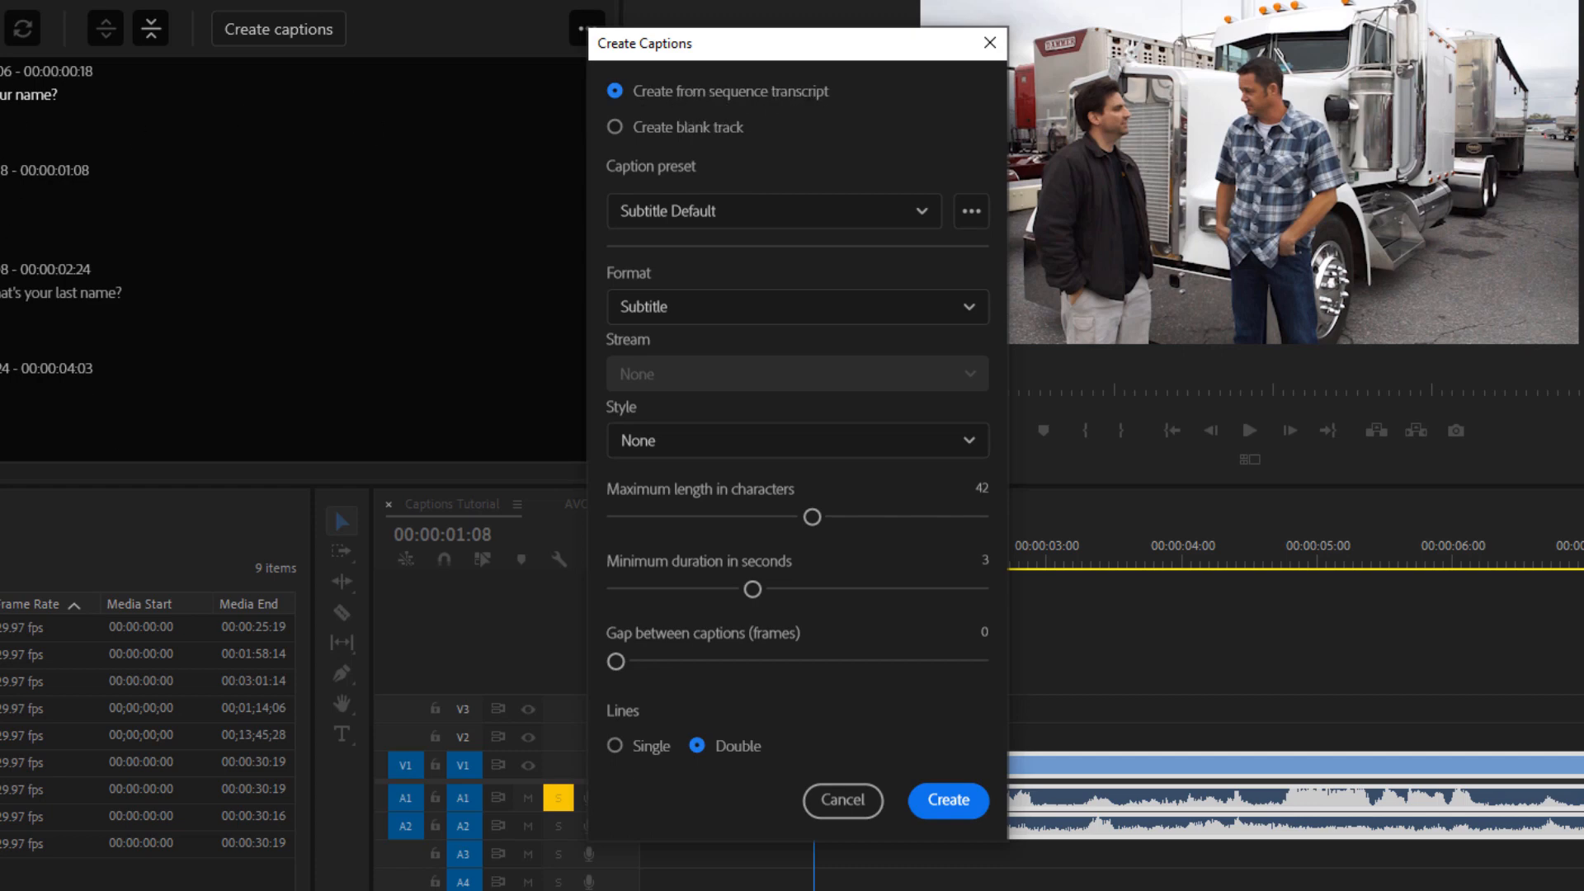
pyautogui.click(772, 211)
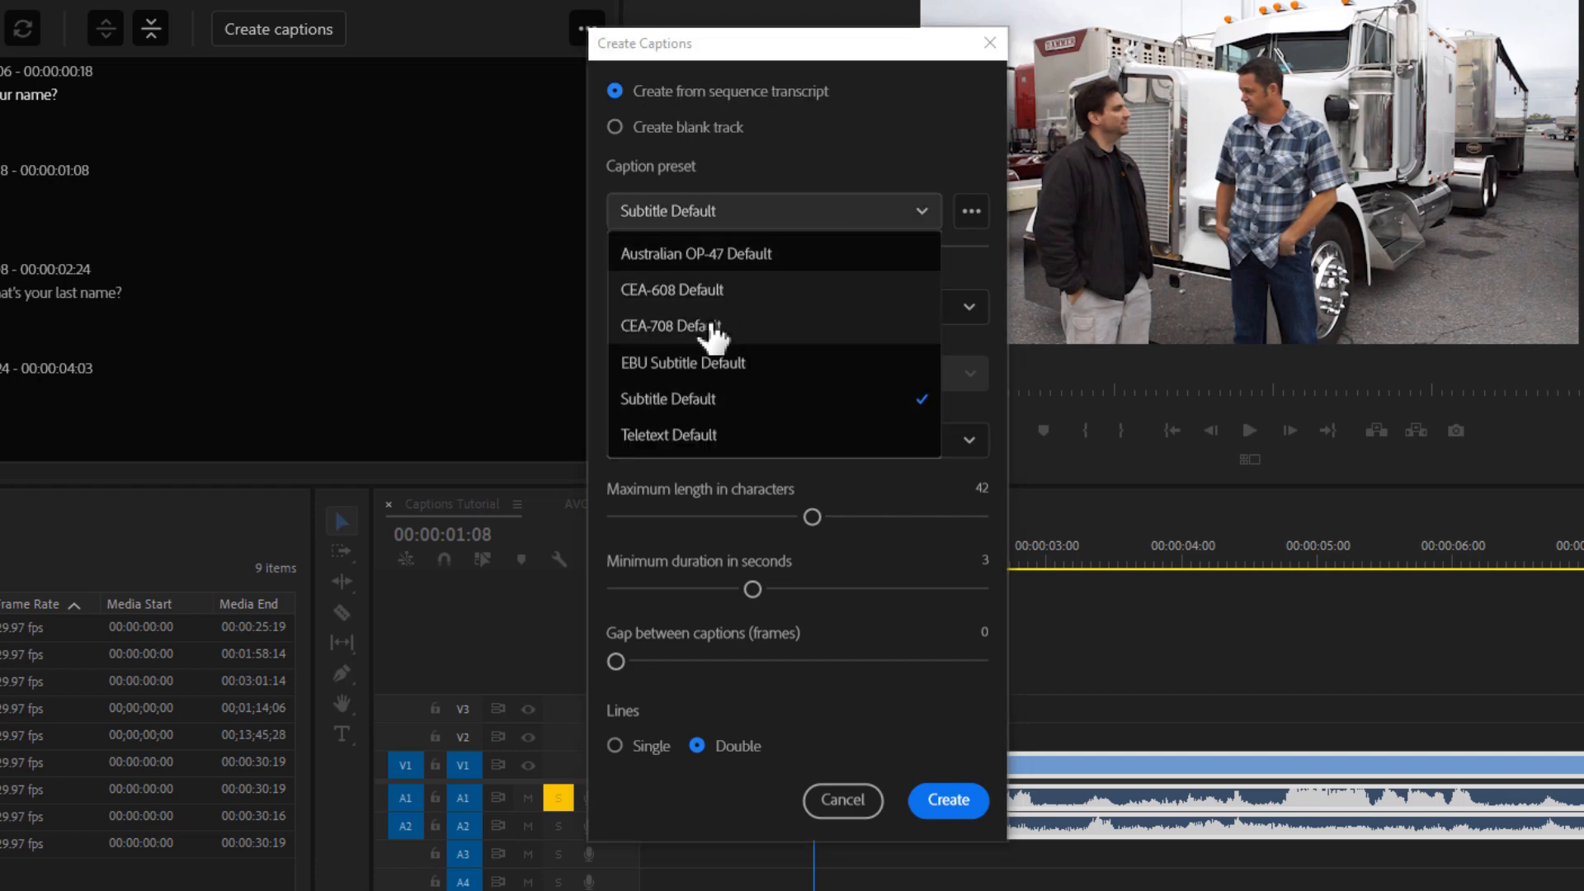
pyautogui.click(667, 397)
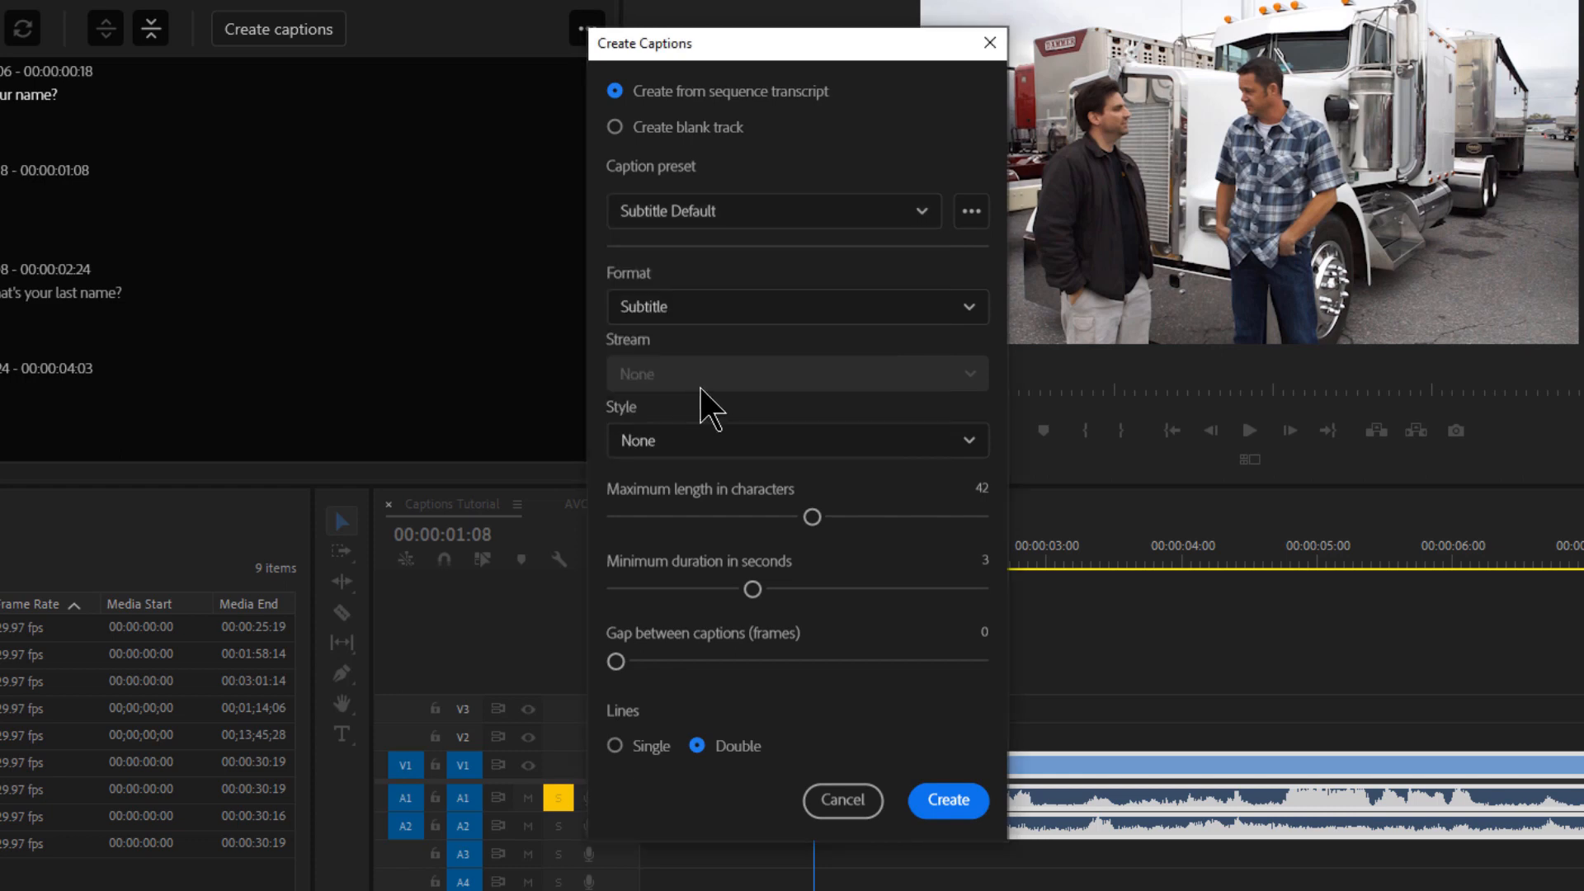
pyautogui.moveTo(686, 510)
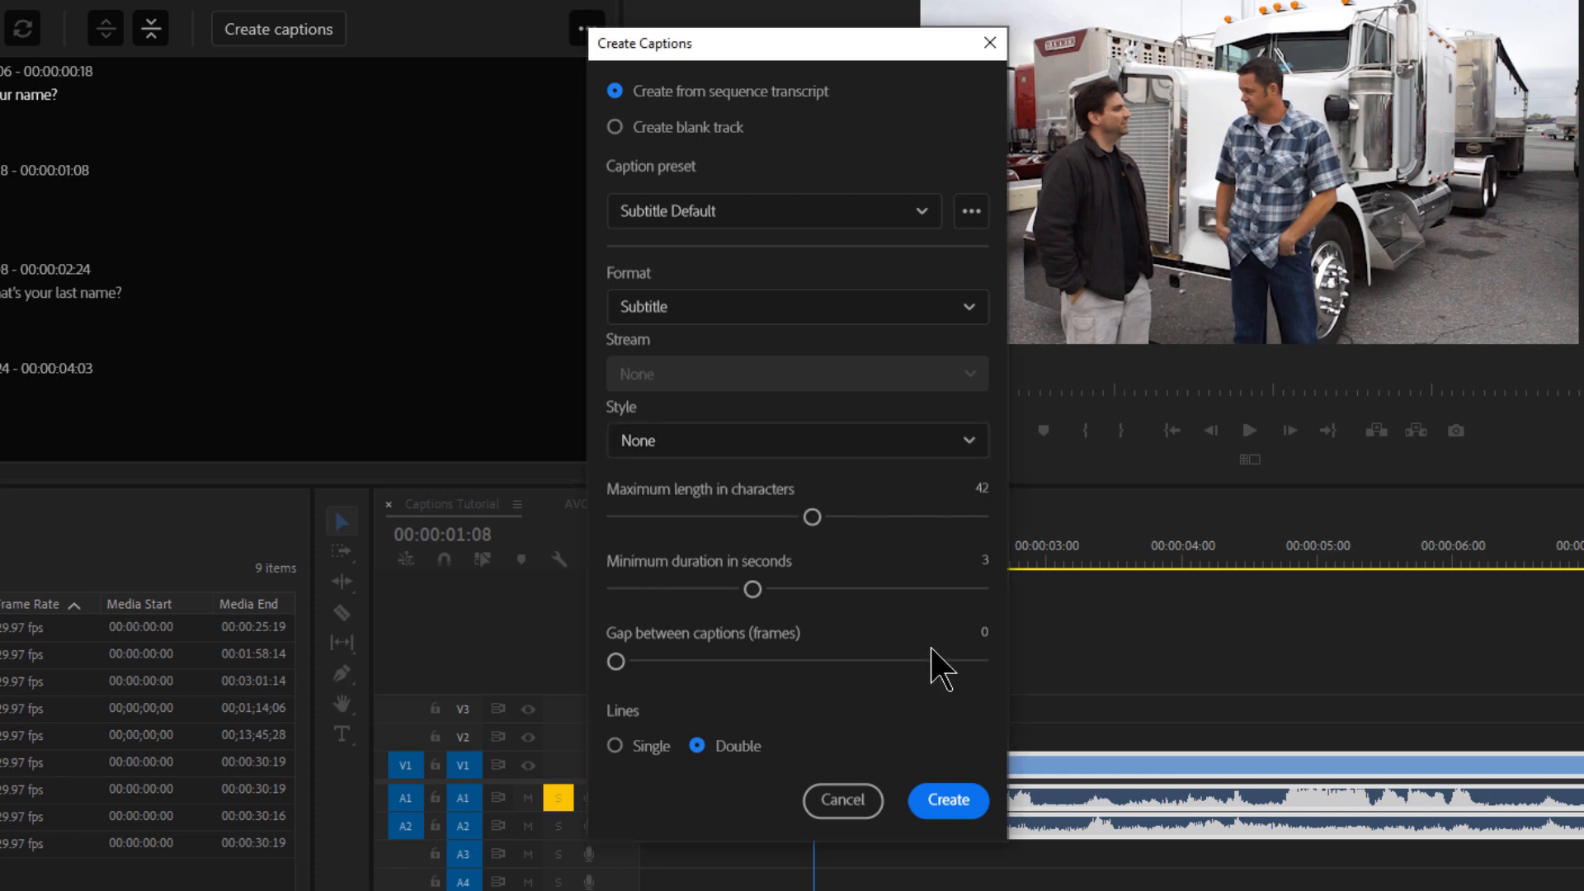
pyautogui.moveTo(647, 521)
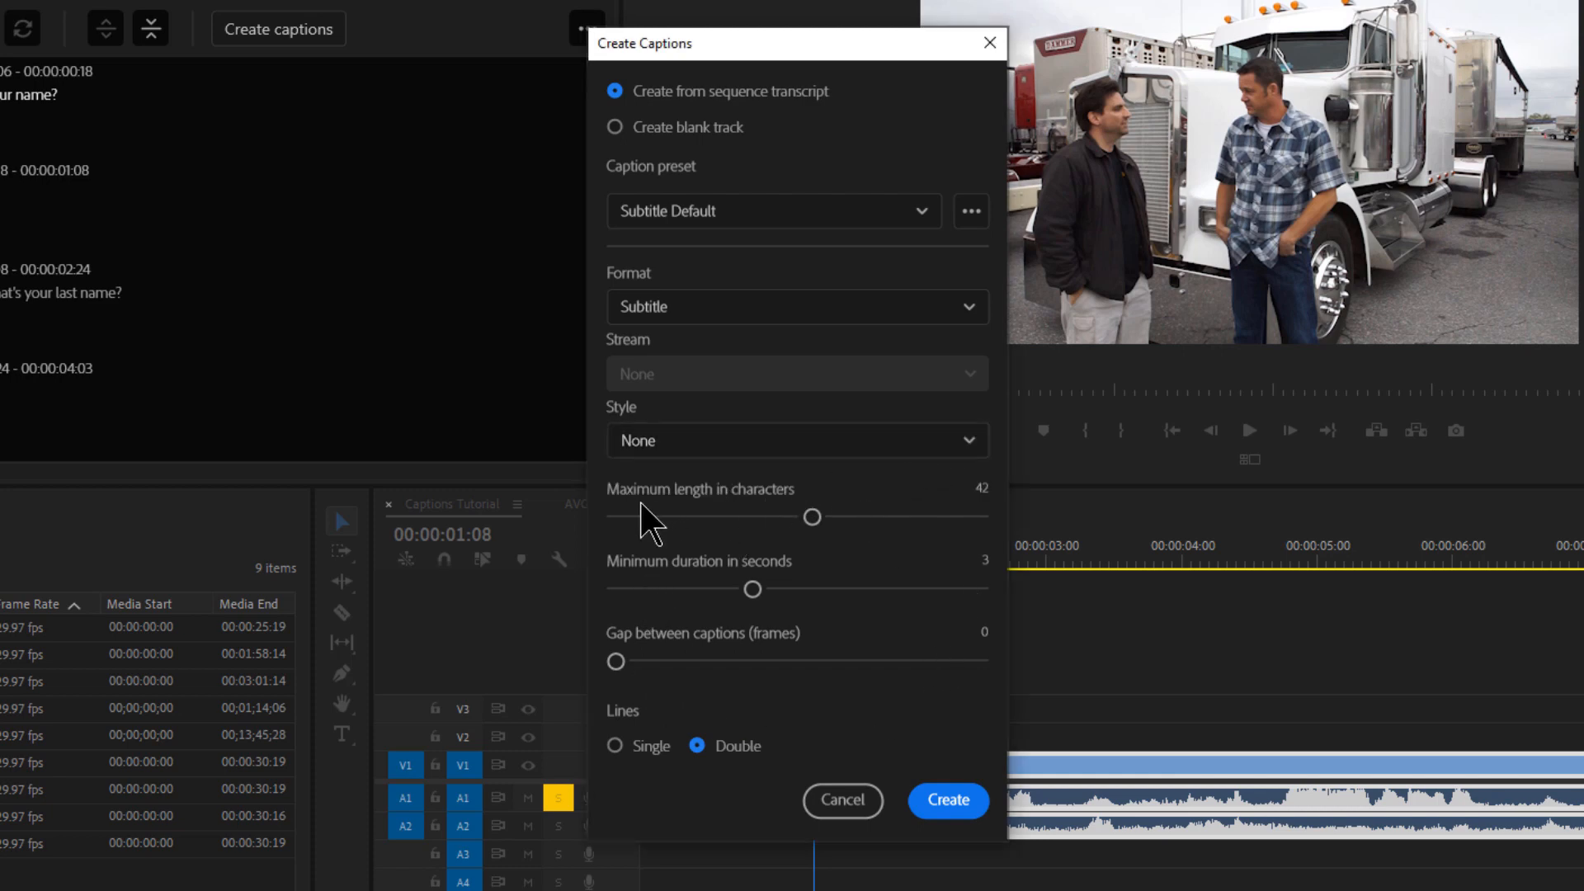
pyautogui.moveTo(890, 505)
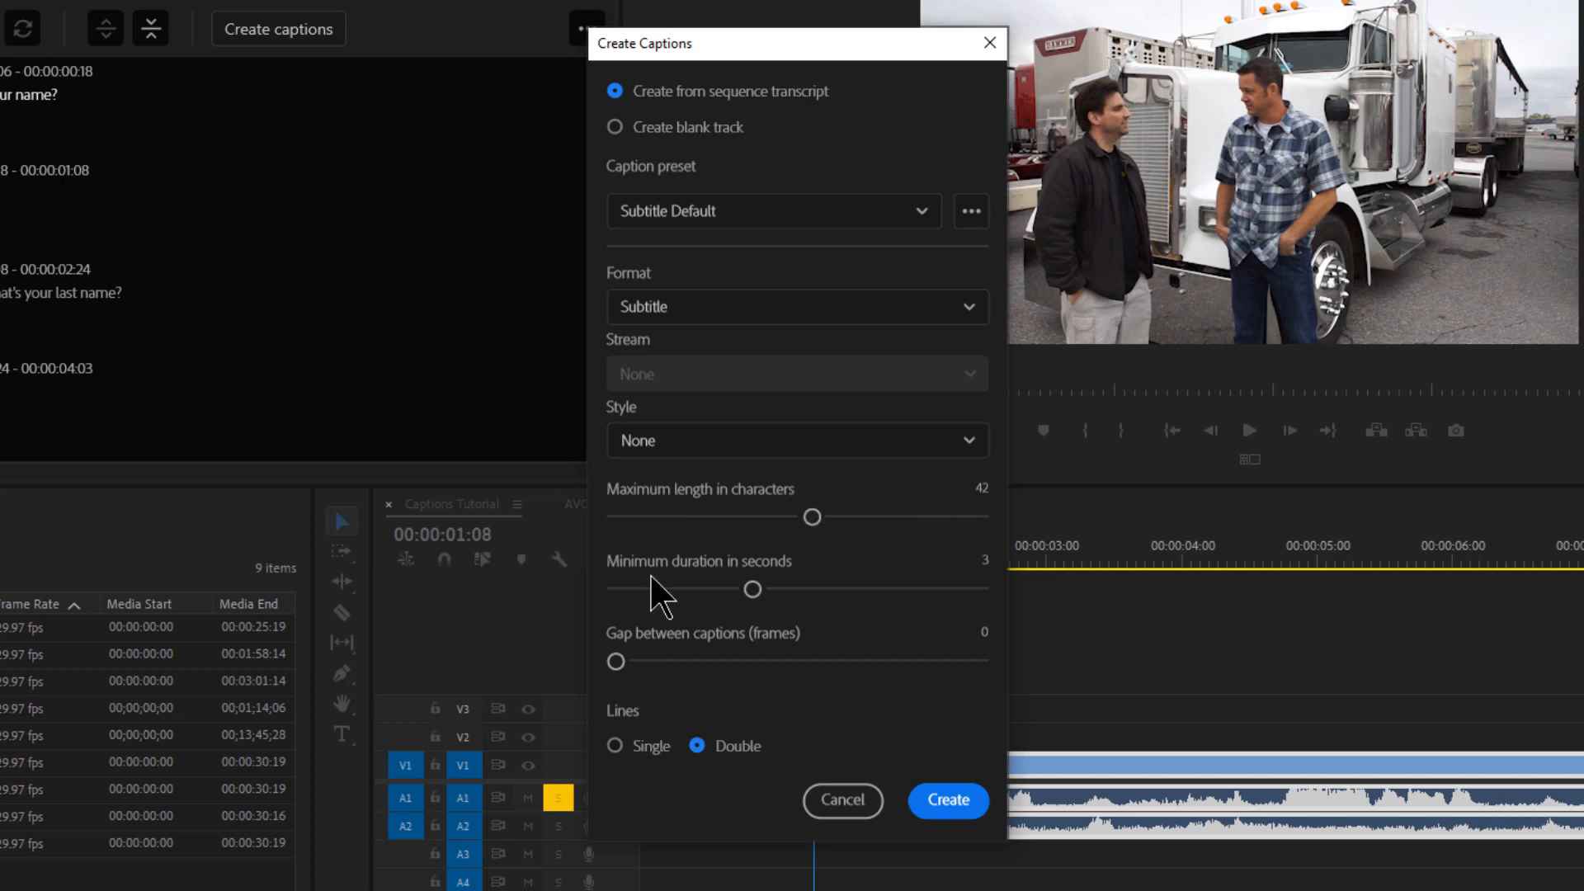
pyautogui.moveTo(667, 658)
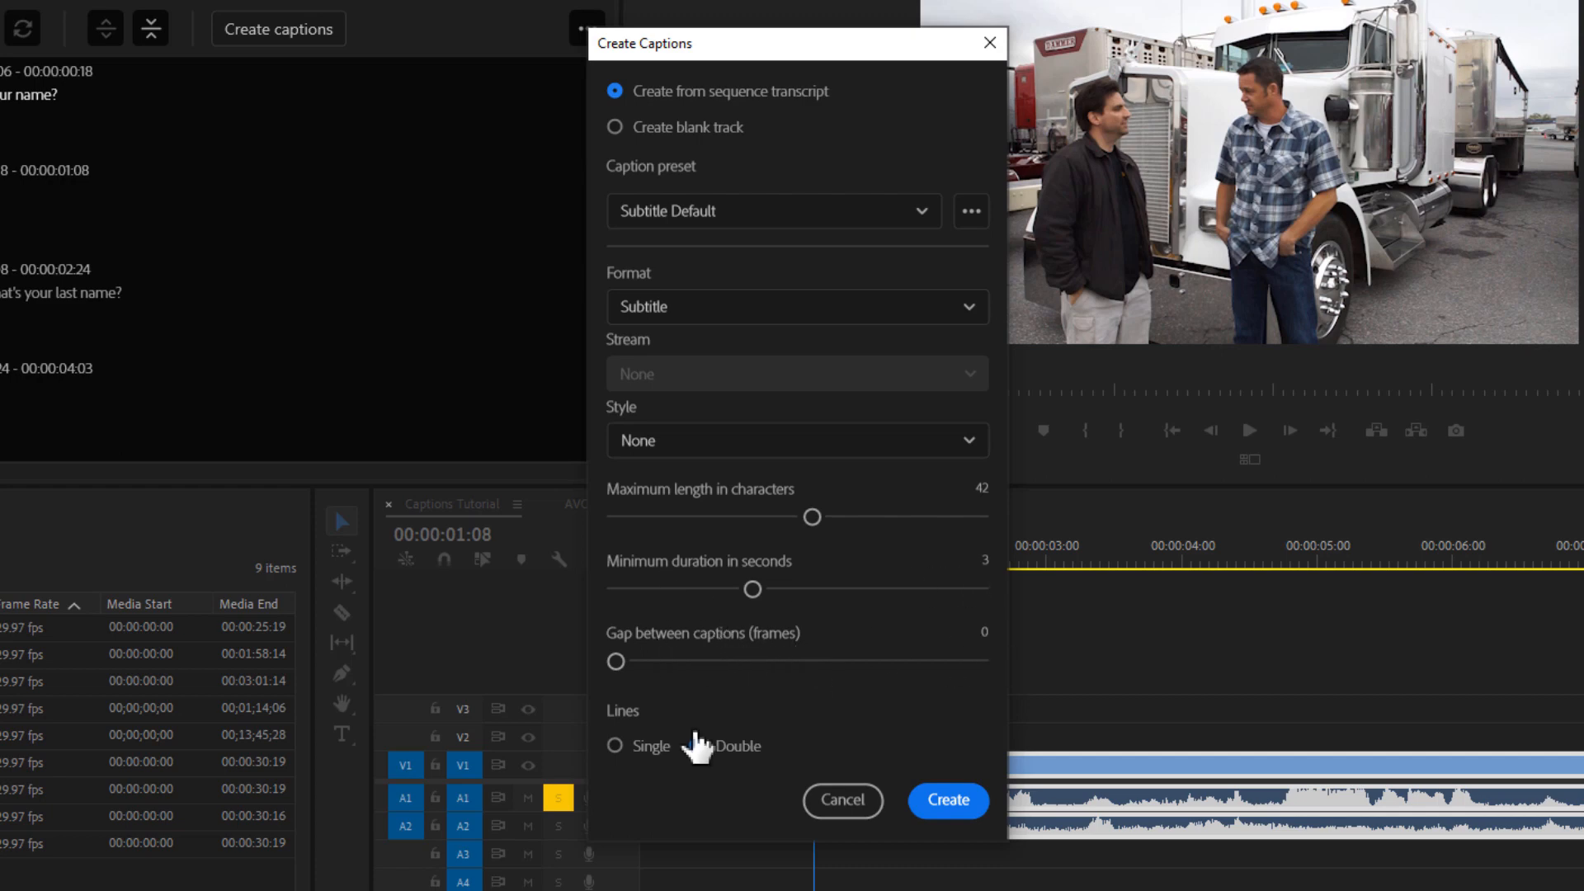
pyautogui.click(694, 746)
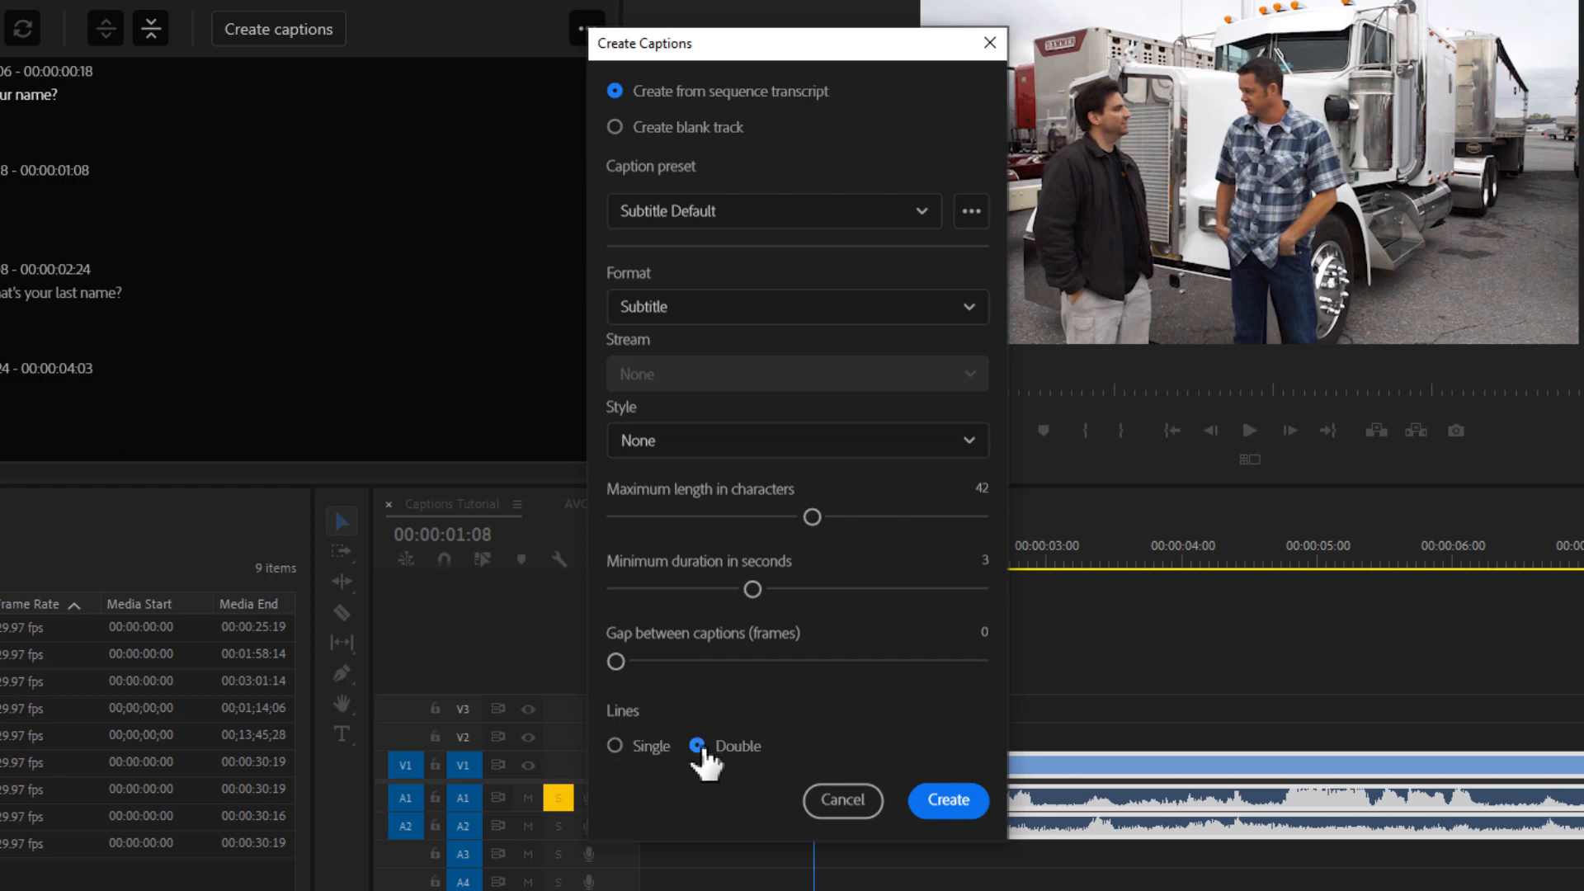
pyautogui.click(614, 746)
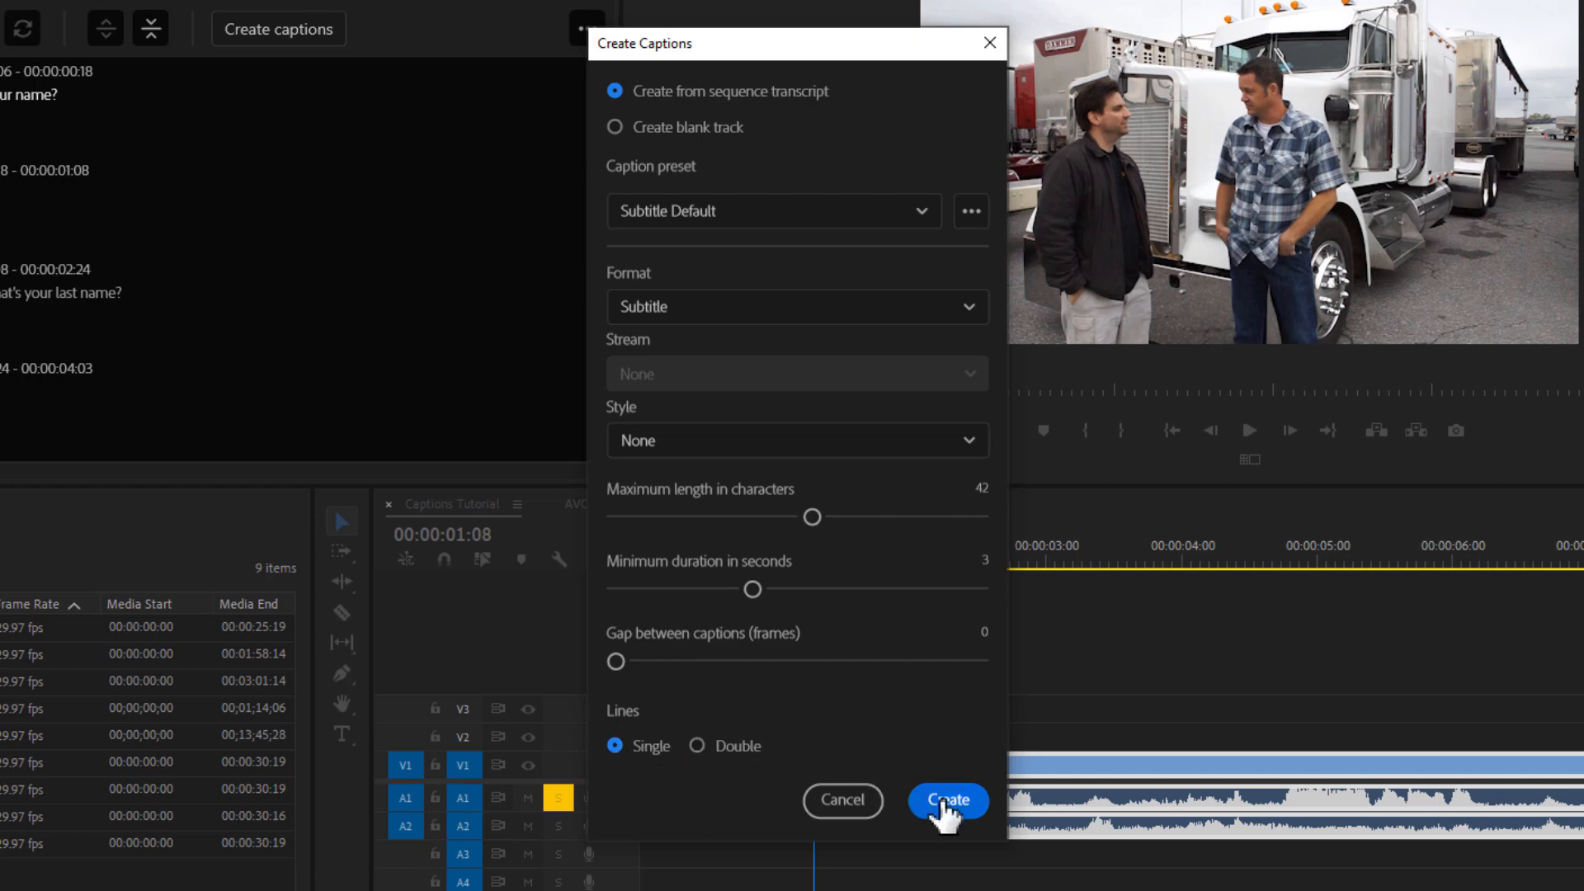
# Generate the subtitle caption track from the transcript
pyautogui.click(947, 800)
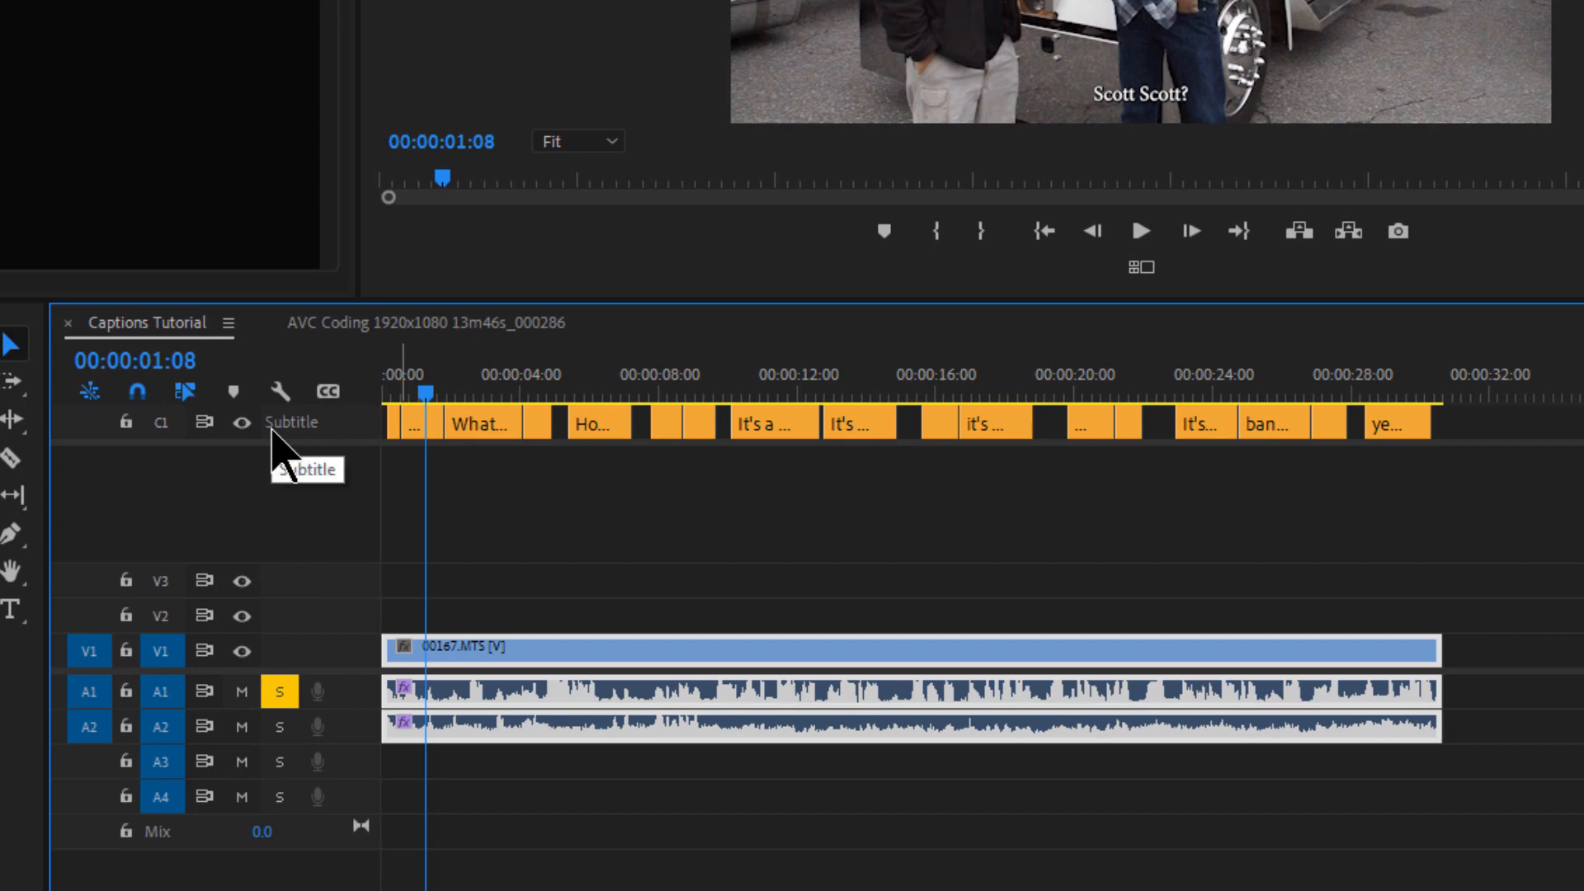
pyautogui.moveTo(310, 475)
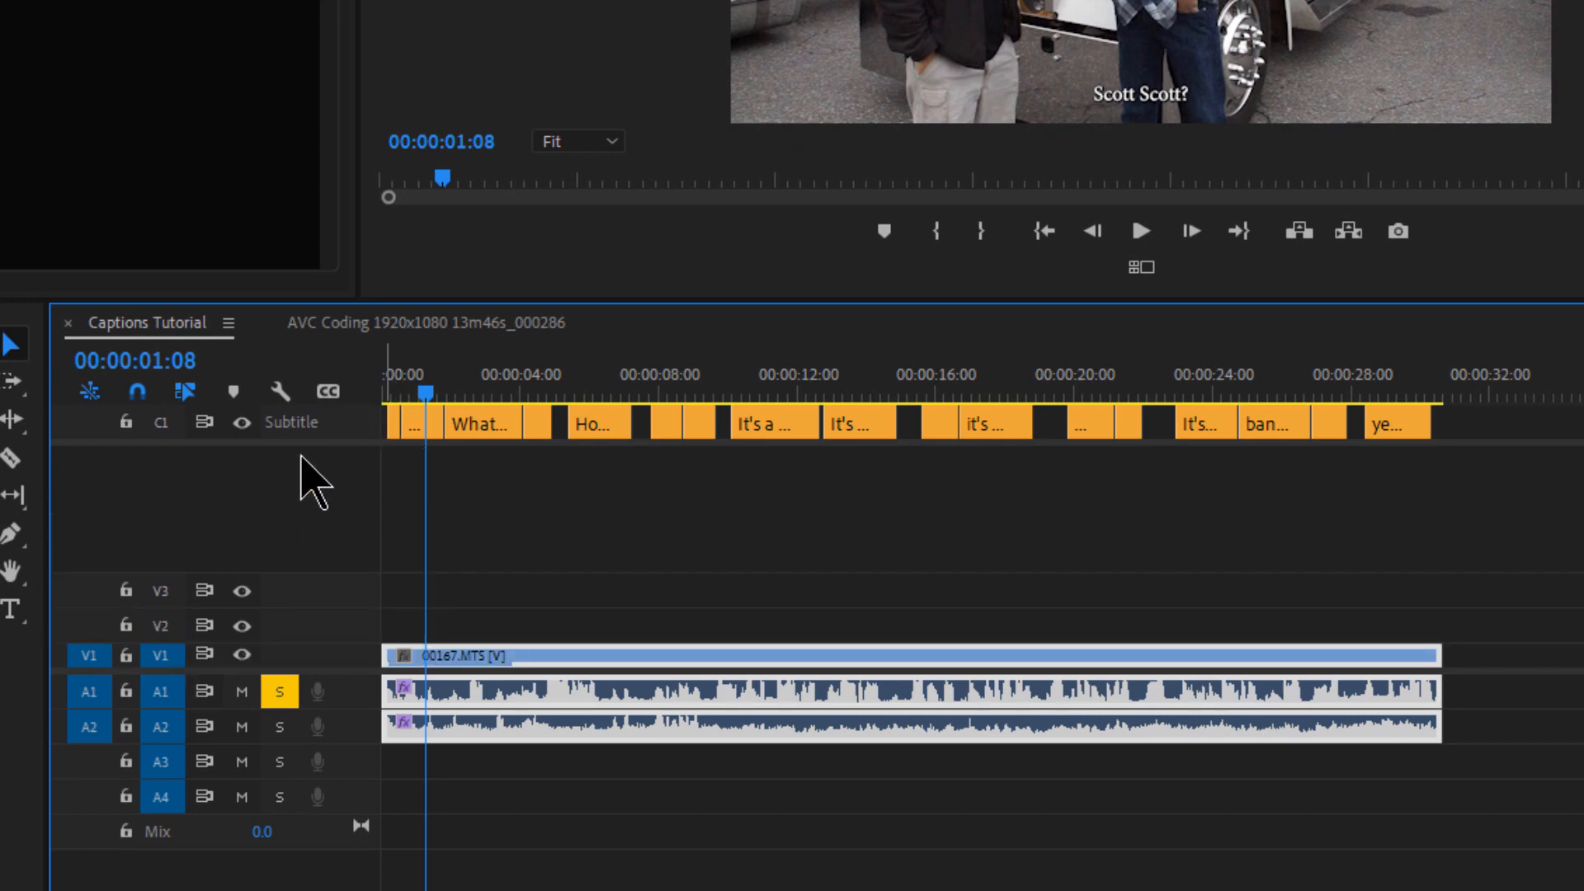
pyautogui.moveTo(395, 419)
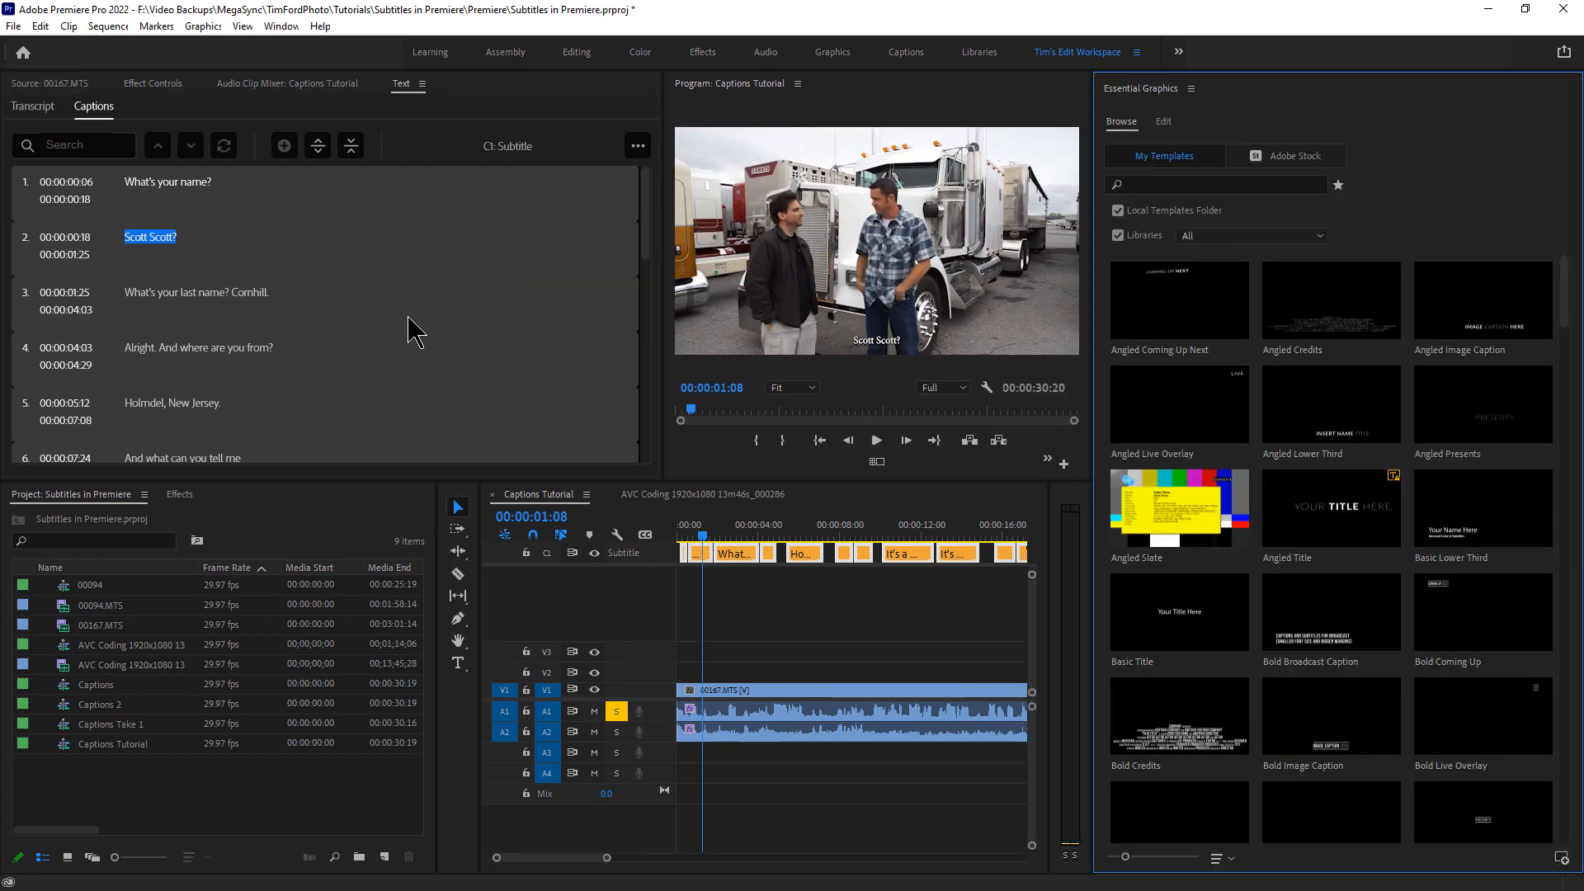
pyautogui.moveTo(1246, 788)
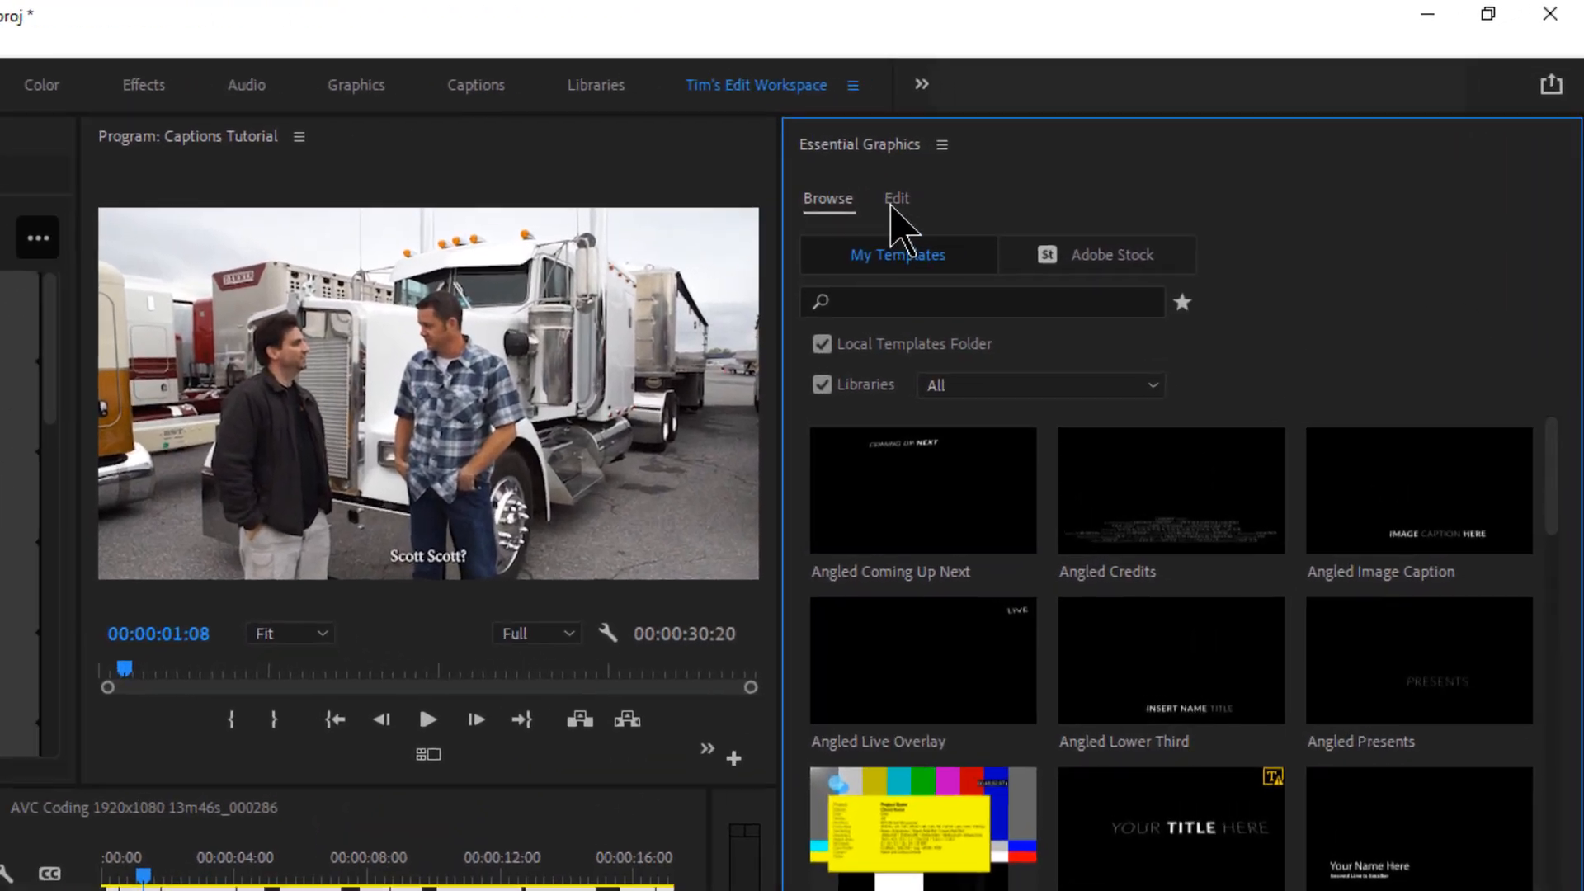
# Show the Essential Graphics Edit settings for the subtitle captions
pyautogui.click(894, 198)
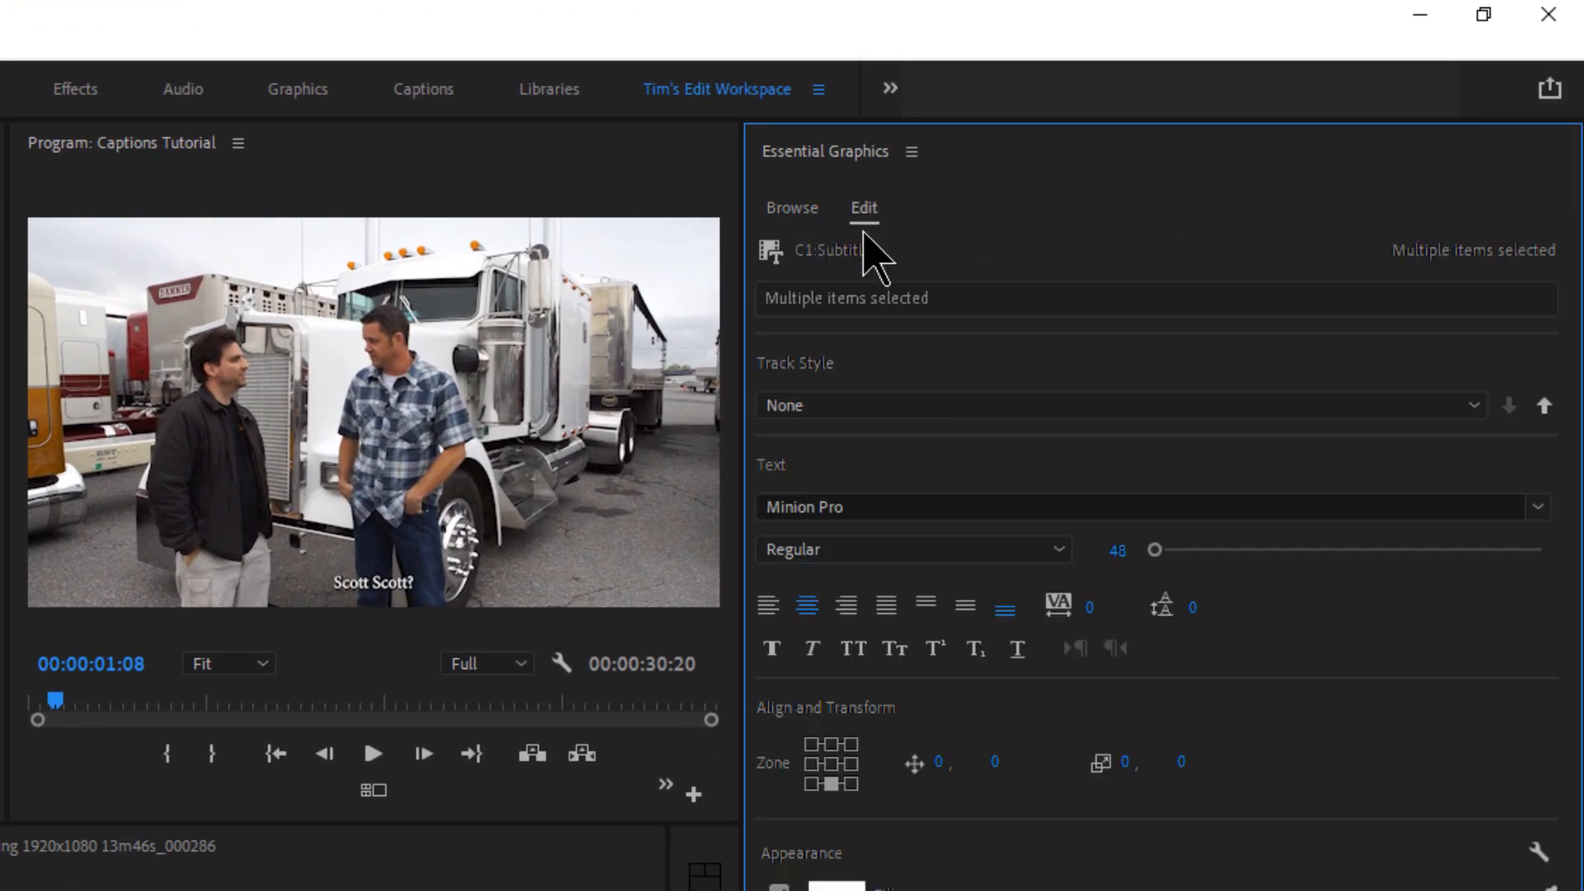
pyautogui.moveTo(418, 623)
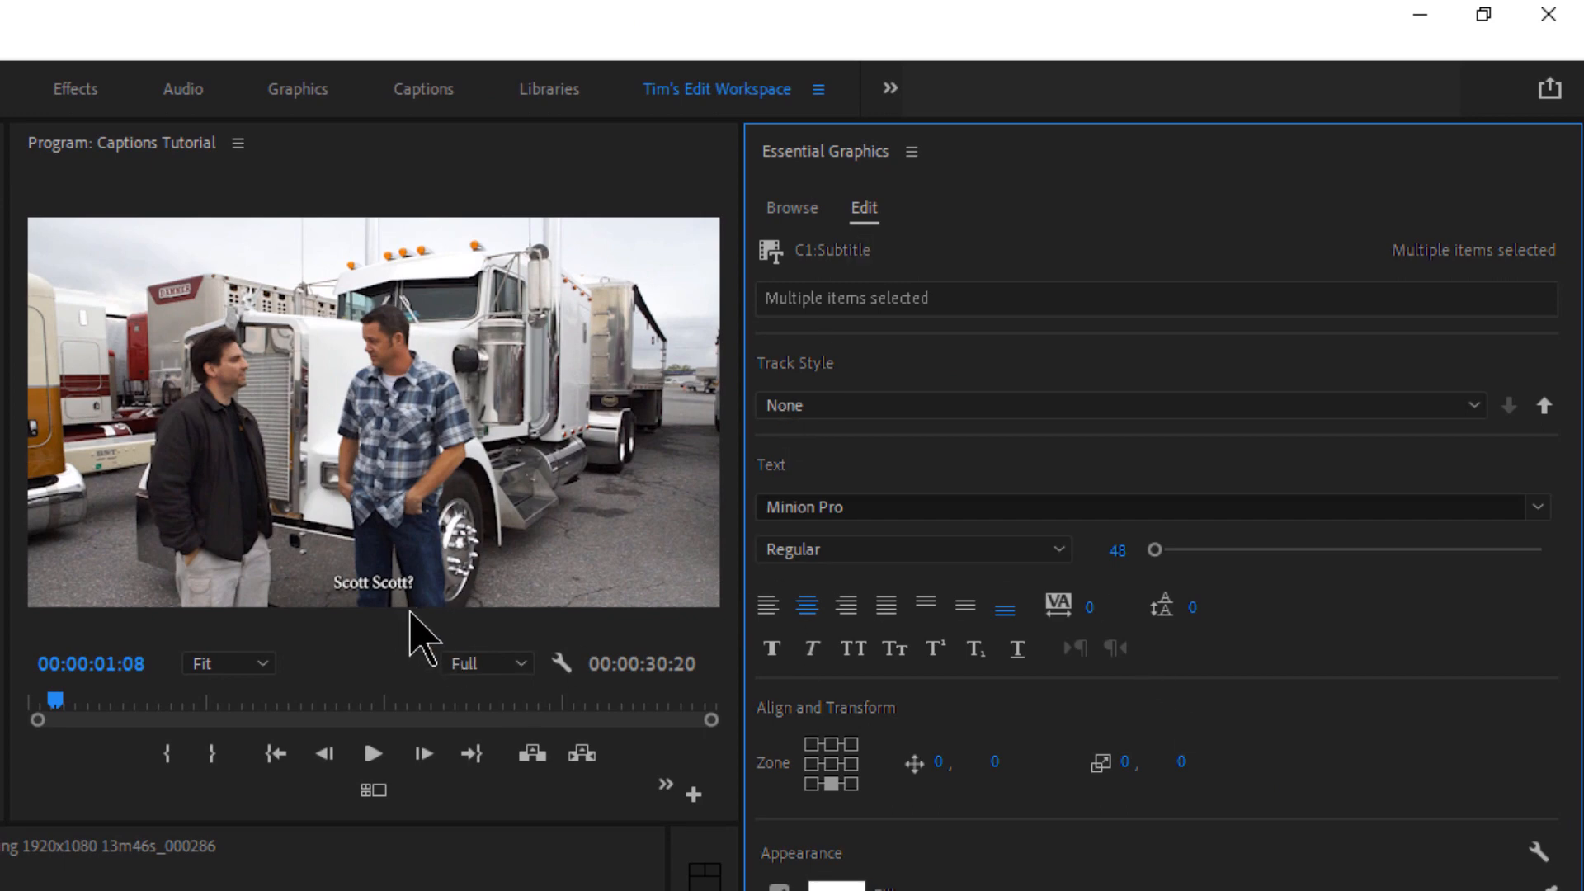
pyautogui.moveTo(25, 601)
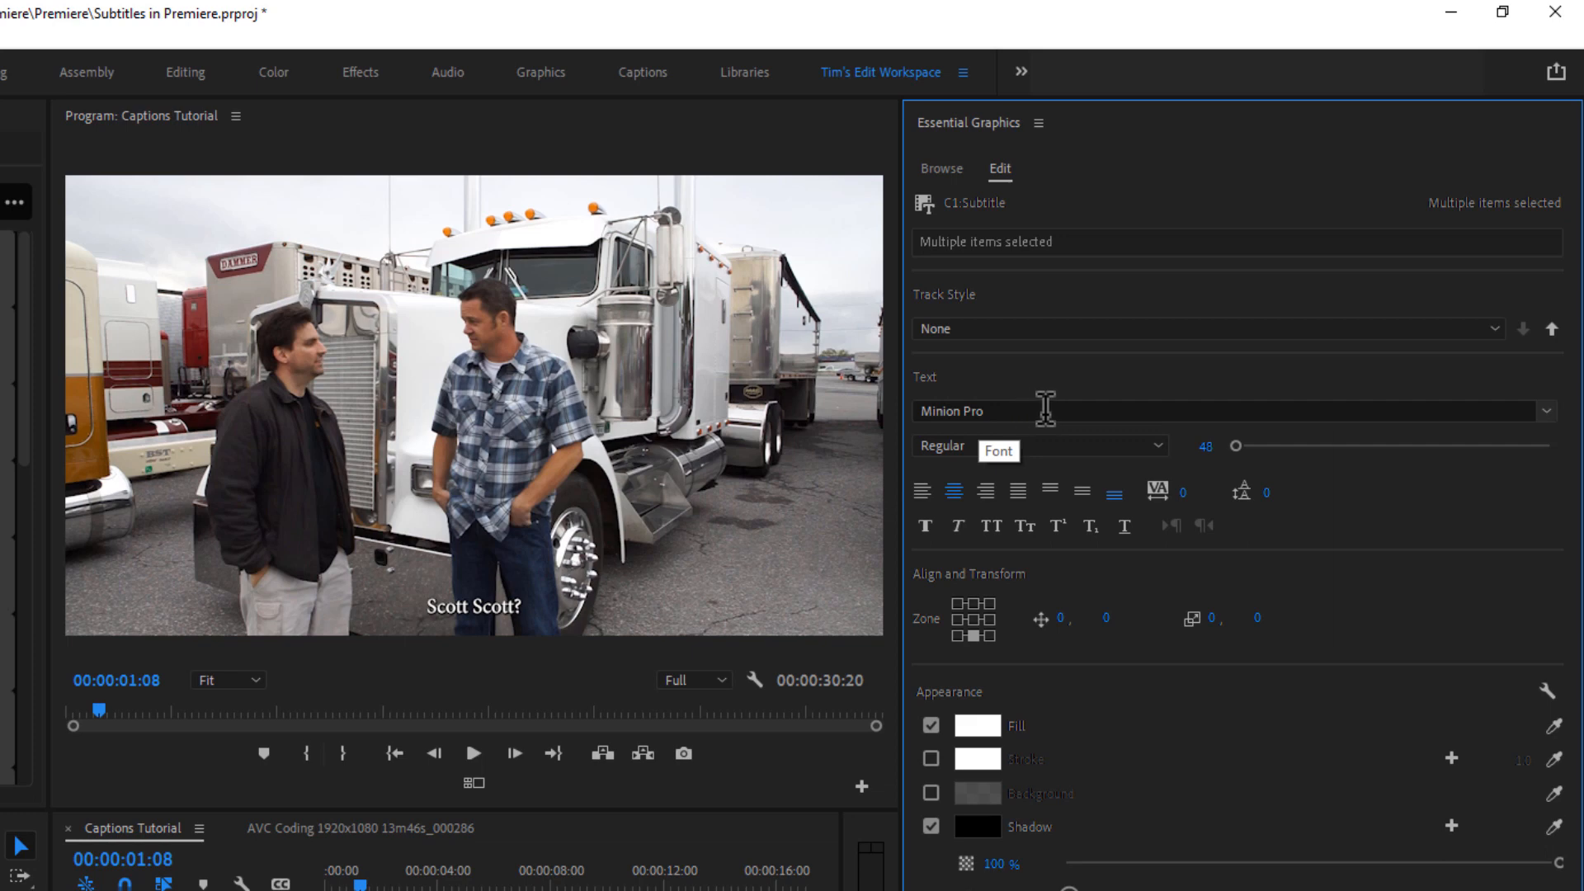
# Style the subtitles in Arial at size 97, centred near the bottom via the Zone position
pyautogui.write('Arial')
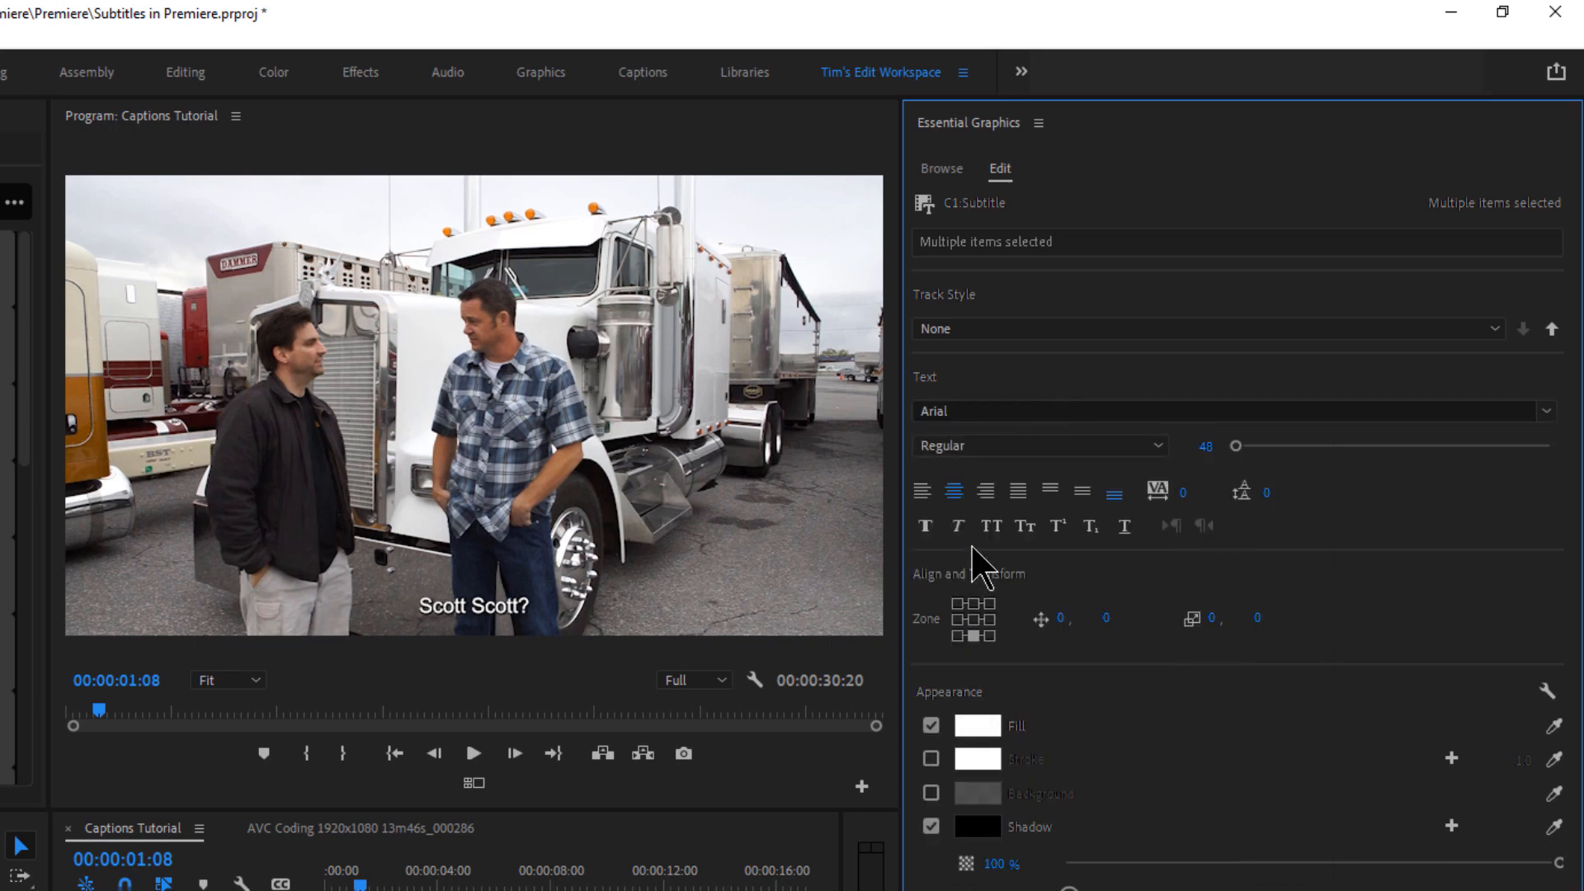
pyautogui.moveTo(1204, 444); pyautogui.dragTo(1249, 444)
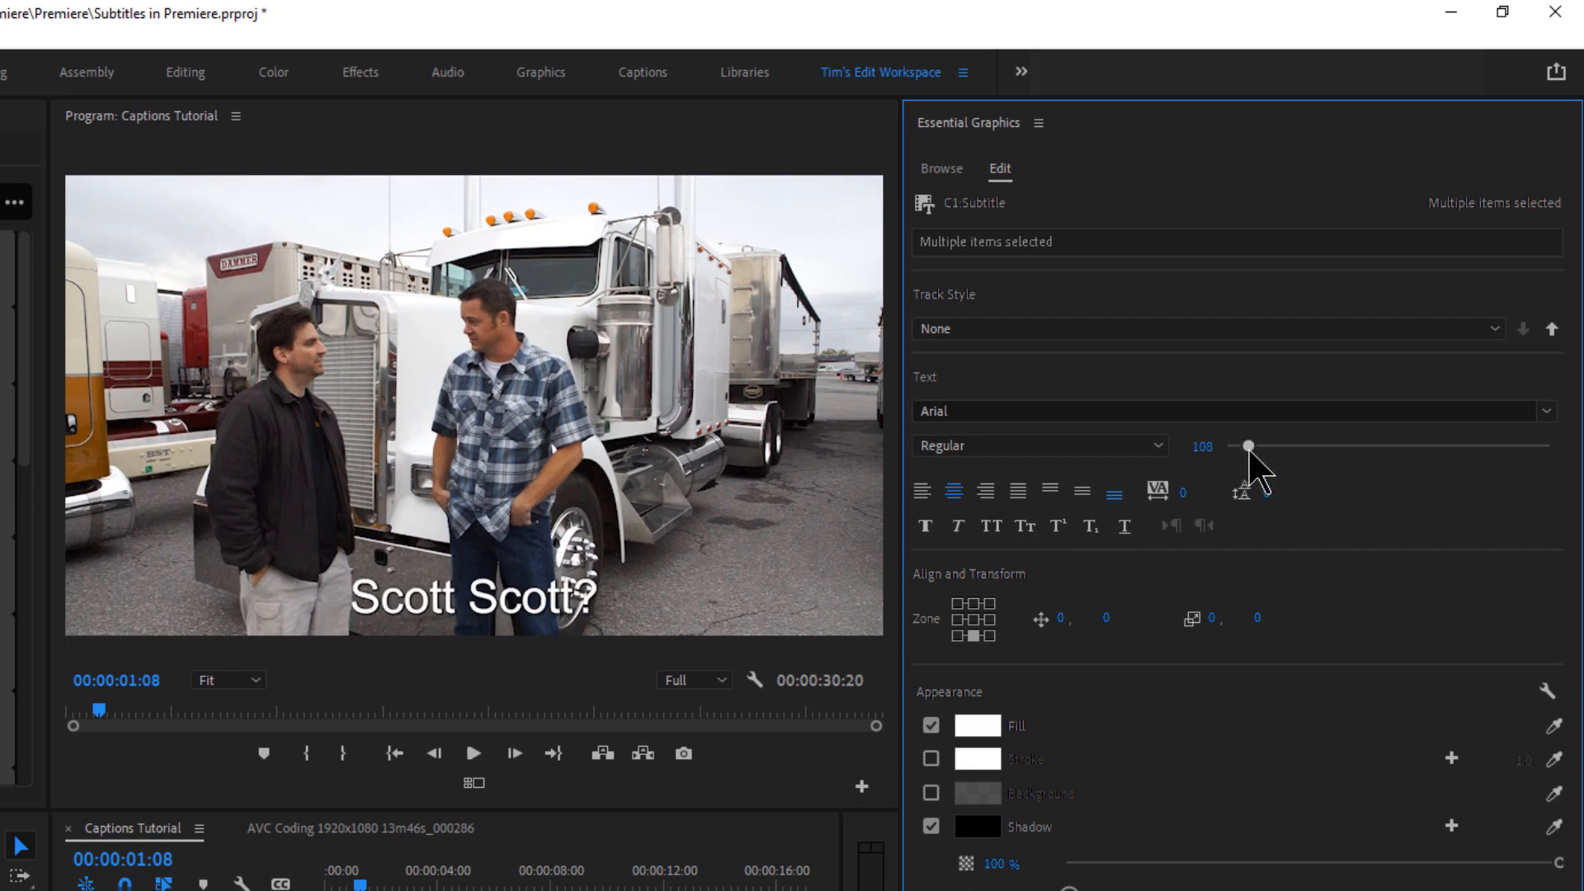
pyautogui.moveTo(1248, 444); pyautogui.dragTo(1247, 444)
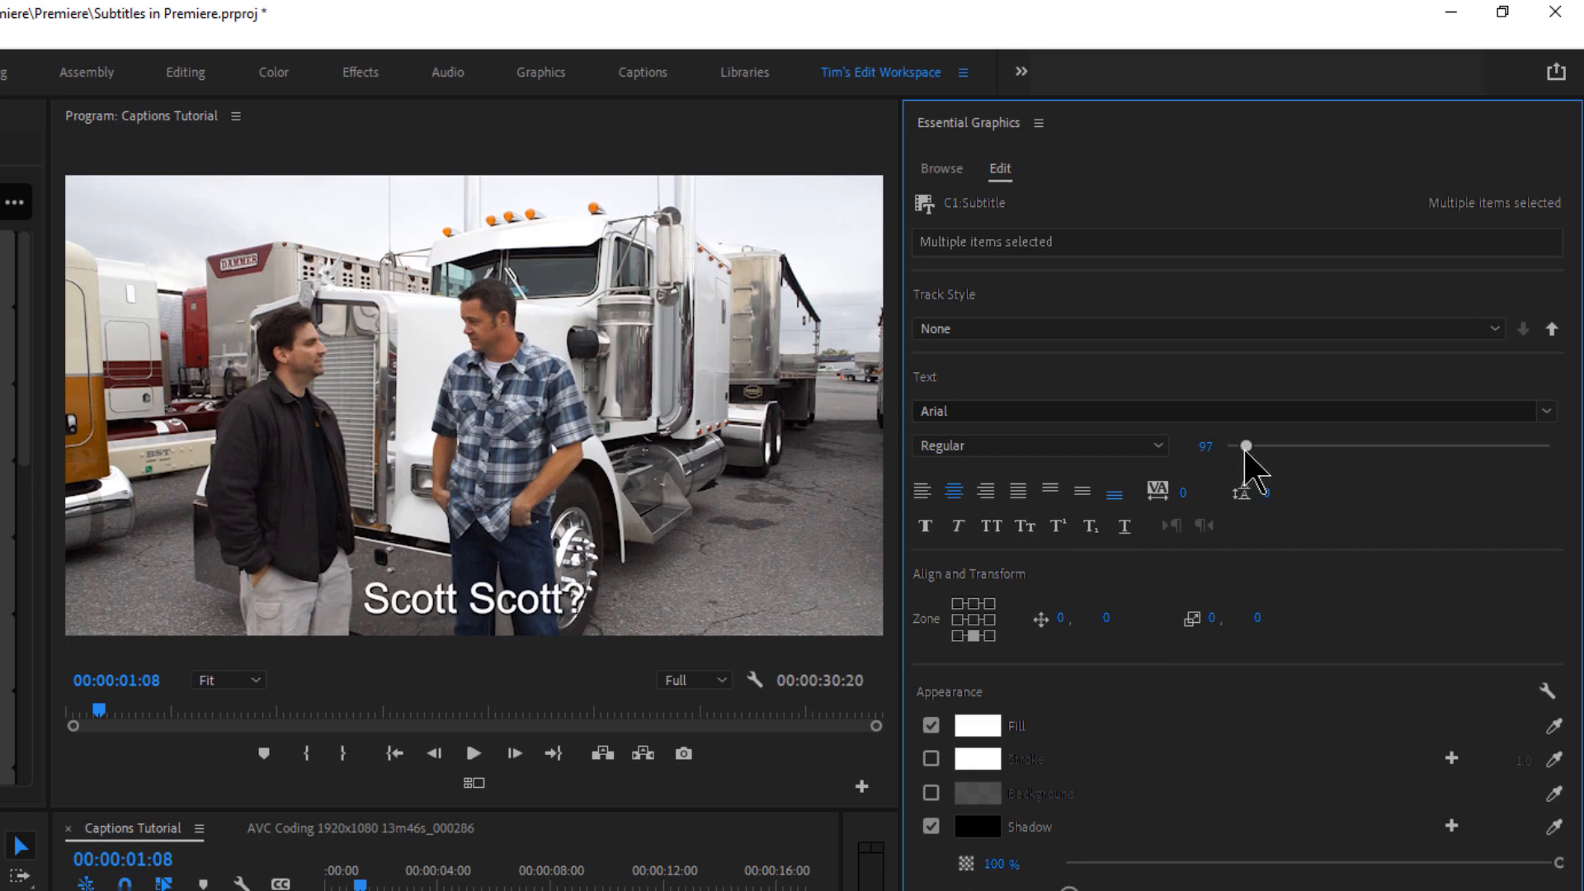
pyautogui.moveTo(922, 492)
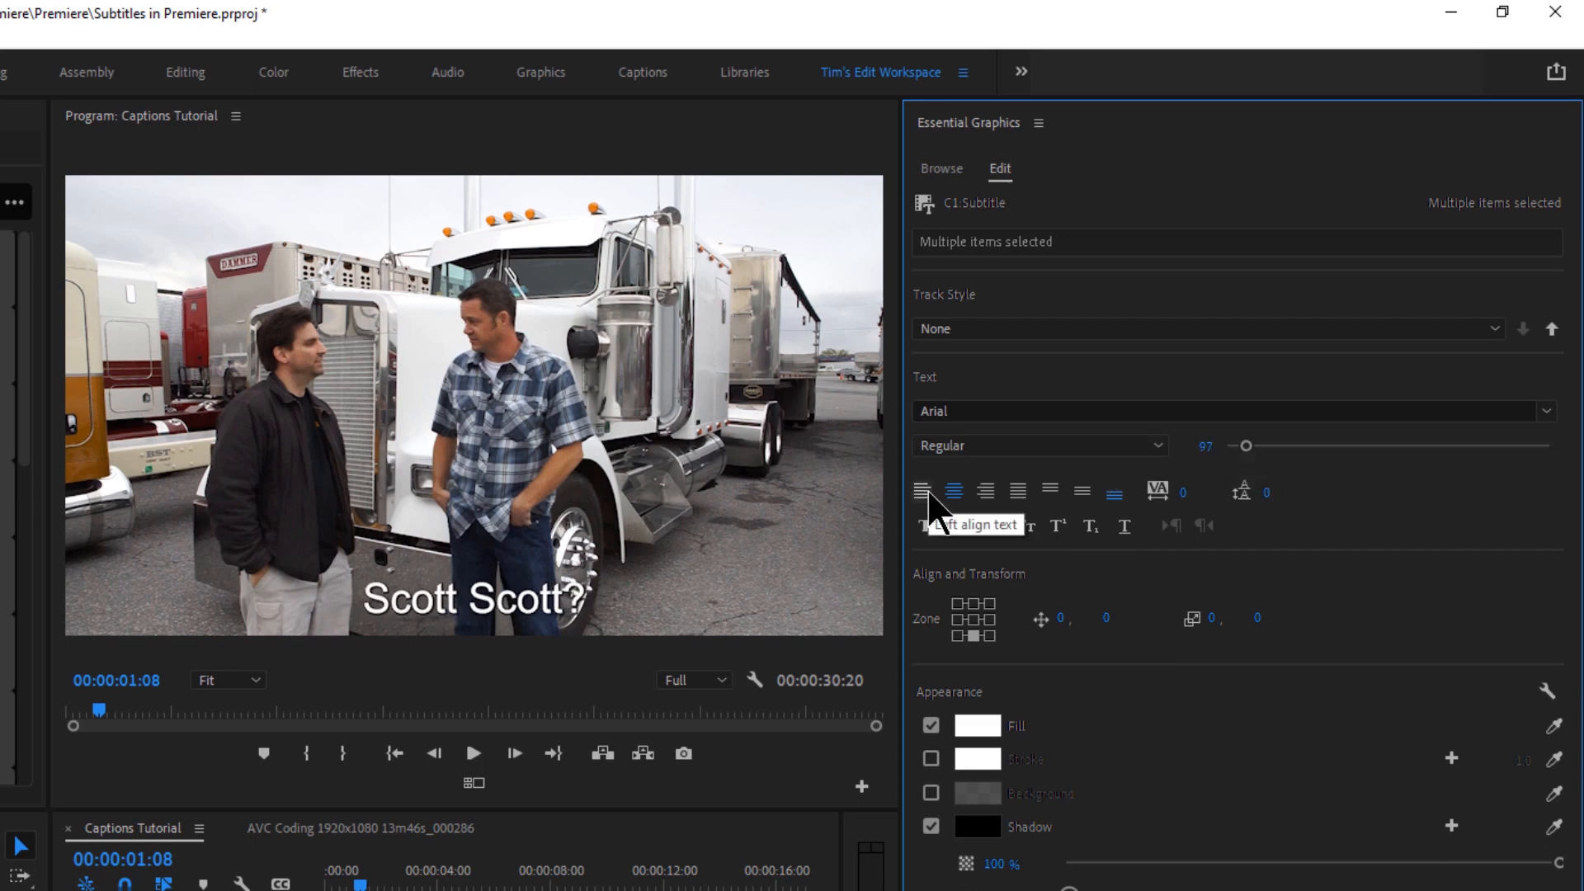
pyautogui.click(984, 492)
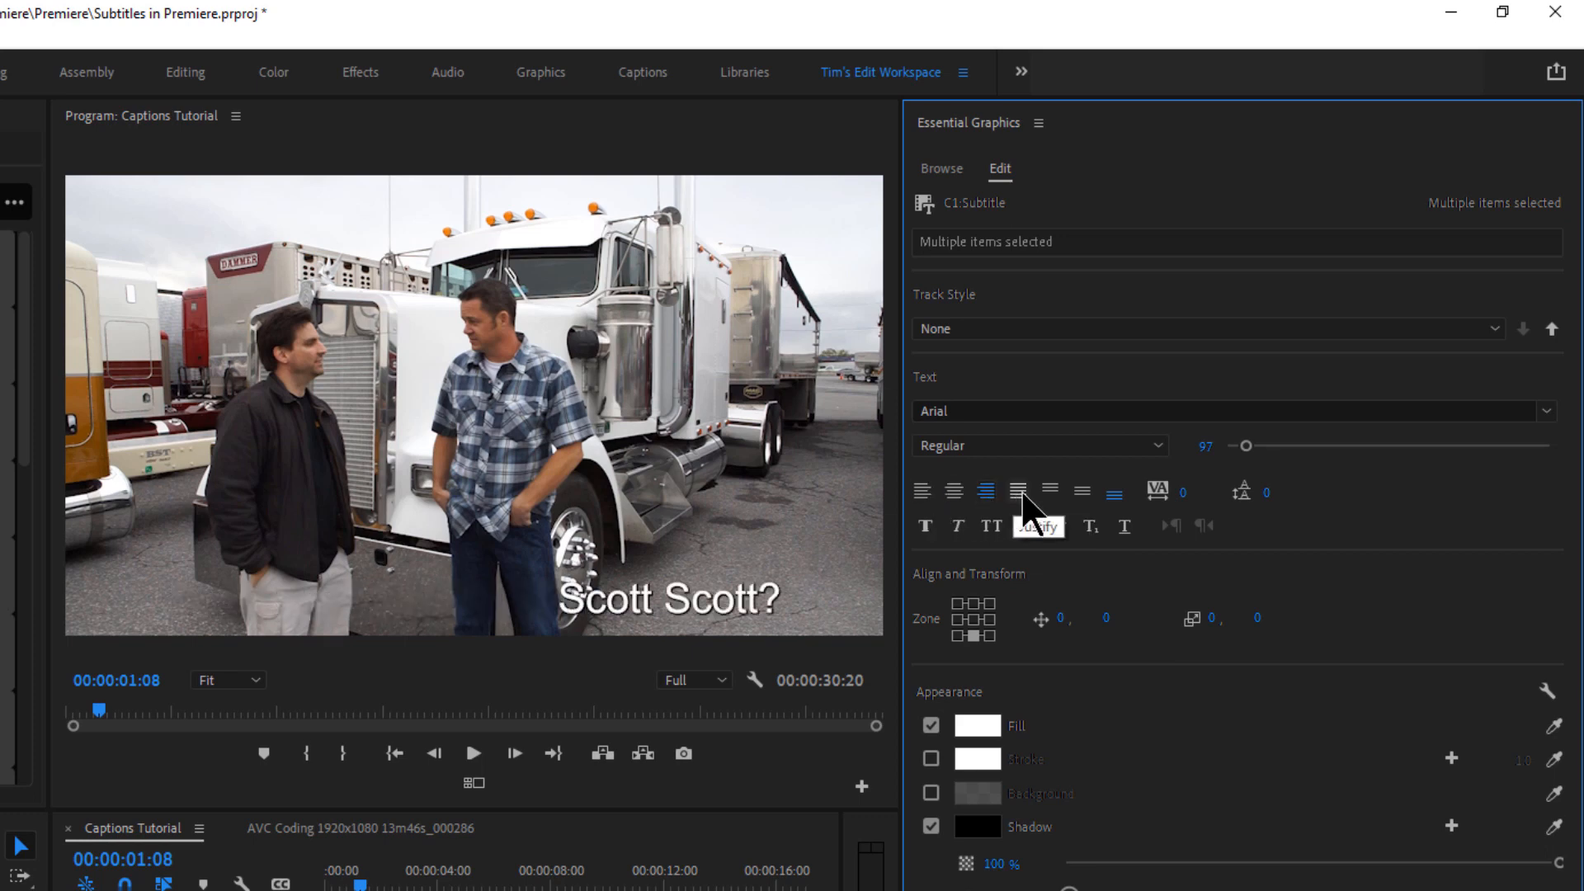
pyautogui.click(952, 491)
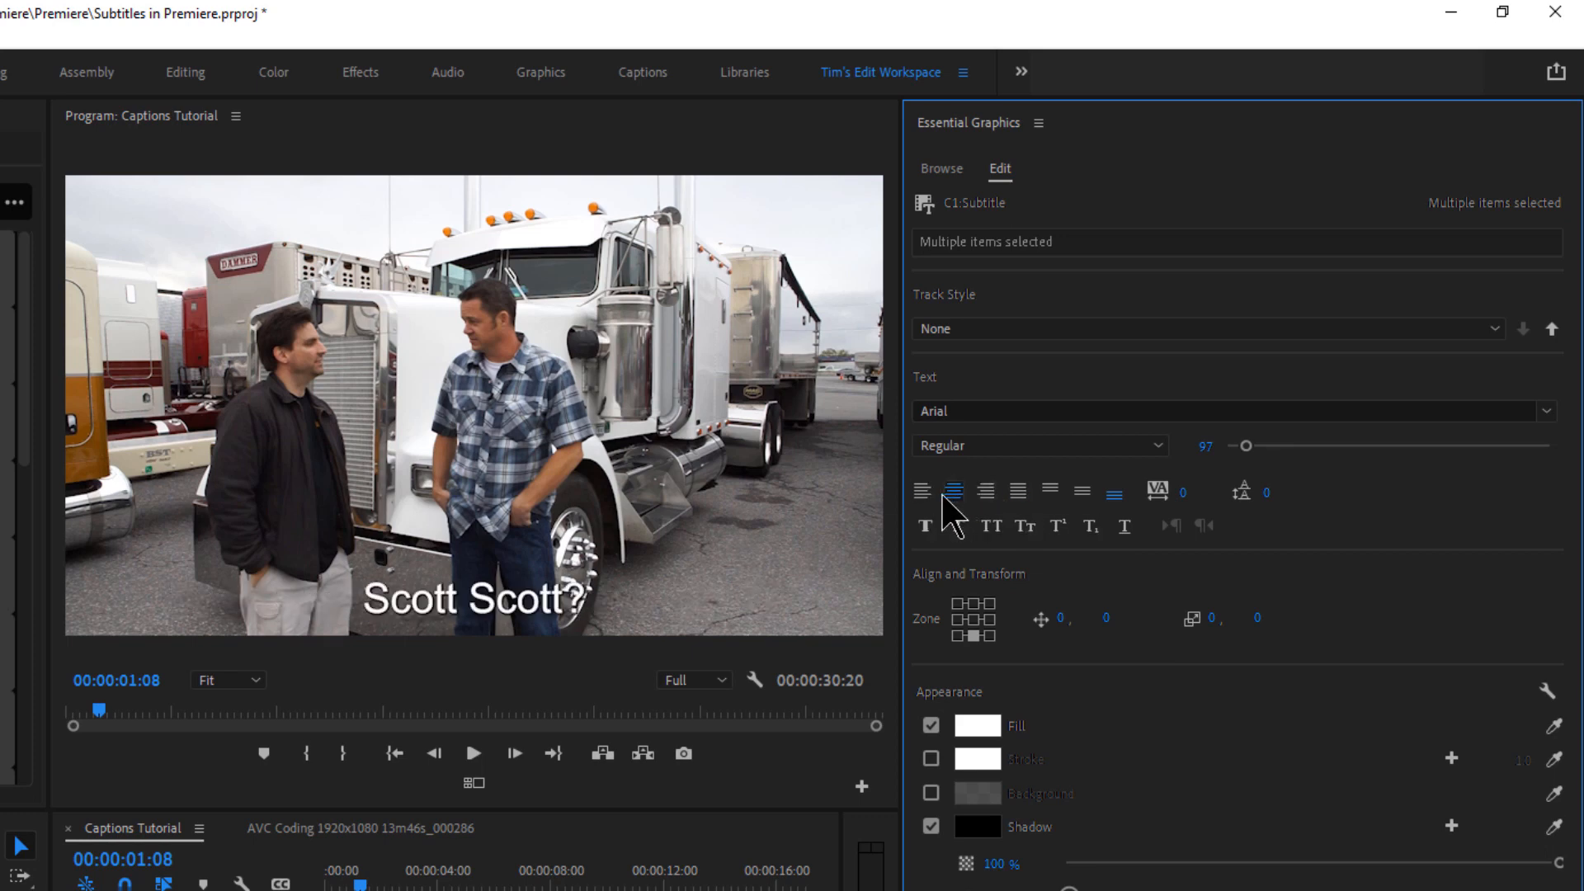
pyautogui.moveTo(926, 528)
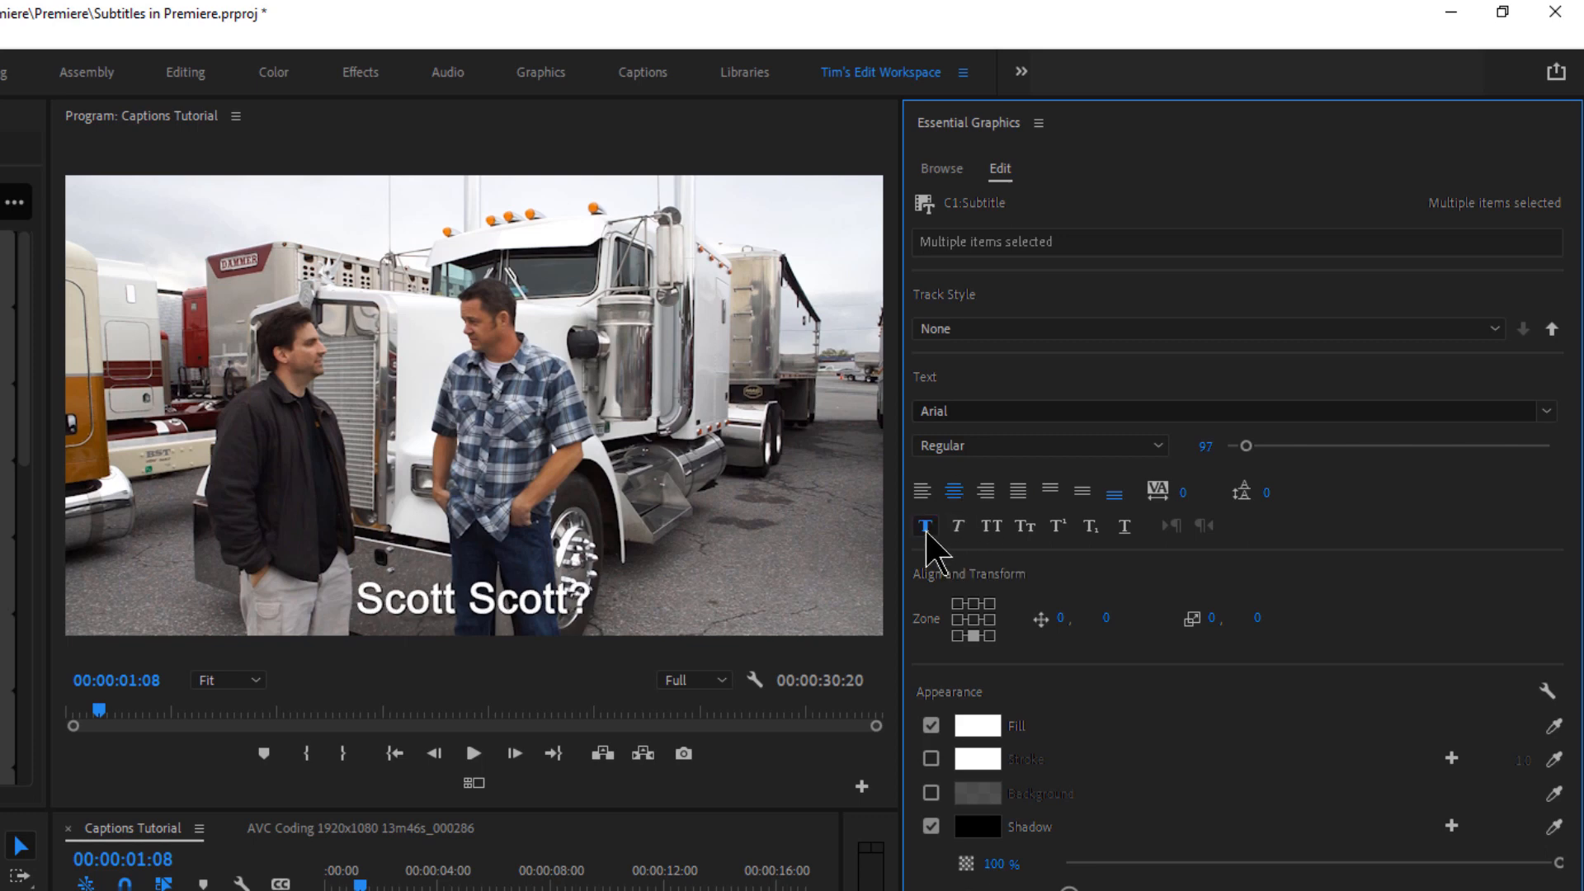
pyautogui.click(958, 525)
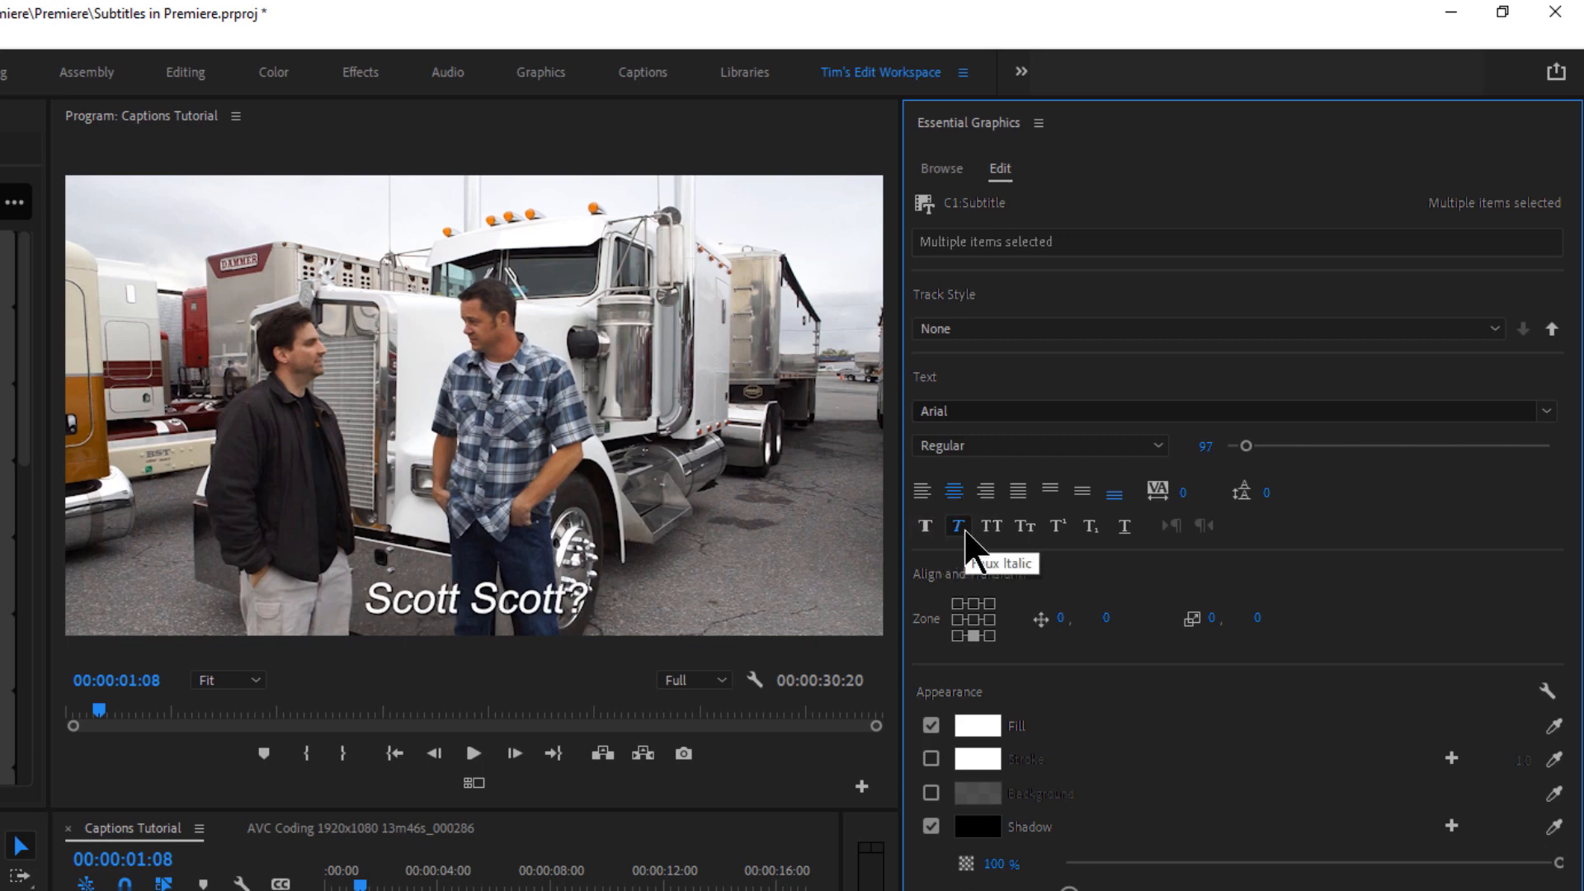
pyautogui.moveTo(1160, 572)
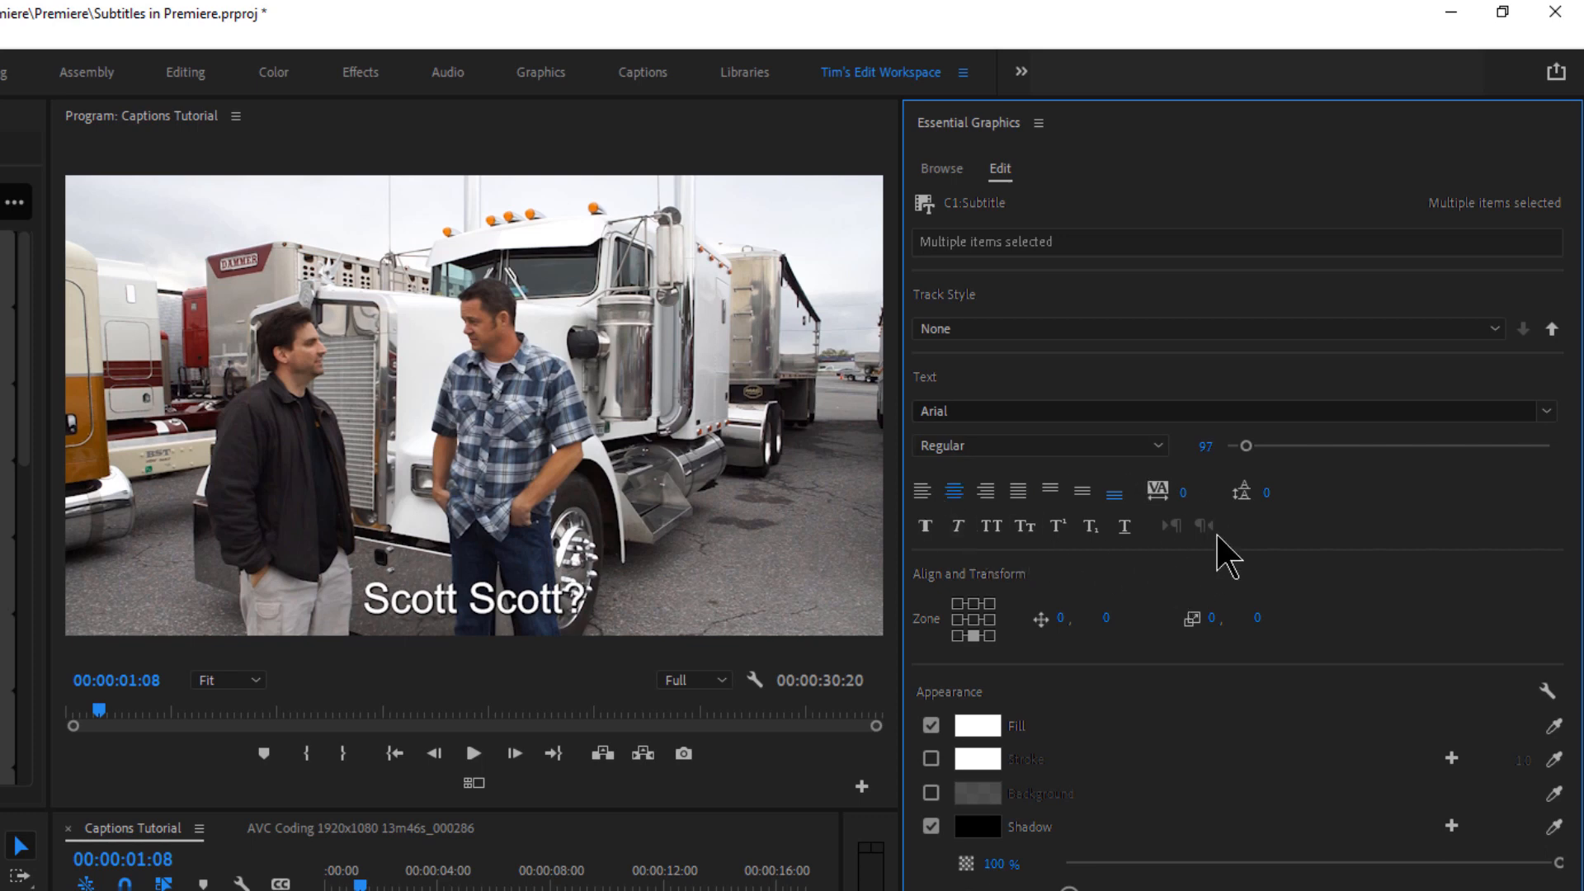
pyautogui.moveTo(929, 590)
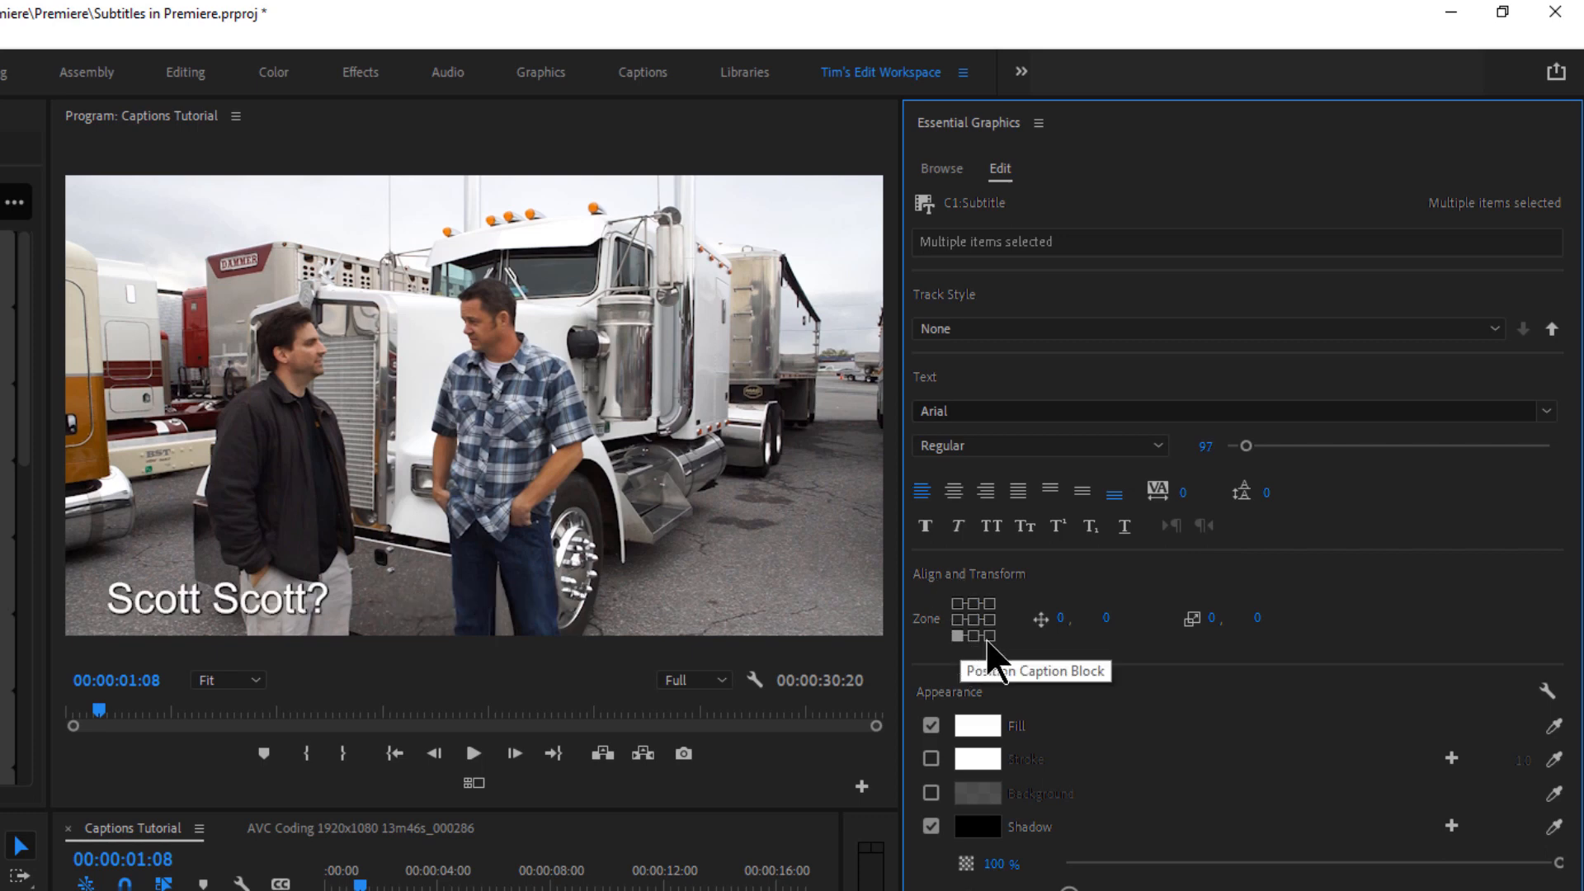
pyautogui.click(956, 604)
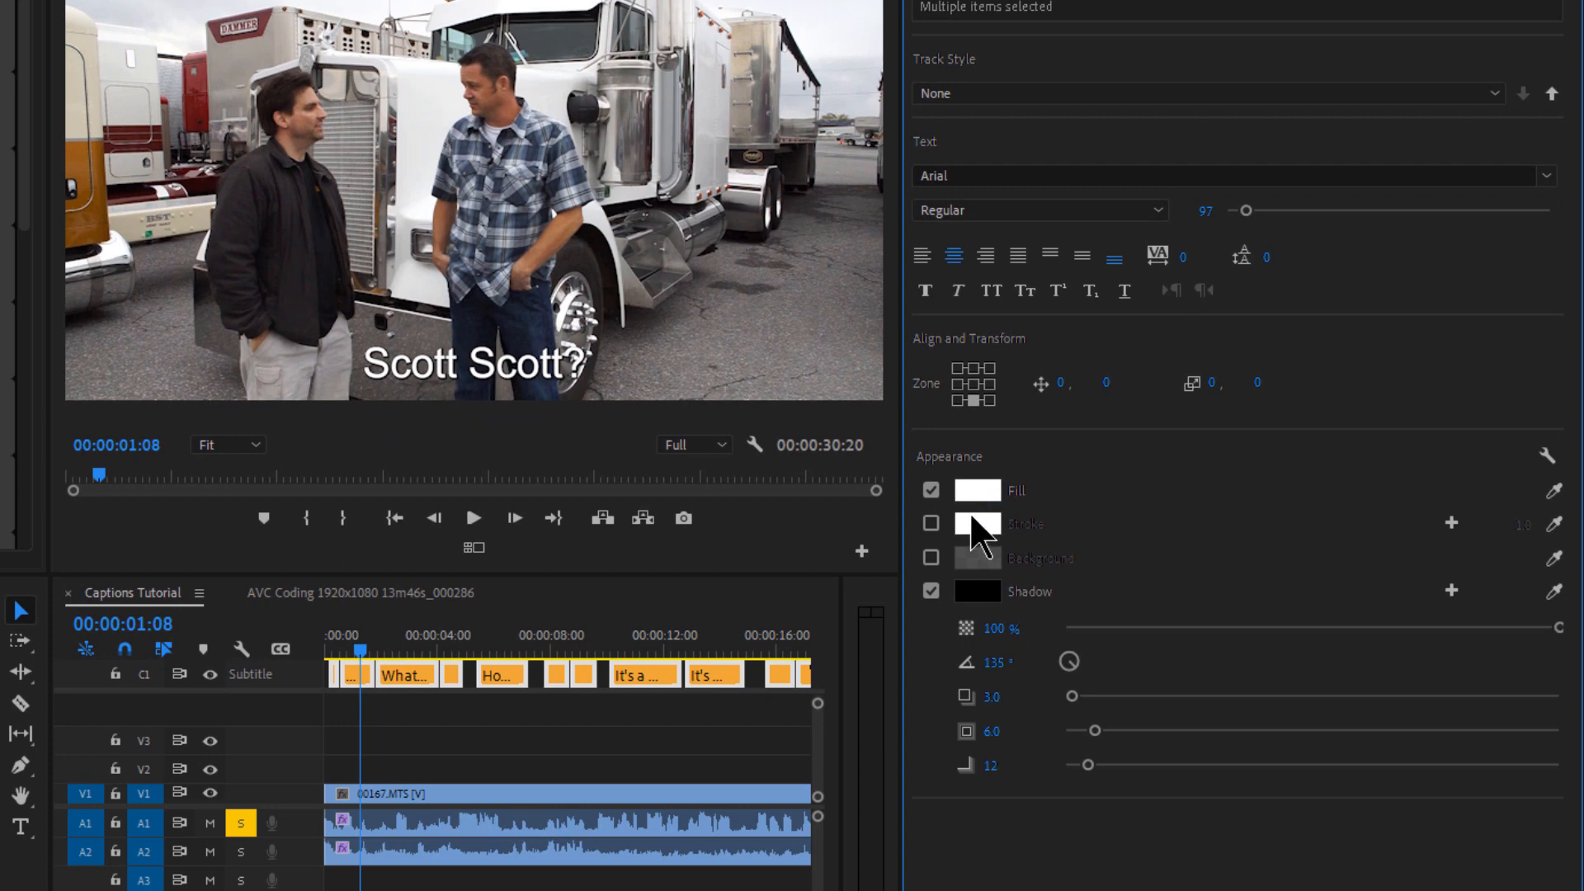
pyautogui.moveTo(999, 541)
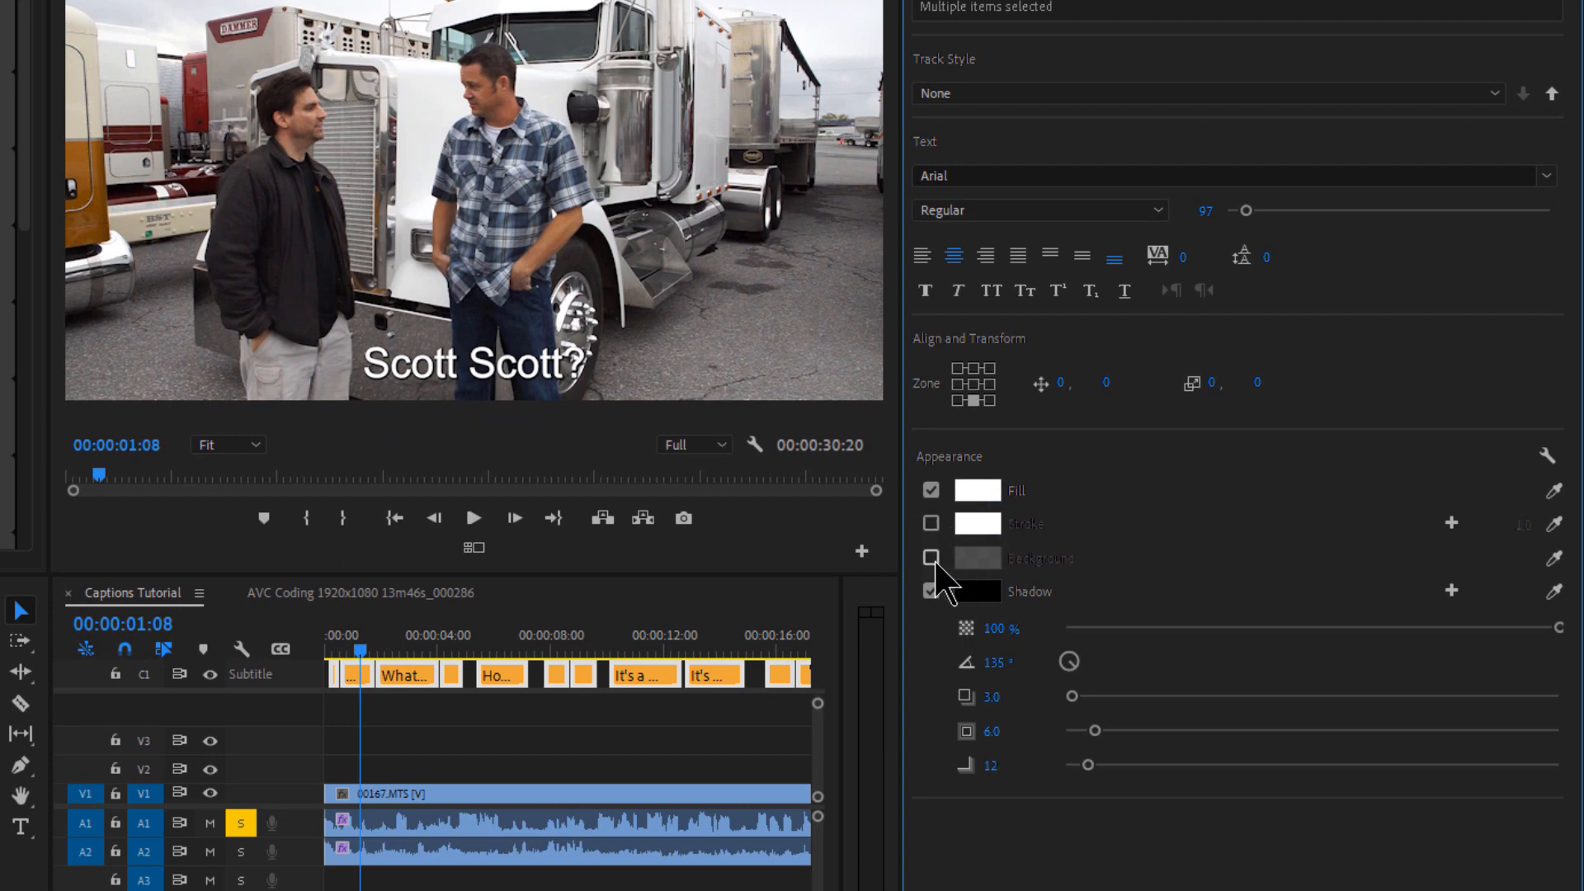
# Add a blue caption background at size 13 with wider padding around the text
pyautogui.click(929, 558)
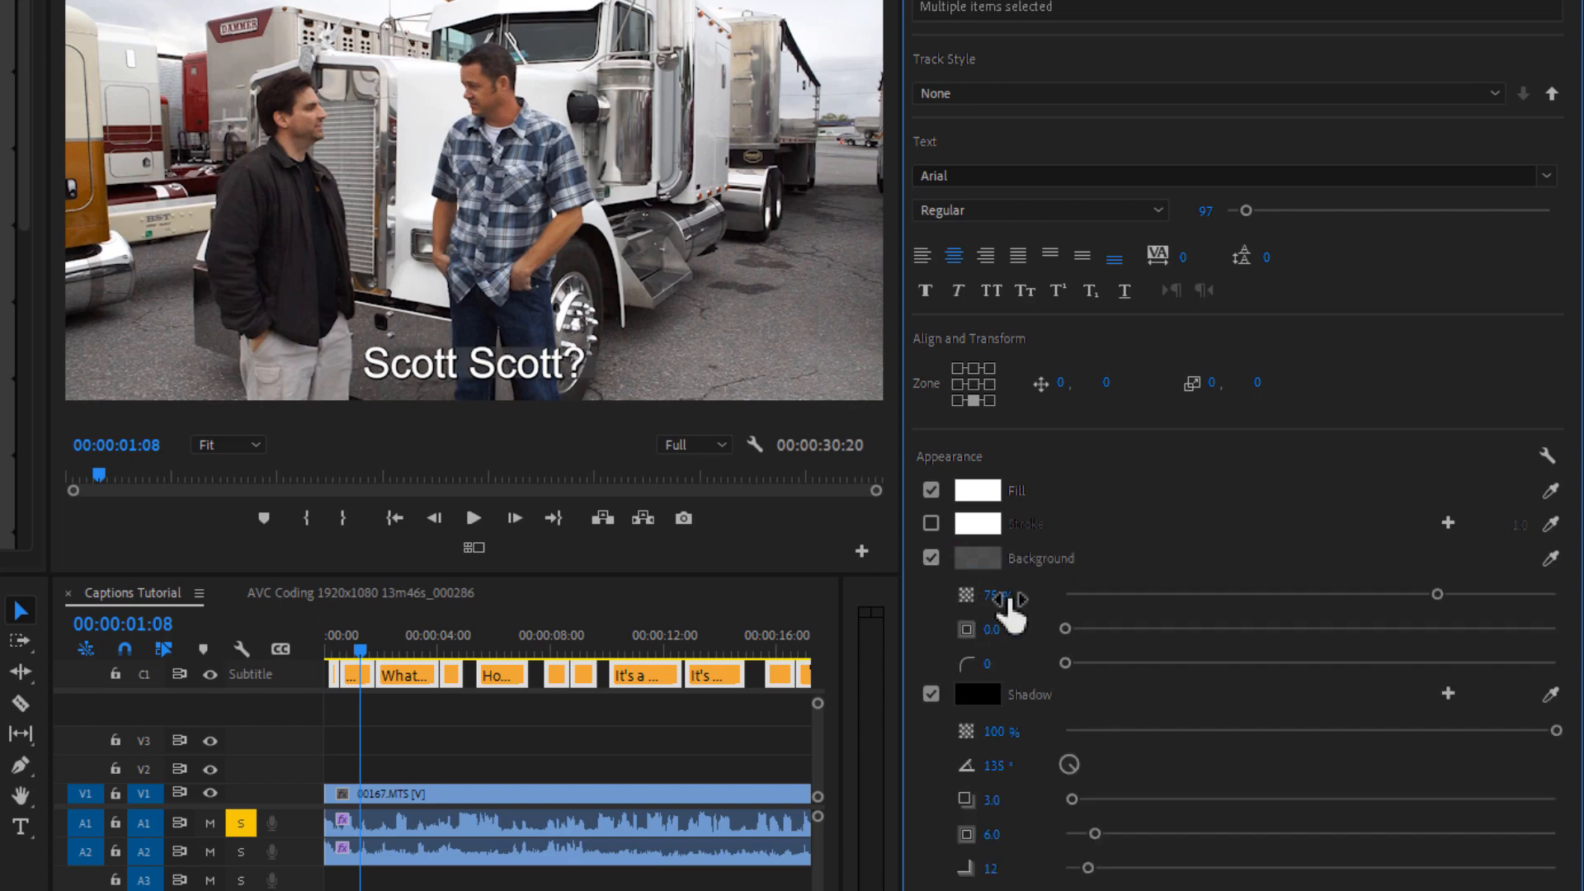
pyautogui.moveTo(1063, 629); pyautogui.dragTo(1084, 629)
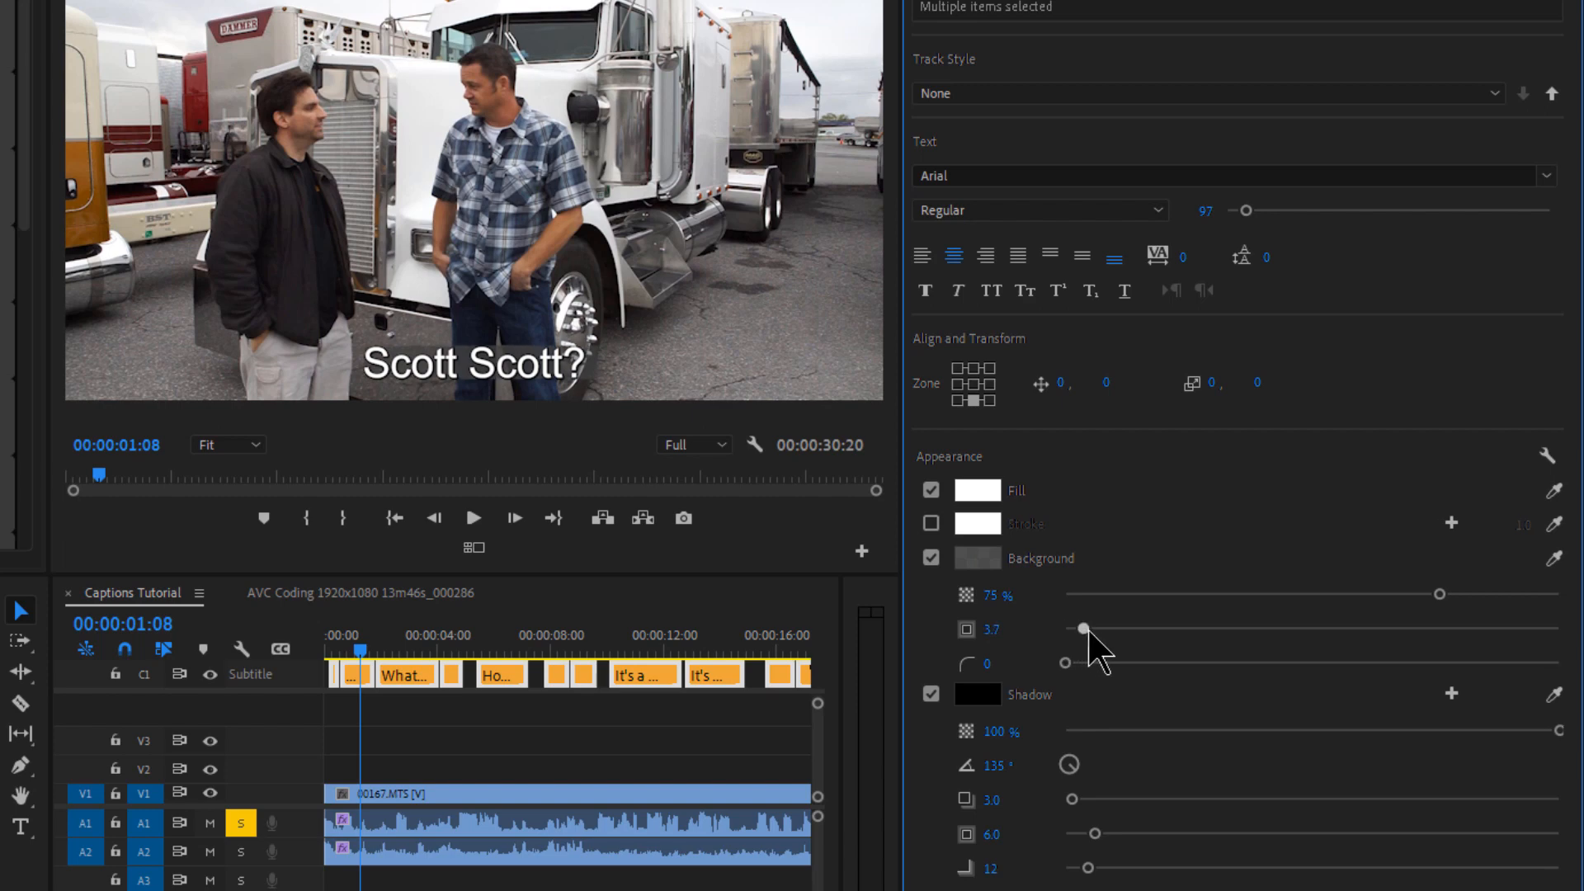
pyautogui.moveTo(1086, 629); pyautogui.dragTo(1105, 628)
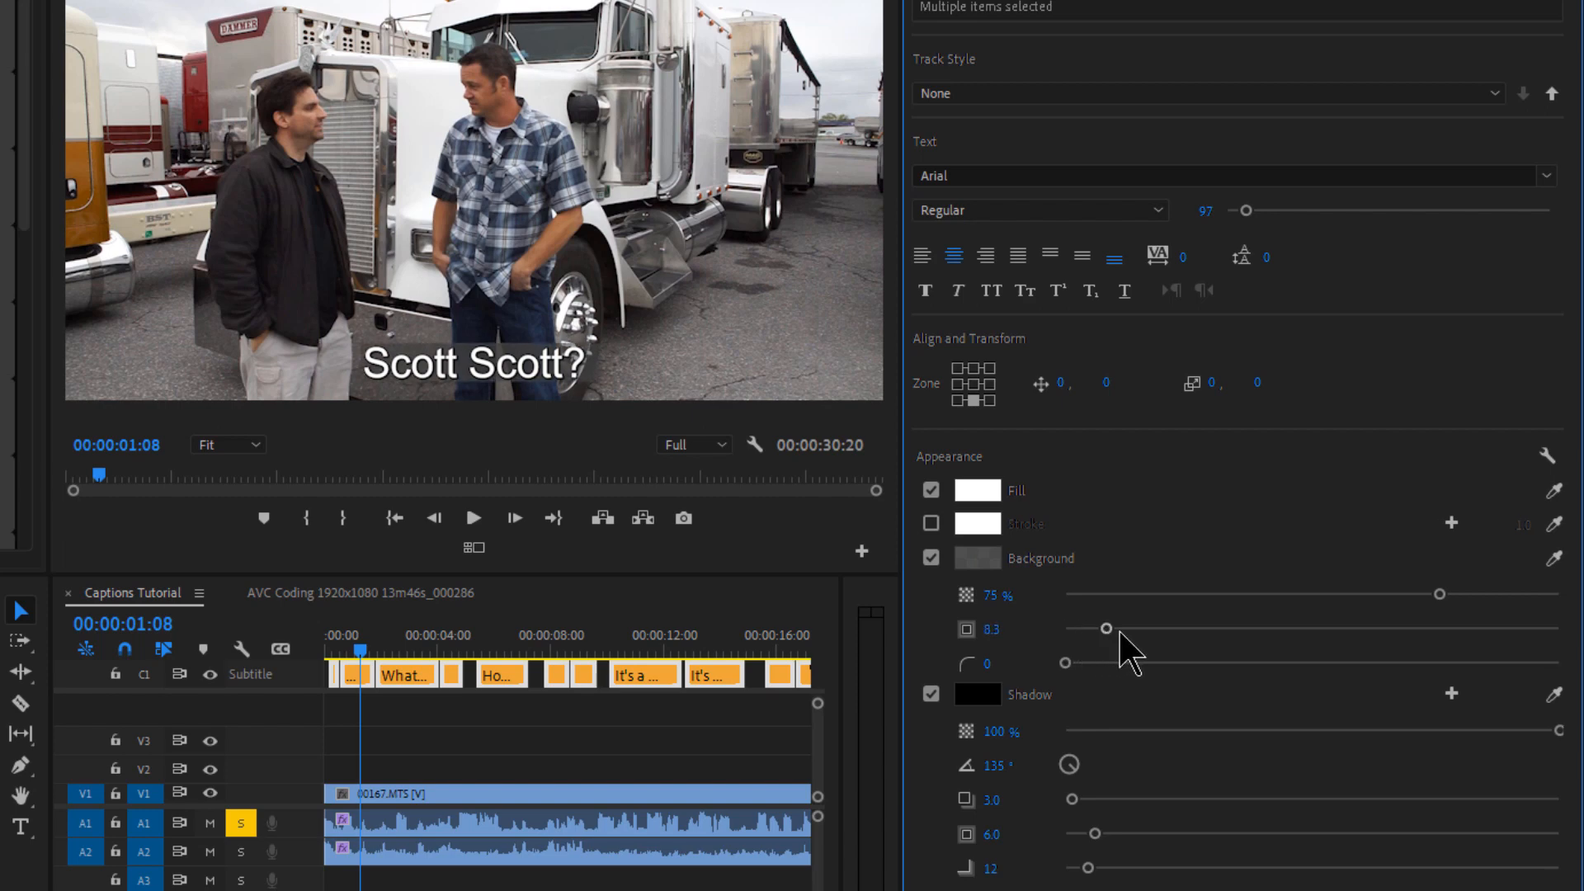
pyautogui.moveTo(1104, 629); pyautogui.dragTo(1123, 629)
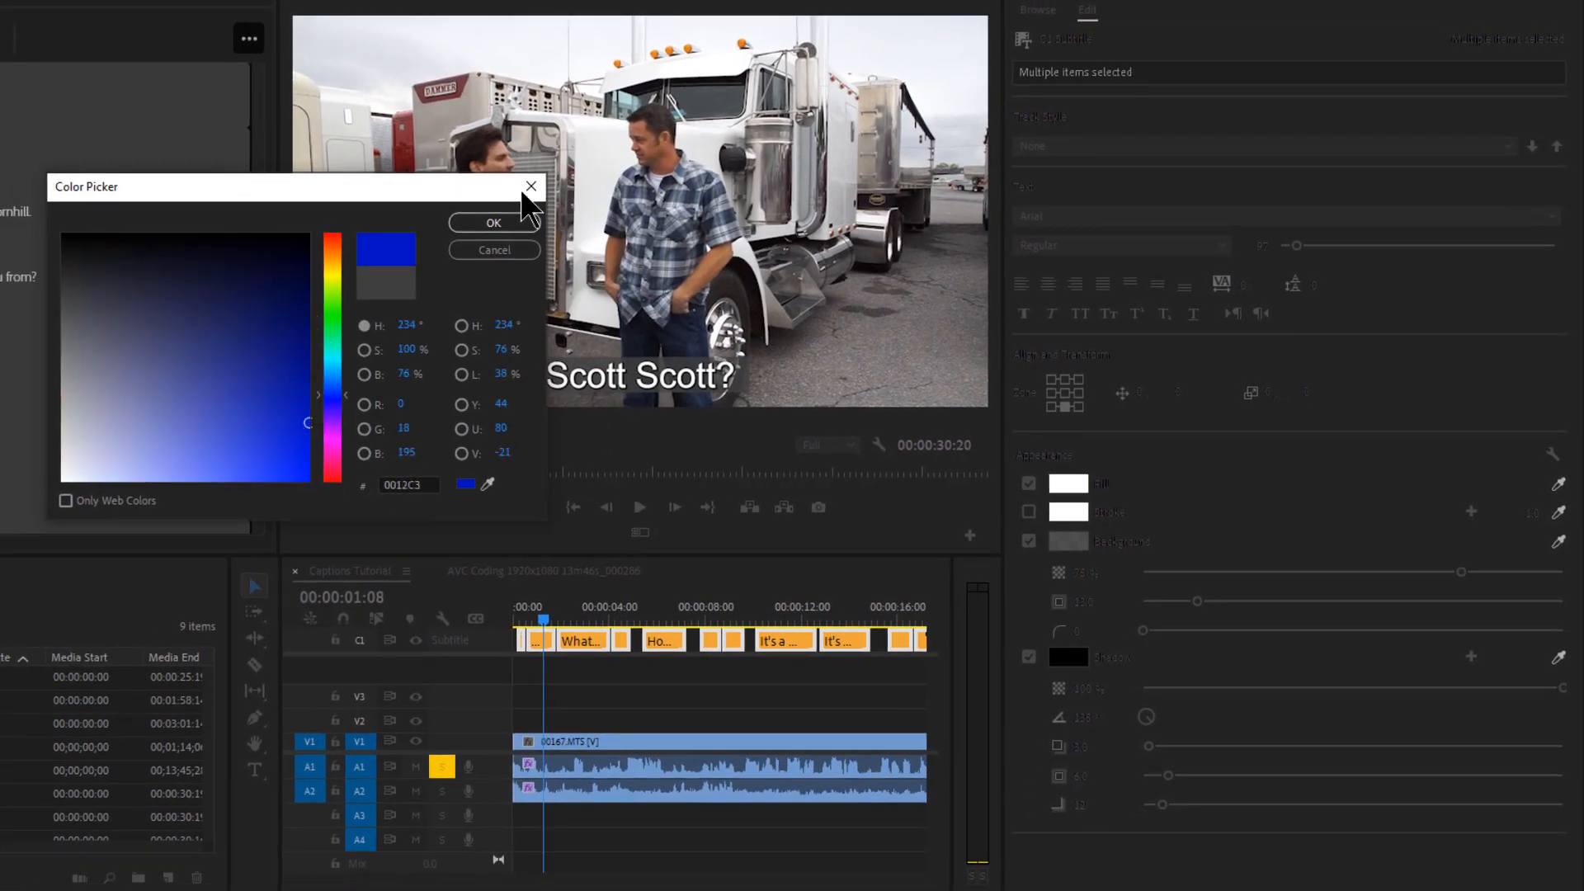
pyautogui.click(491, 223)
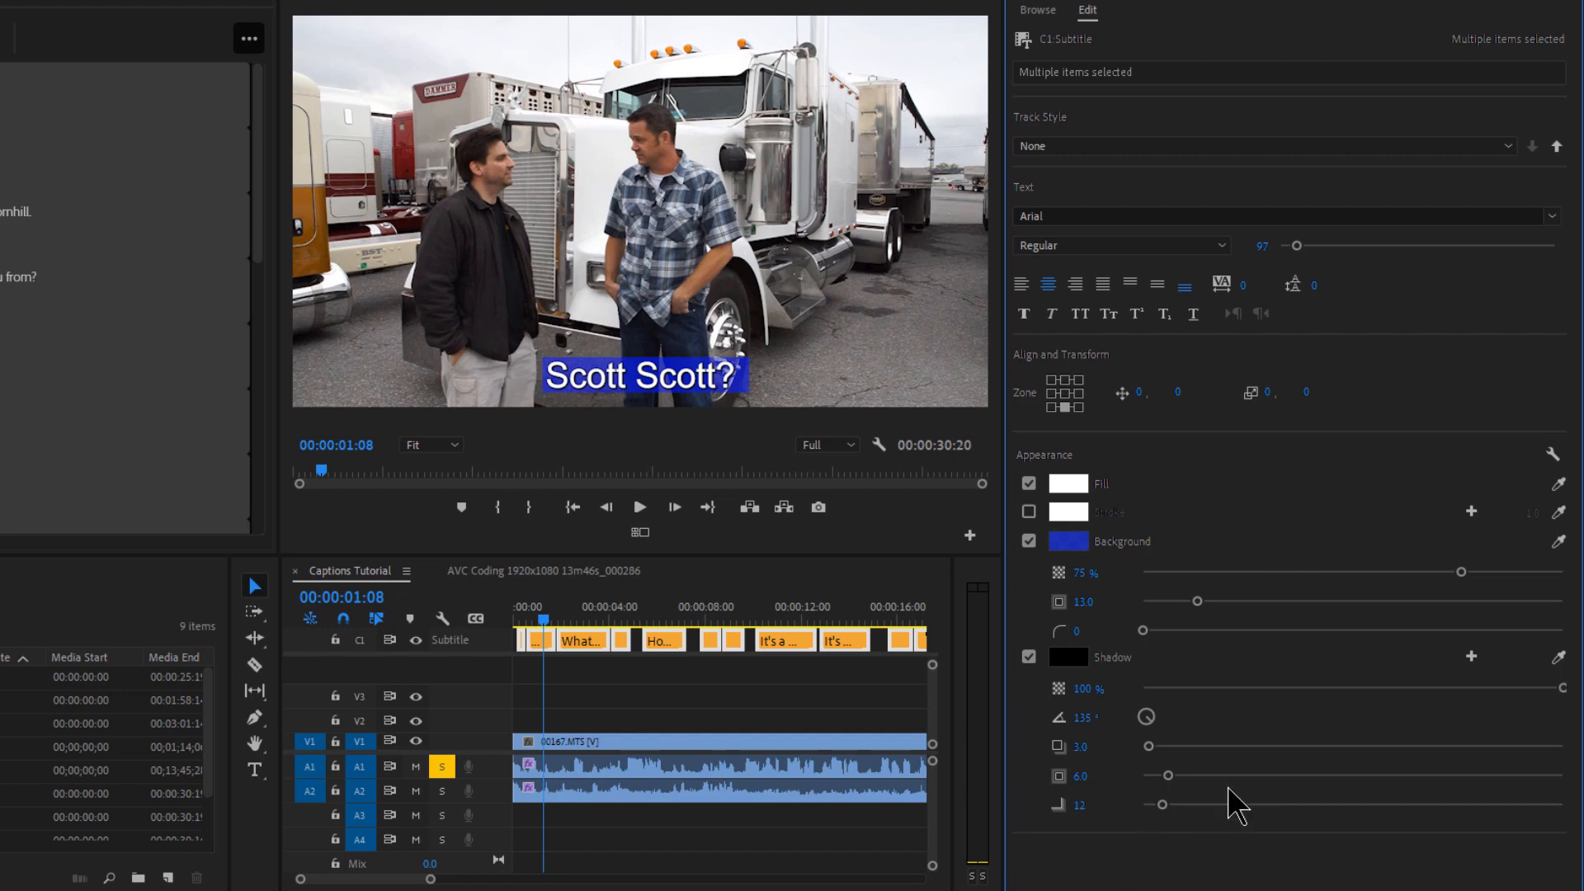
pyautogui.moveTo(1051, 28)
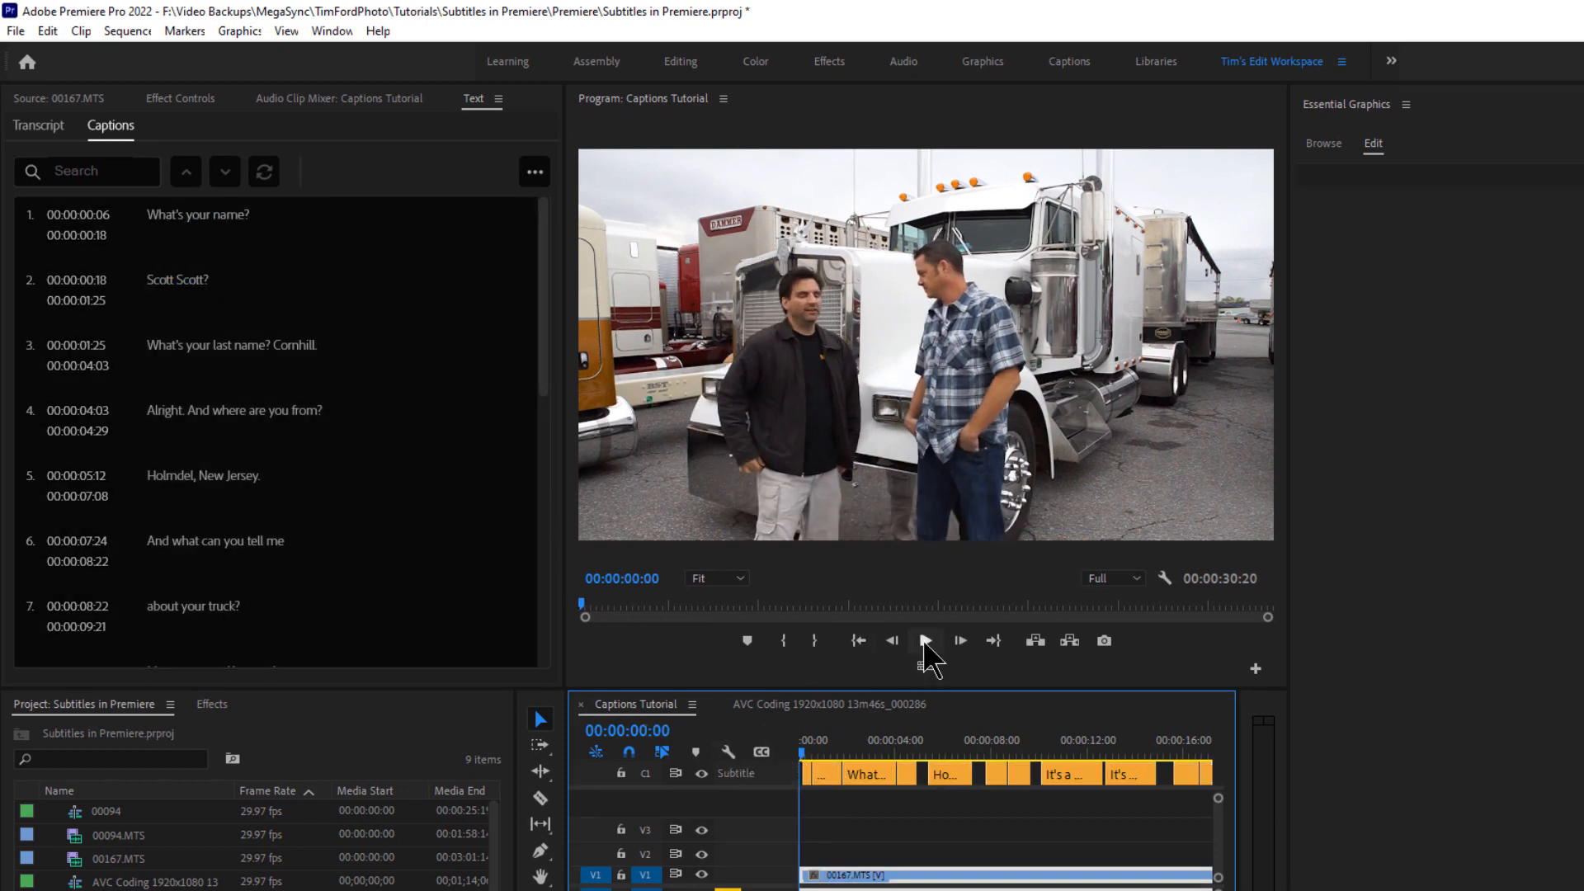
# Select the second caption, 'Scott Scott?', in the Captions list
pyautogui.click(922, 640)
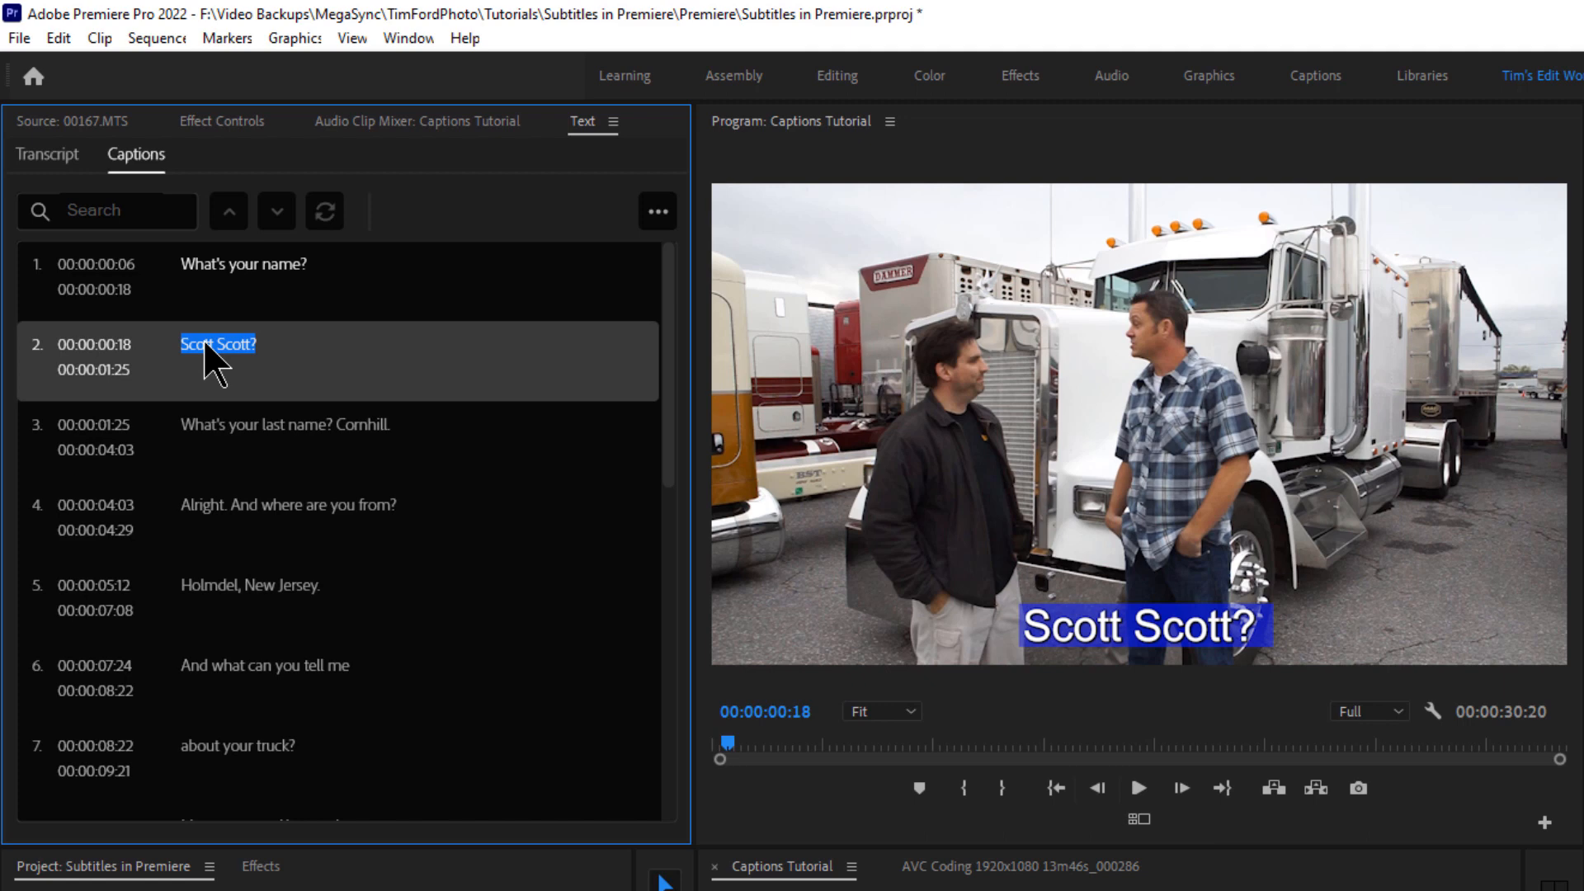
pyautogui.moveTo(657, 233)
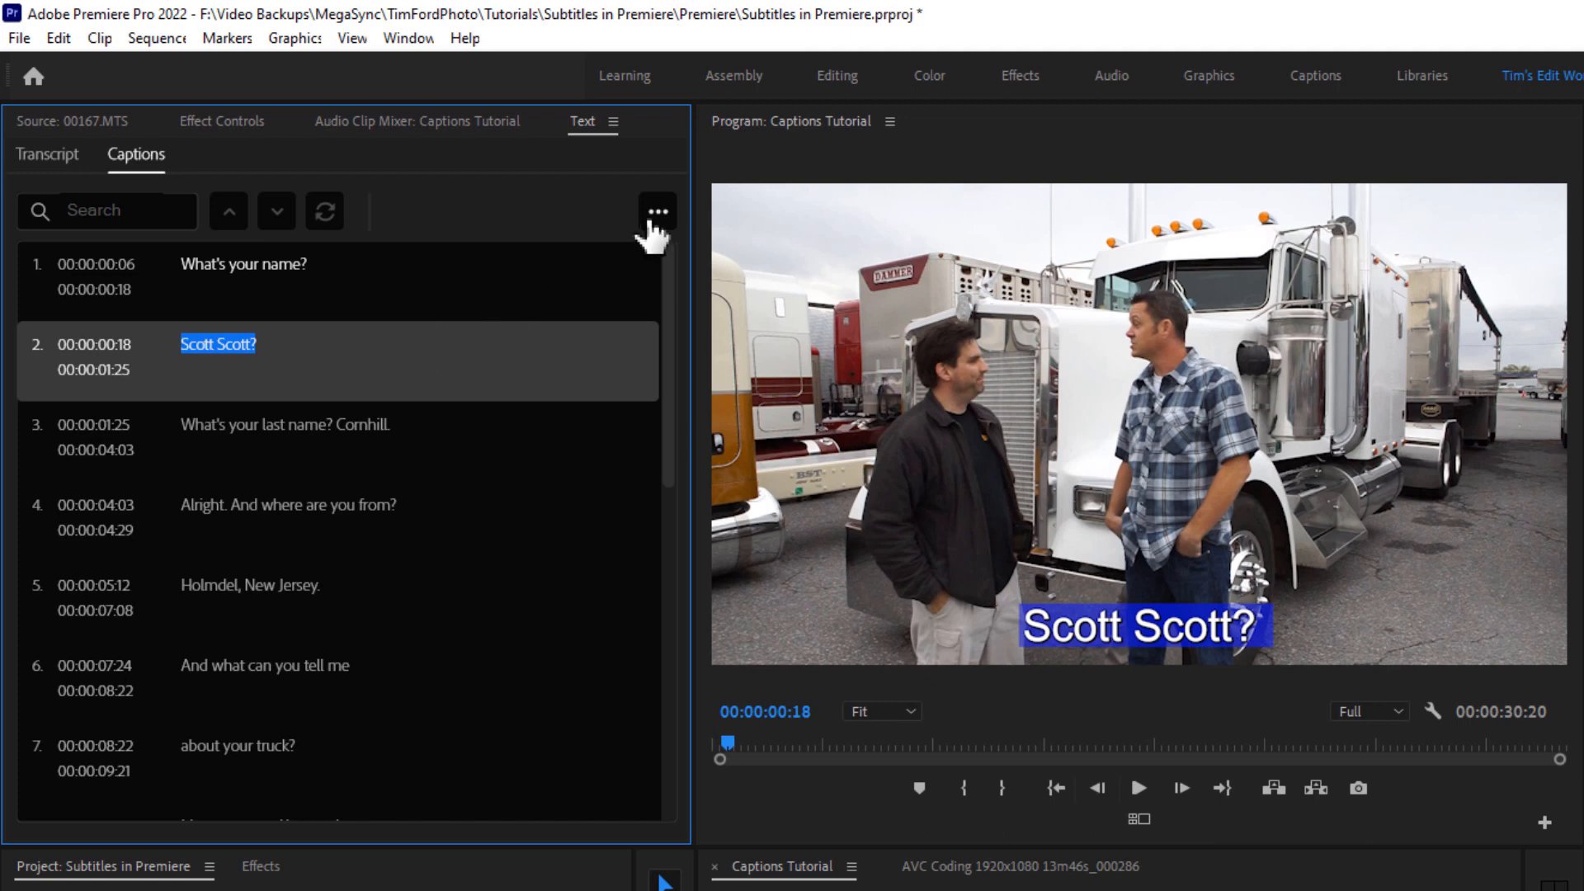
# Split 'Scott Scott?' into 'Scott.' and 'Scott?' and check the playback
pyautogui.click(657, 211)
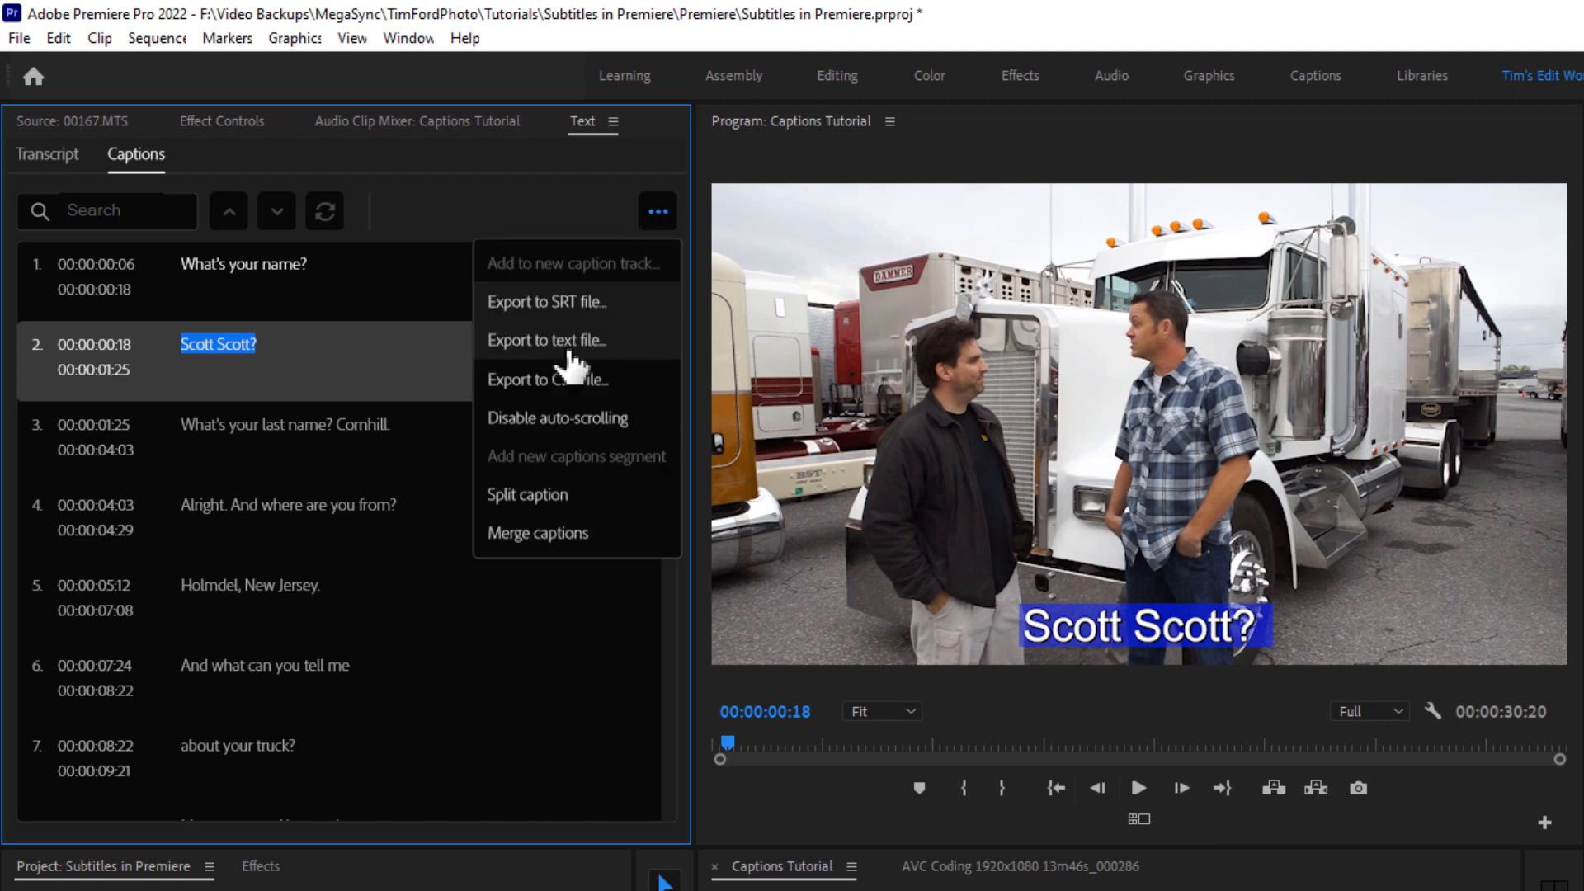
pyautogui.moveTo(571, 514)
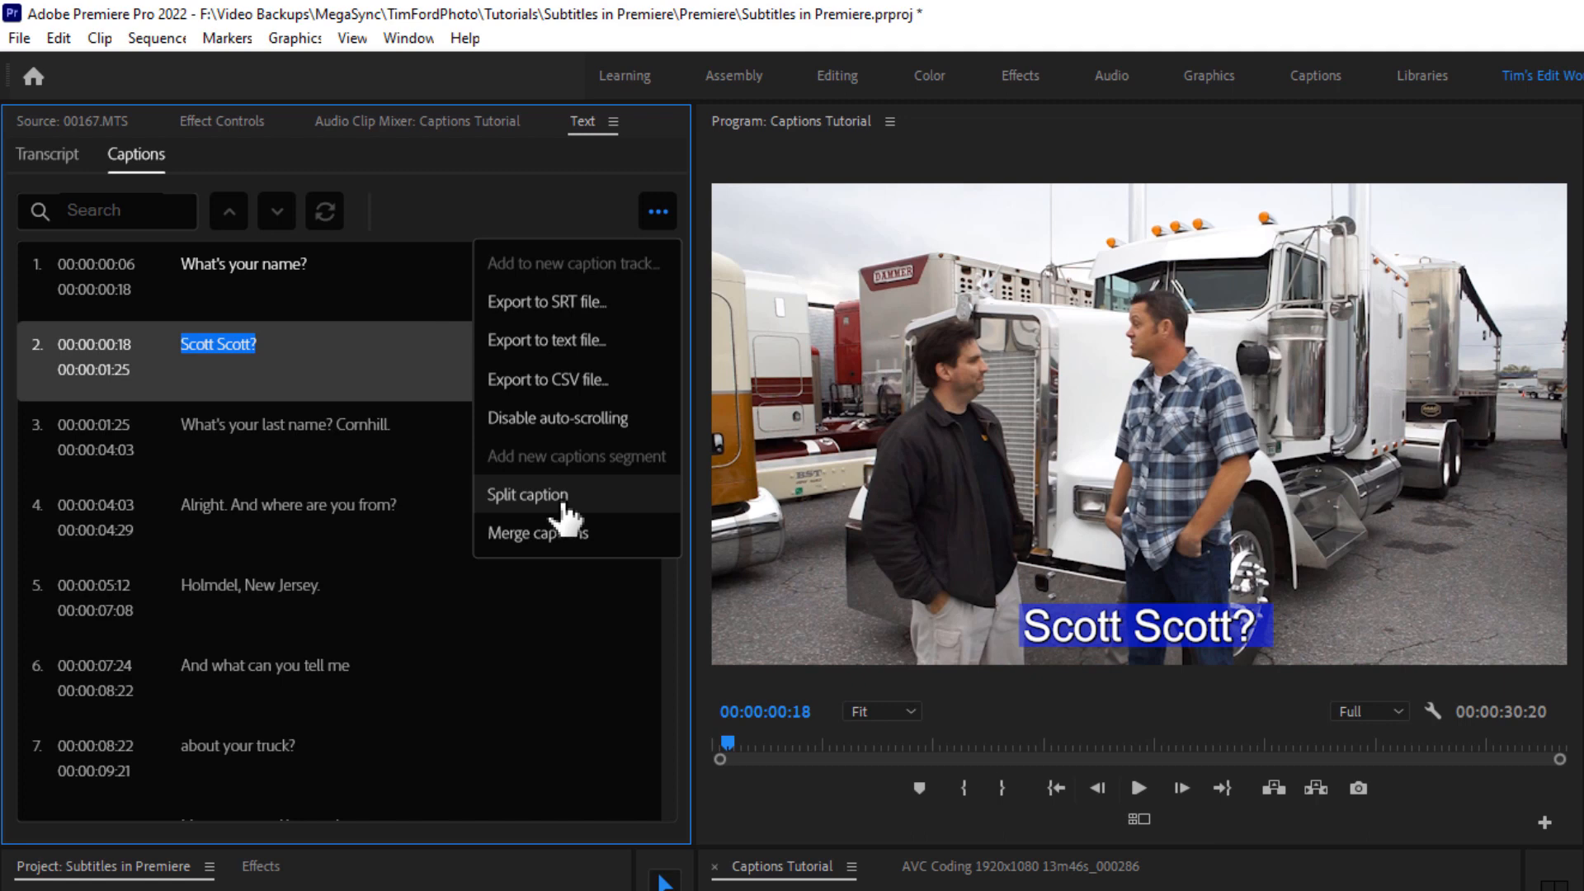
pyautogui.moveTo(546, 510)
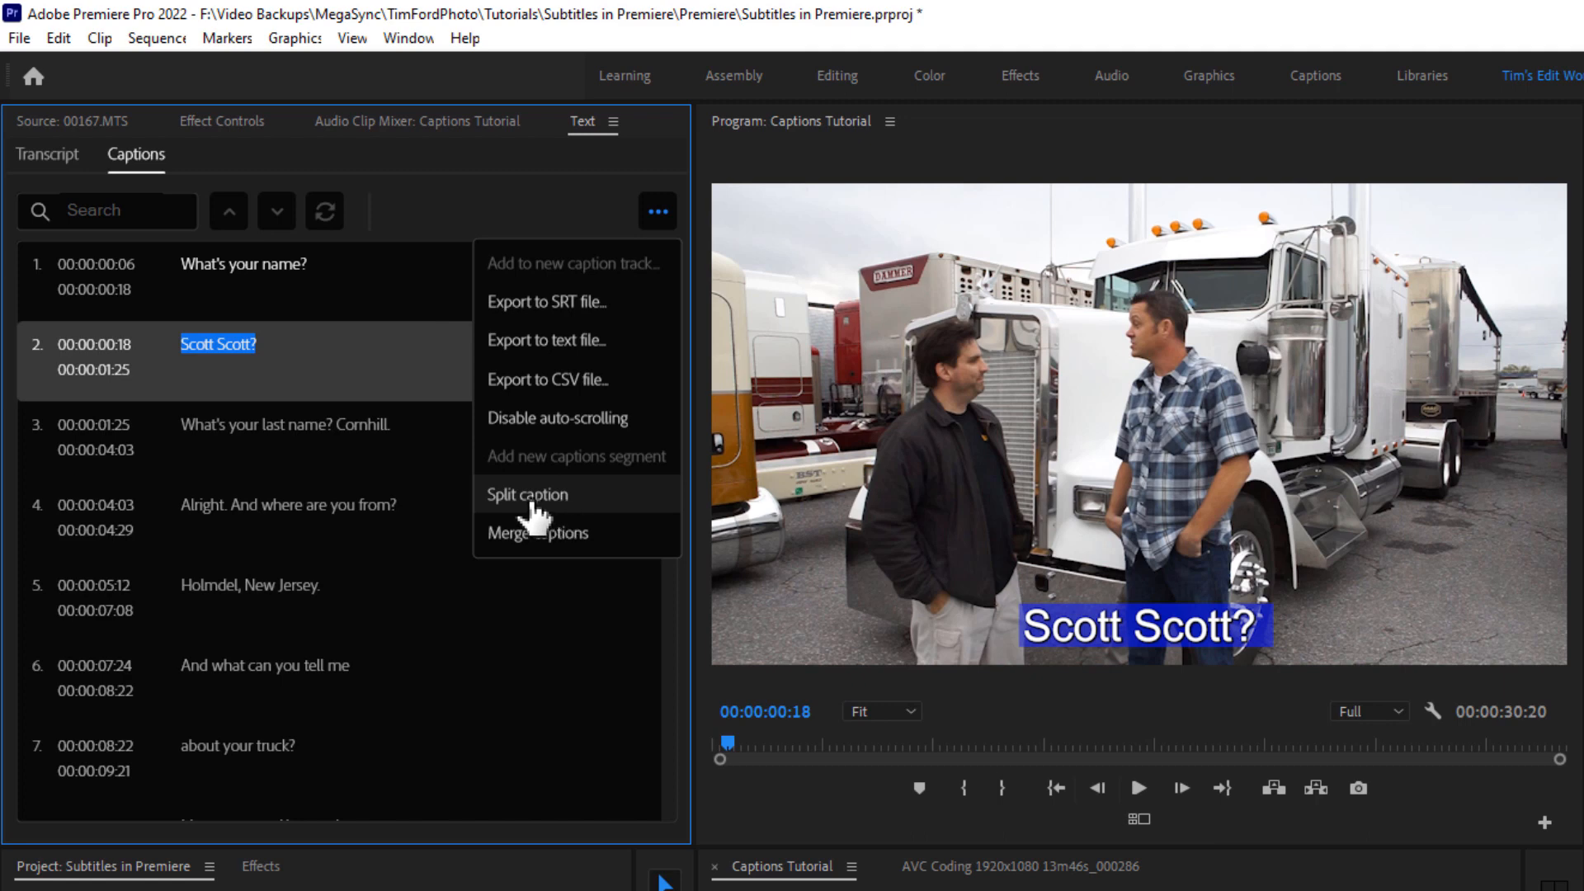
pyautogui.click(526, 493)
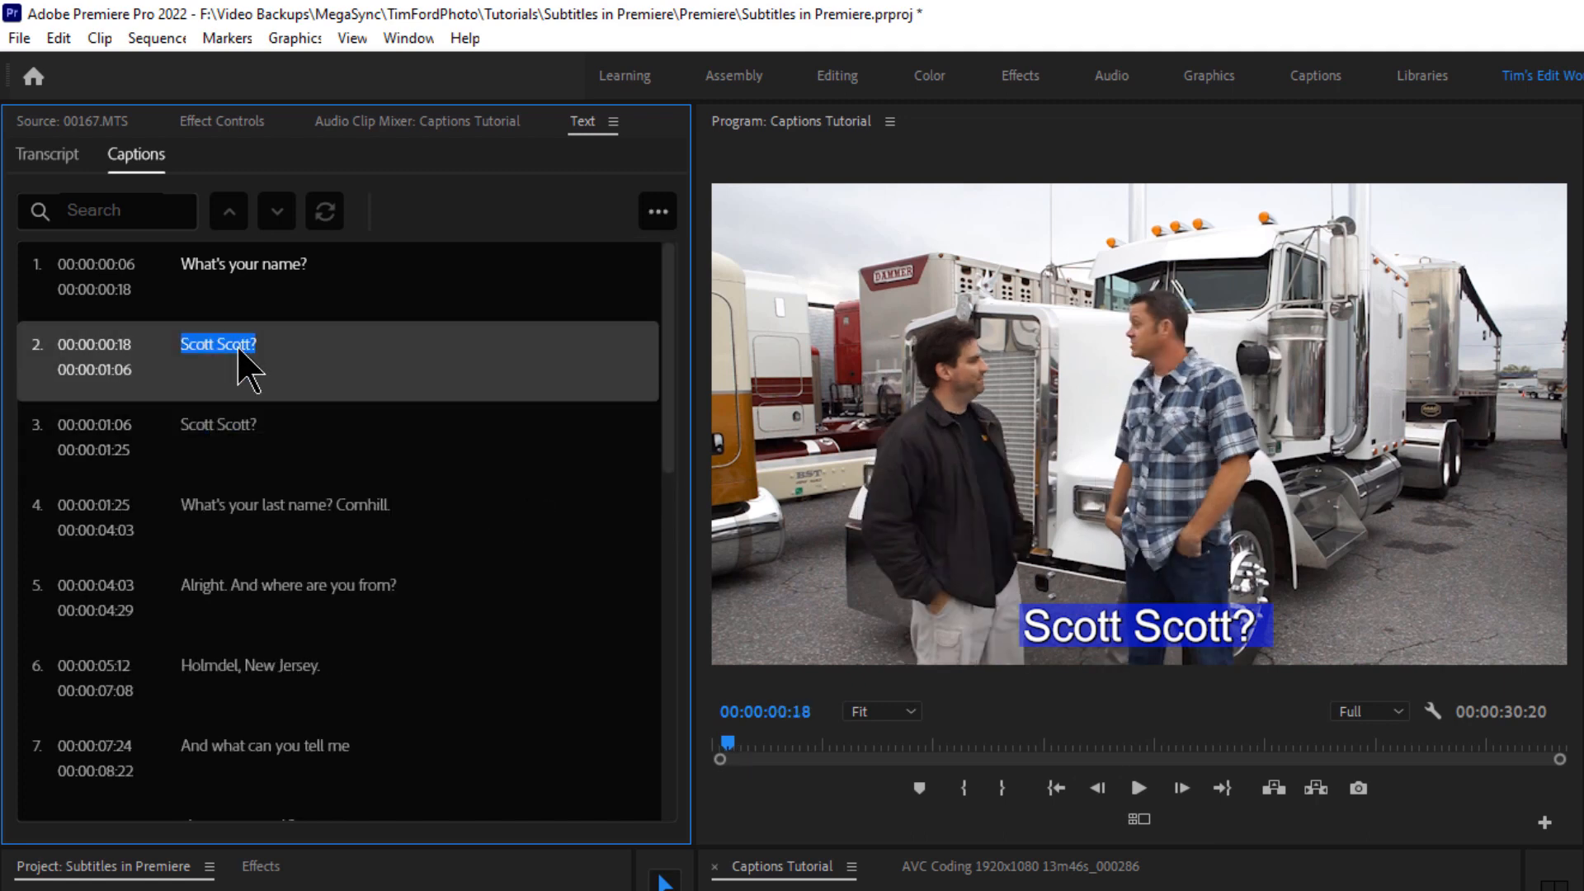
pyautogui.doubleClick(218, 343)
pyautogui.write('Scott.')
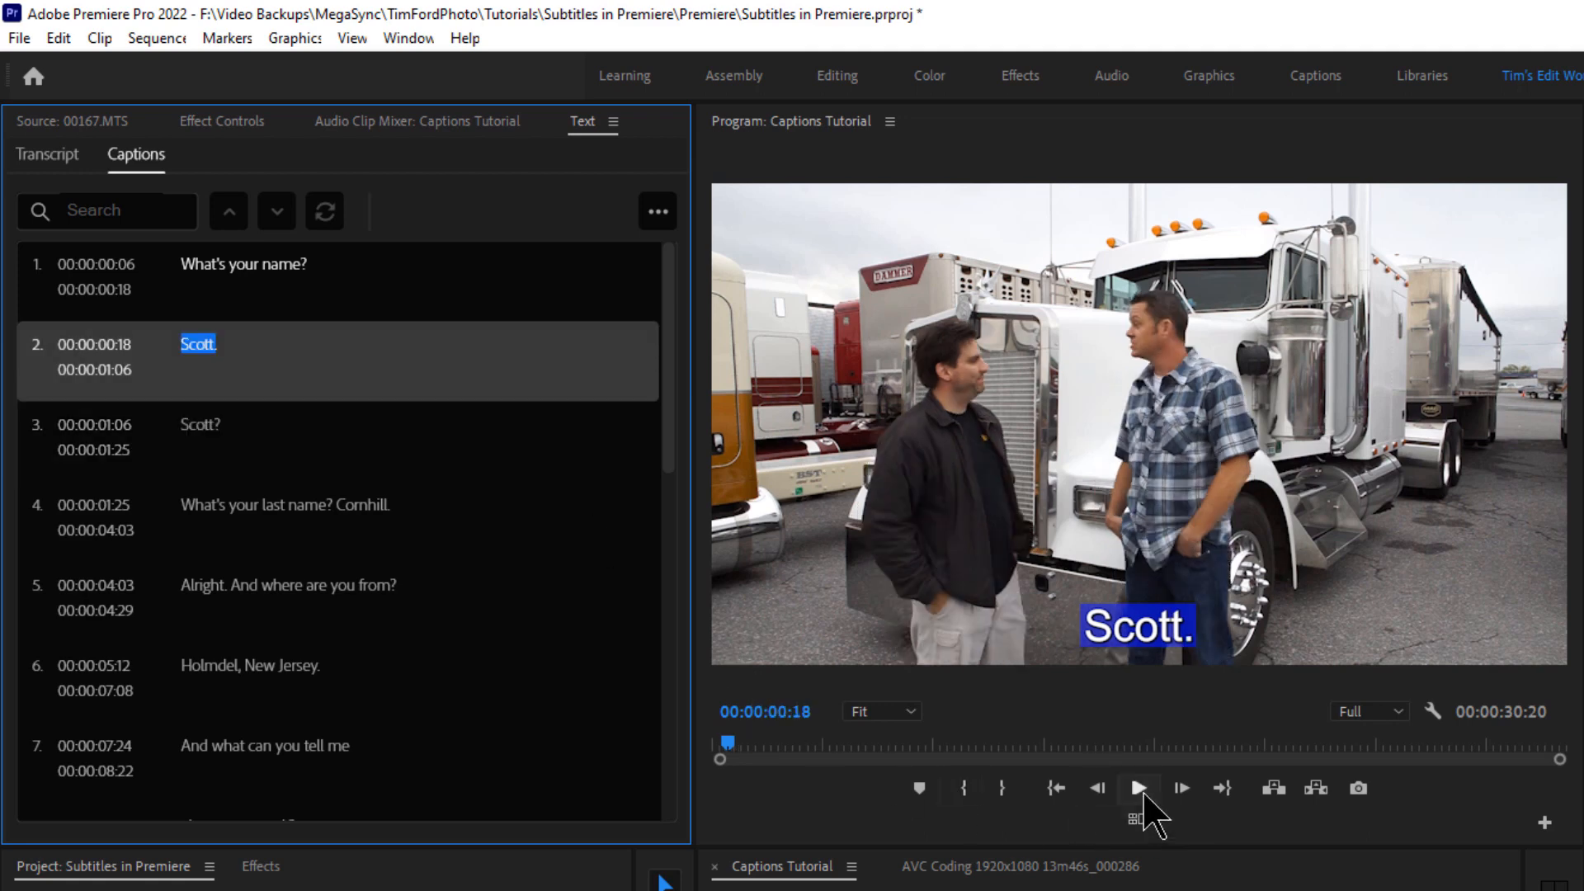
pyautogui.click(1137, 789)
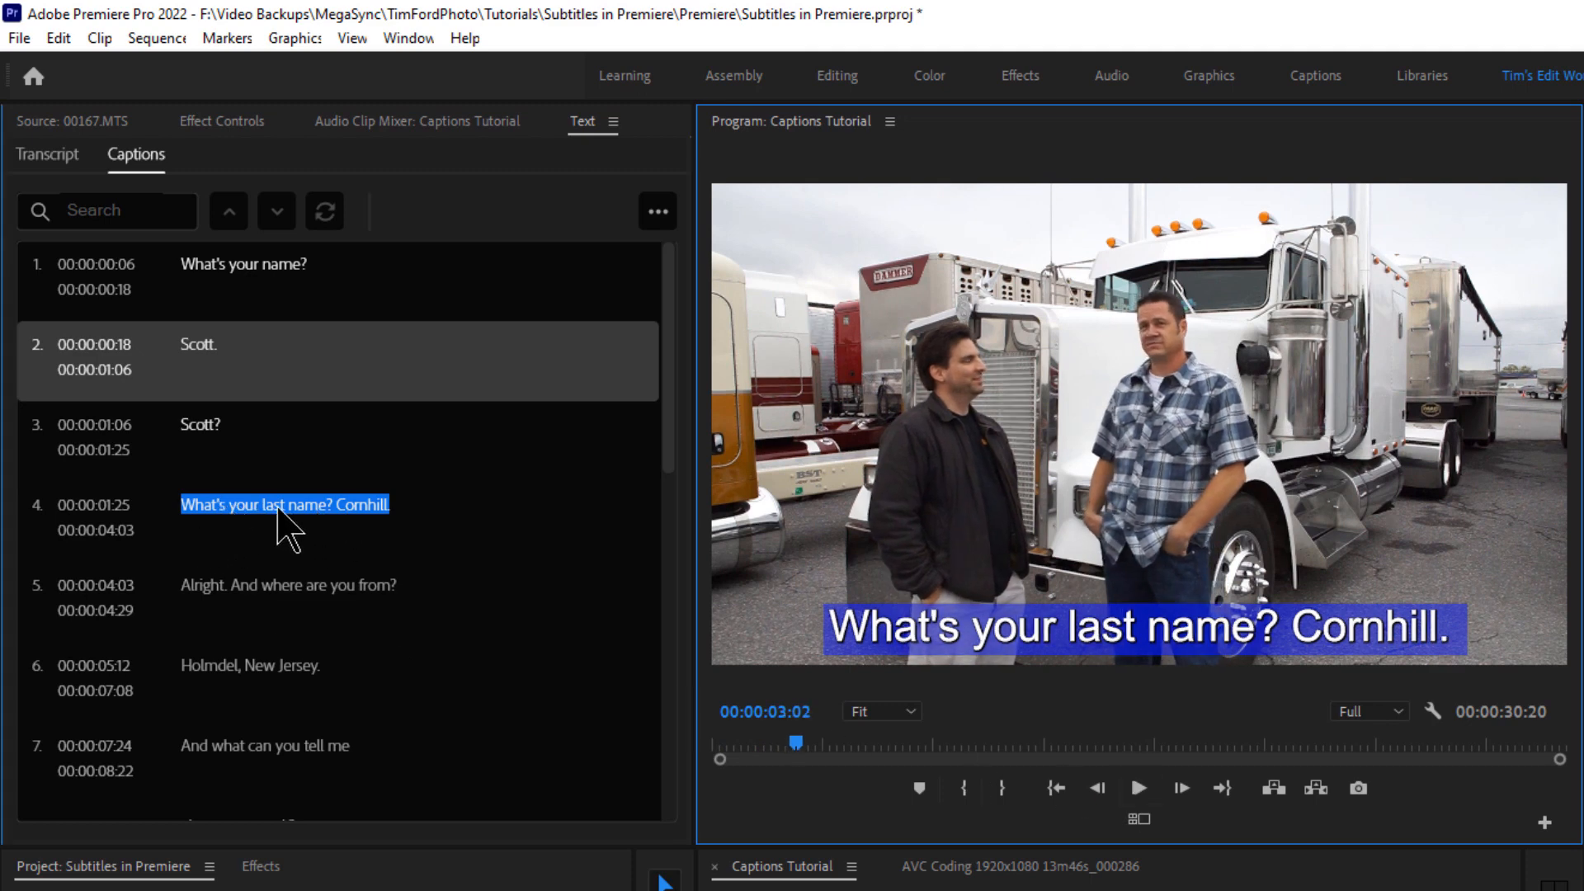
# Split 'Cornhill.' into its own caption after 'What's your last name?'
pyautogui.doubleClick(286, 504)
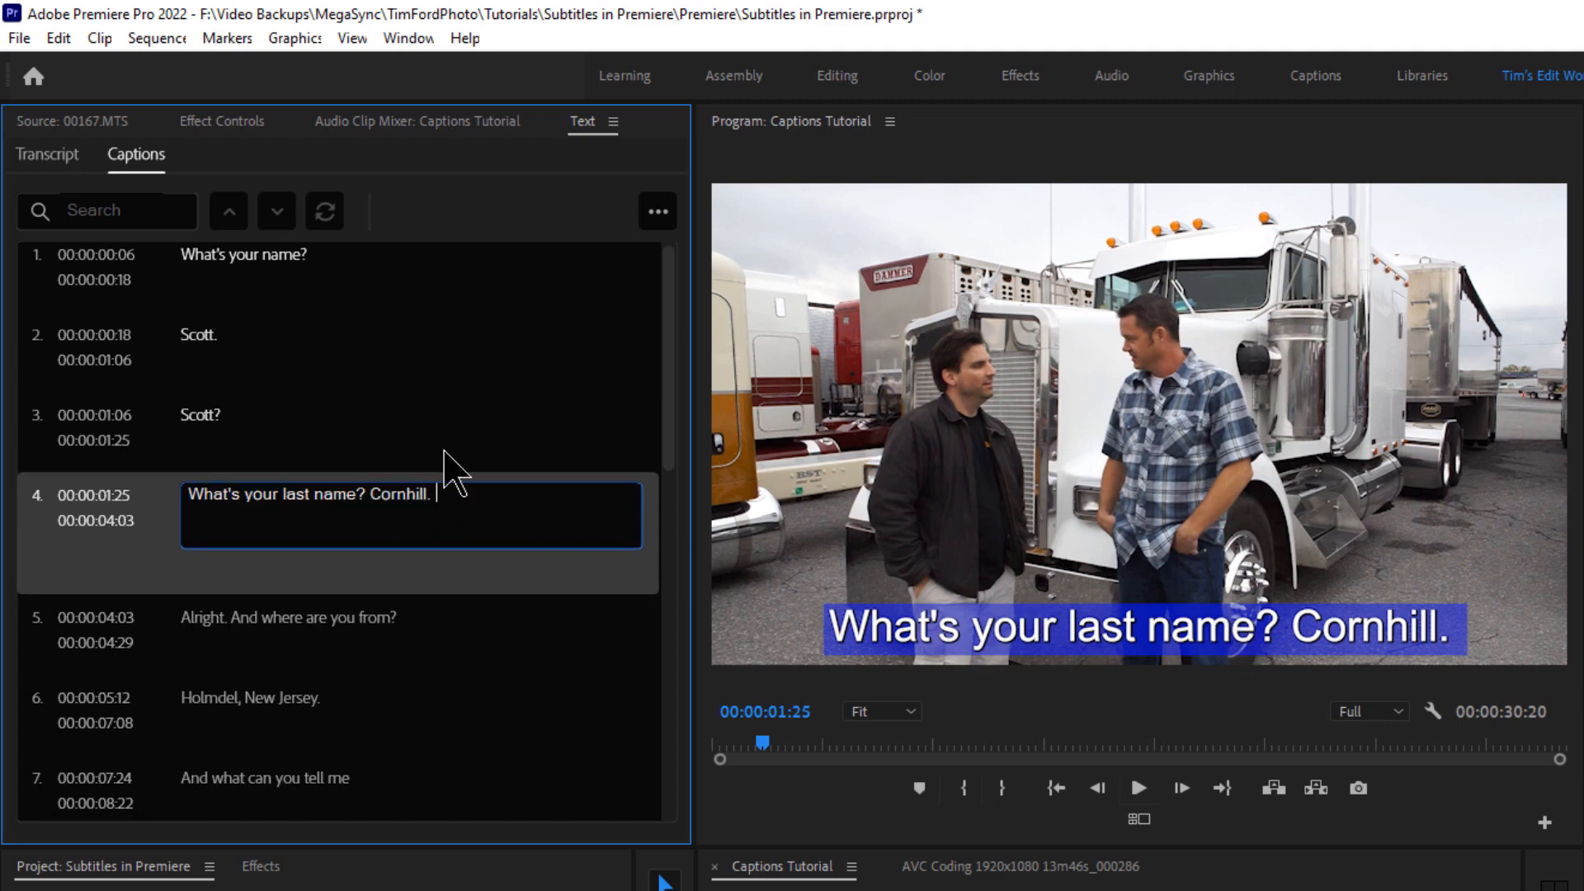
pyautogui.click(658, 211)
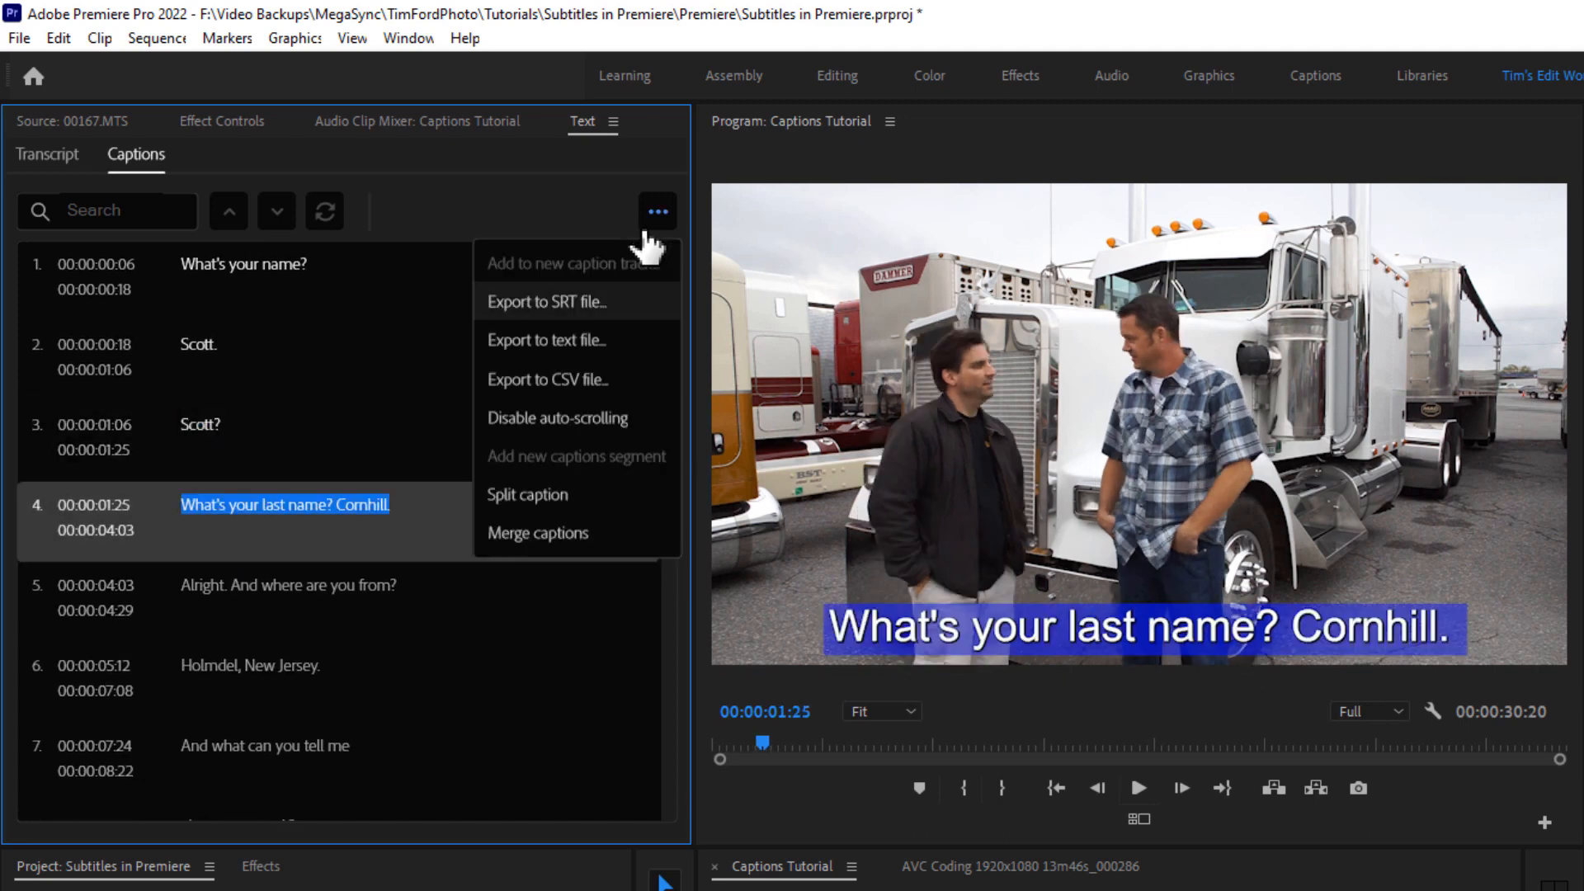
pyautogui.click(527, 494)
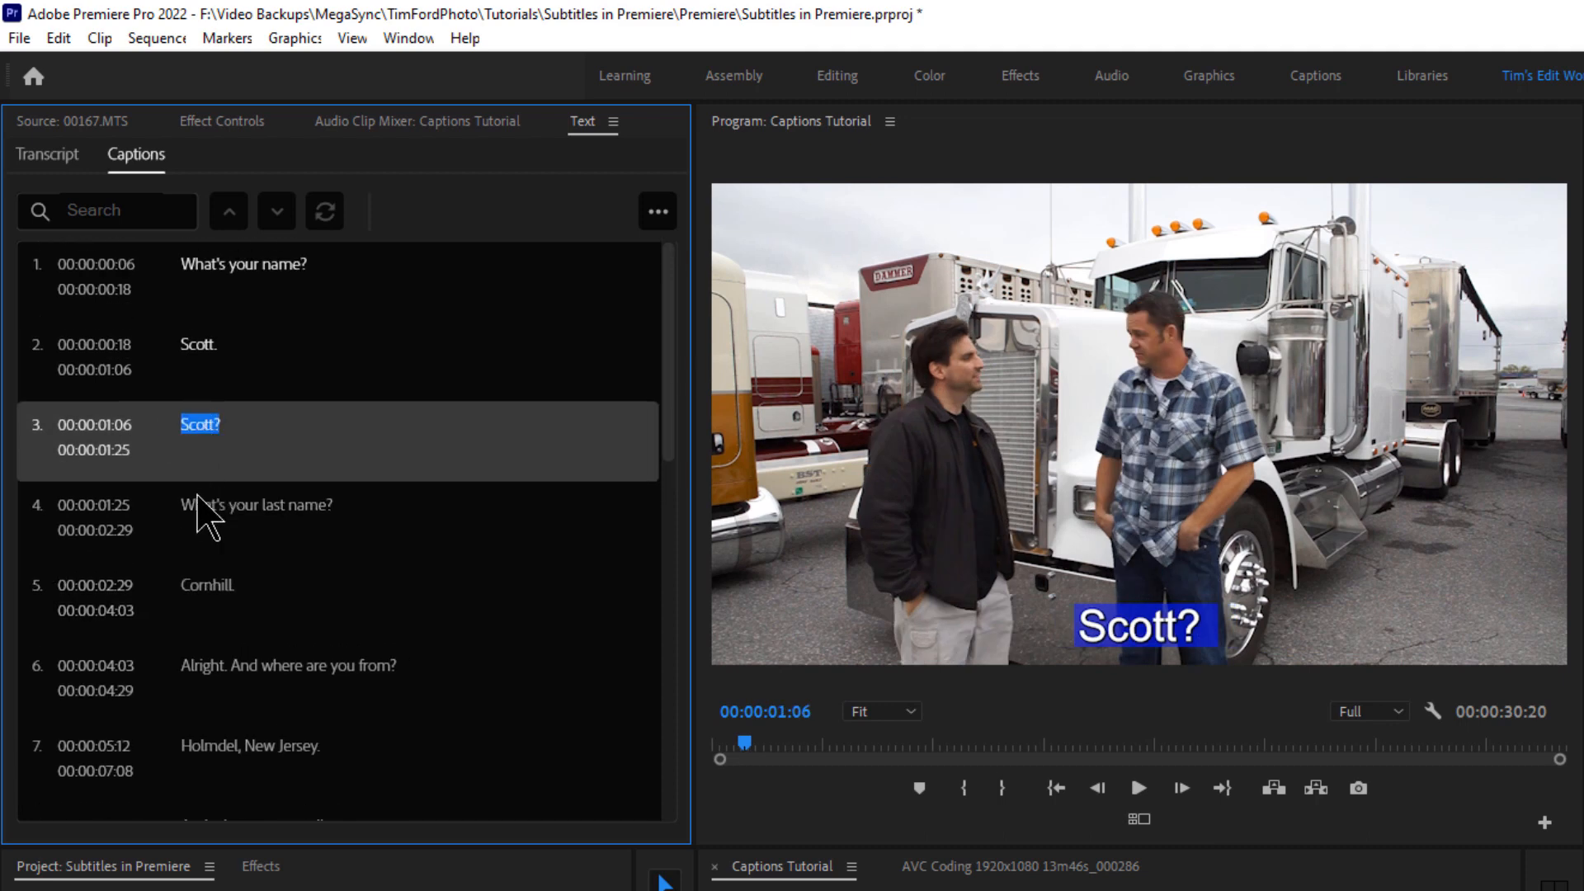
pyautogui.click(1139, 788)
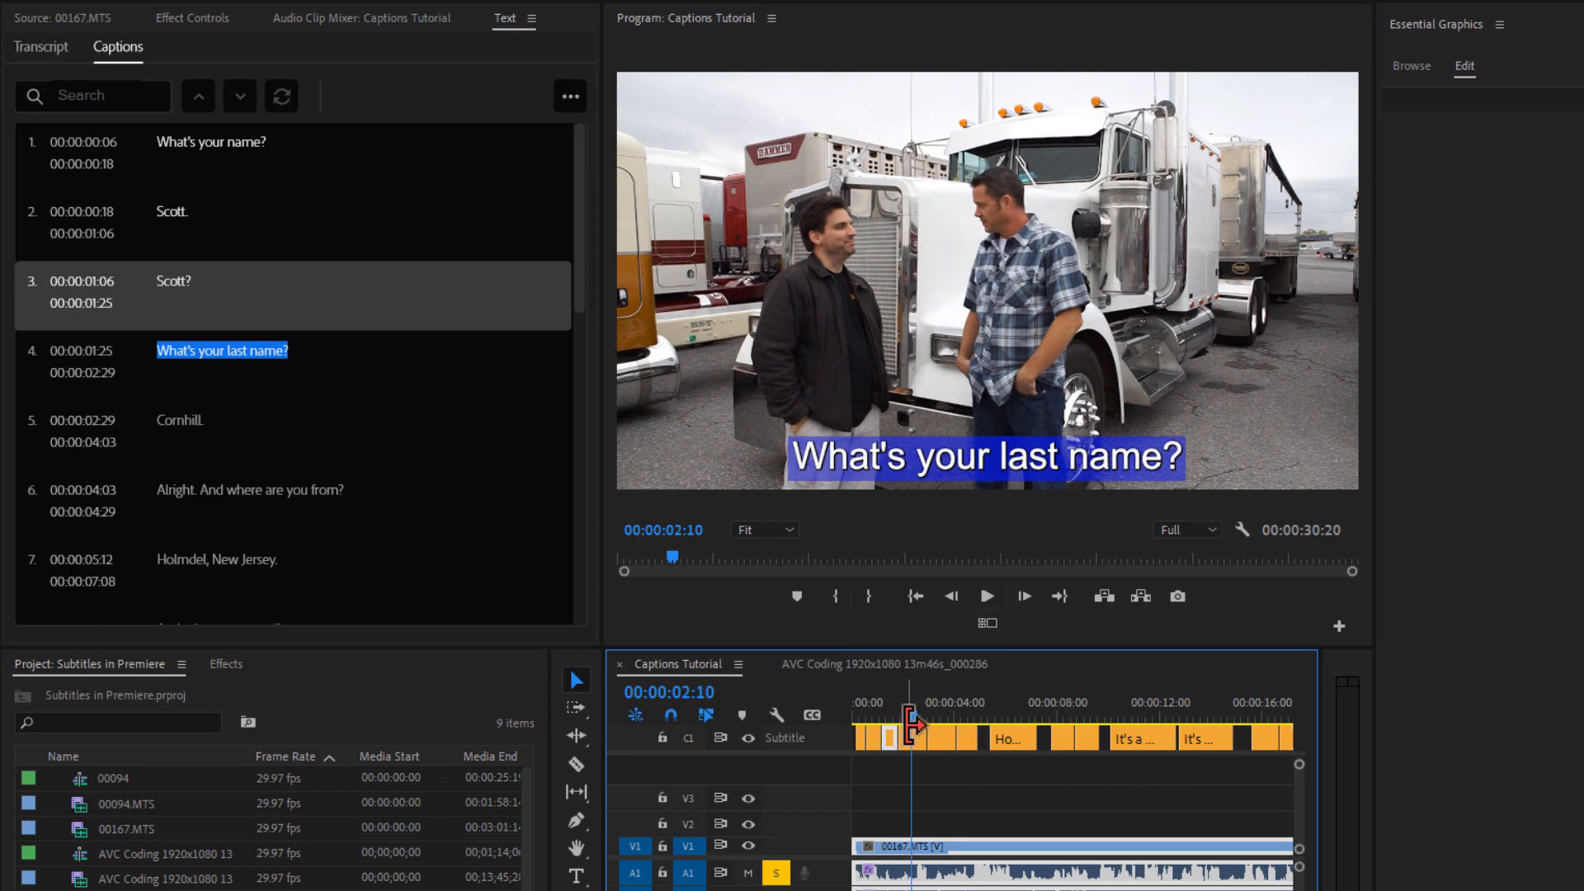
pyautogui.moveTo(919, 757)
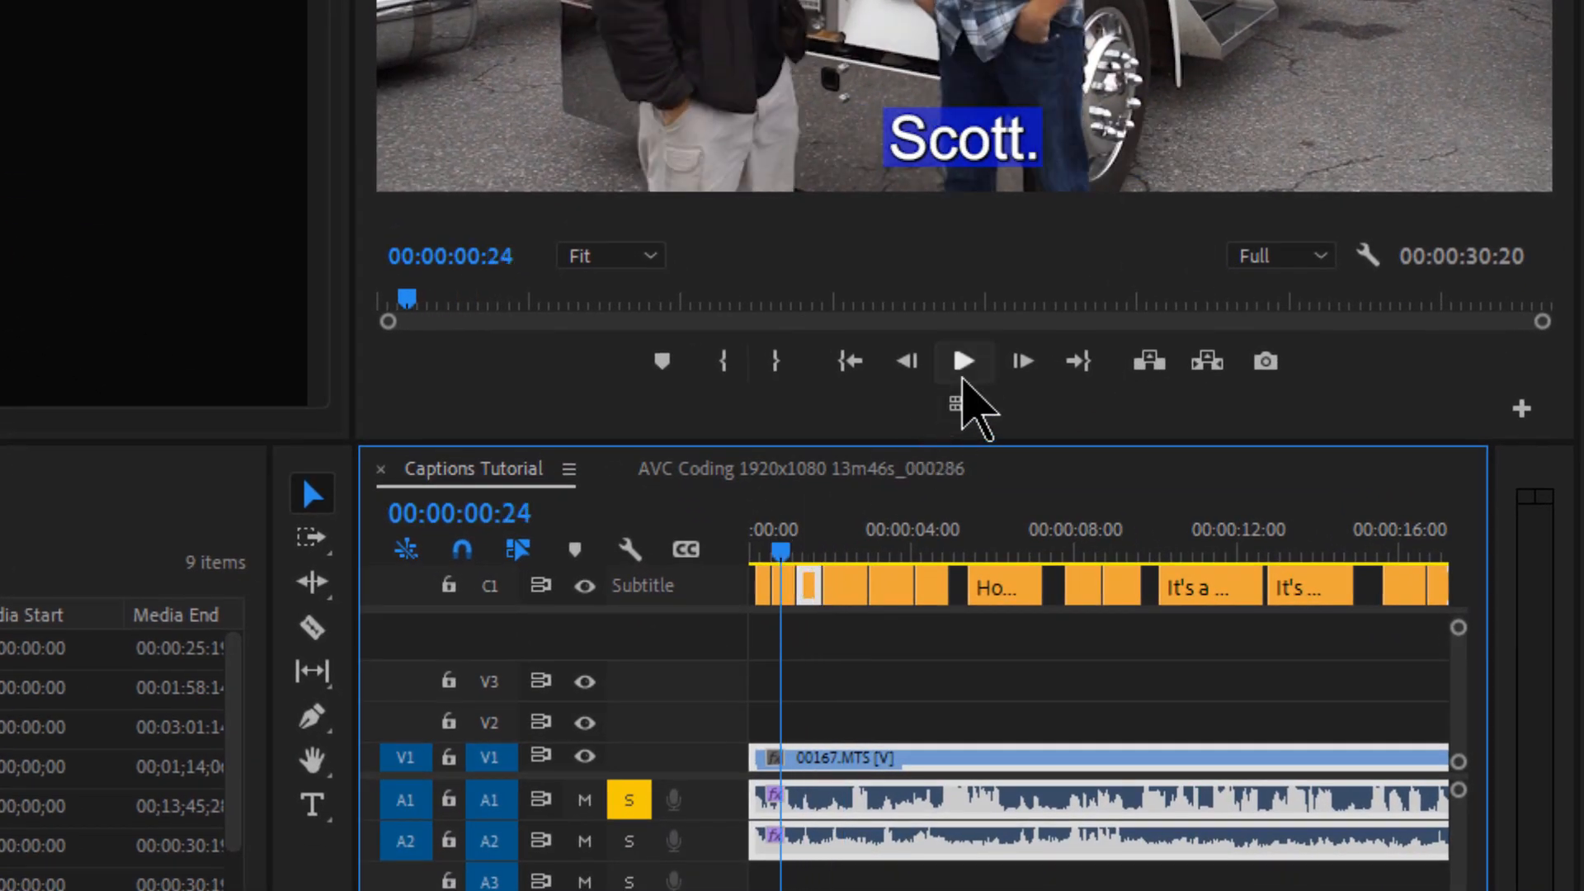
pyautogui.click(962, 361)
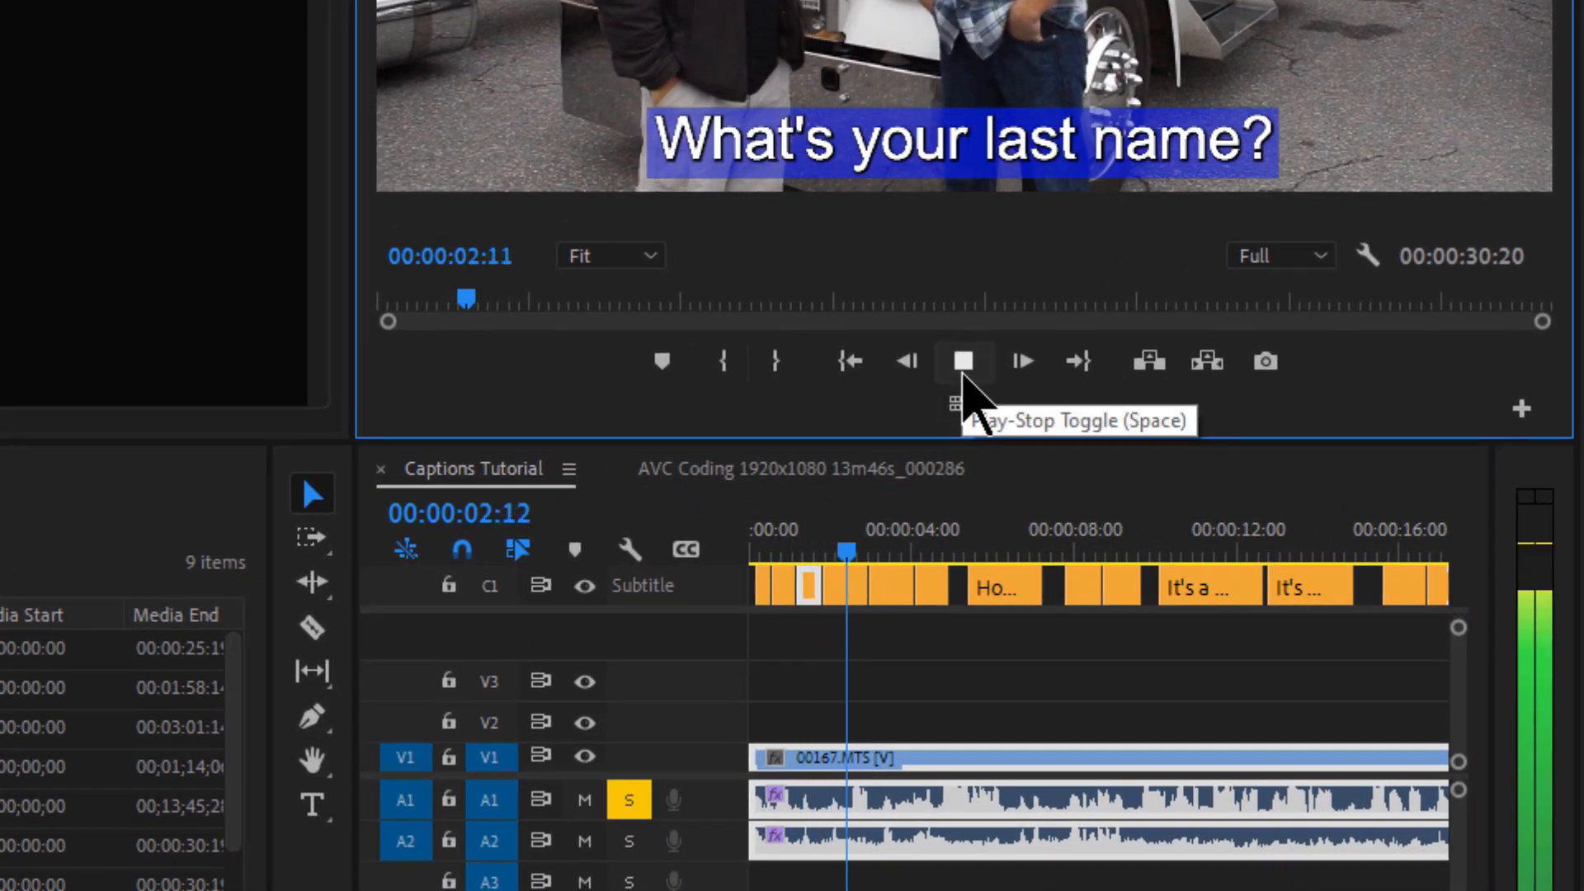
pyautogui.click(962, 362)
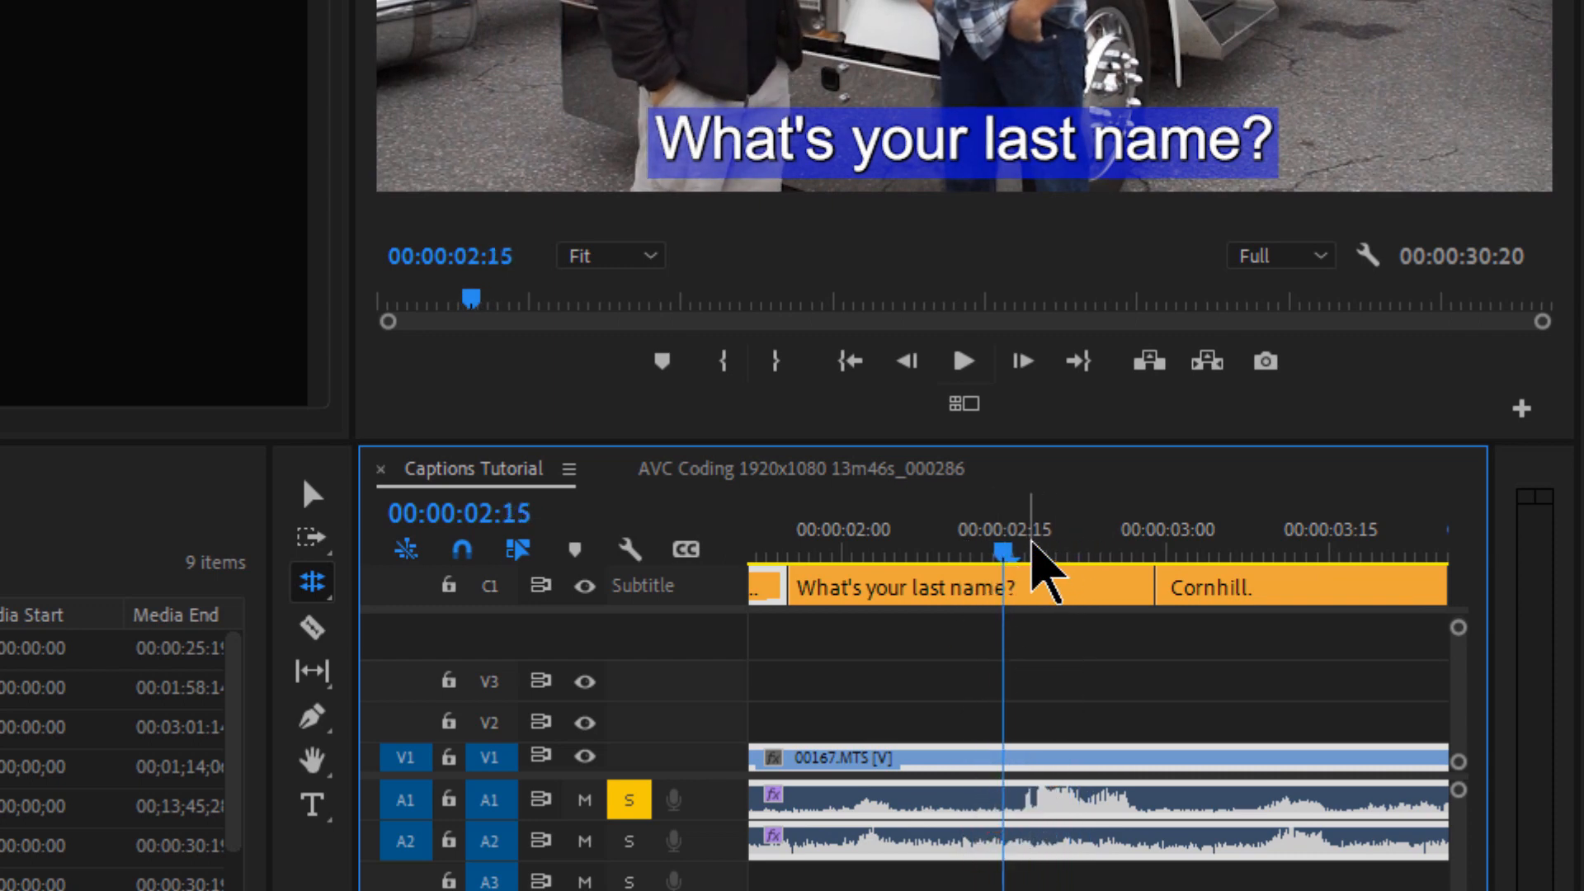
# Retime captions so 'Alright. And where are you from?' starts 00:00:03:08 and 'Holmdel, New Jersey.' runs 00:00:05:05–00:00:07:17
pyautogui.moveTo(1005, 585); pyautogui.dragTo(1029, 586)
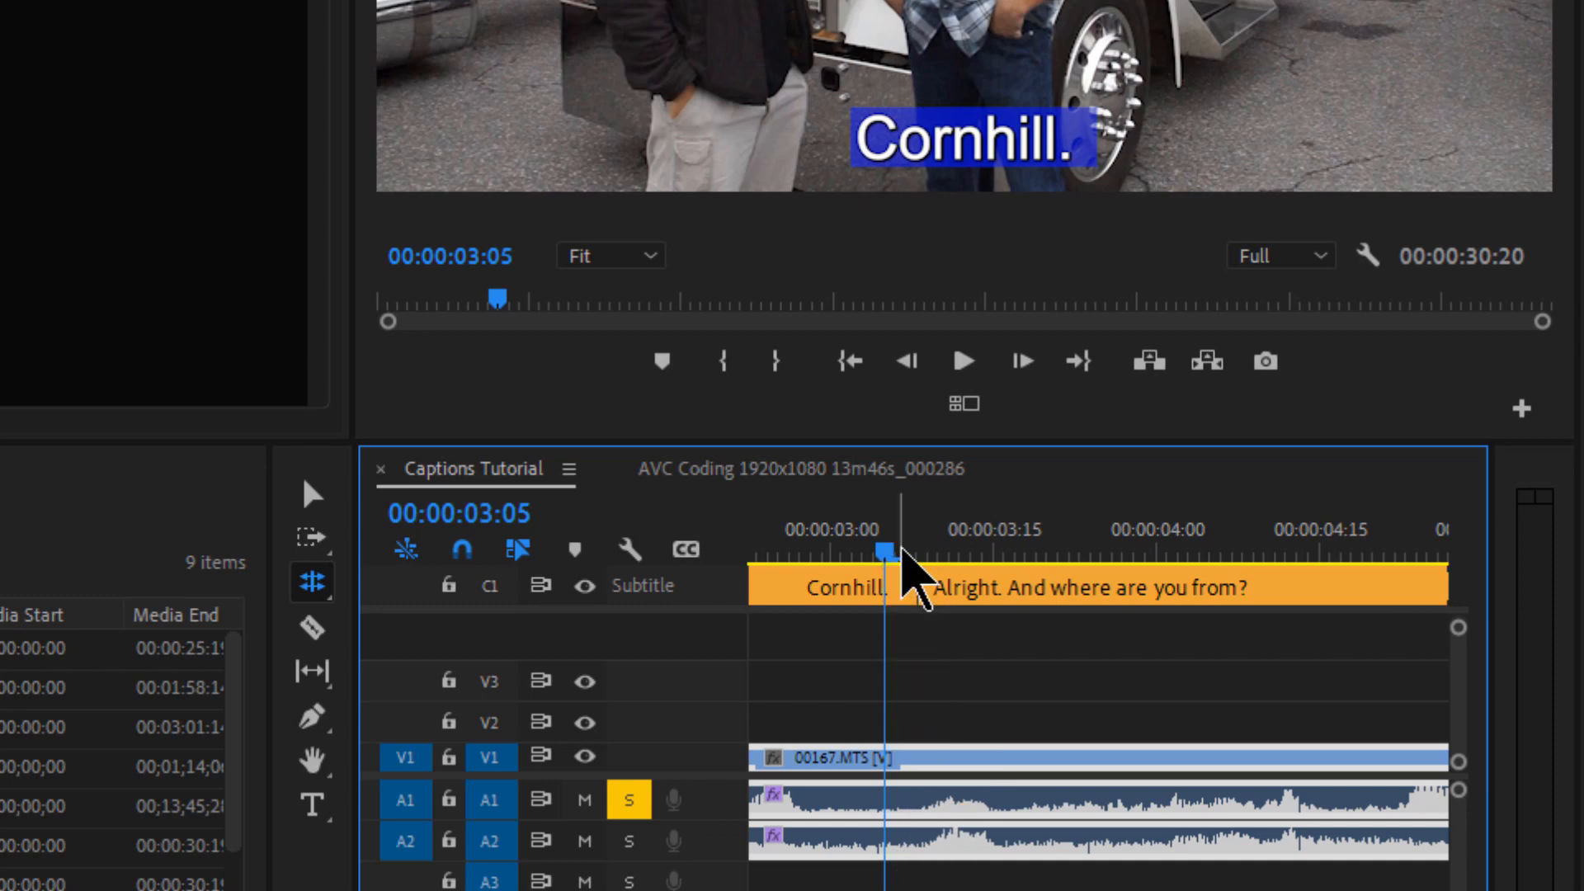
pyautogui.click(965, 362)
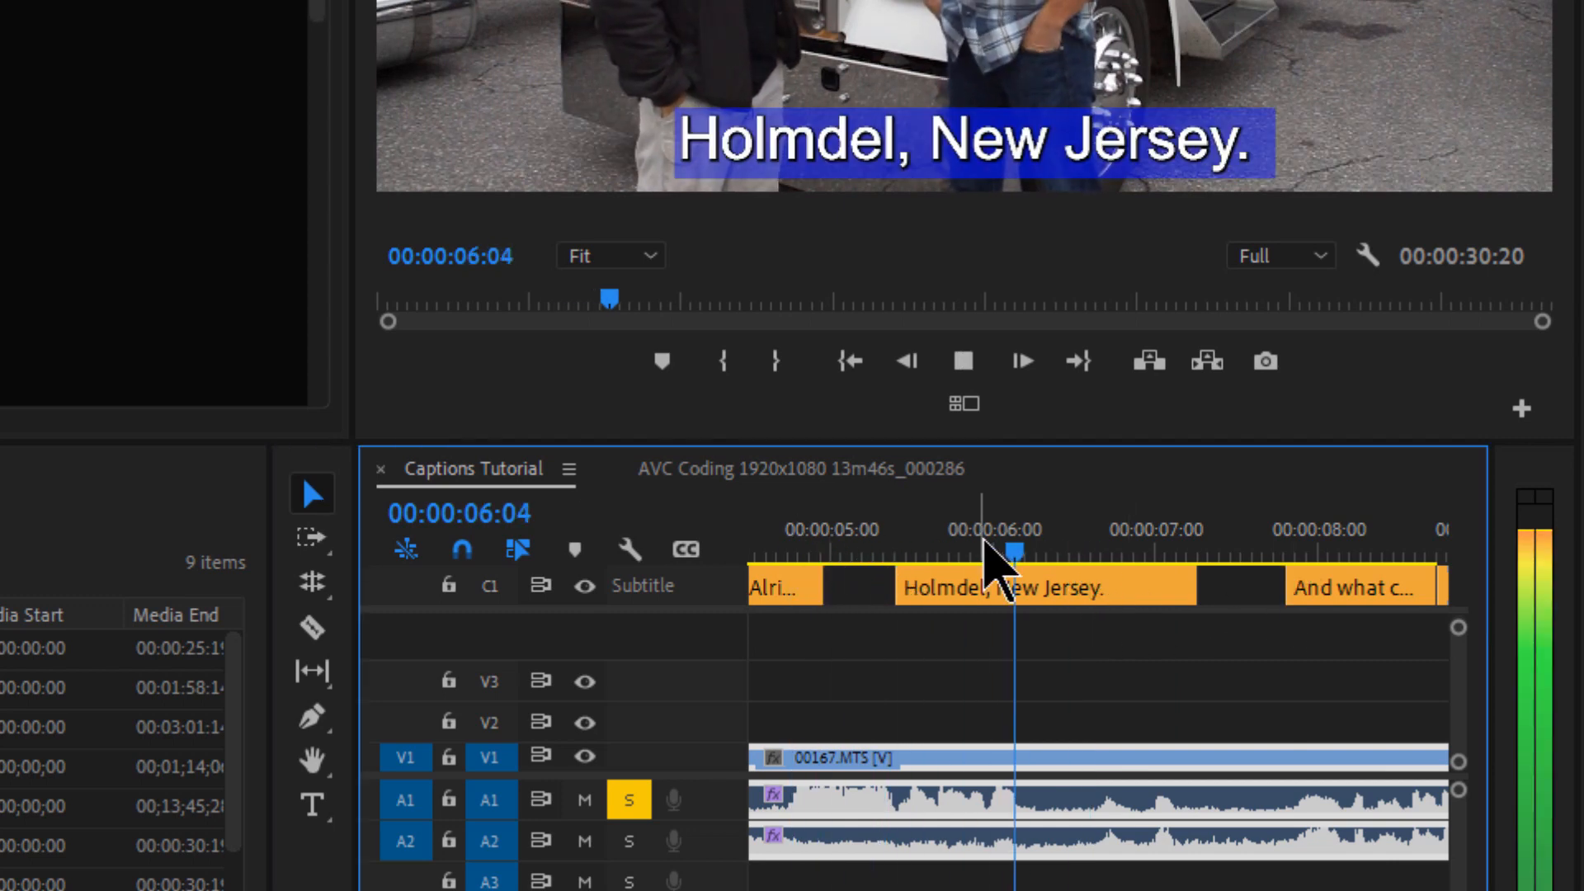
pyautogui.click(1041, 586)
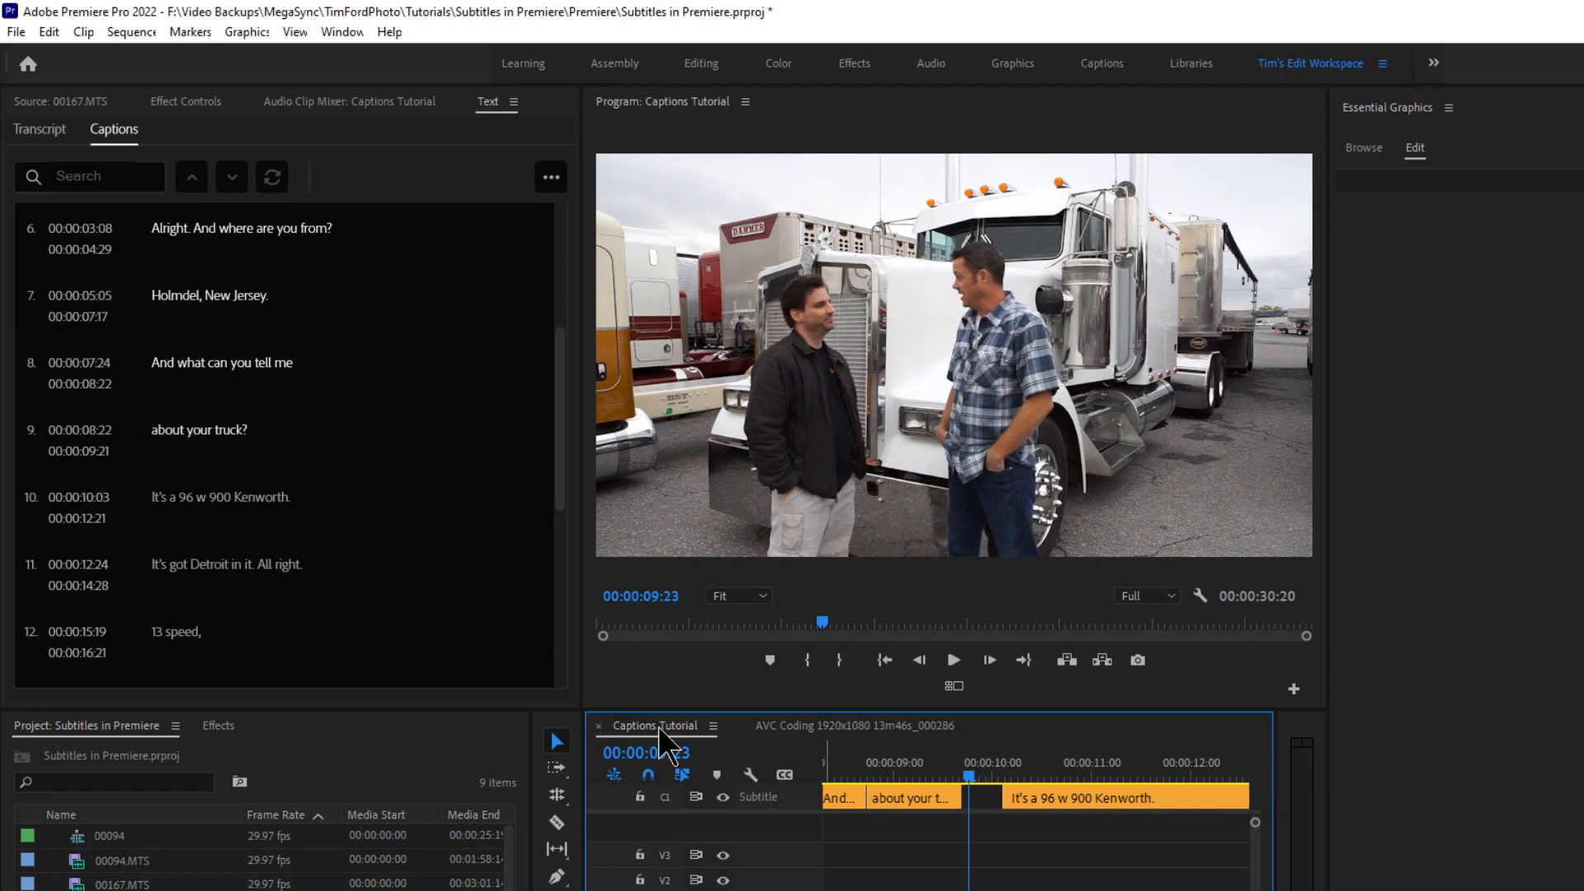
pyautogui.moveTo(723, 622)
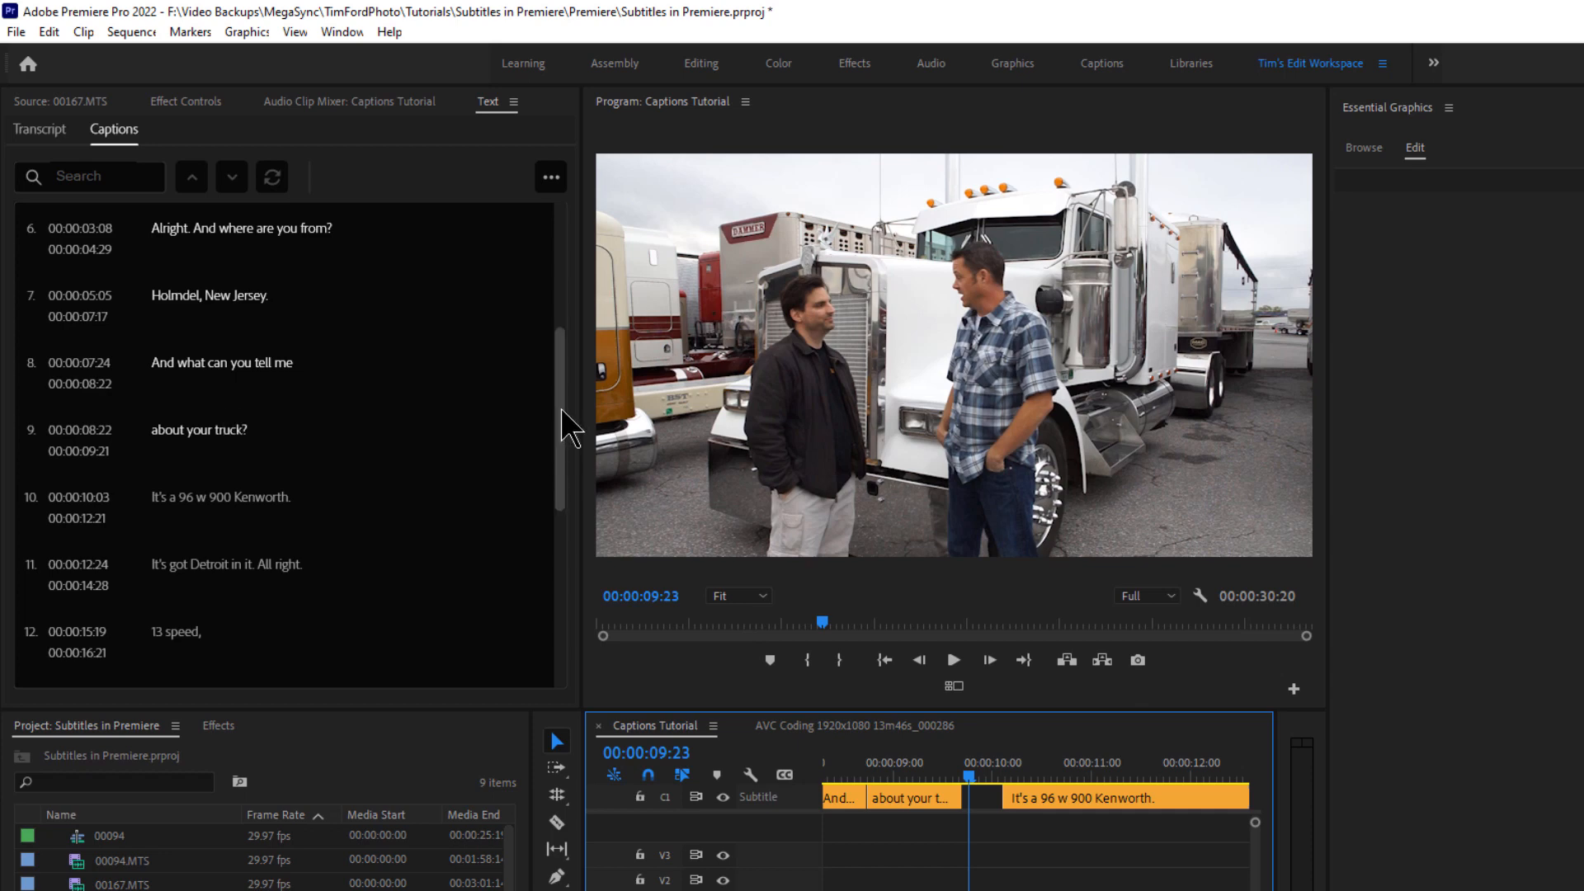
# Scroll the Captions list down to caption 14, 'We put a freight line of suspension'
pyautogui.scroll(-3)
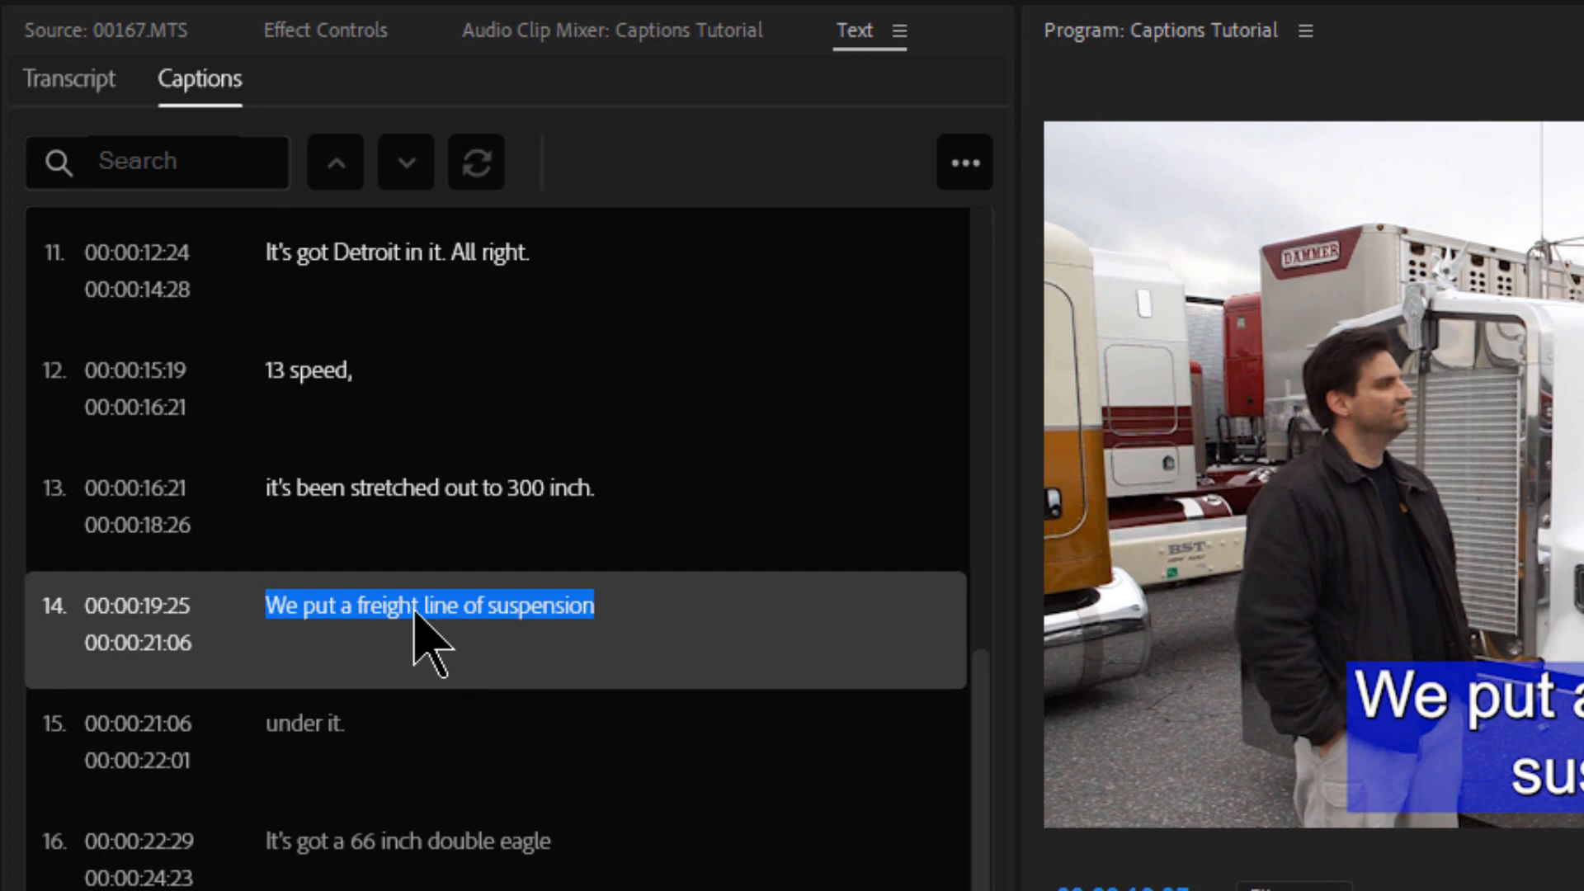
# Copy 'freight line of' from caption 14 into the caption search so the phrase is matched
pyautogui.doubleClick(428, 605)
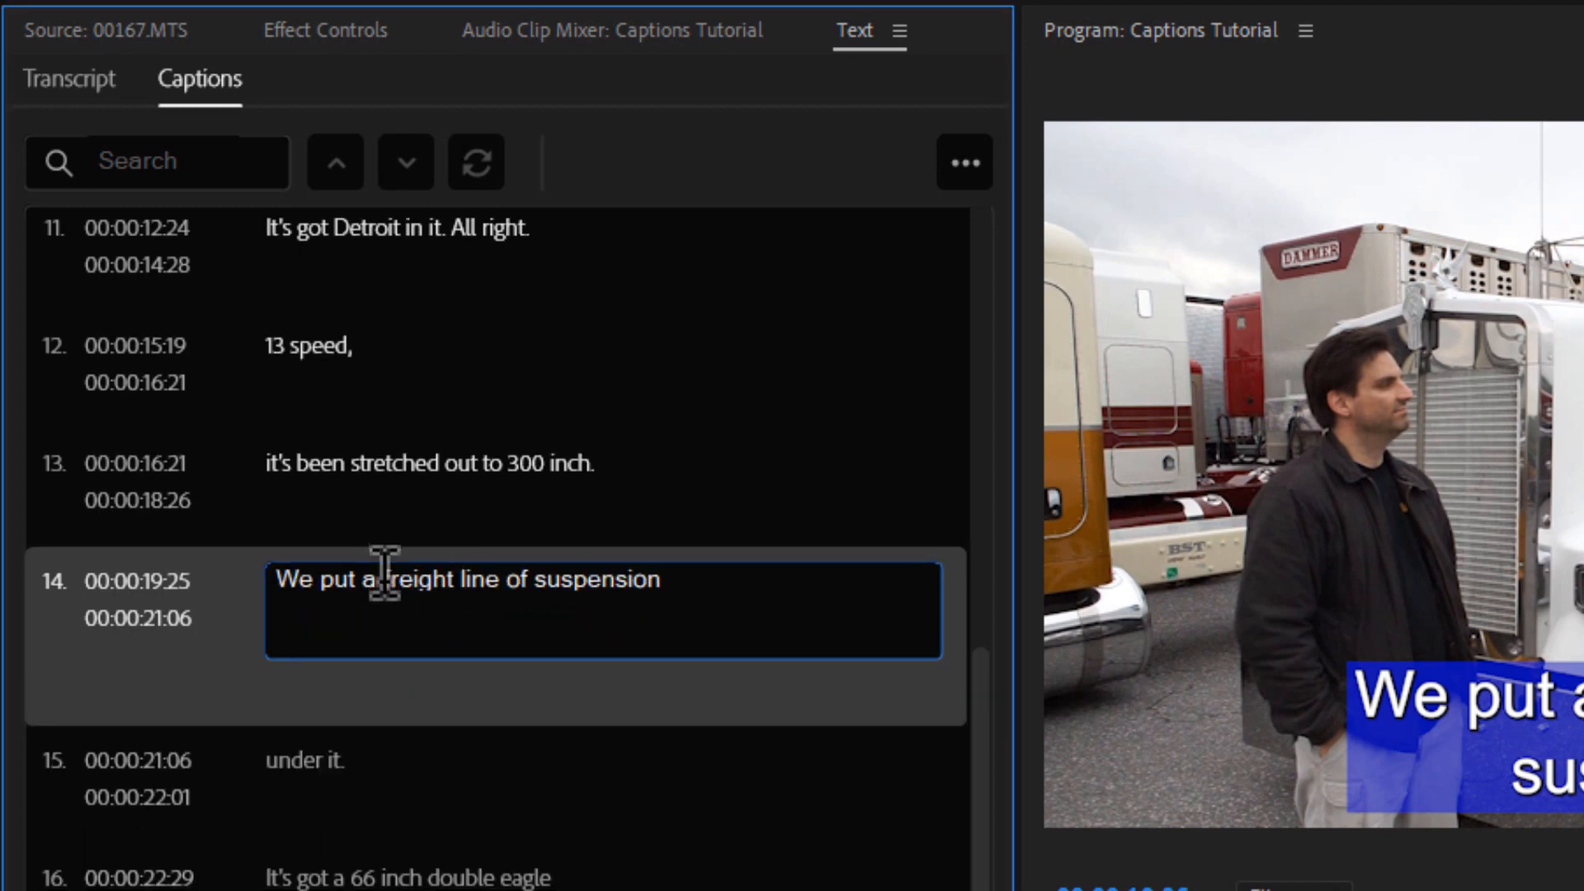
pyautogui.moveTo(376, 581); pyautogui.dragTo(533, 581)
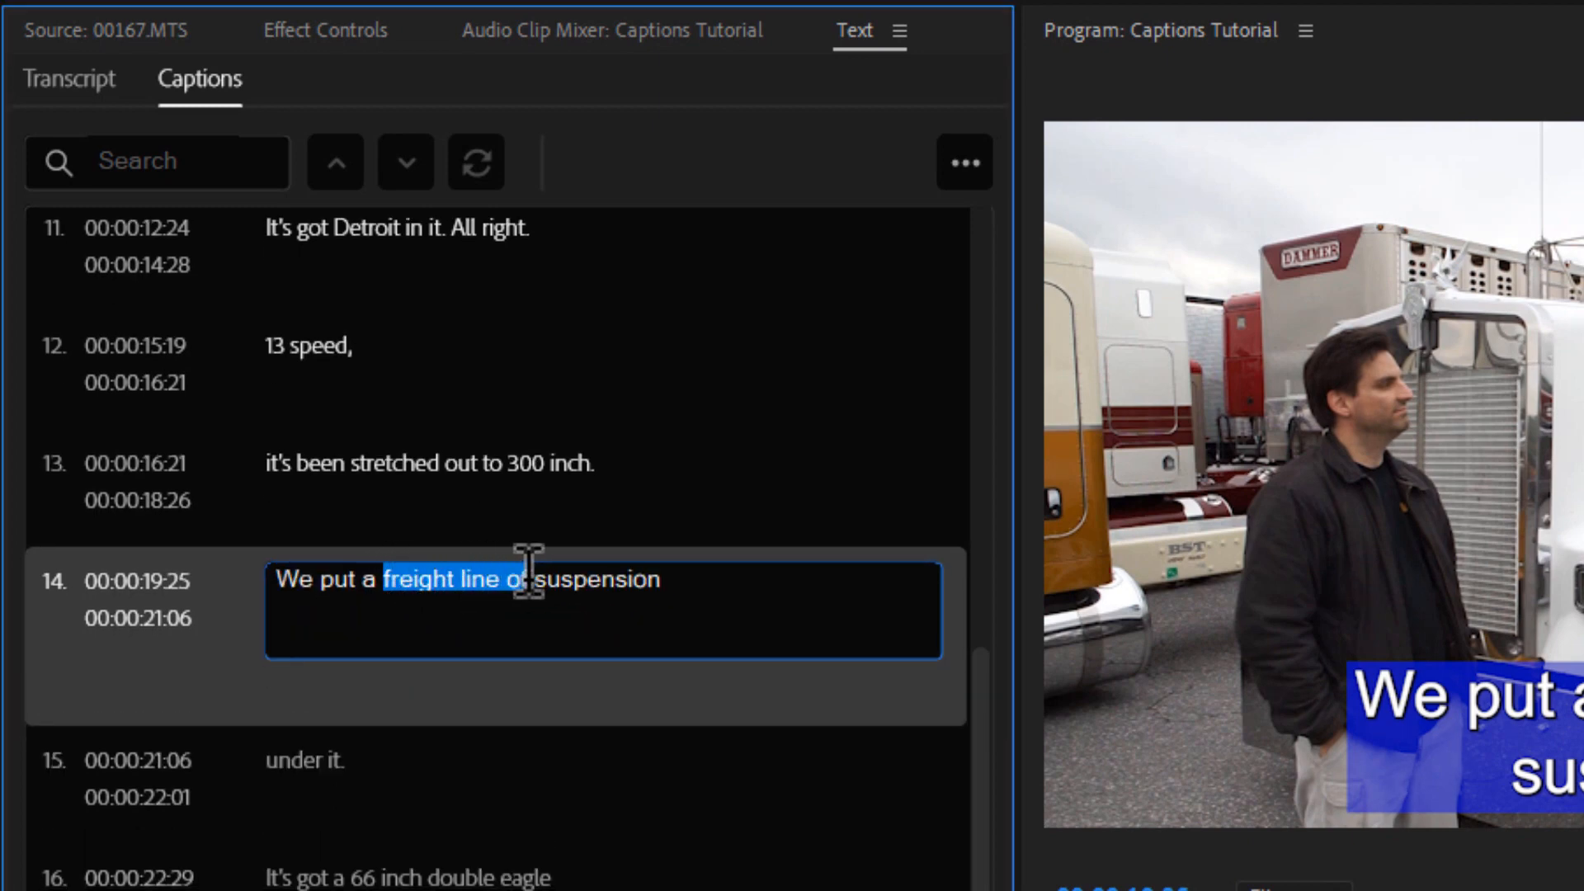
pyautogui.rightClick(490, 579)
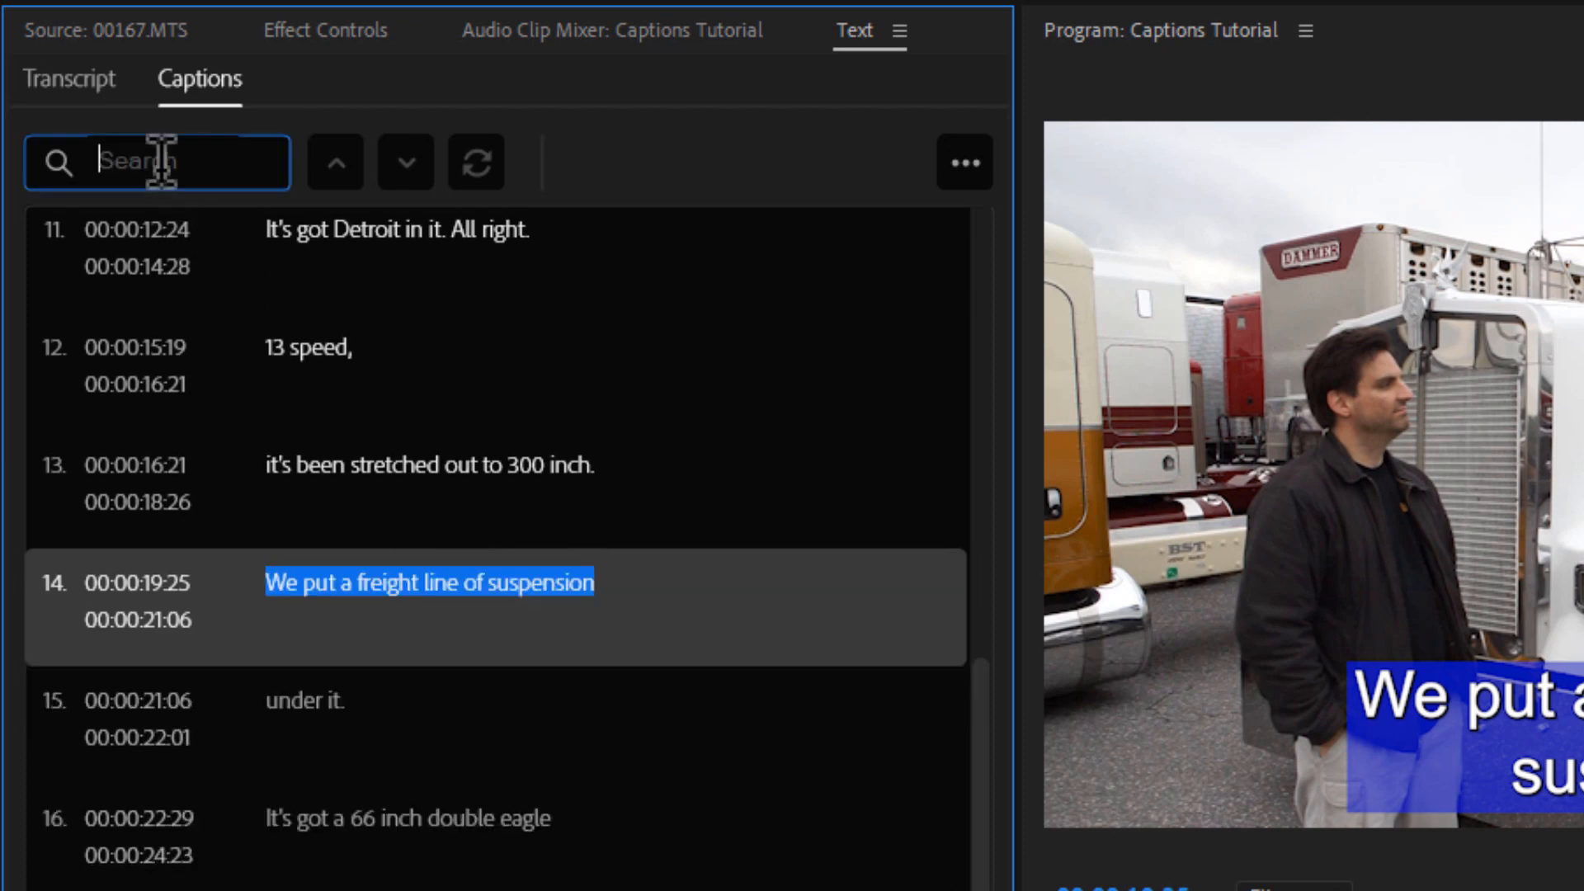
pyautogui.rightClick(157, 163)
pyautogui.write('reight line of')
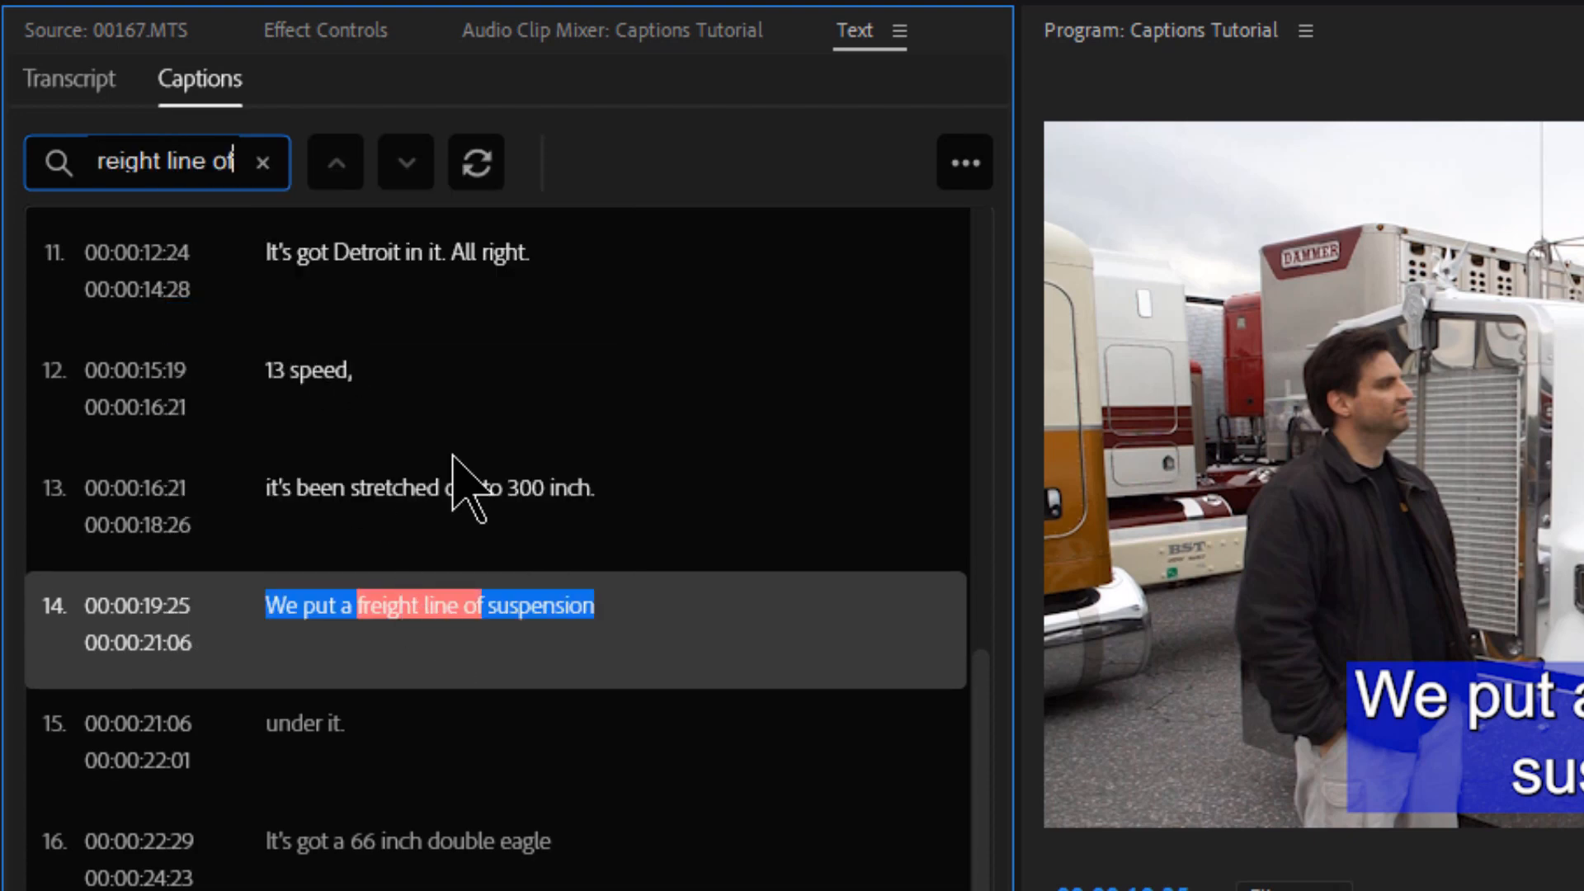
pyautogui.click(475, 163)
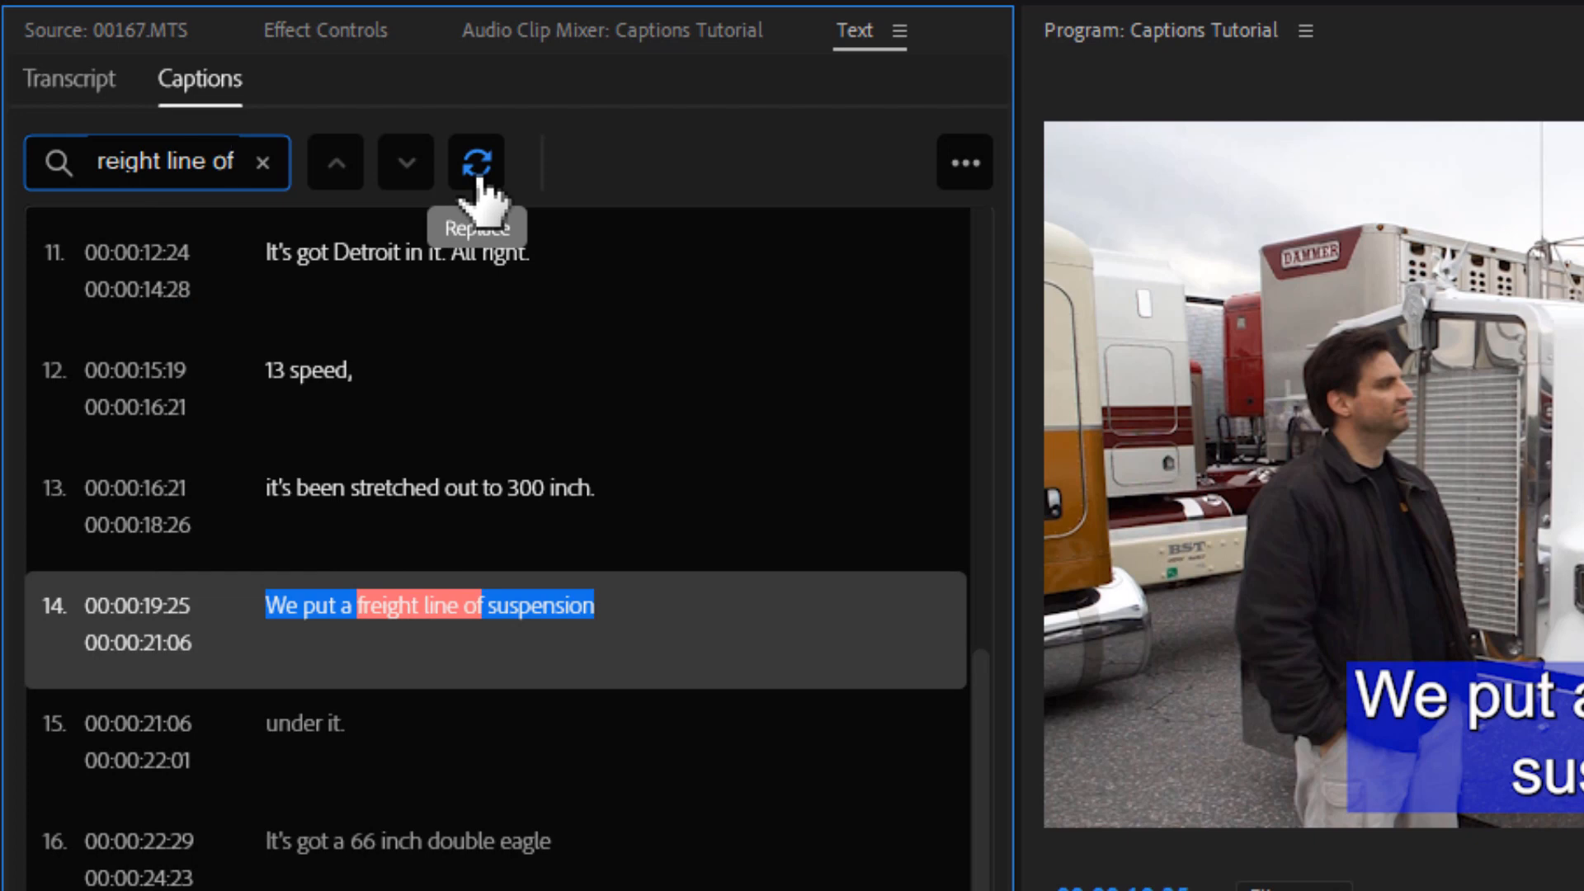
# Replace all 'freight line of' with 'Freightliner', correcting caption 14
pyautogui.click(477, 164)
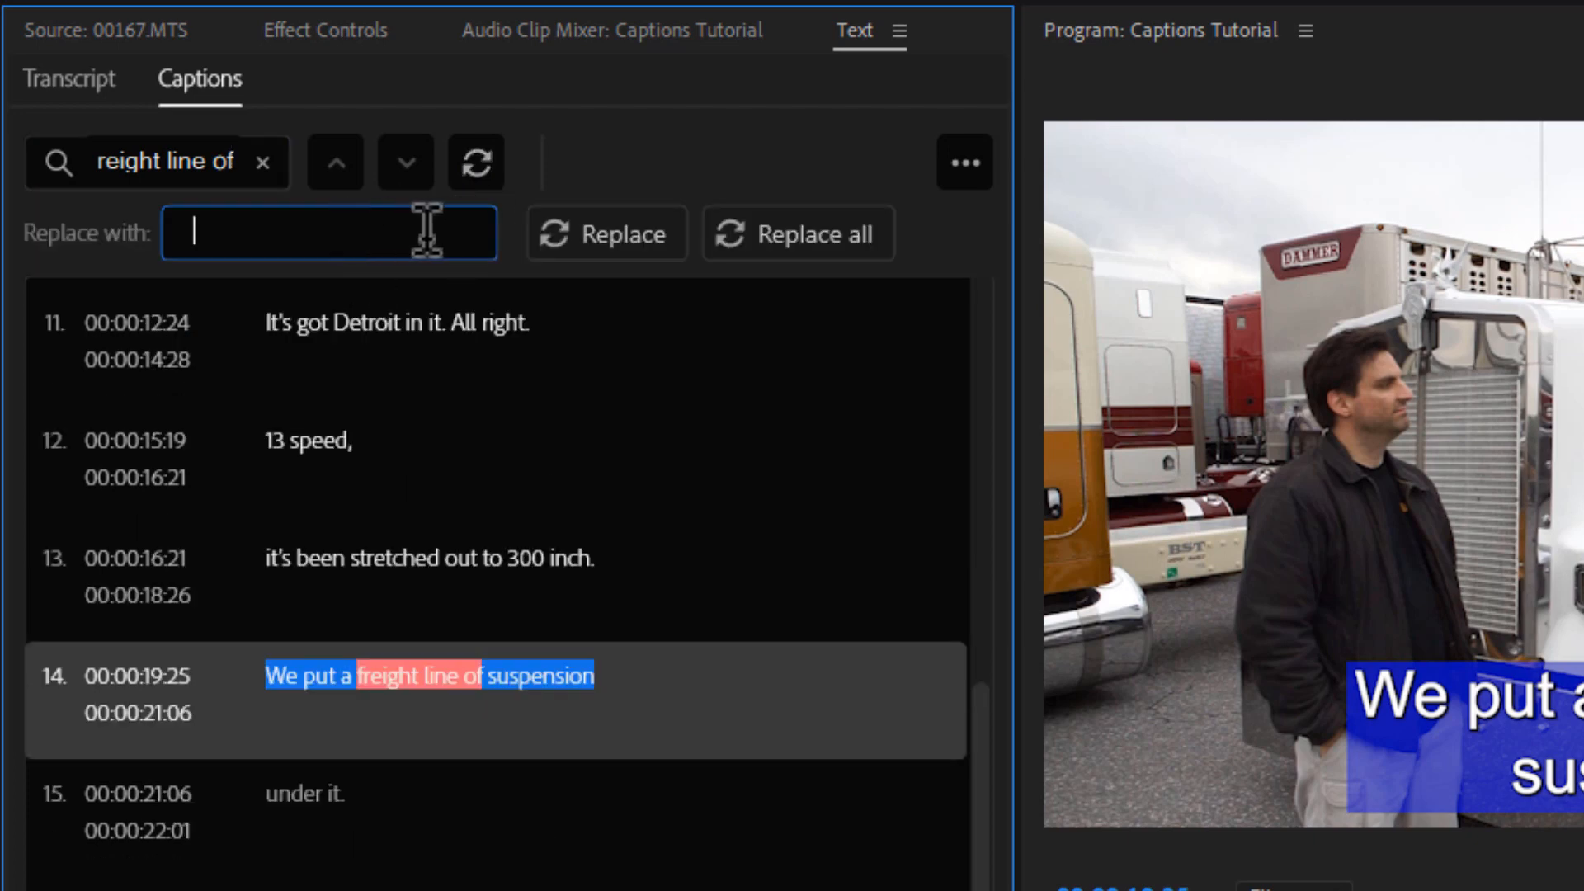
pyautogui.write('Freight')
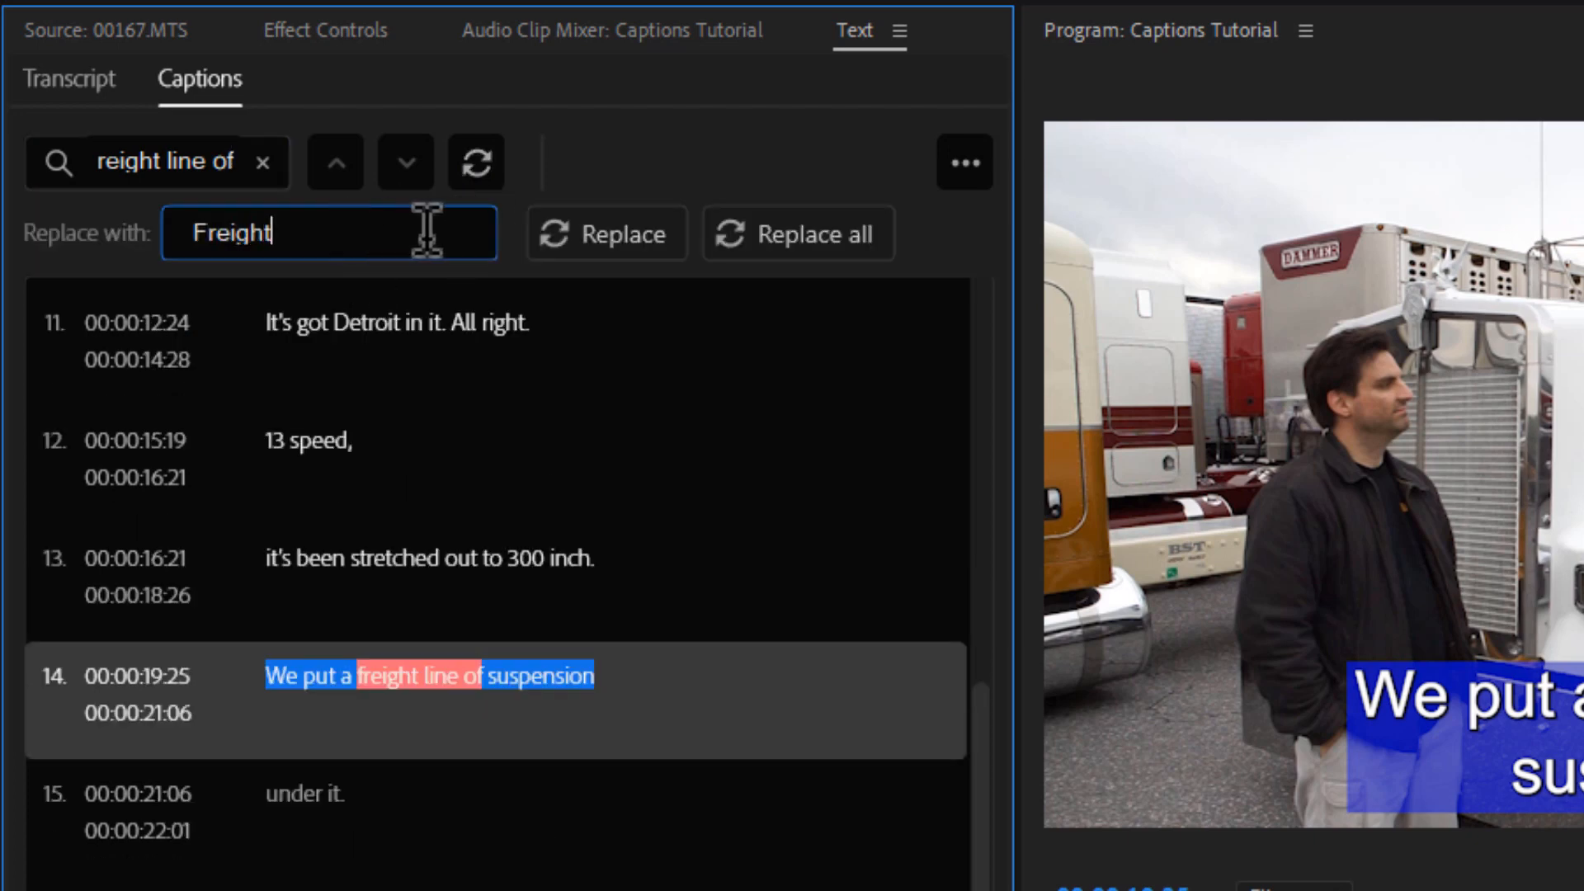
pyautogui.write('liner')
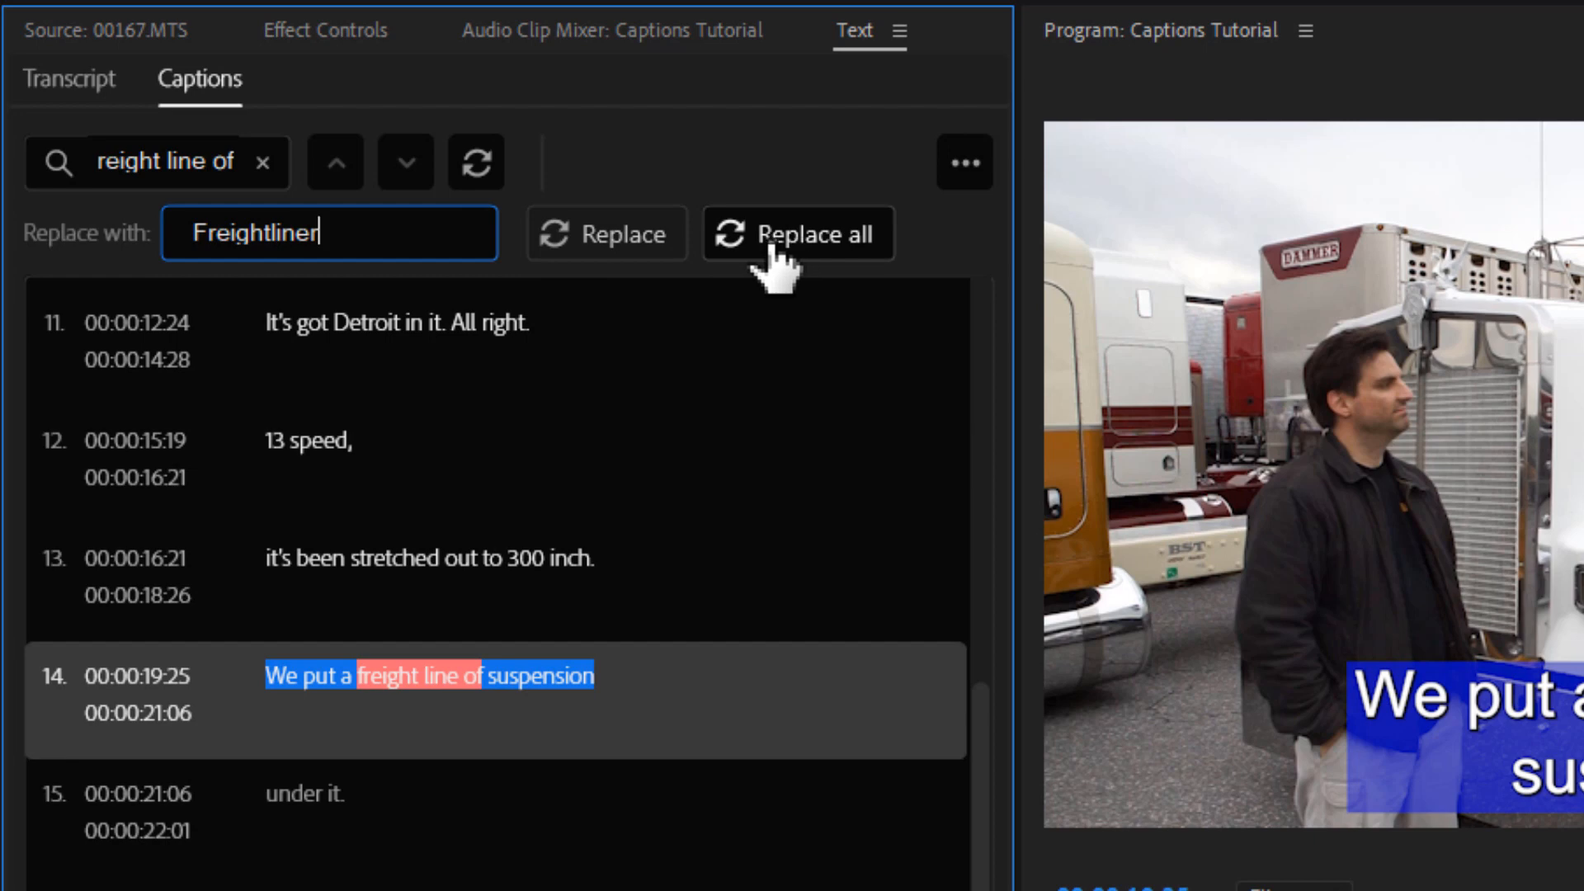
pyautogui.click(797, 232)
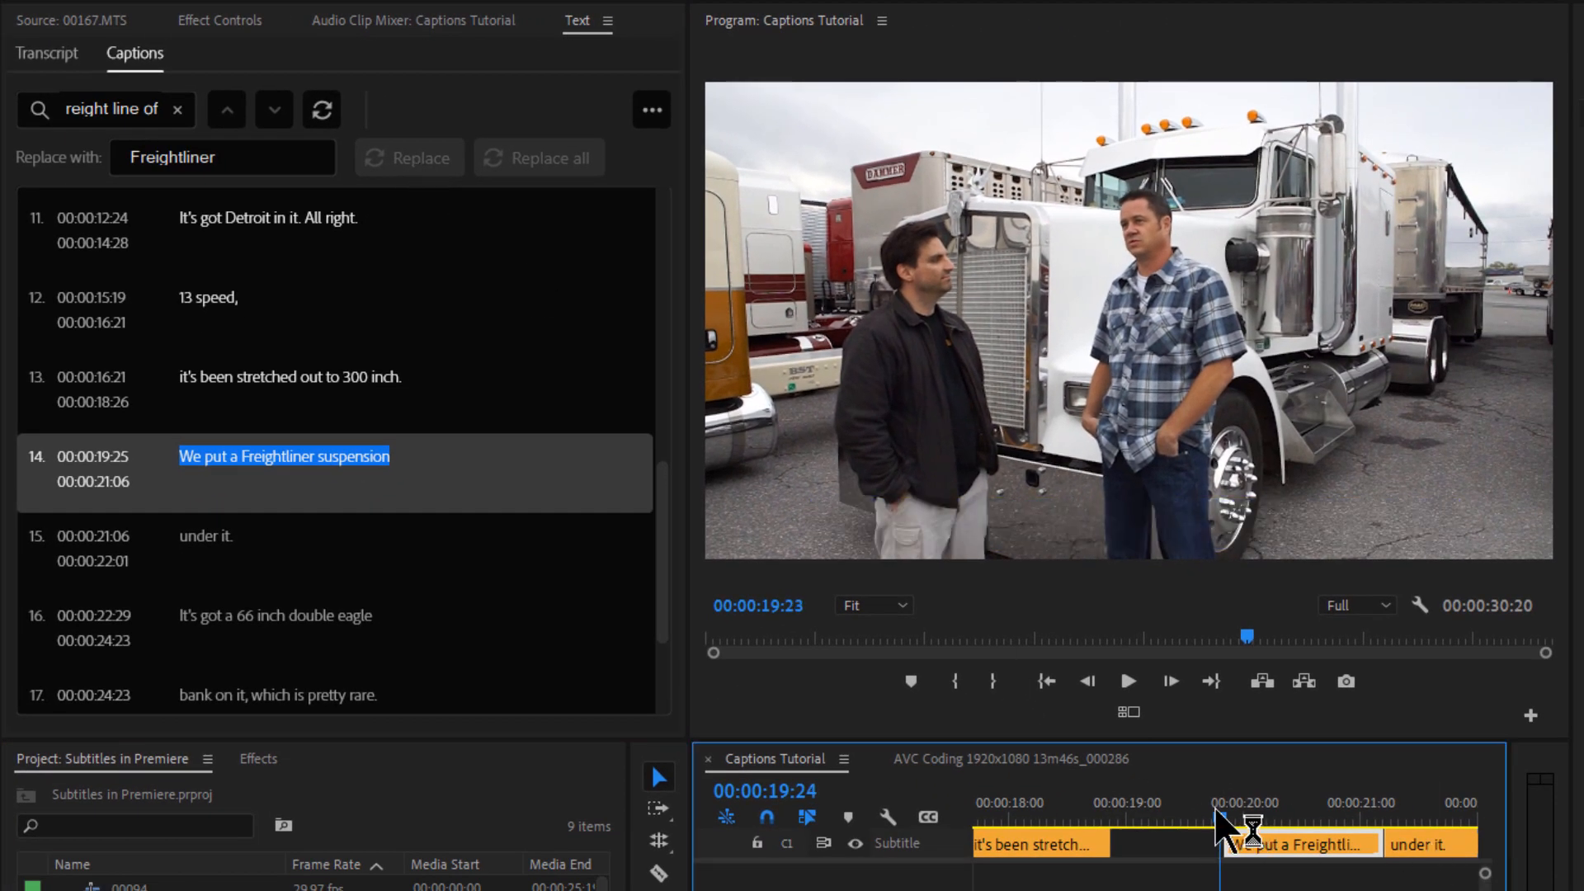
# Play back caption 14 to verify it reads 'We put a Freightliner suspension'
pyautogui.click(1129, 681)
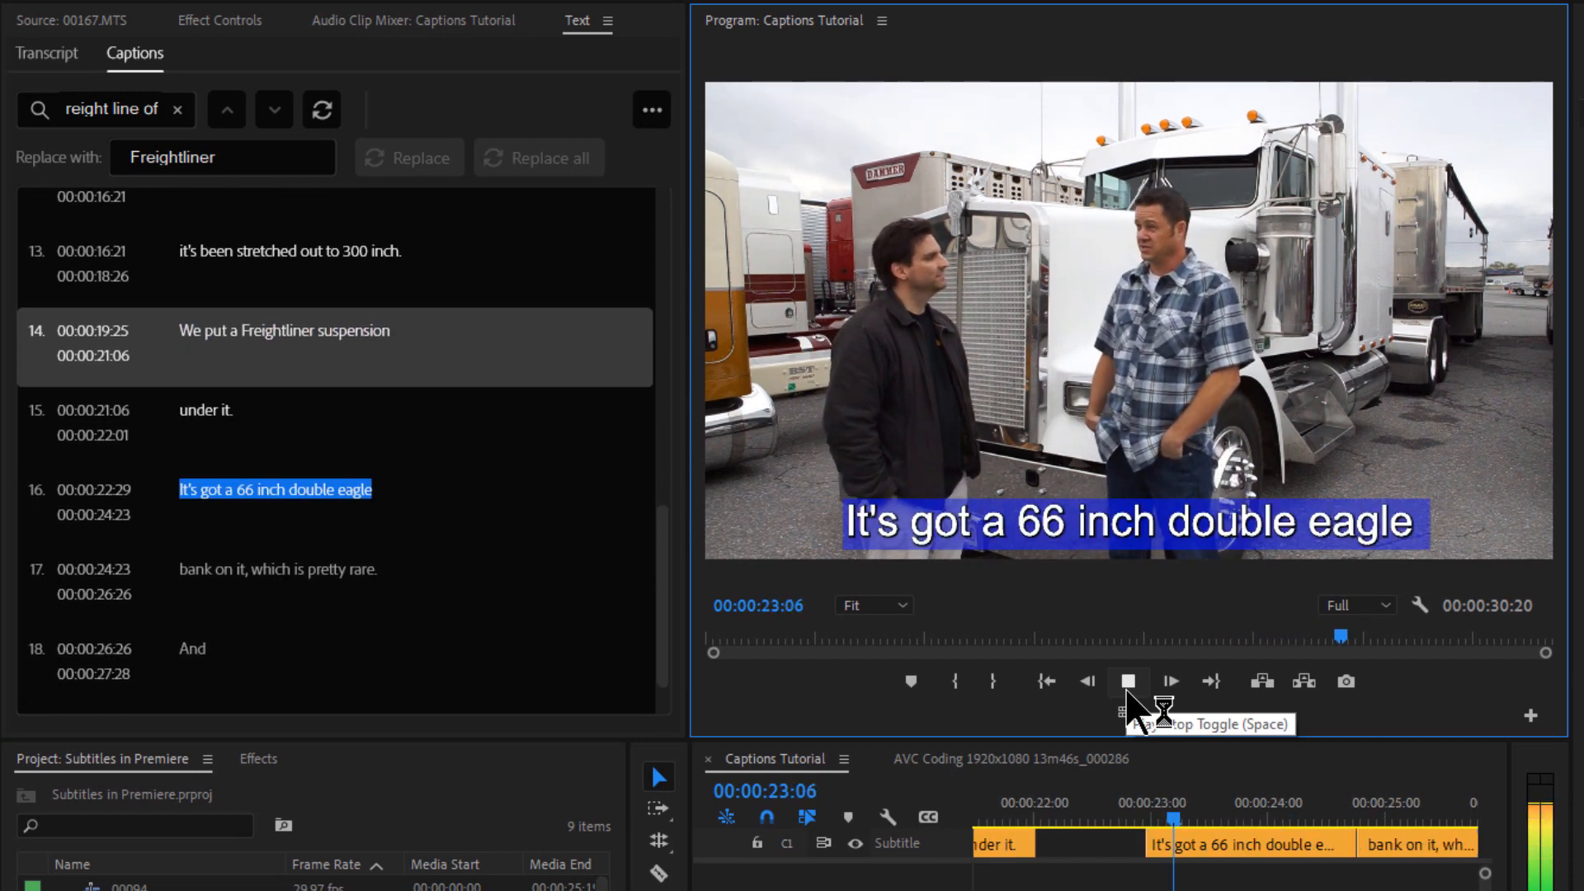
pyautogui.click(1129, 682)
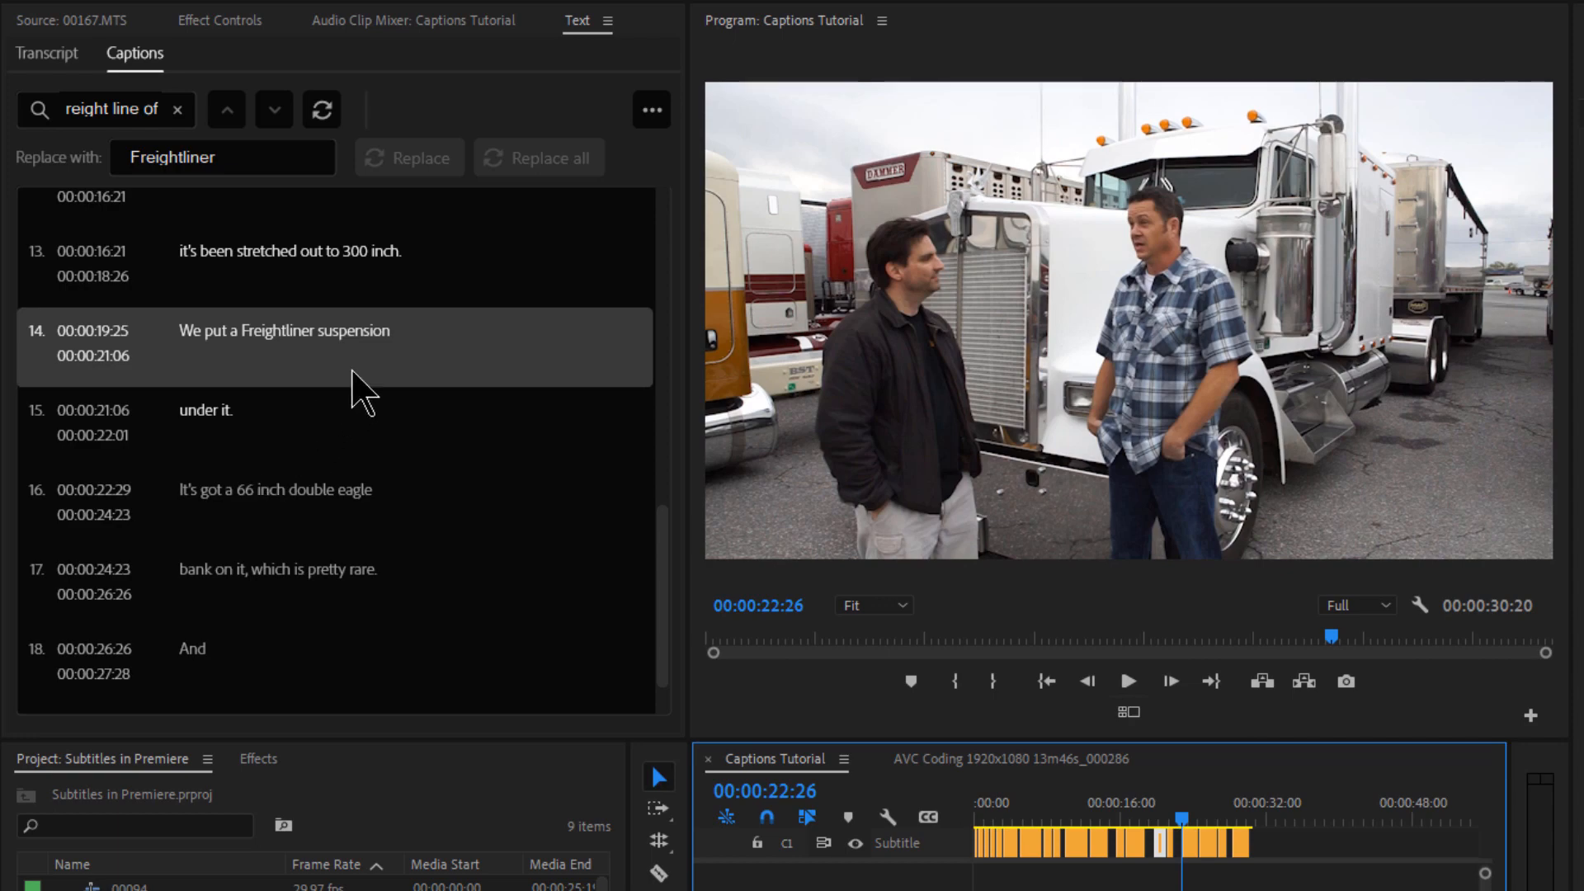
pyautogui.click(650, 109)
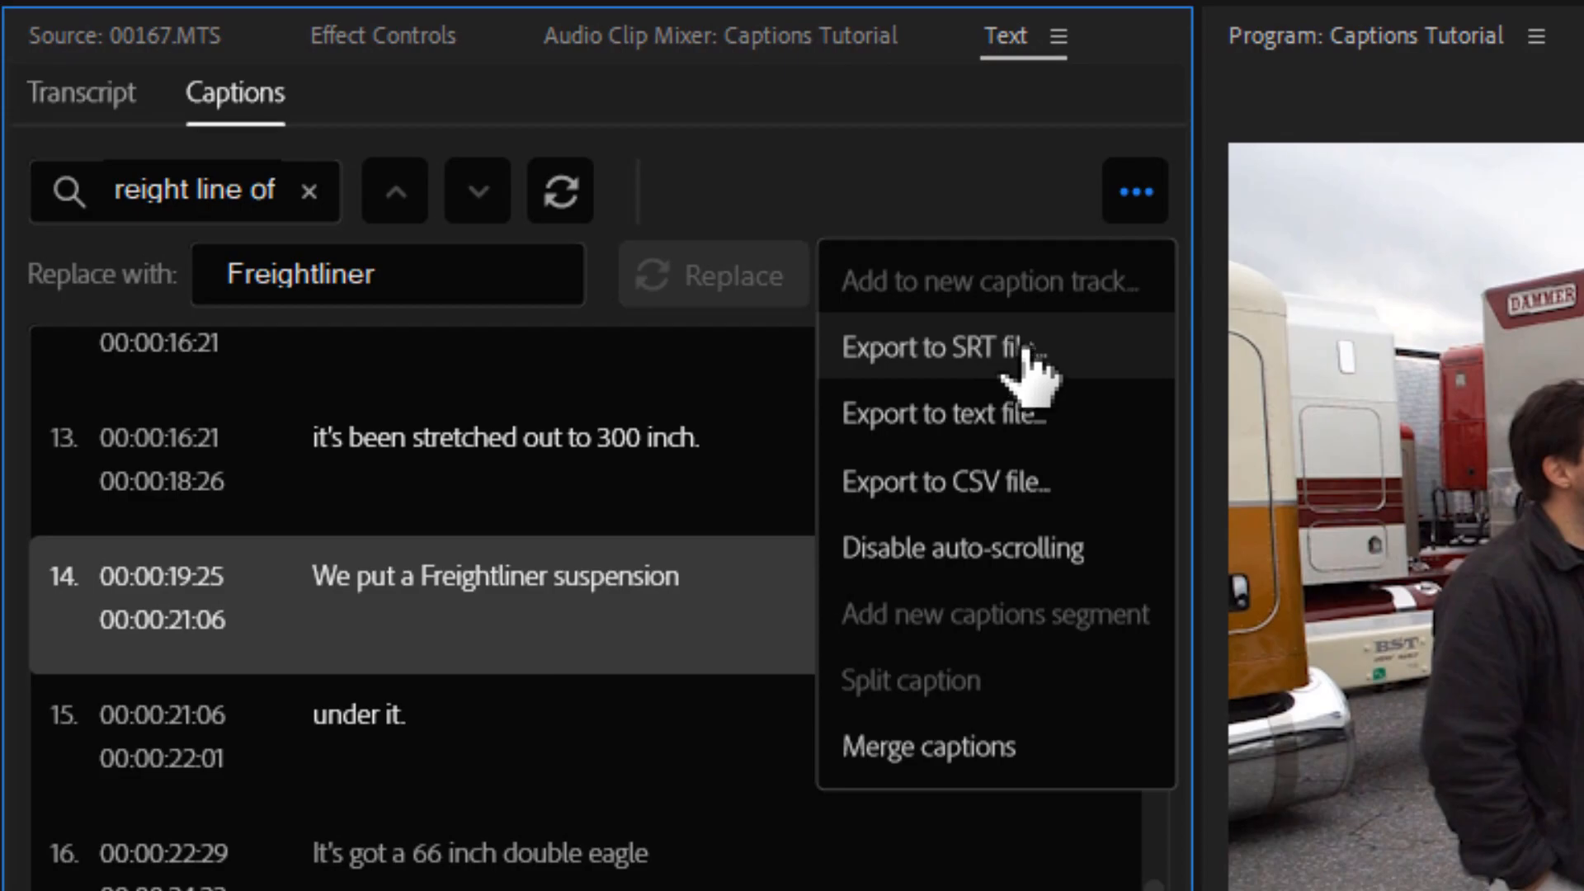
# Export the captions as Captions.srt on the Desktop, overwriting the existing file
pyautogui.click(926, 350)
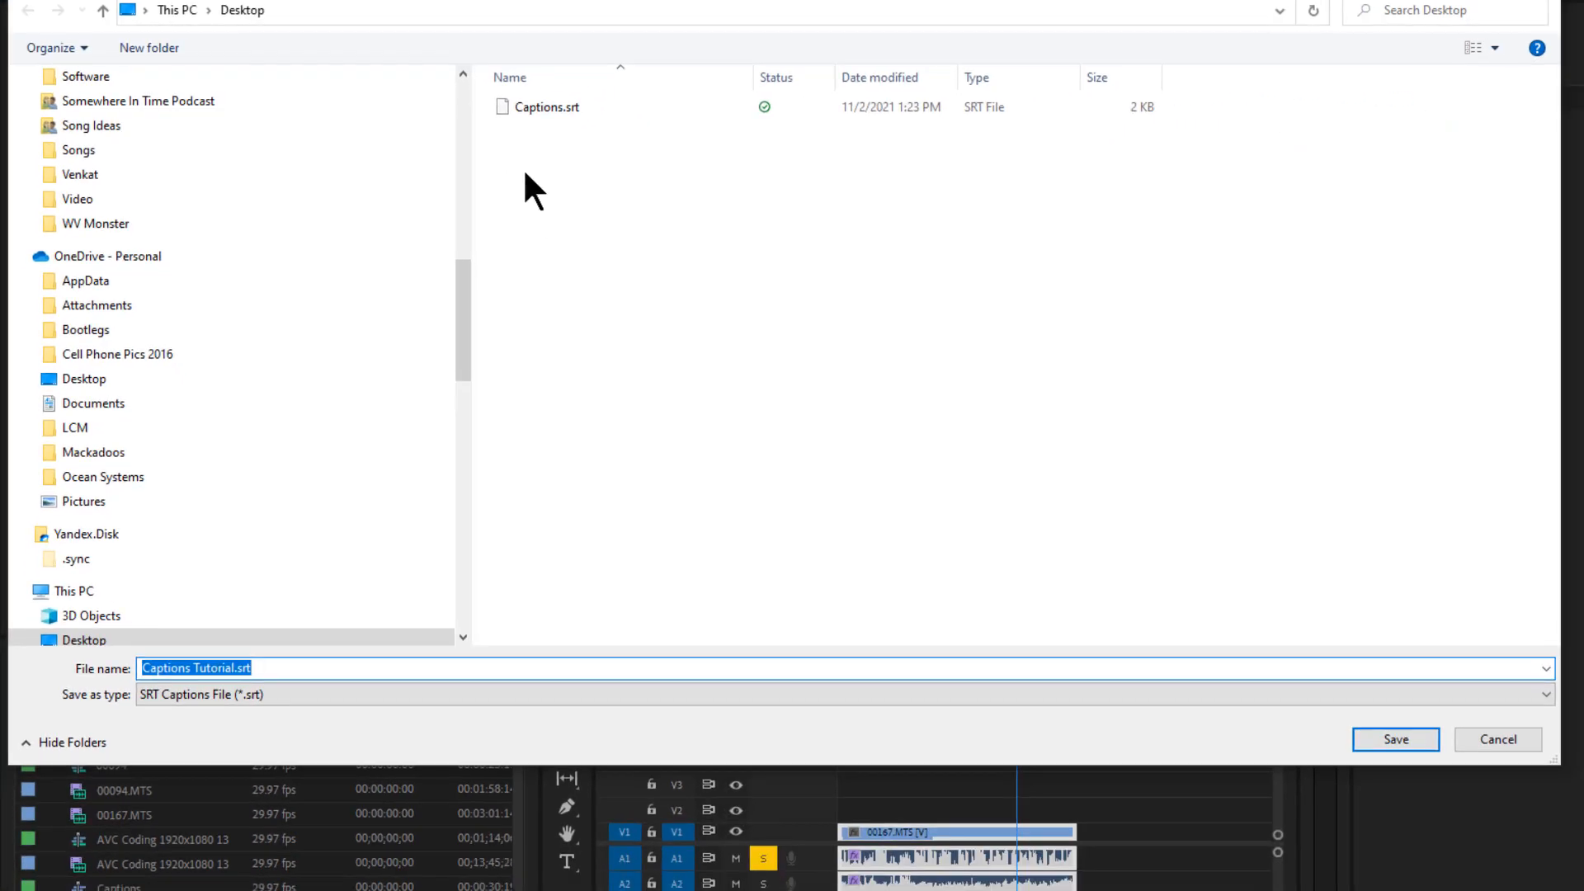
pyautogui.click(548, 107)
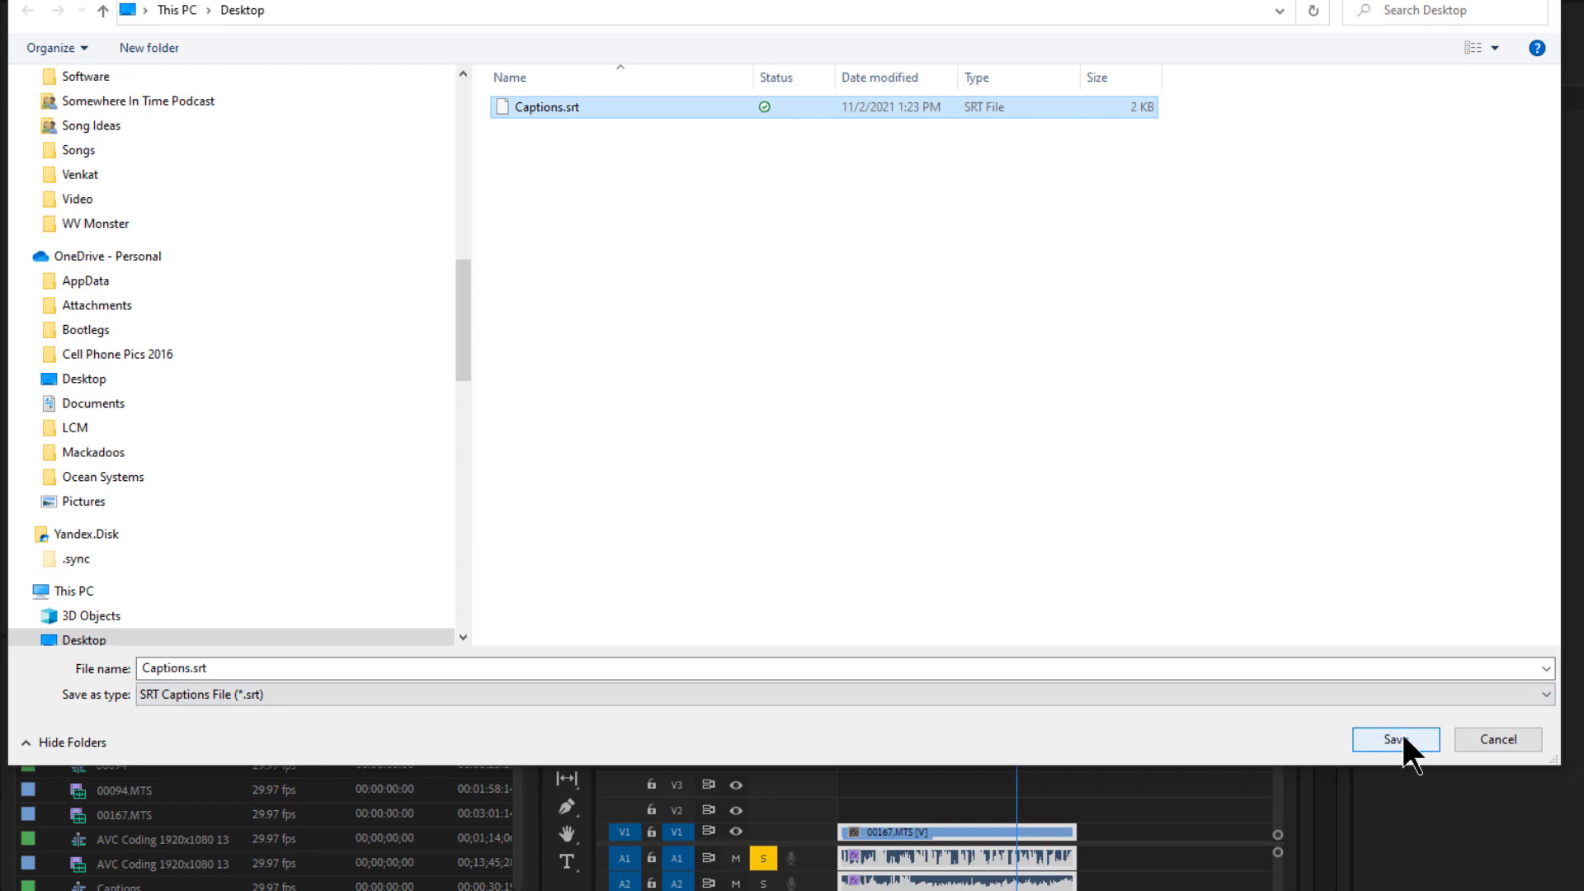
pyautogui.click(1396, 739)
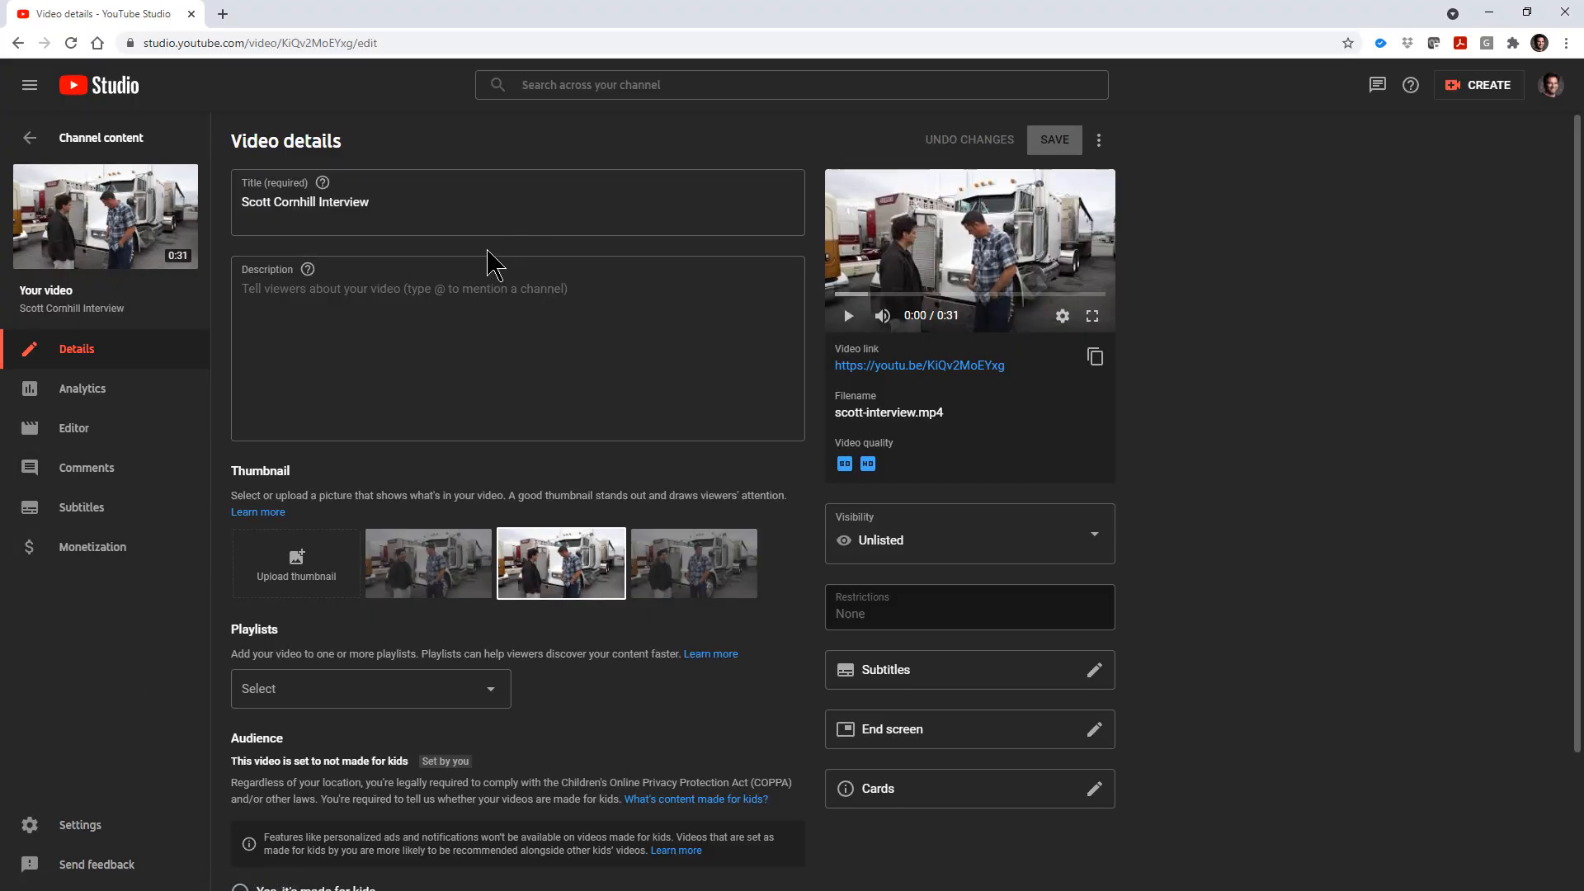
pyautogui.moveTo(1069, 676)
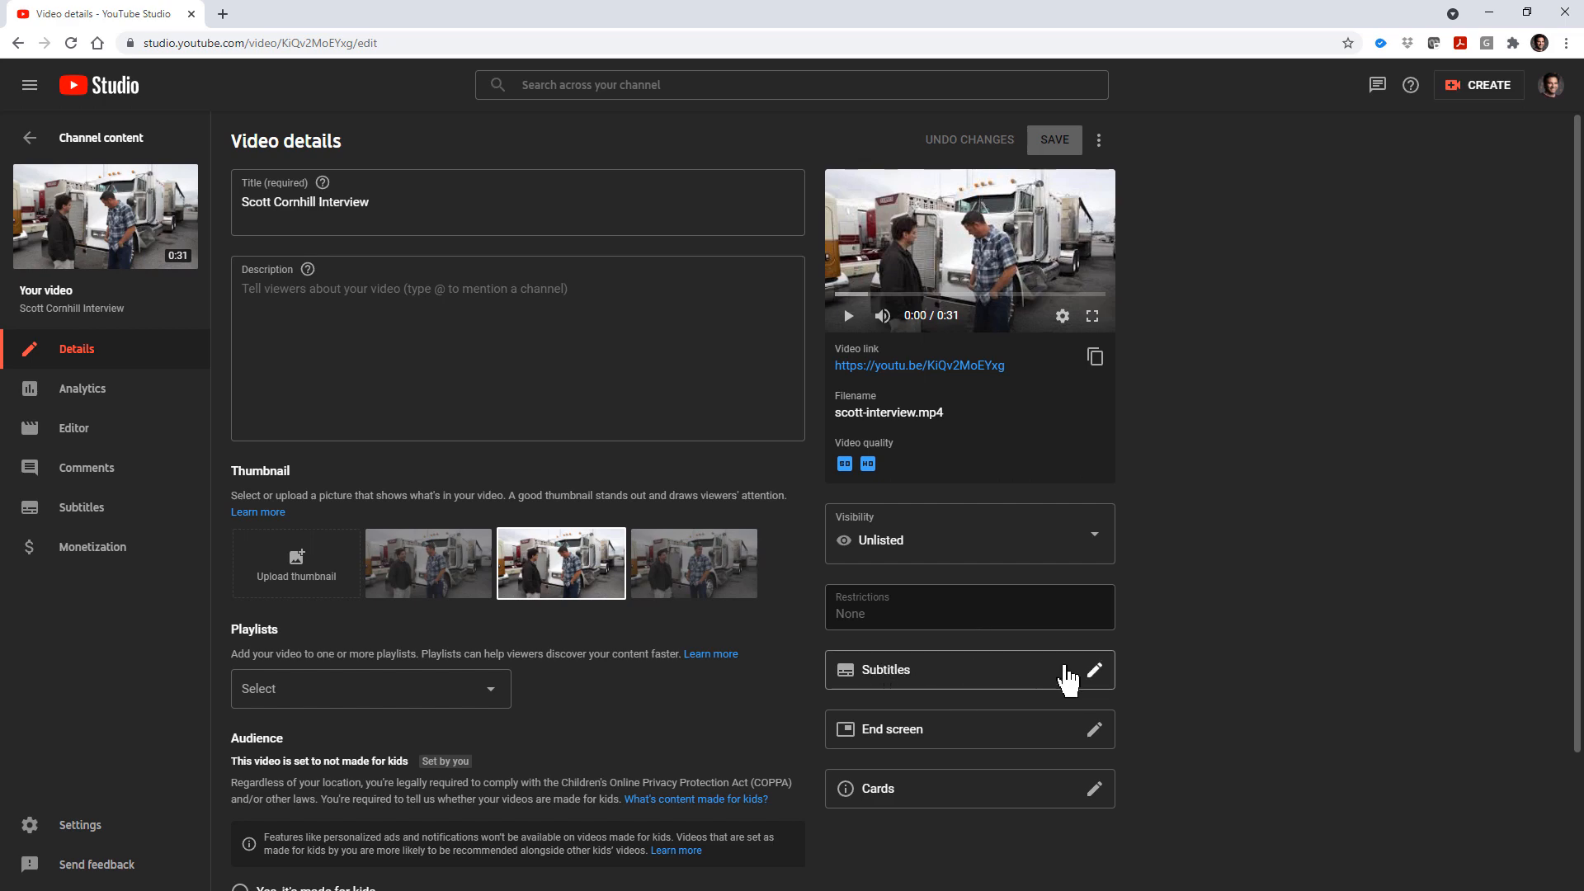
pyautogui.moveTo(1101, 681)
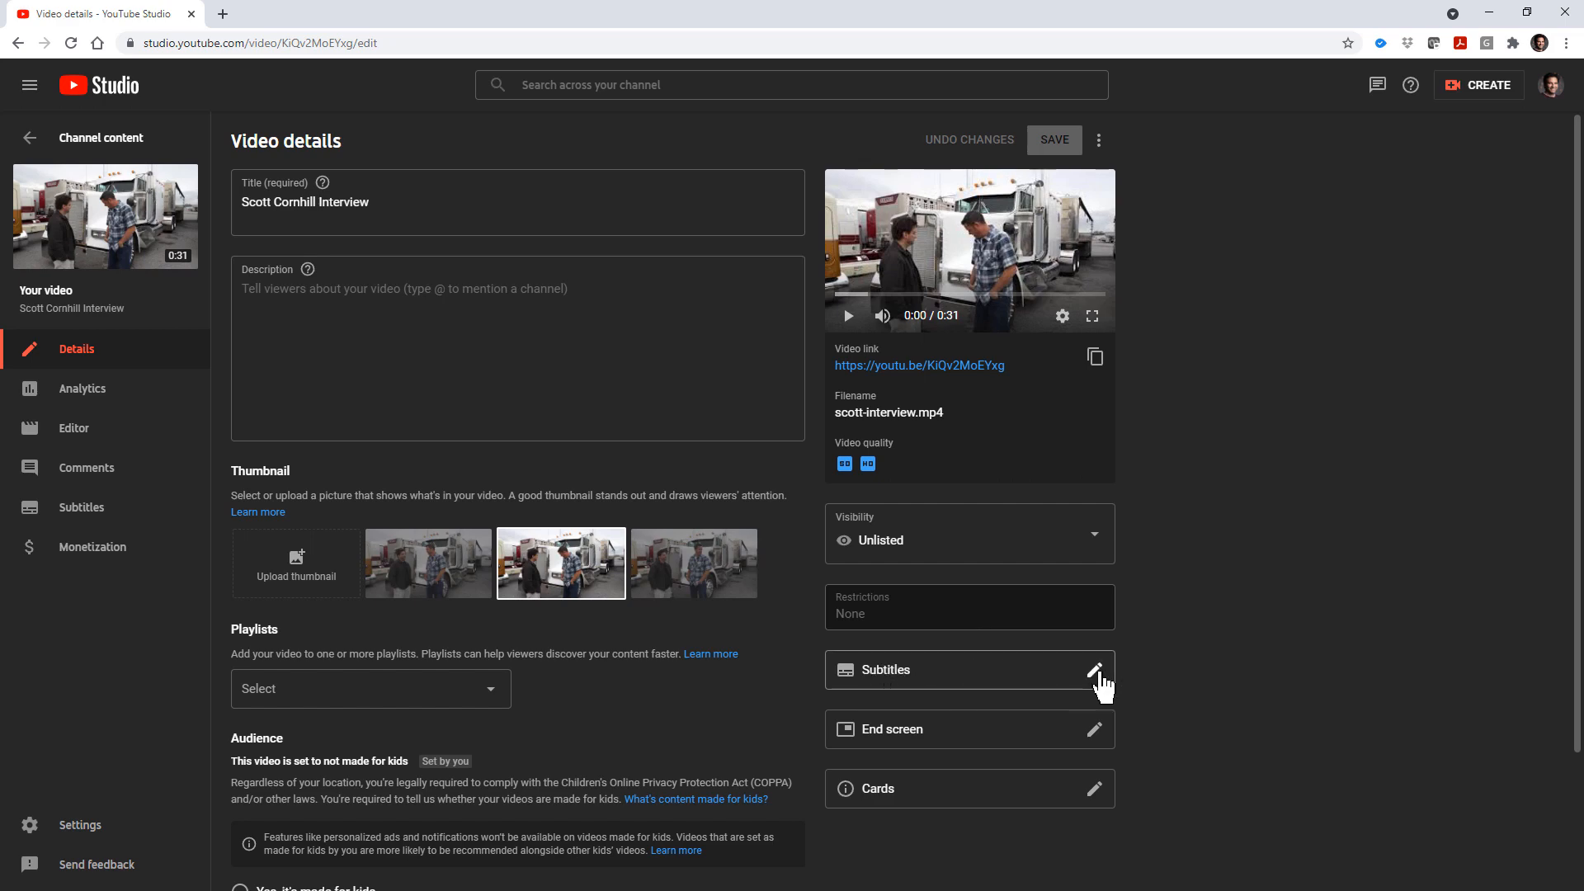
# In YouTube Studio's subtitle editor, start uploading a timed subtitle file to the English track
pyautogui.click(1094, 670)
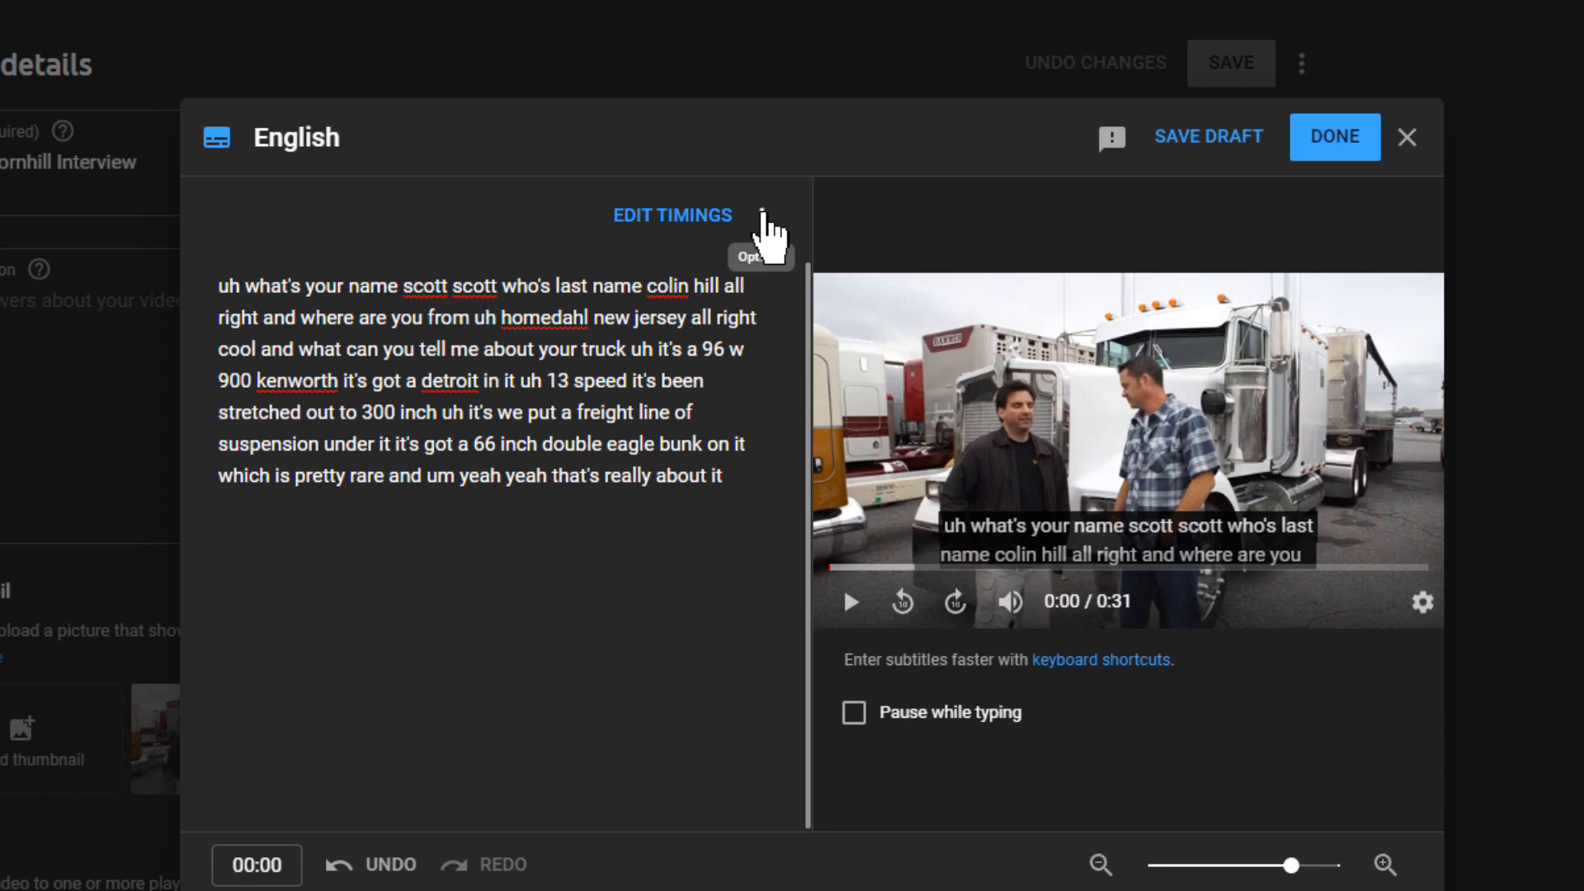
pyautogui.click(764, 213)
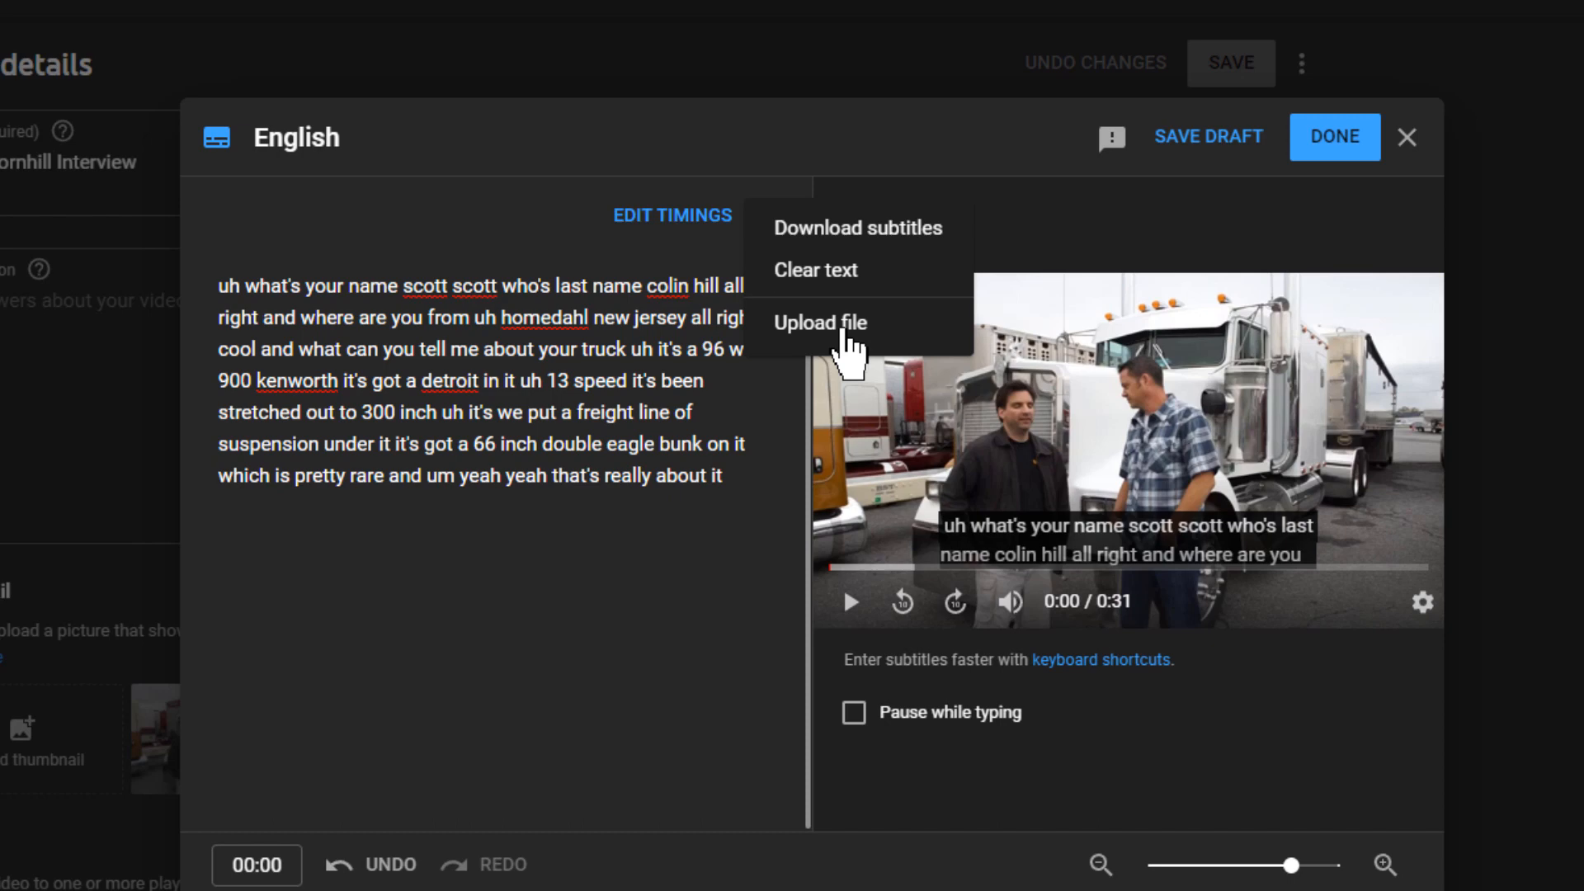
pyautogui.click(817, 322)
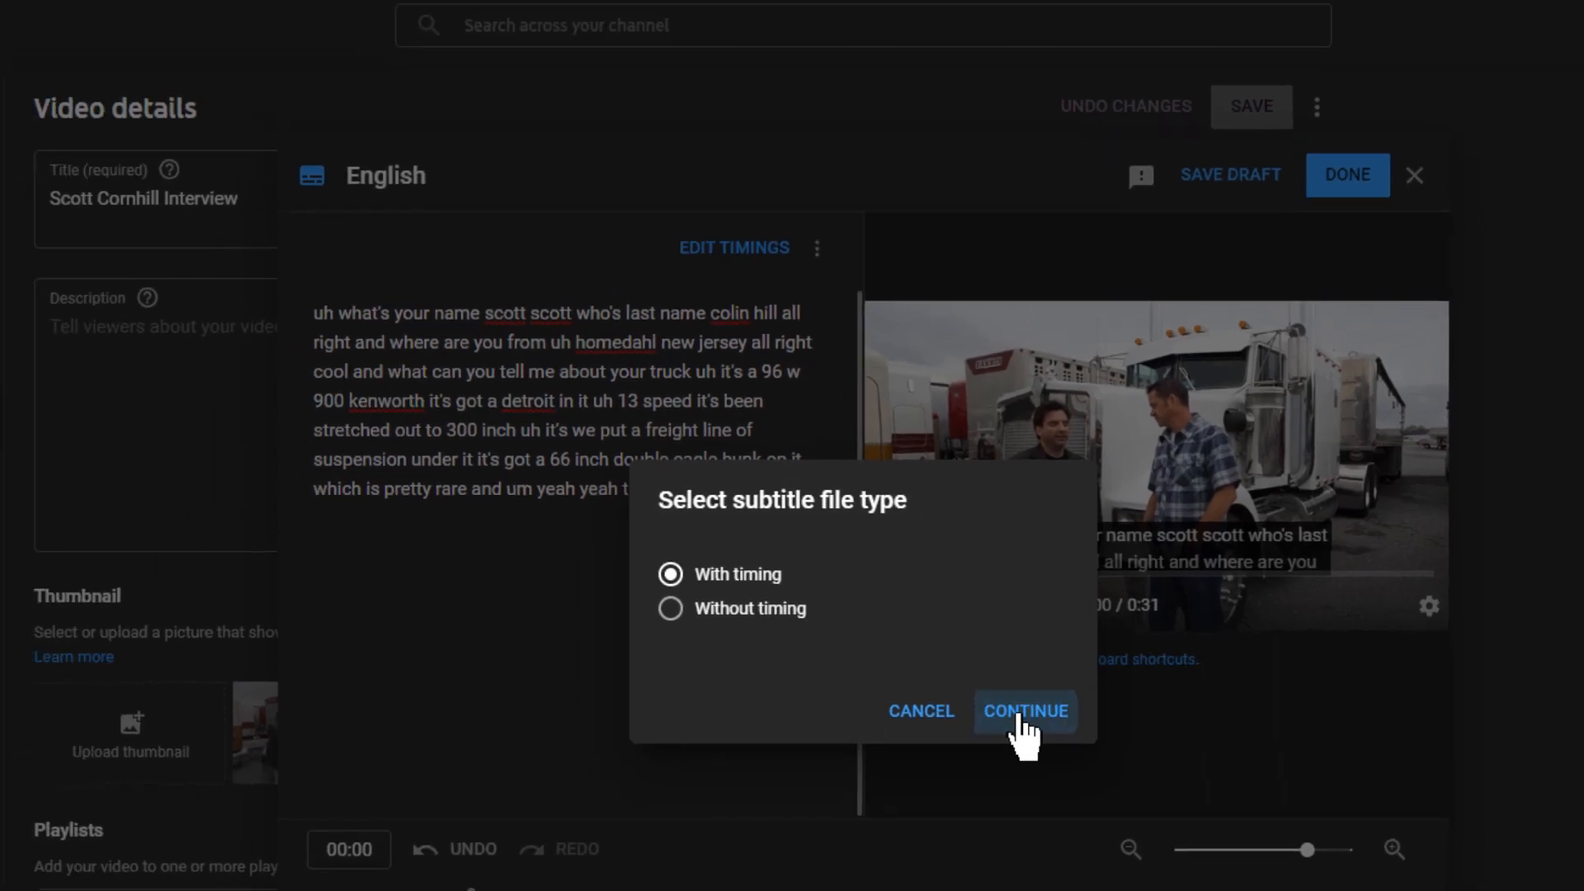
pyautogui.click(1025, 711)
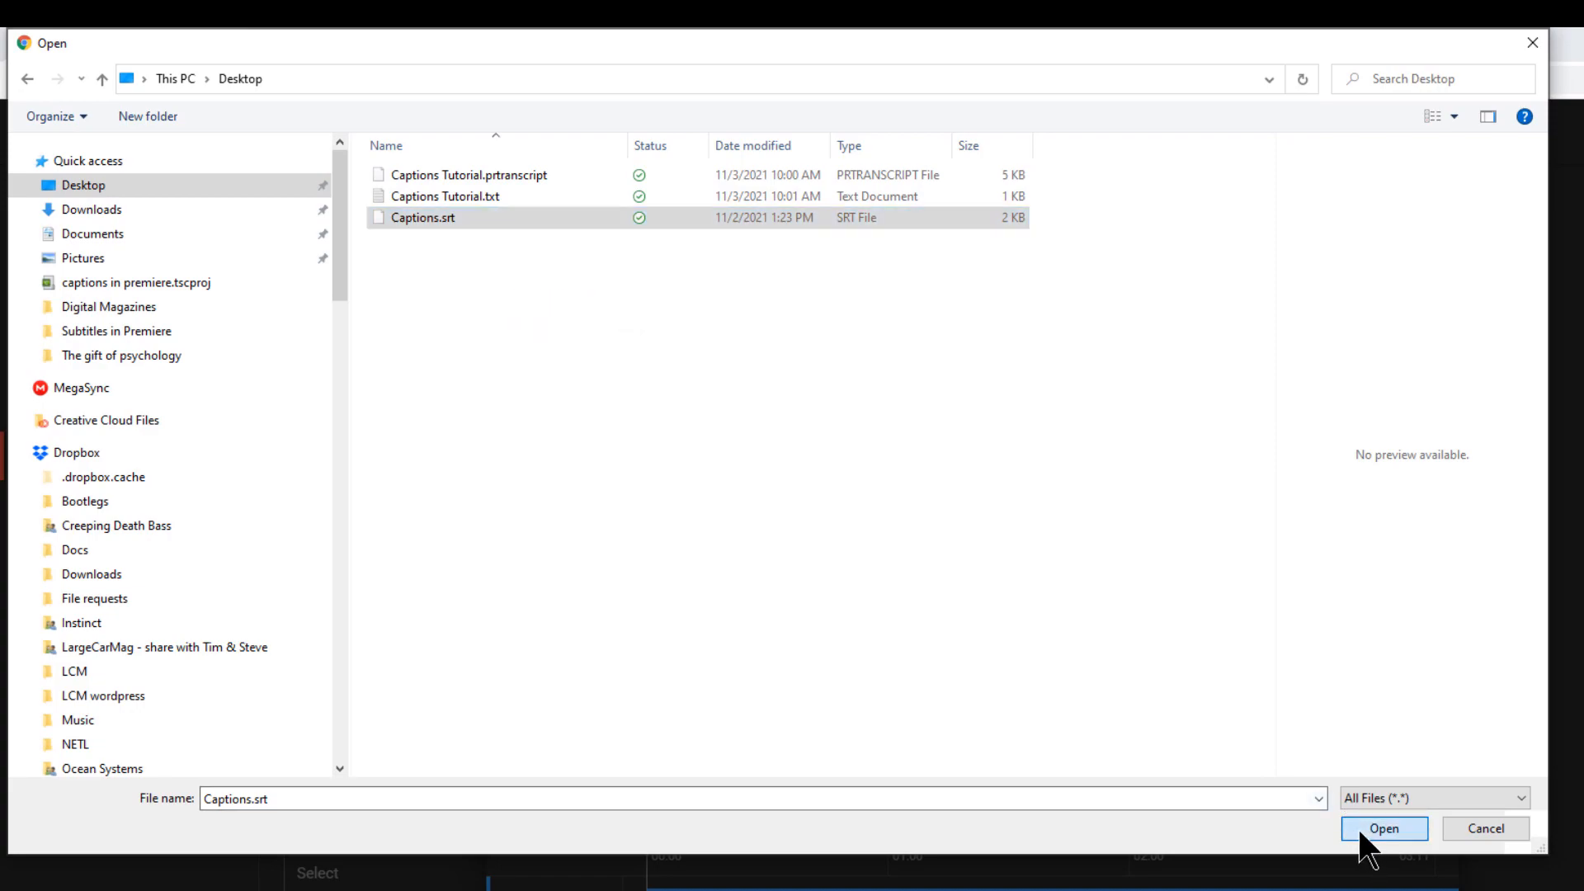
# Load Captions.srt, publish the English subtitles and go to the video's watch page
pyautogui.click(1382, 829)
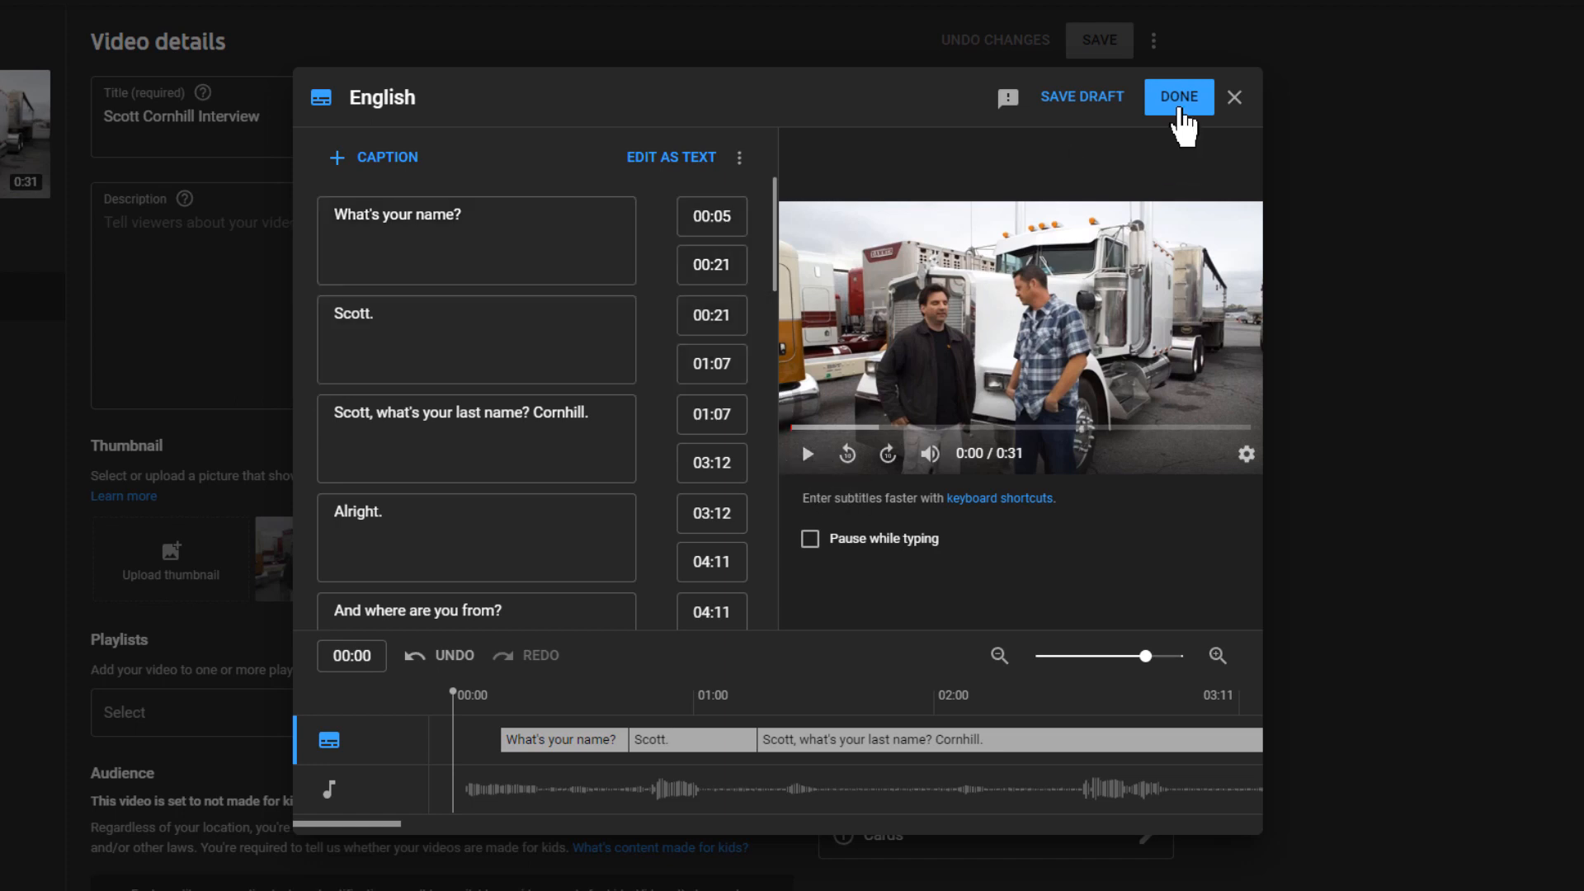
pyautogui.click(1177, 98)
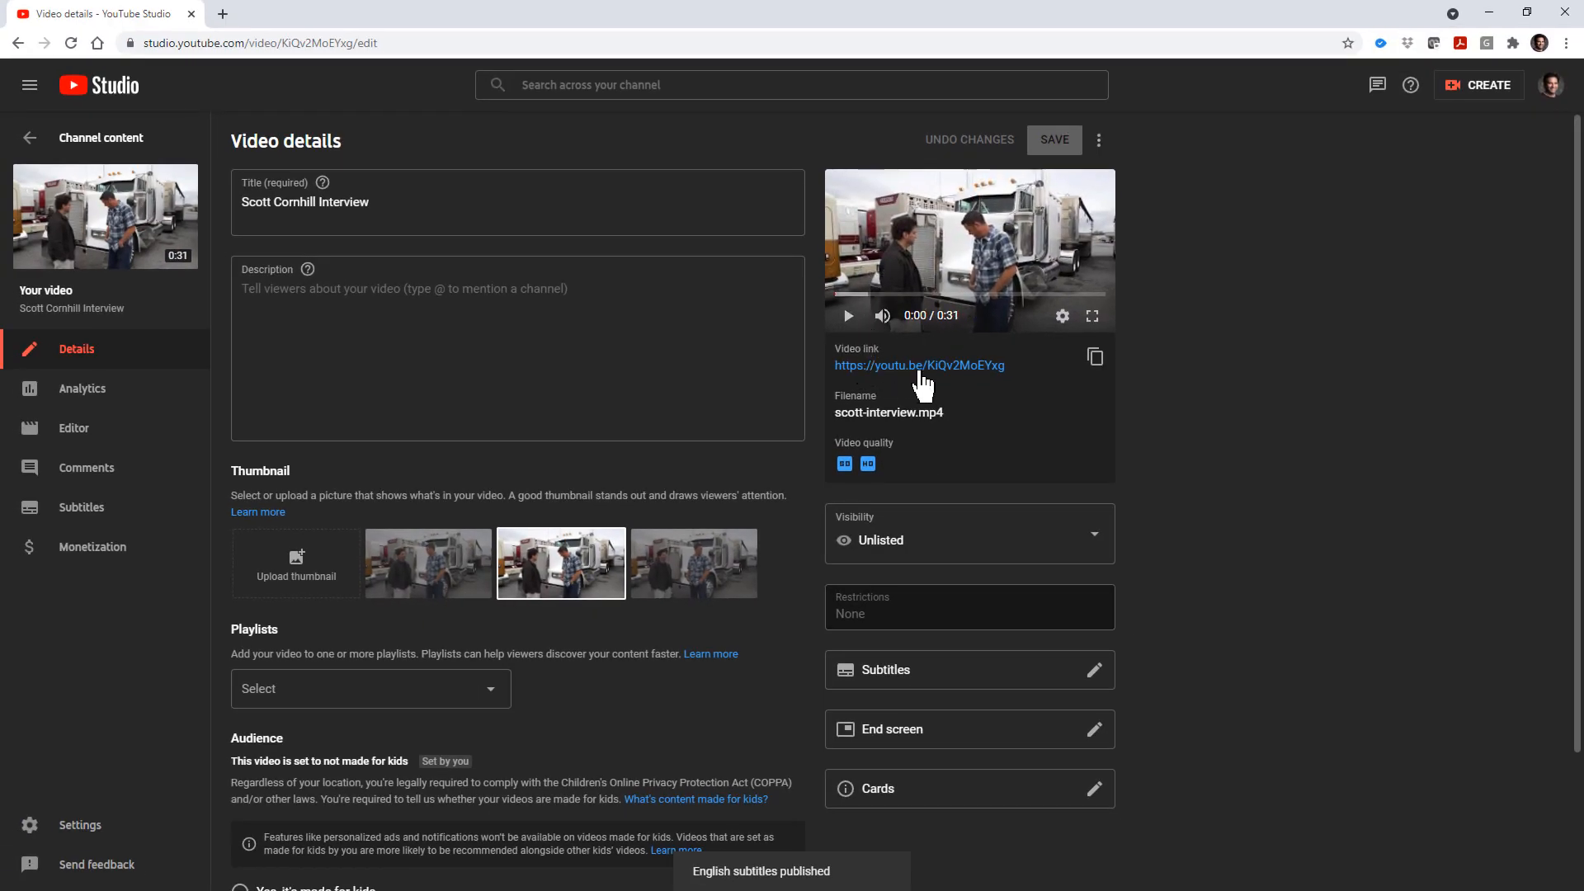
pyautogui.click(917, 365)
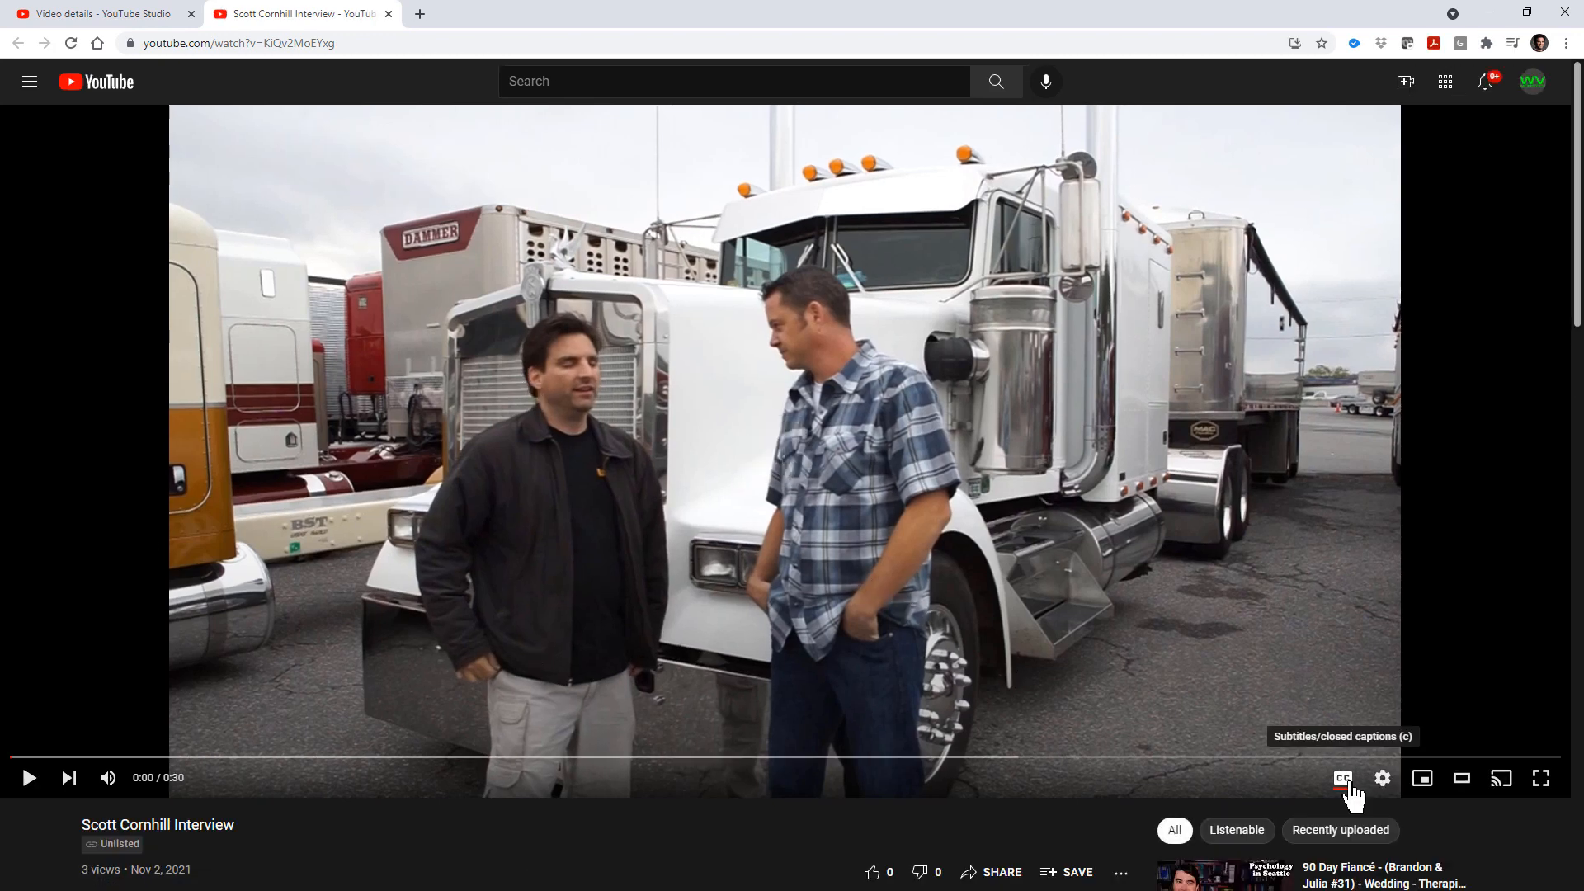
# Turn on subtitles in the YouTube player and select the English track
pyautogui.click(1383, 777)
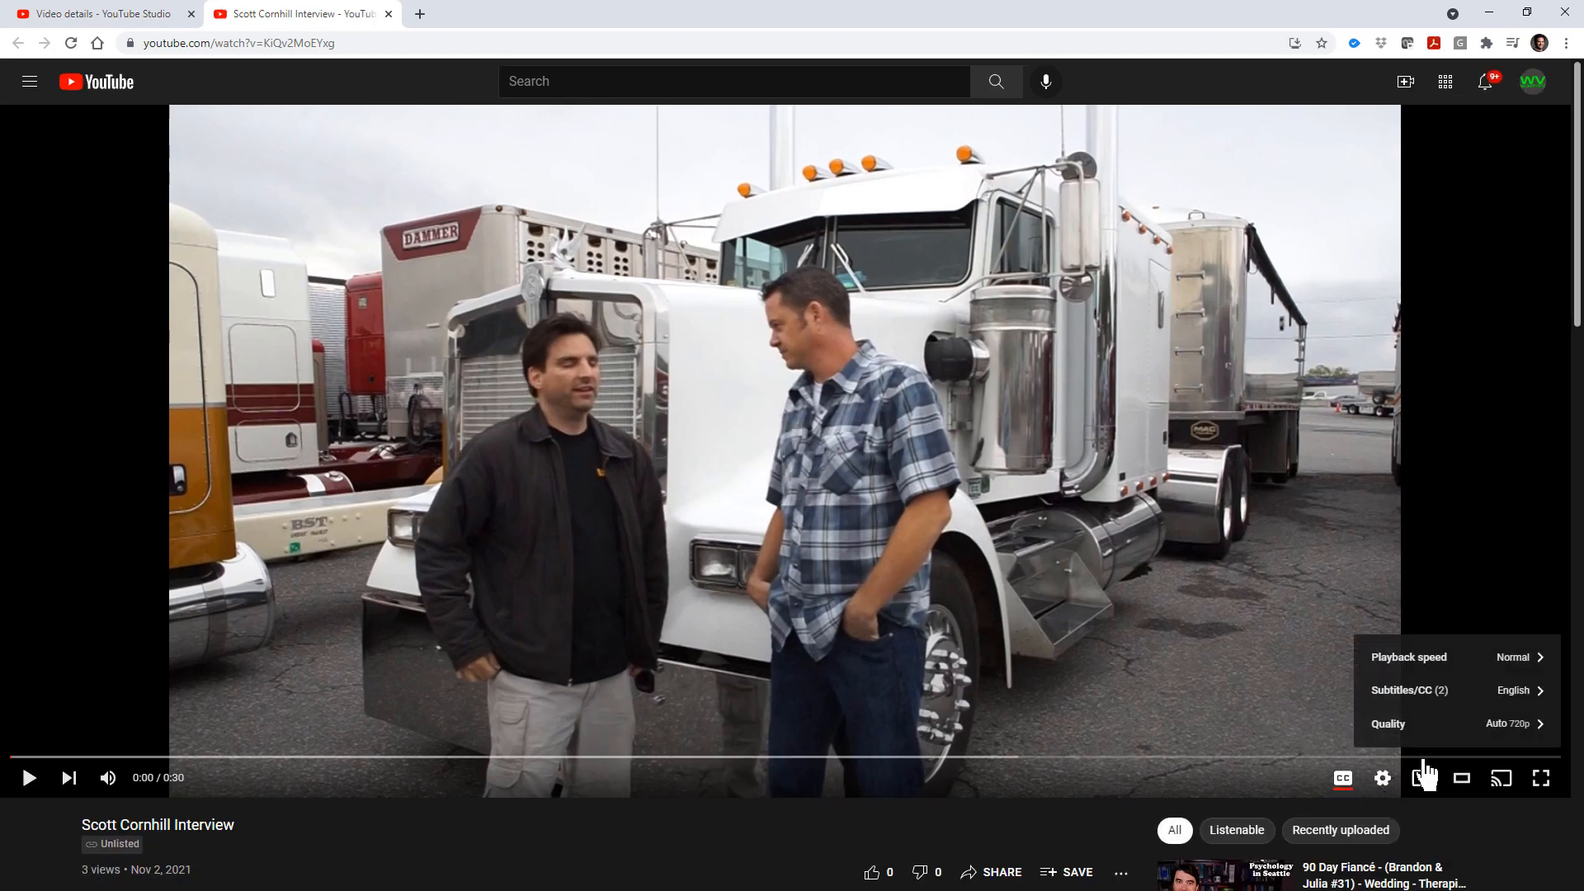
pyautogui.click(1407, 690)
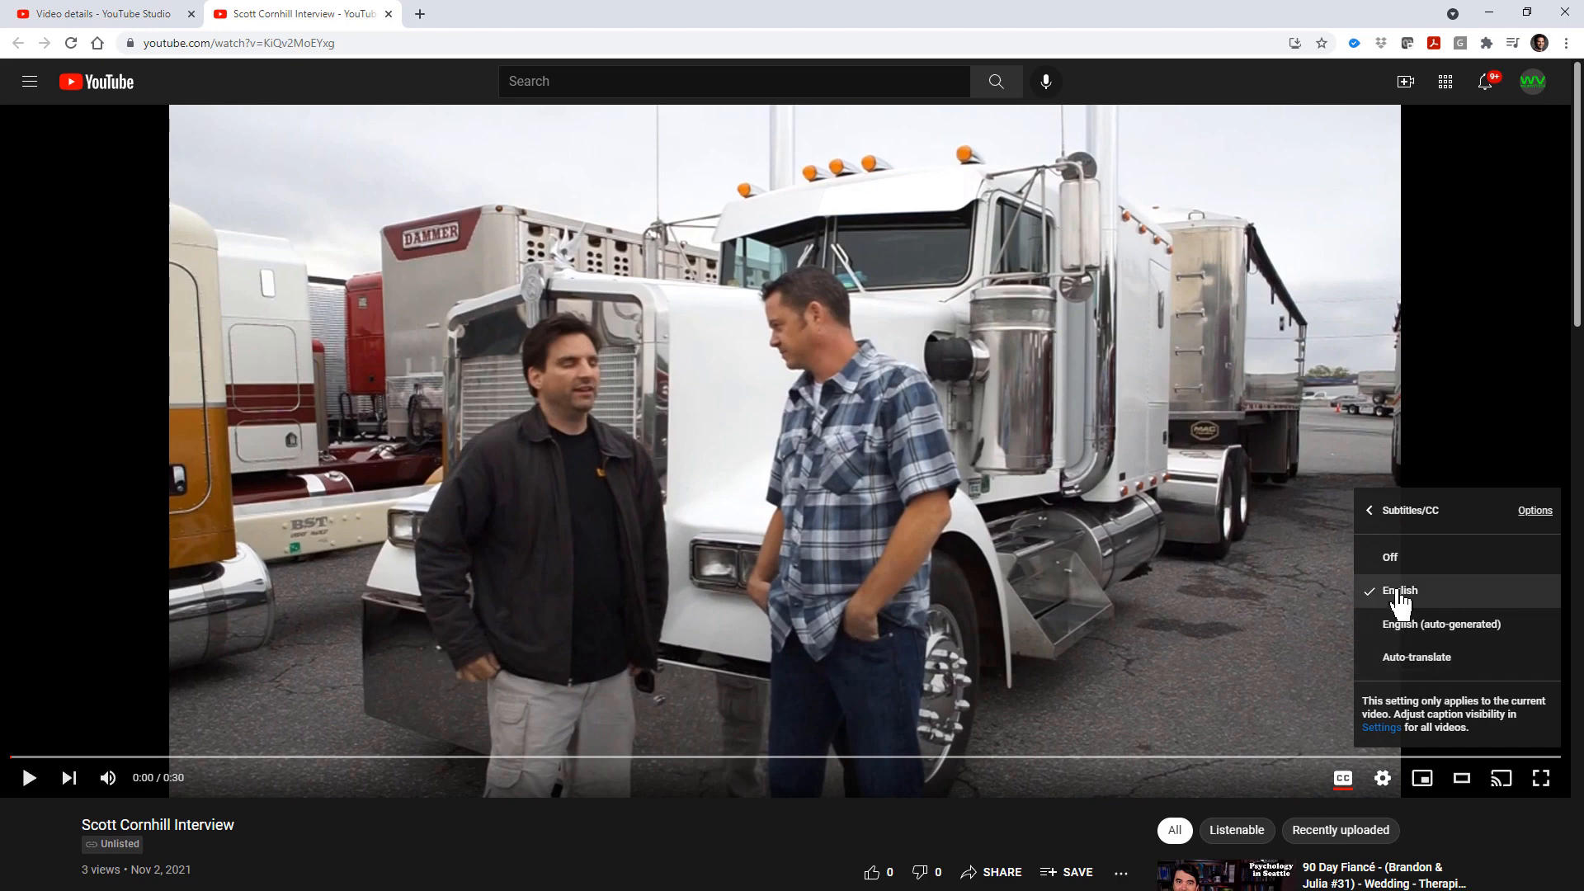
pyautogui.click(1371, 510)
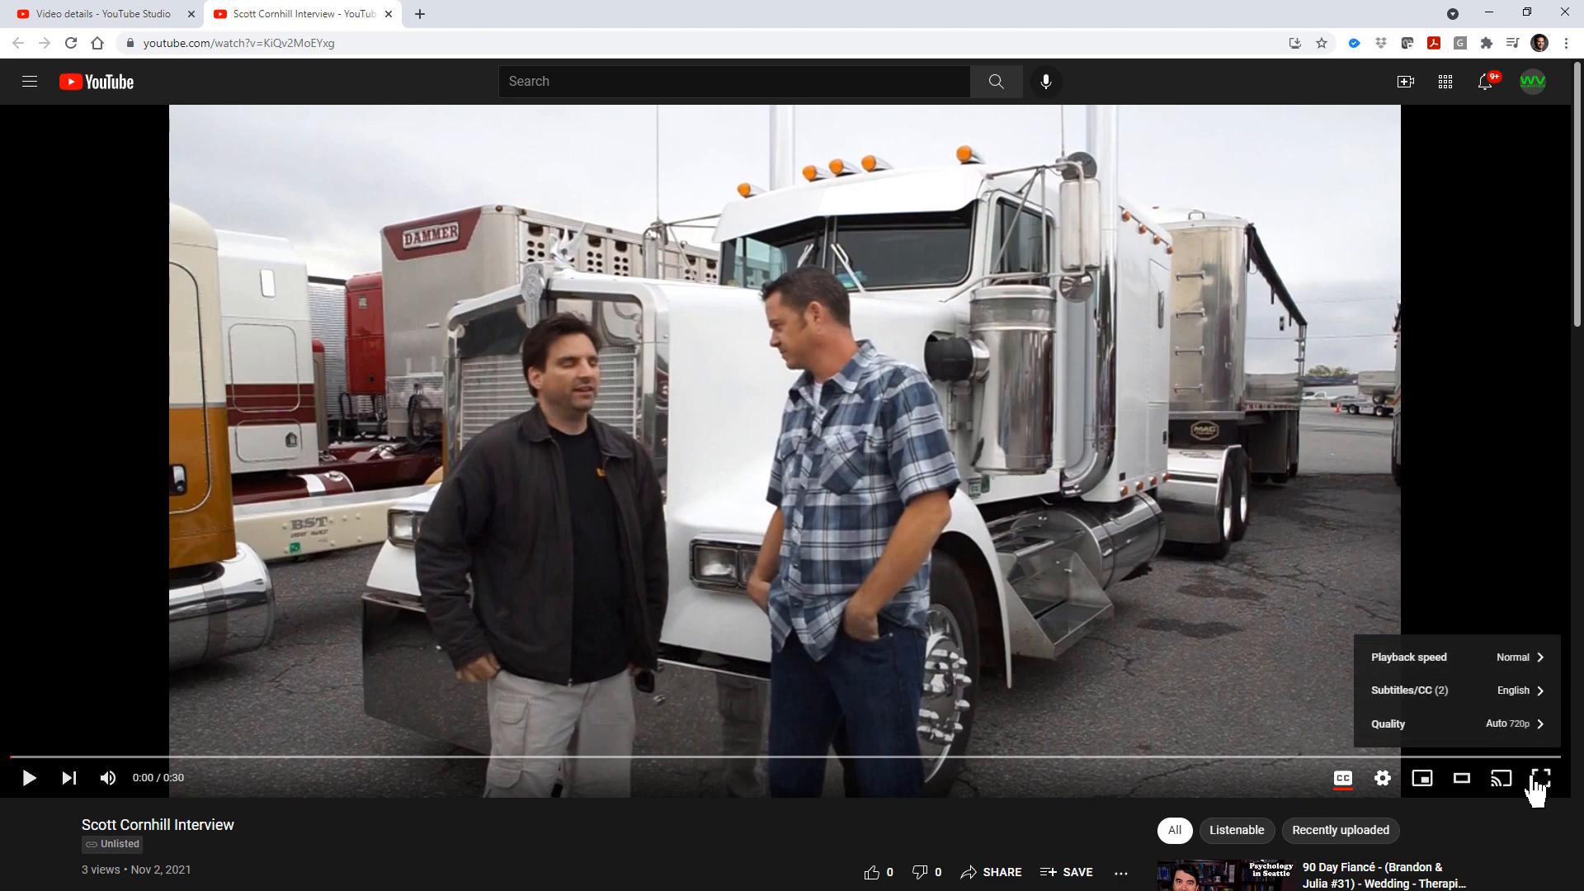